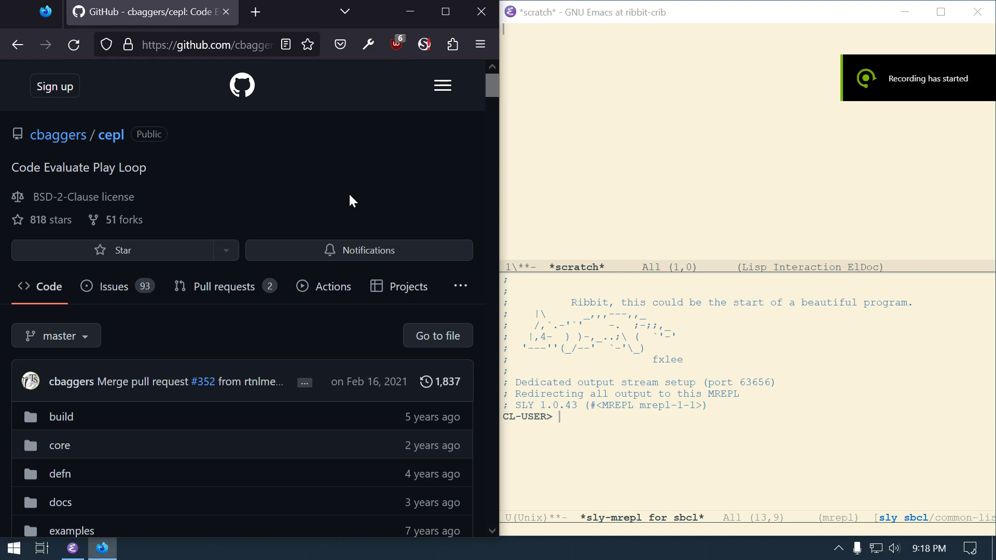
mouse_move(267, 233)
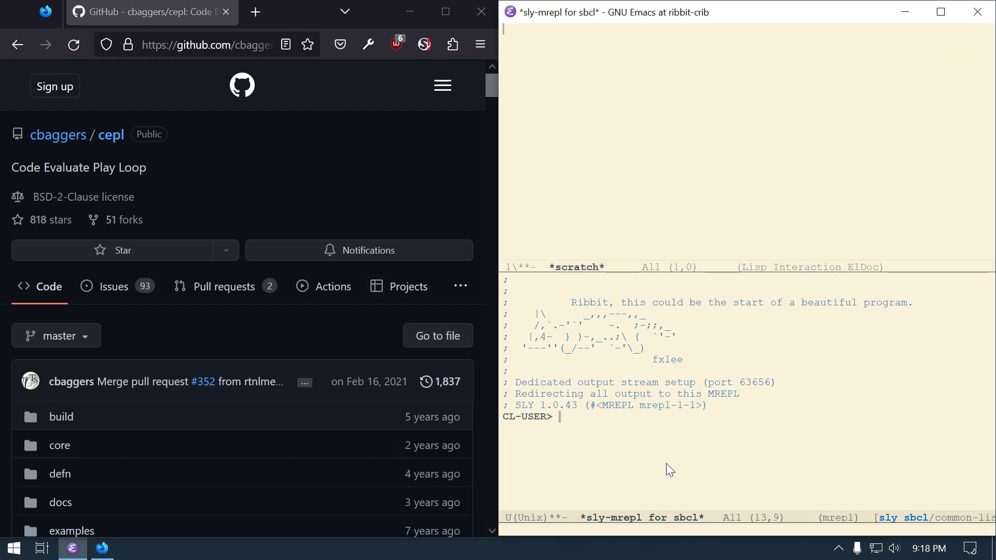
Step: Evaluate (ql:quickload :cepl) in the SLY REPL to load the cepl system
text(()
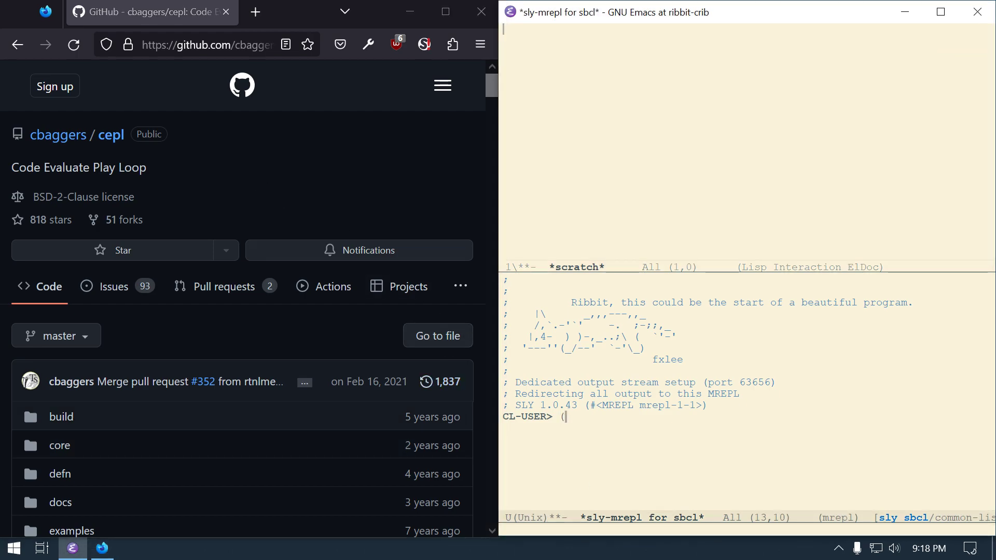
text(q)
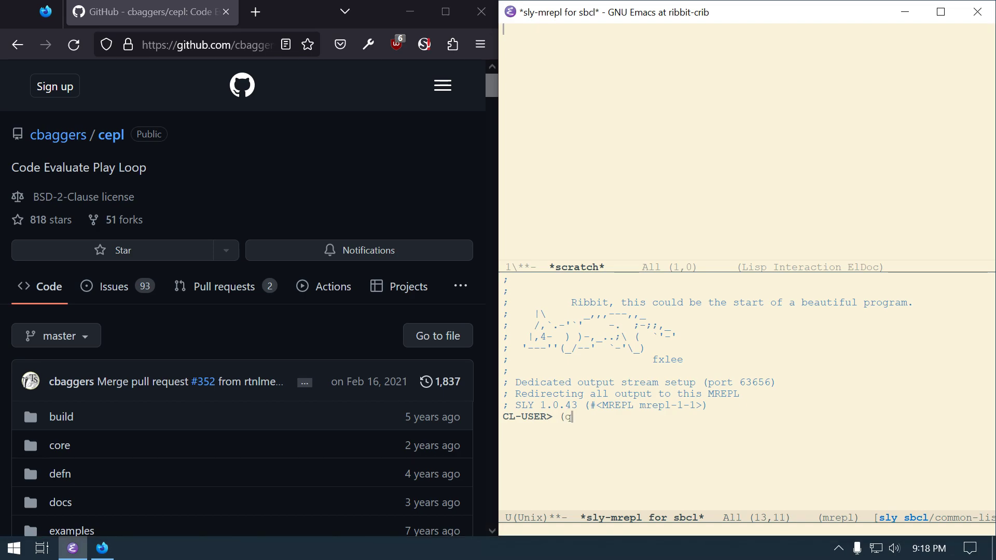
text(l:quick)
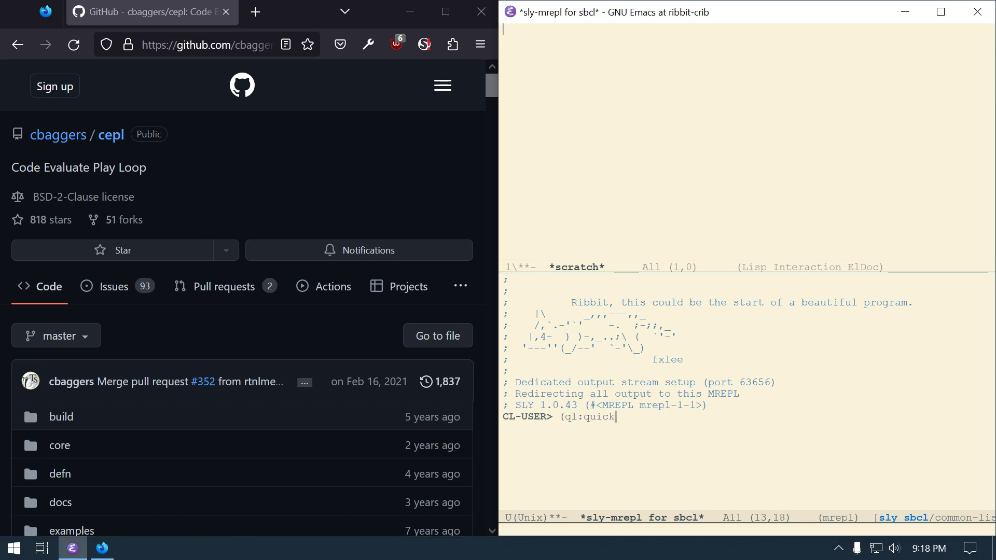
text(load :cepl)
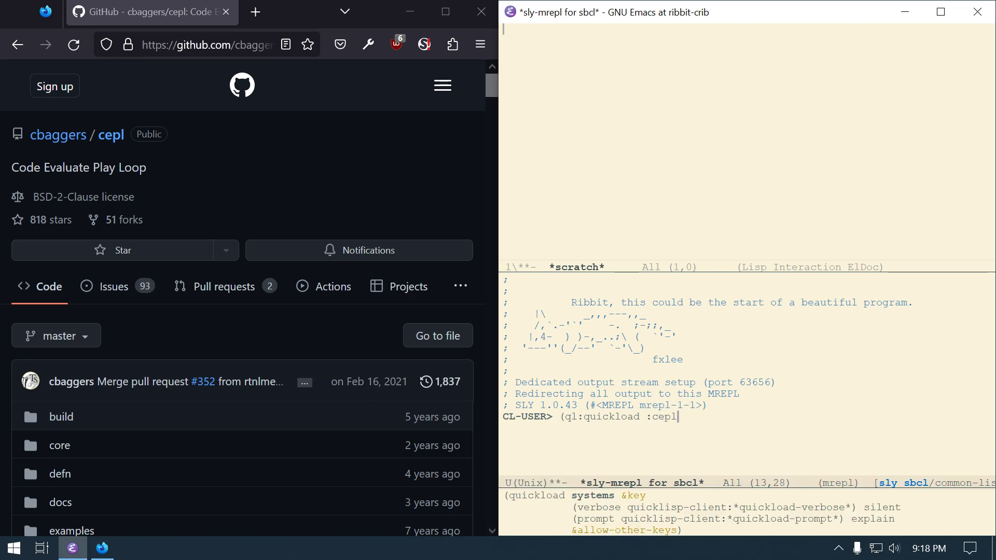
key(Return)
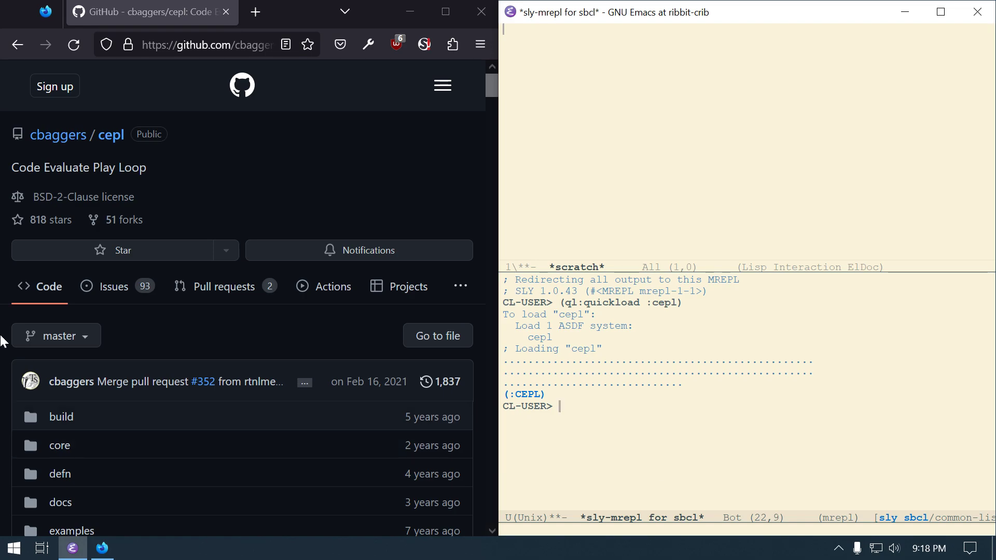
Step: Follow the cepl README link to the cbaggers/cepl.examples repository and view its README
scroll(down, 3)
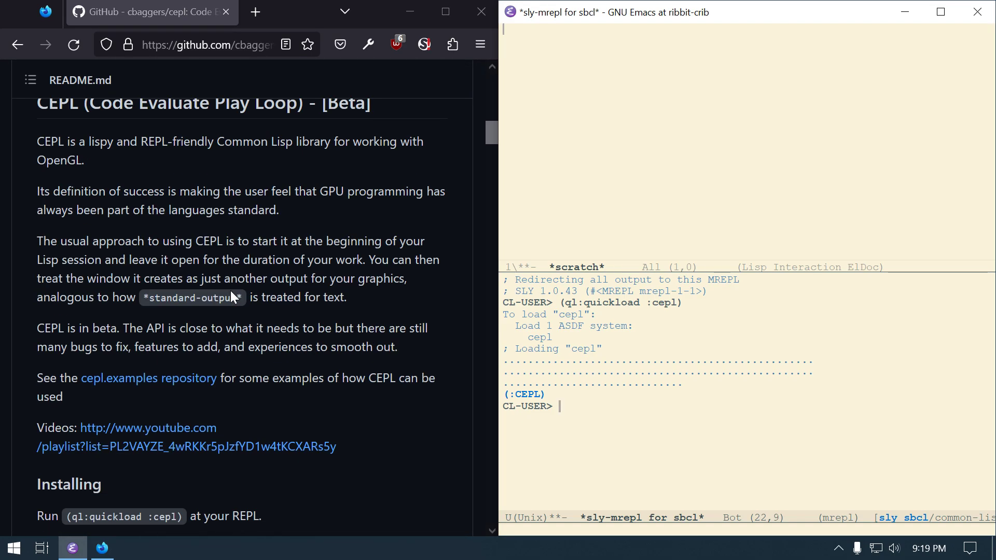
mouse_move(148, 377)
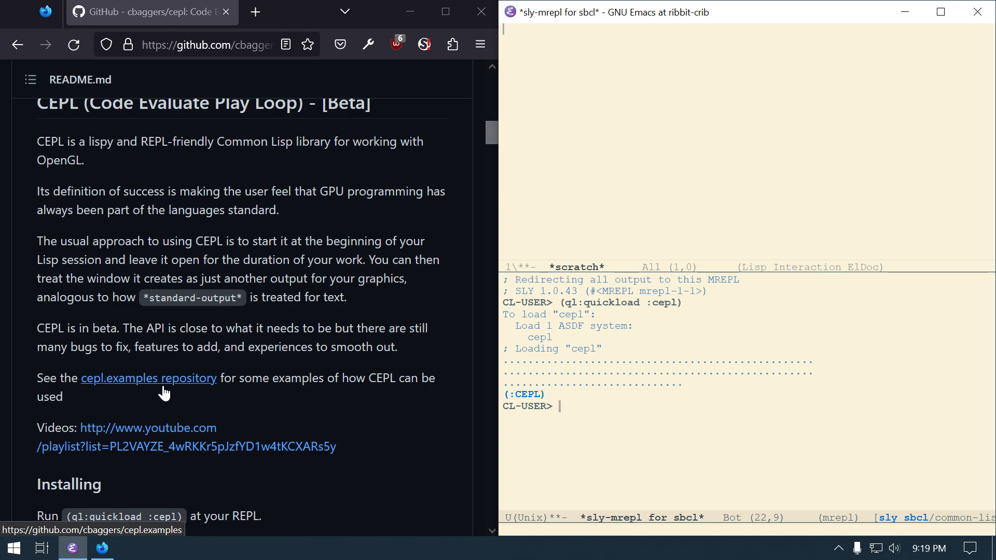
click(148, 377)
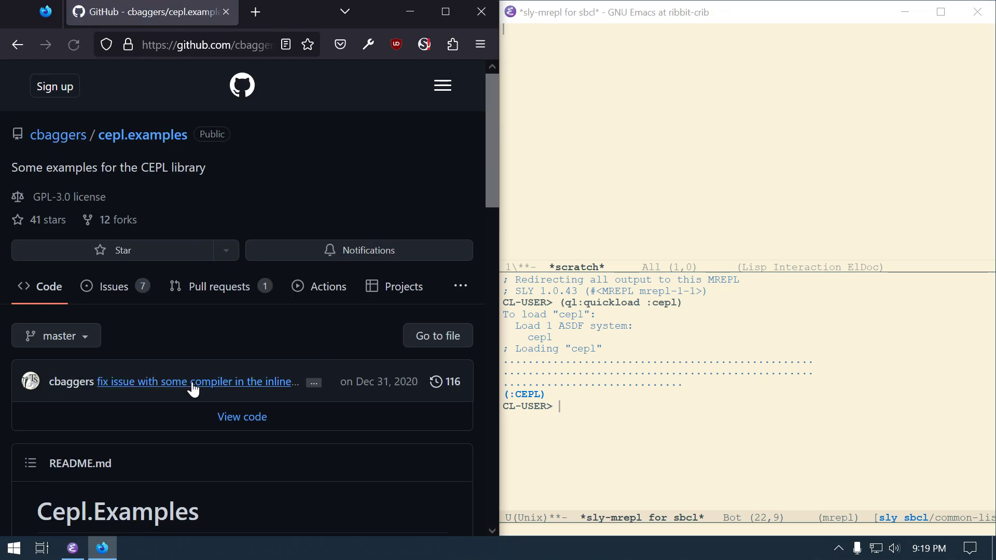
scroll(up, 3)
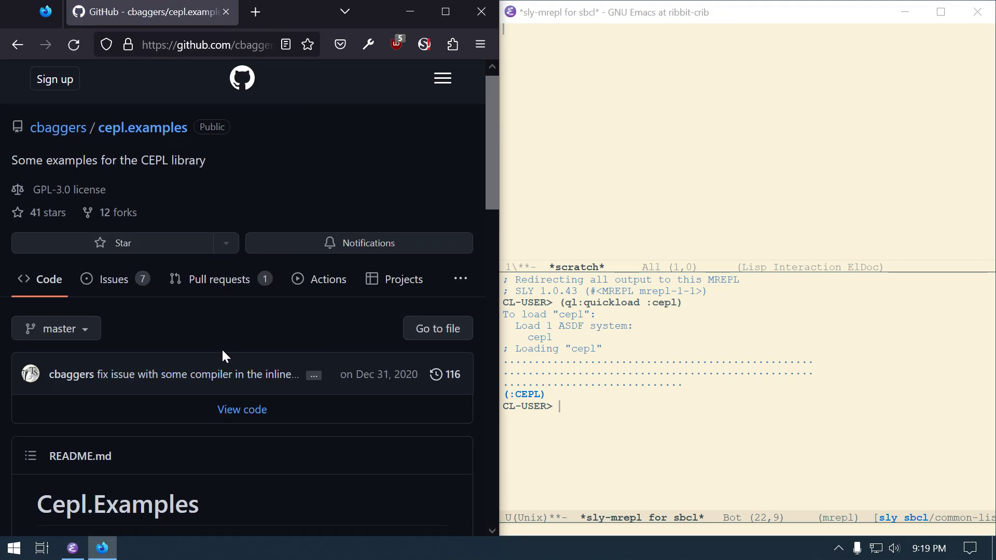
scroll(down, 3)
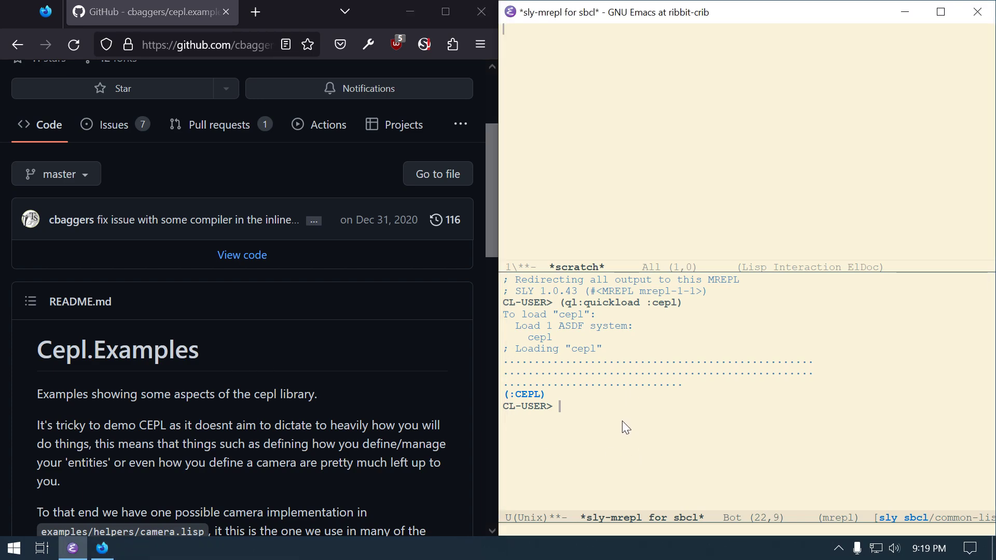
mouse_move(607, 418)
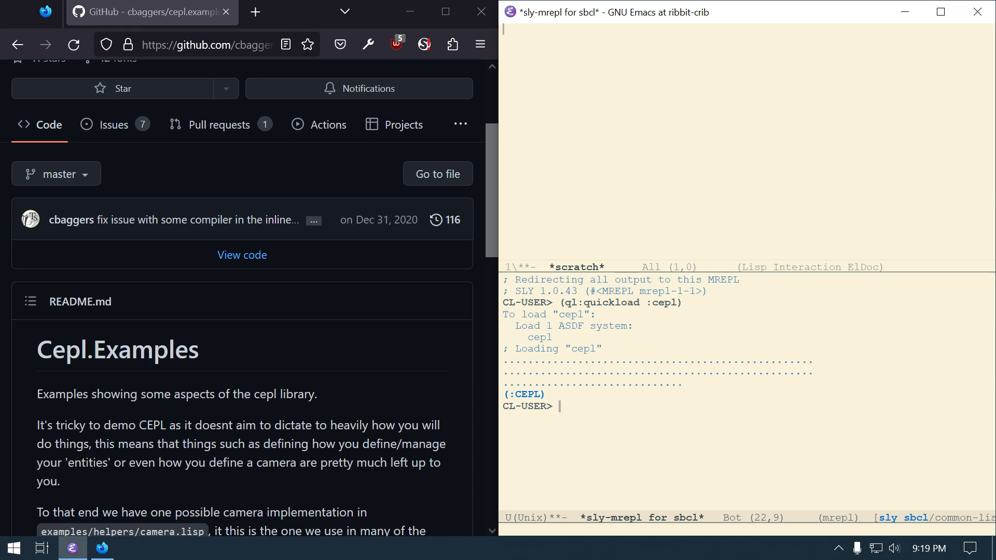
mouse_move(604, 315)
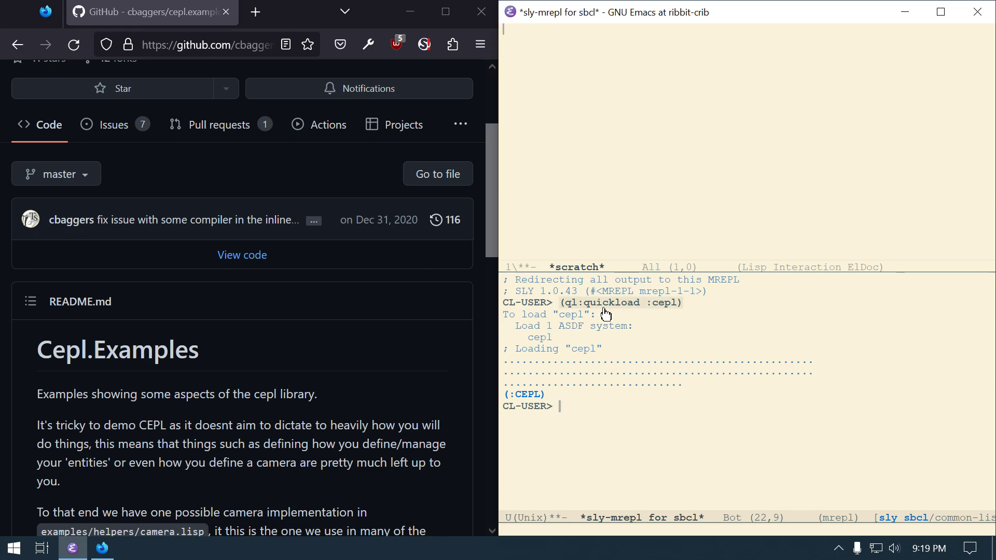
mouse_move(568, 422)
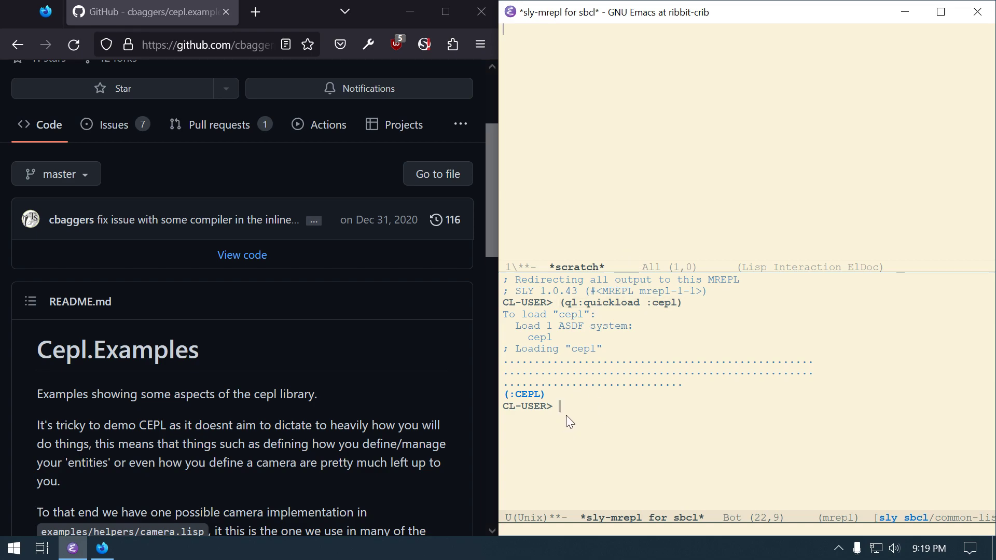
mouse_move(593, 408)
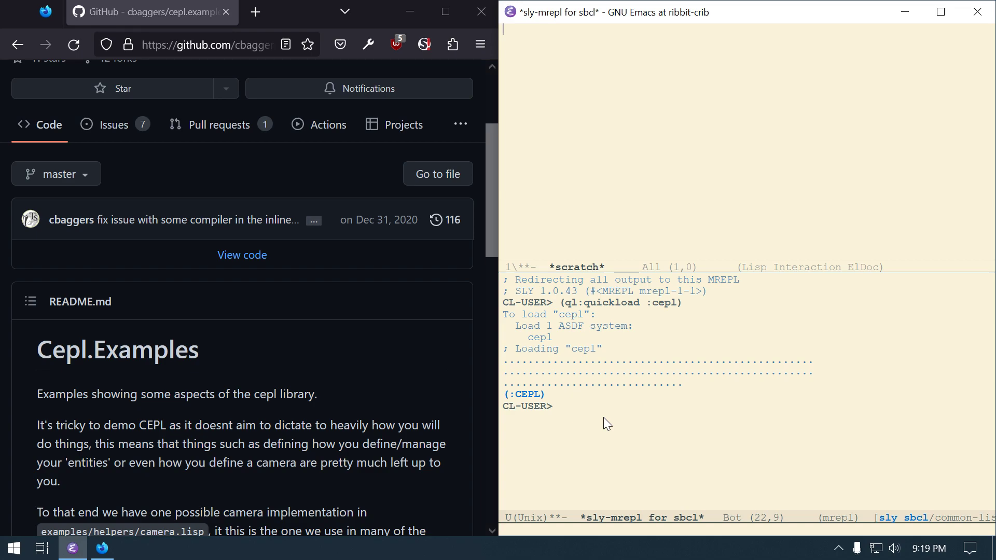
Step: Evaluate (ql:quickload :cepl.examples) in the REPL, hitting the assimp dll foreign-library error
text(()
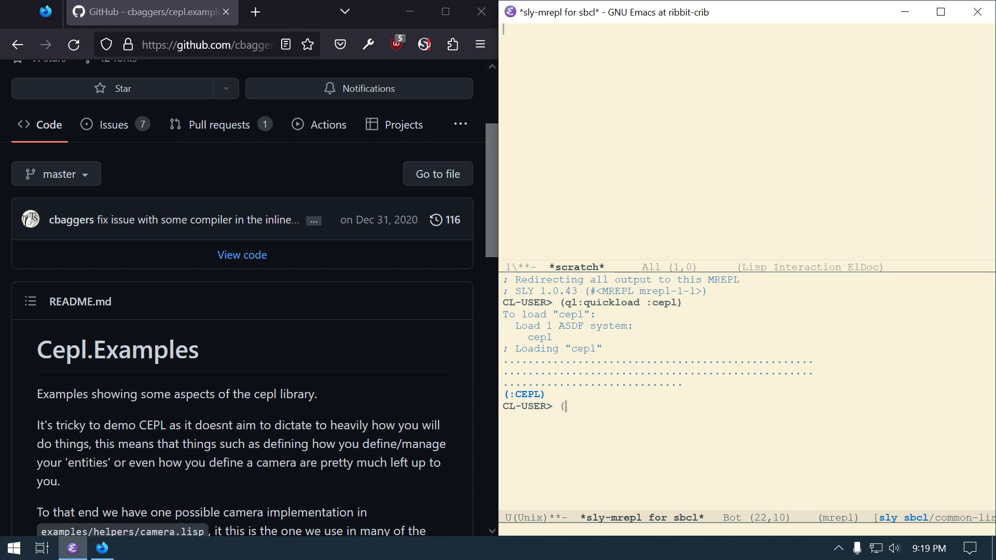
text(ql:)
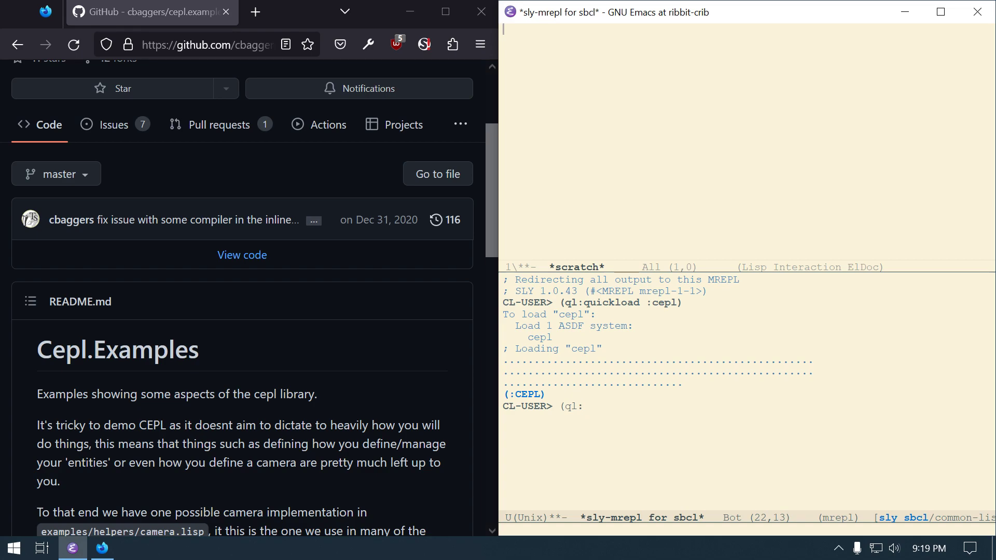
text(quickloa)
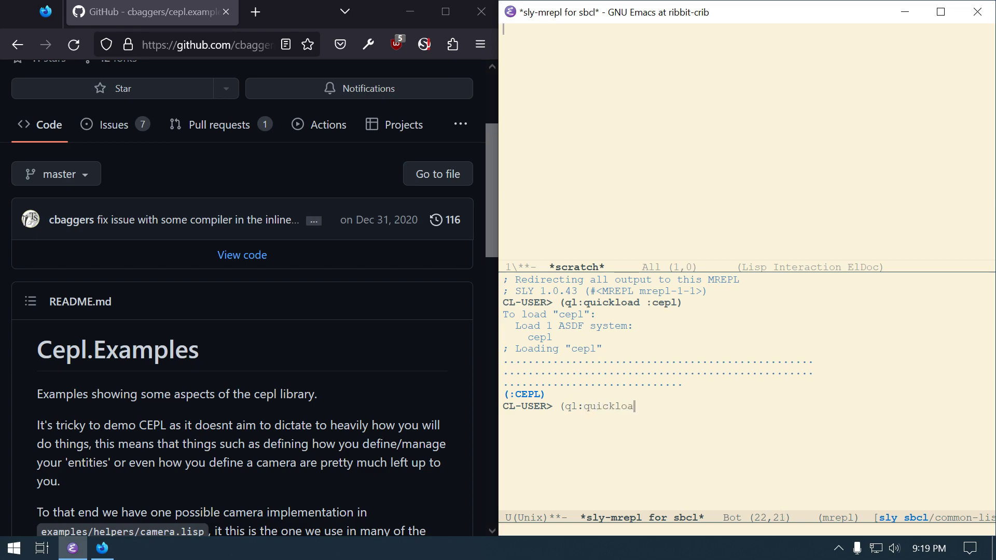
text(d :cep)
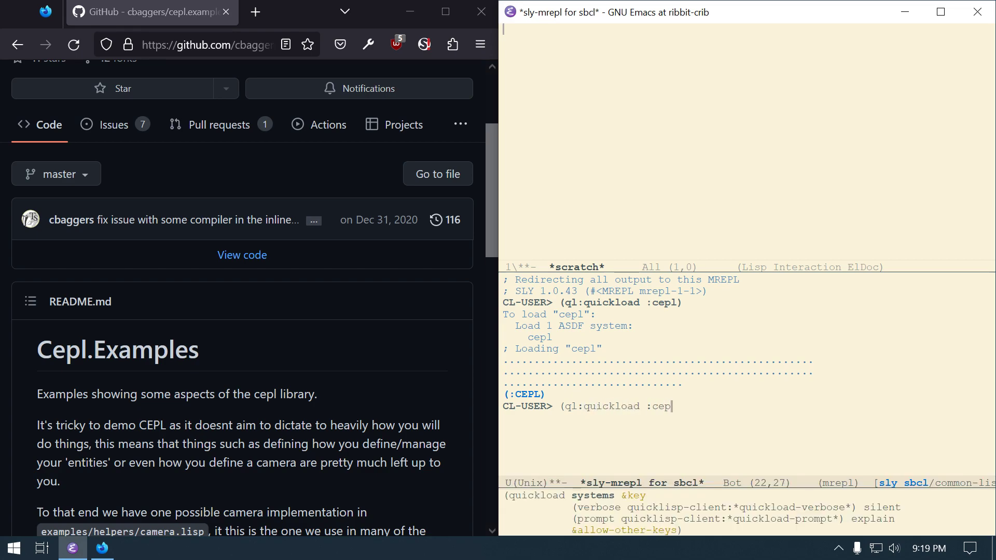
text(l.exam)
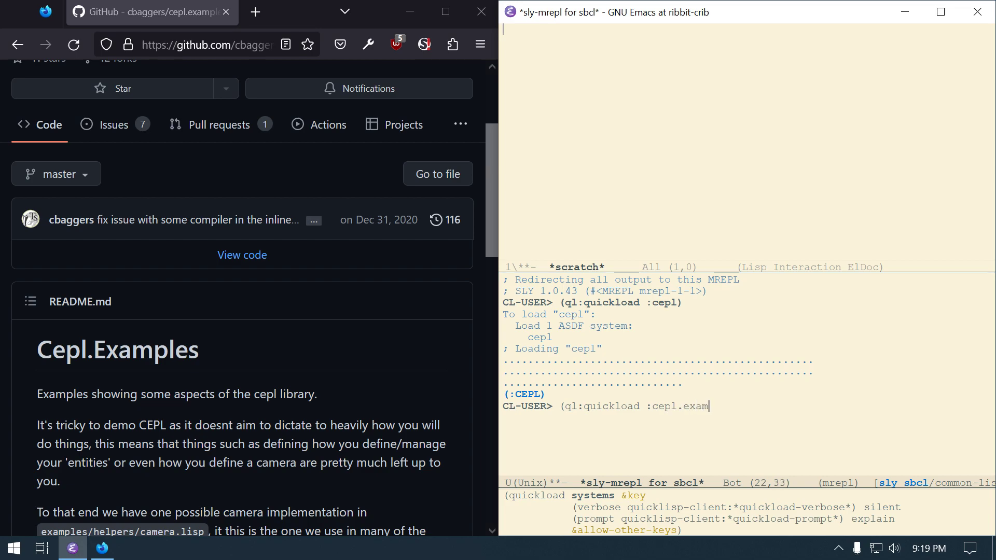
key(BackSpace)
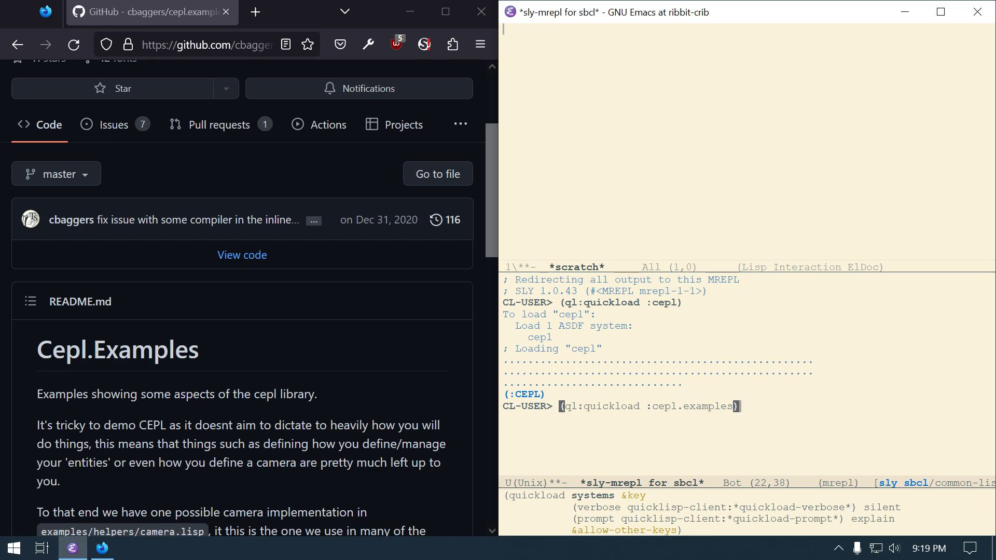
key(Return)
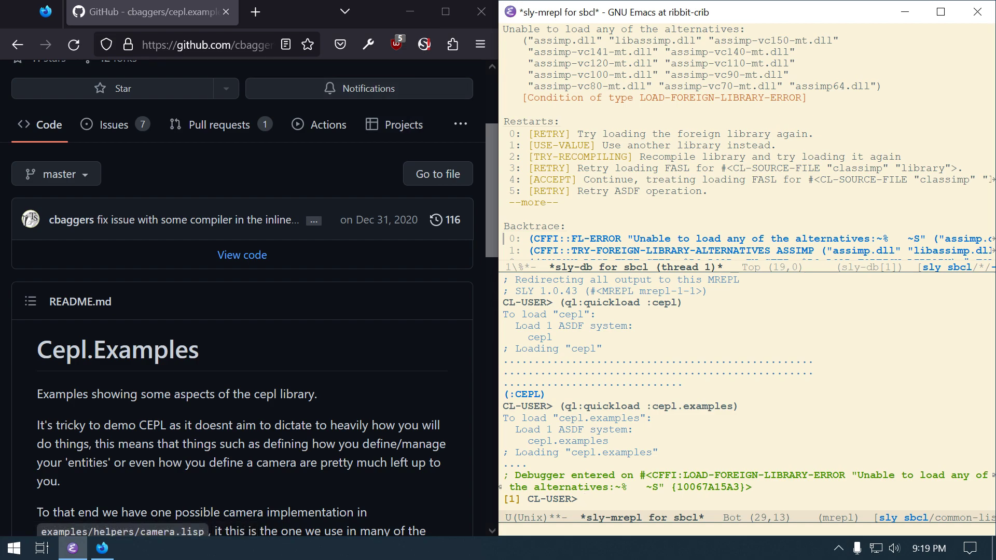
mouse_move(334, 120)
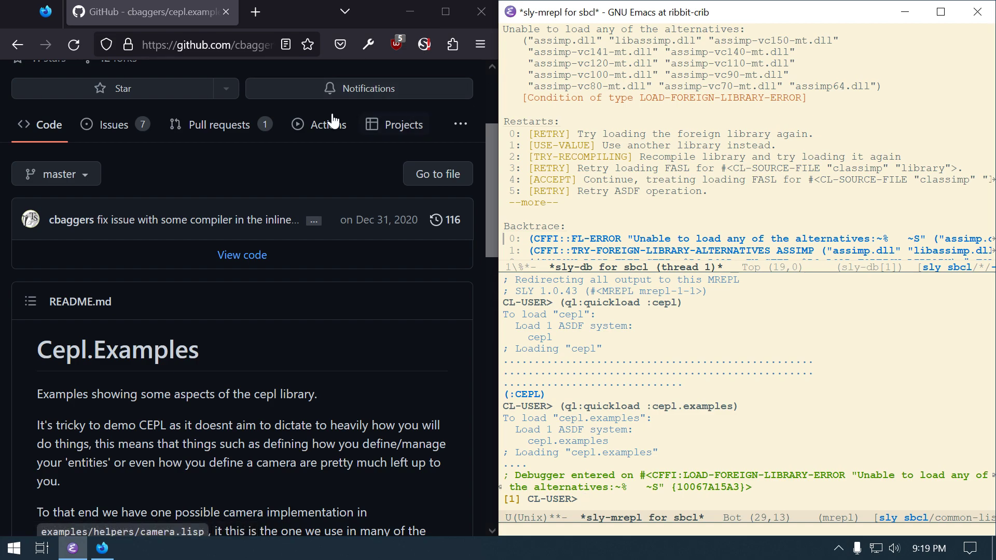
mouse_move(333, 120)
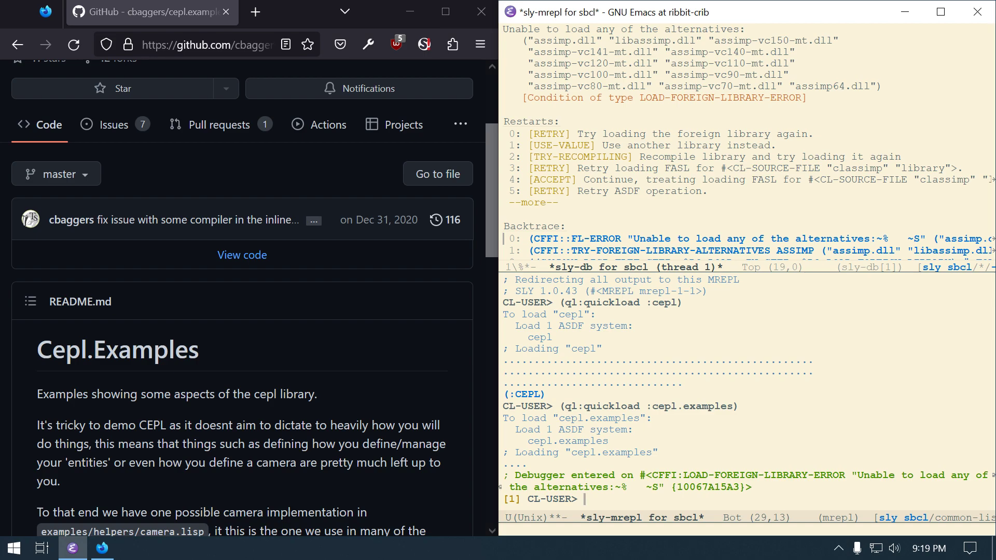
mouse_move(707, 131)
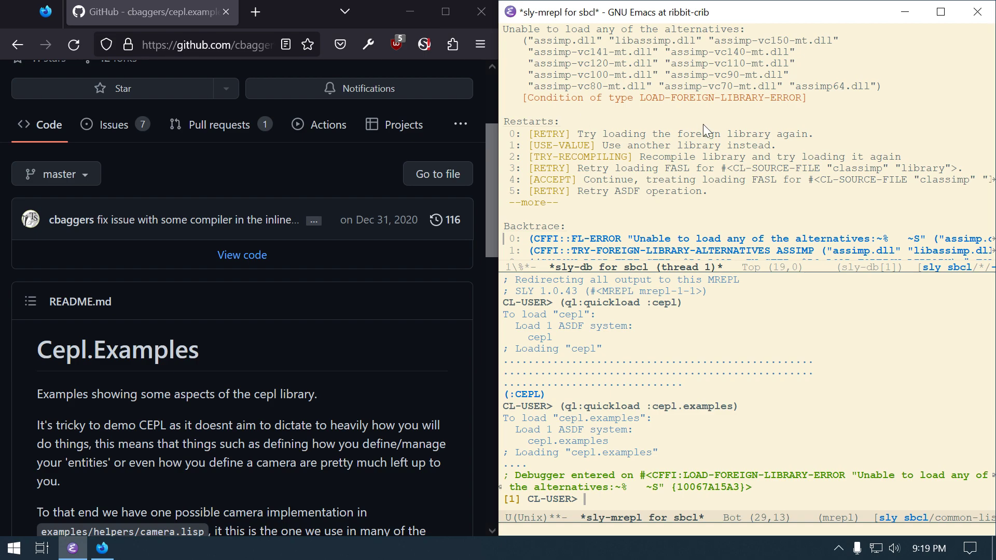
mouse_move(547, 216)
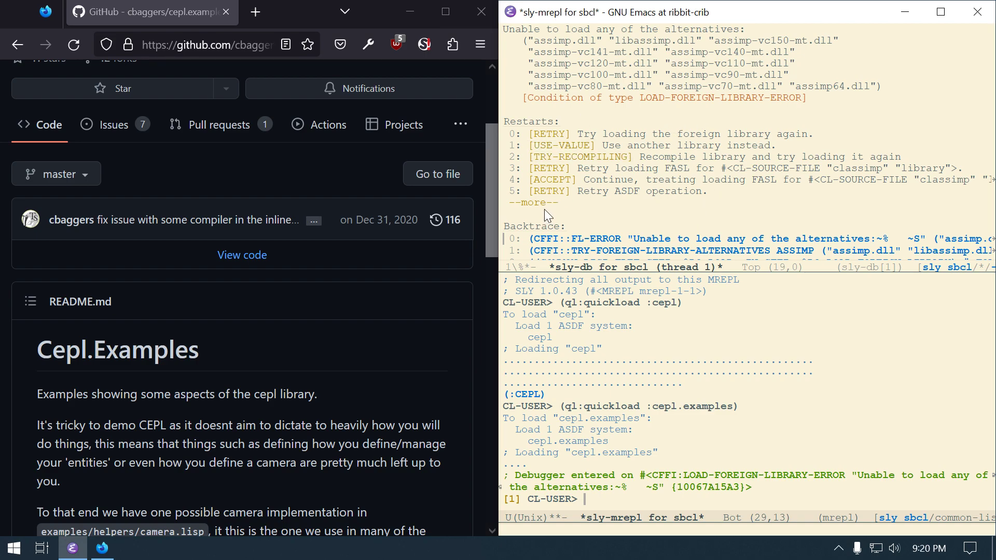
mouse_move(530, 202)
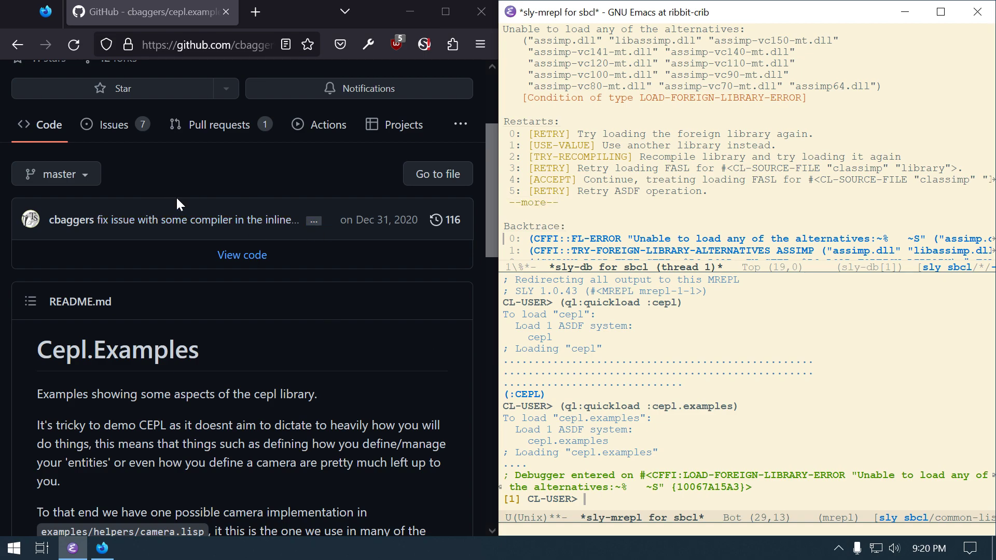
mouse_move(284, 193)
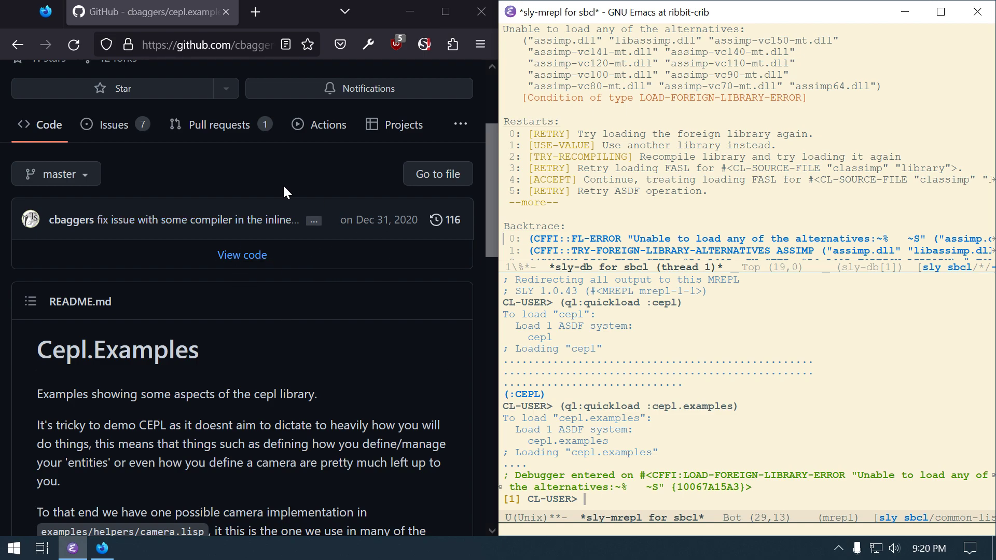
mouse_move(598, 163)
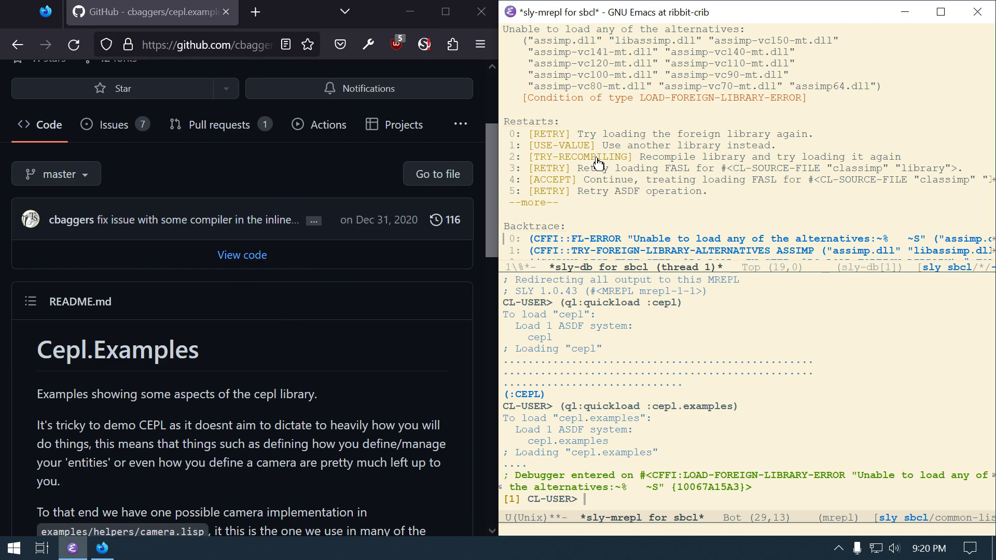
scroll(up, 3)
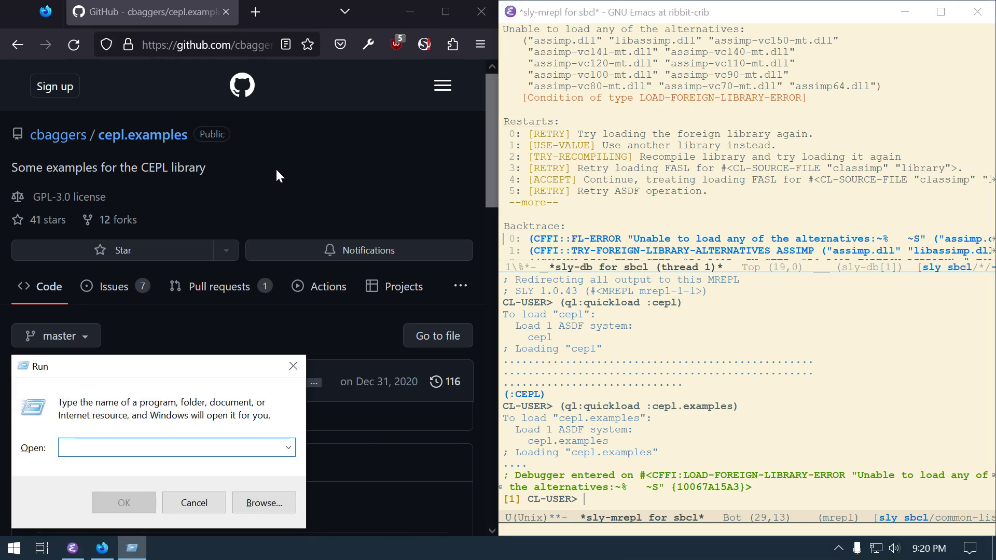
Step: Start the MinGW64 terminal with tmux and run pacman -Ss assimp to list assimp packages
text(ming)
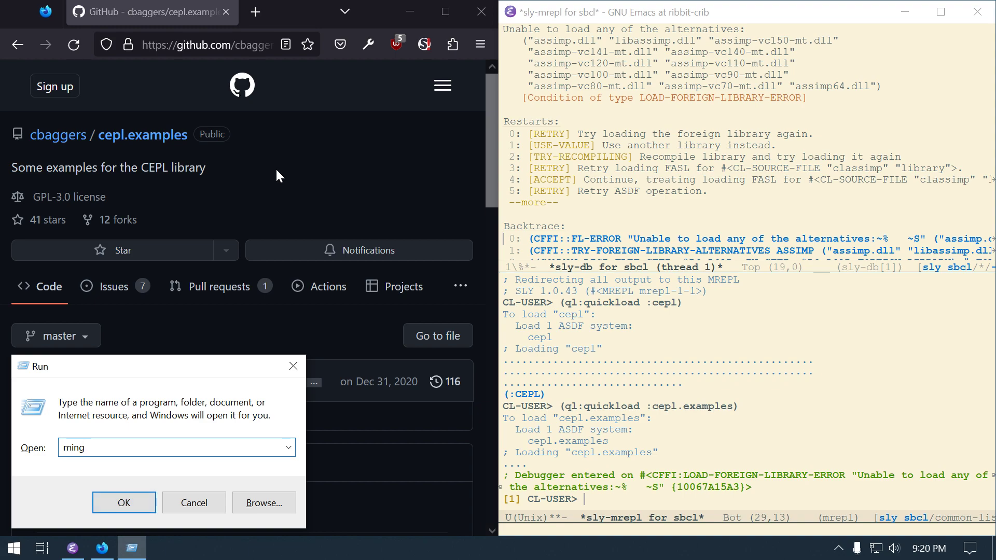
click(123, 502)
text(tm)
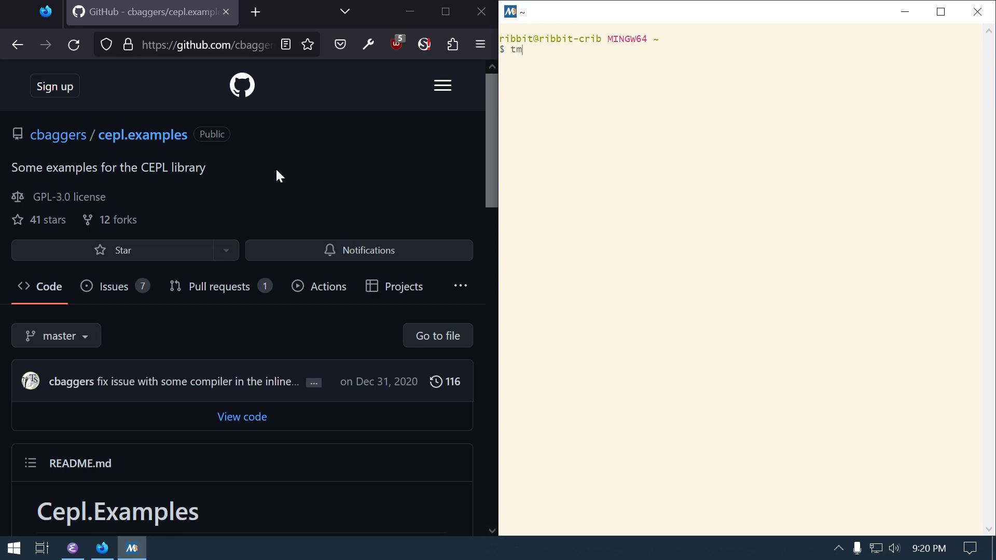
text(ux)
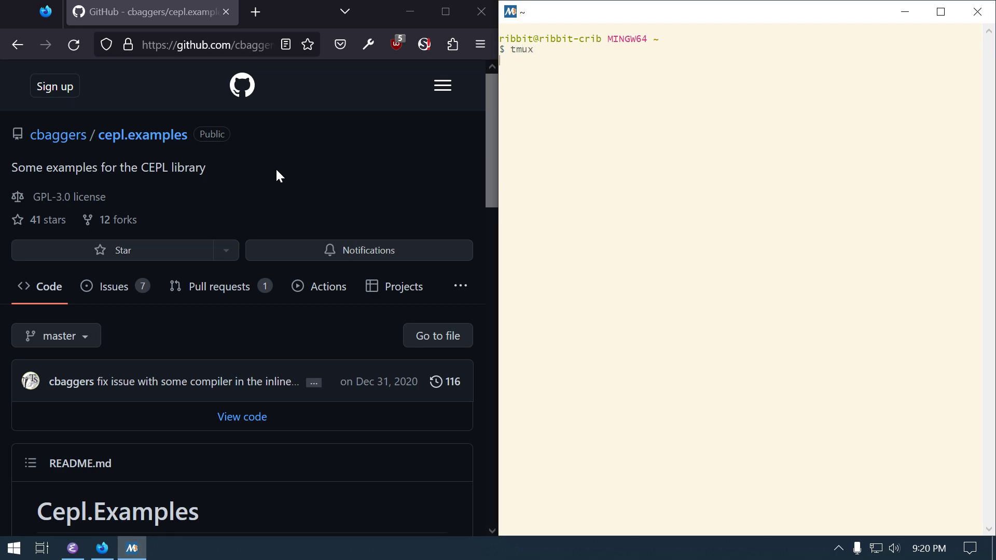
text(pacman -Ss)
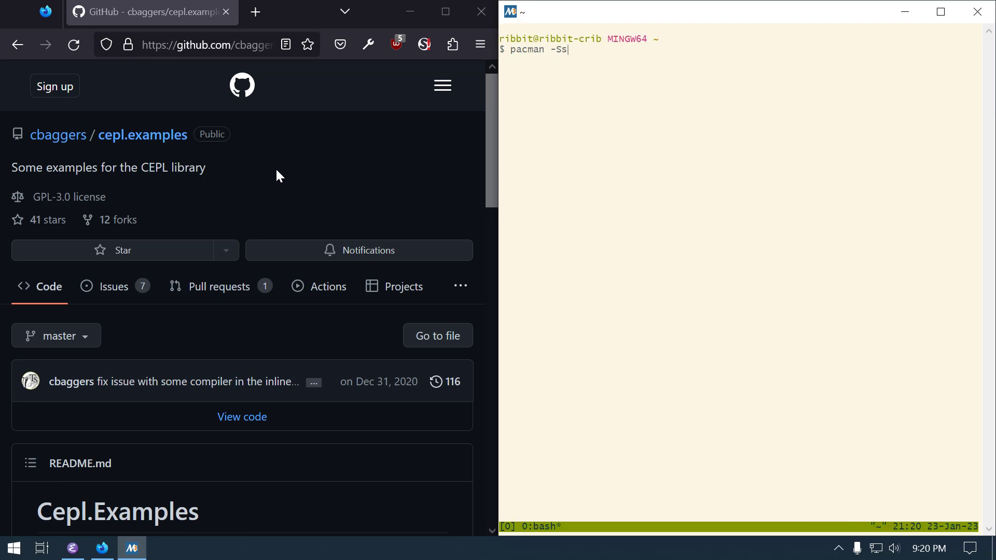
text(assimp)
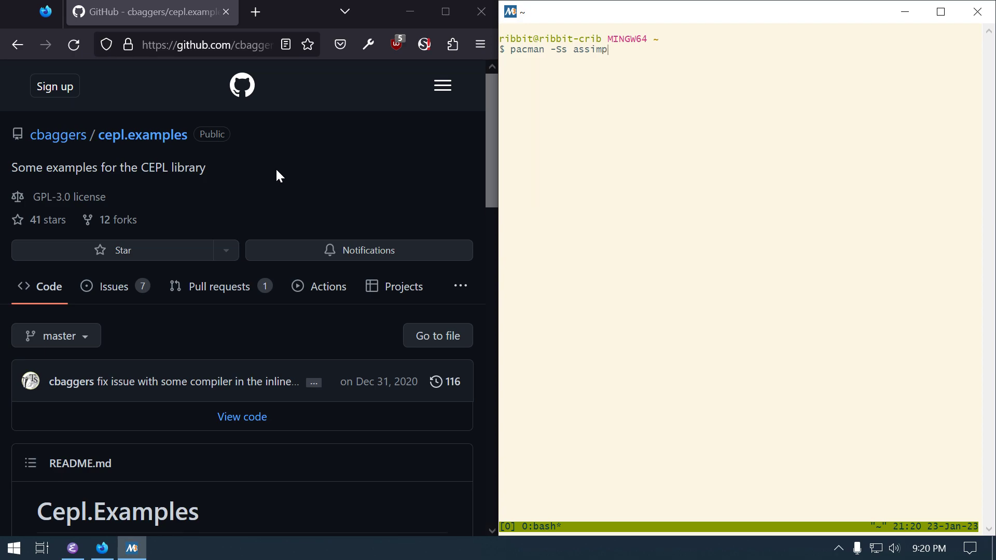
key(Return)
text(:)
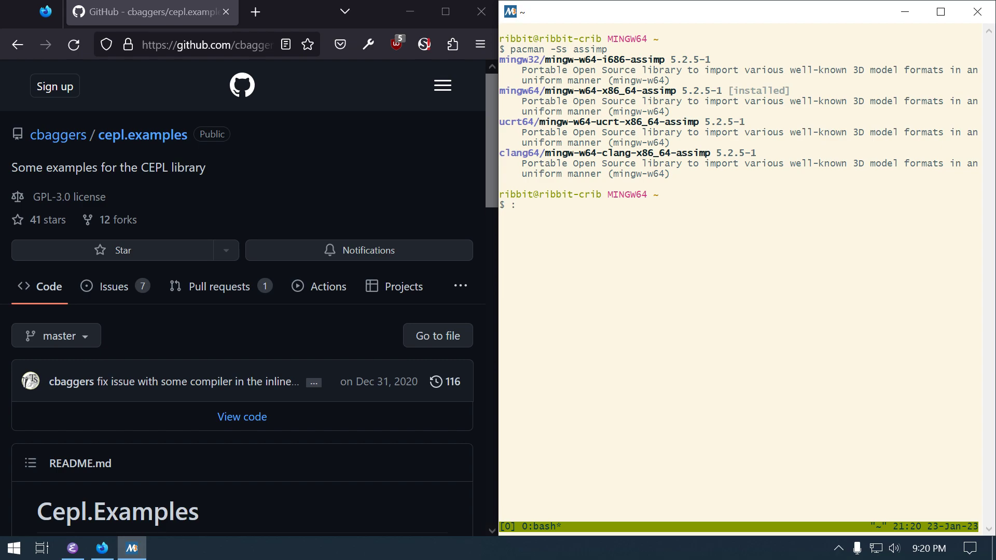
Step: Discard a repeated search command and clear the unfinished command line
text(pacman -Ss assimp)
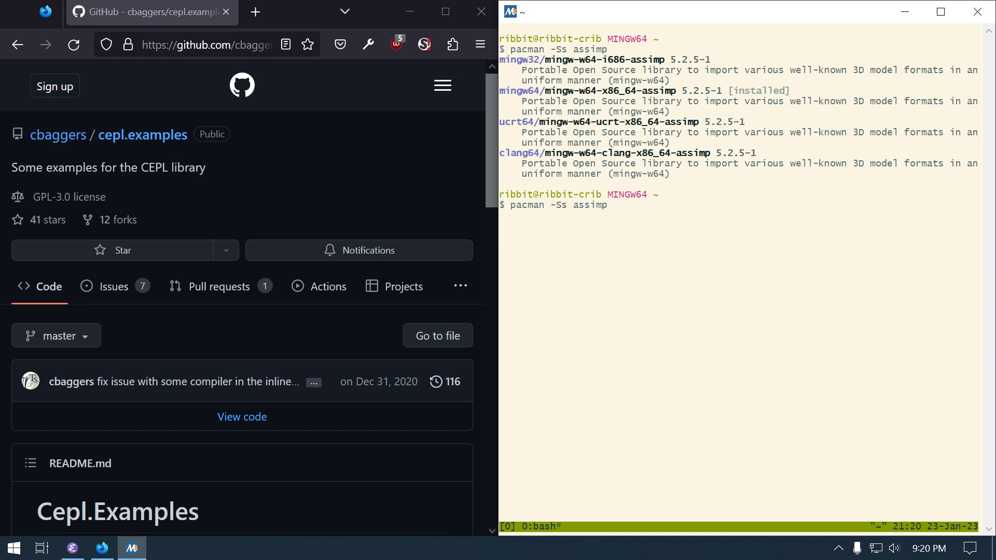
key(BackSpace)
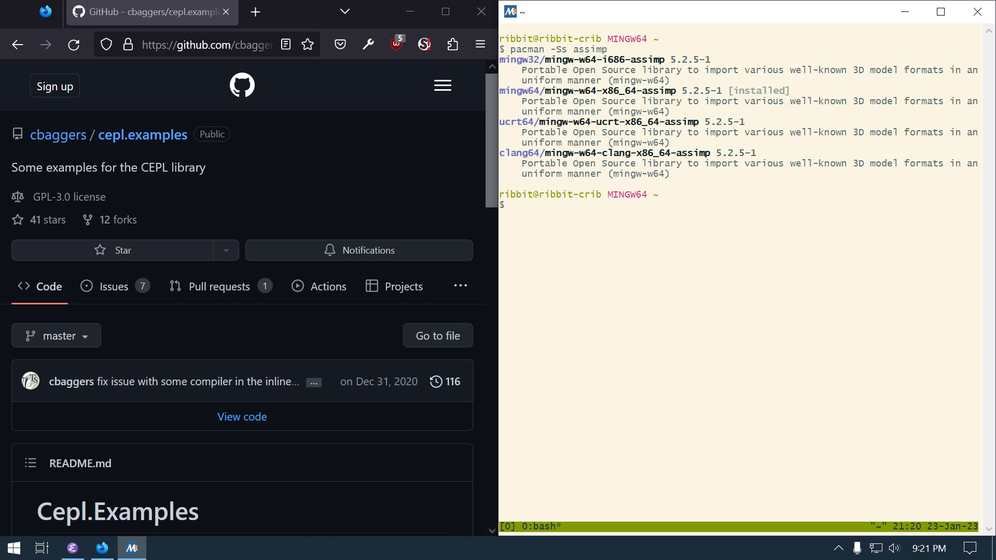
text(mingw64 mys)
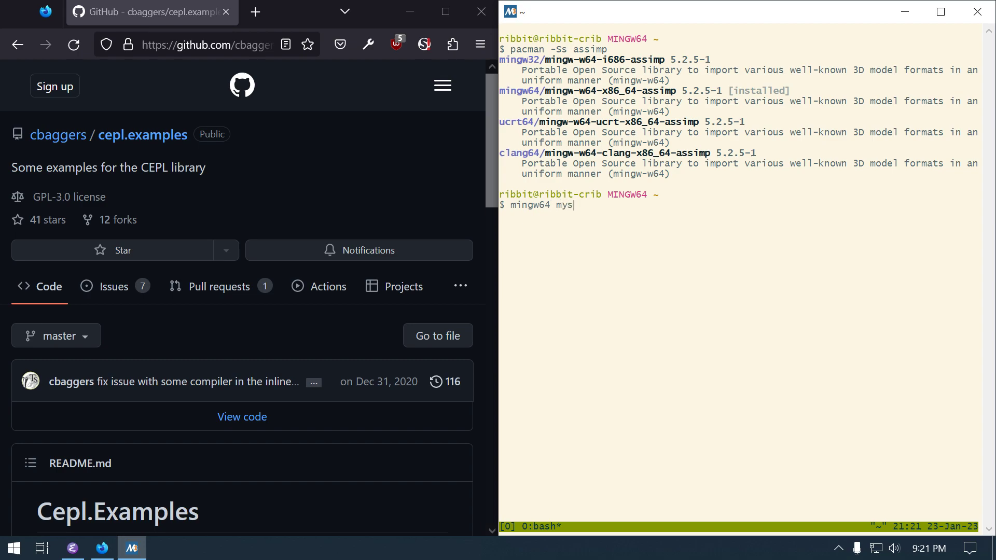
key(Backspace)
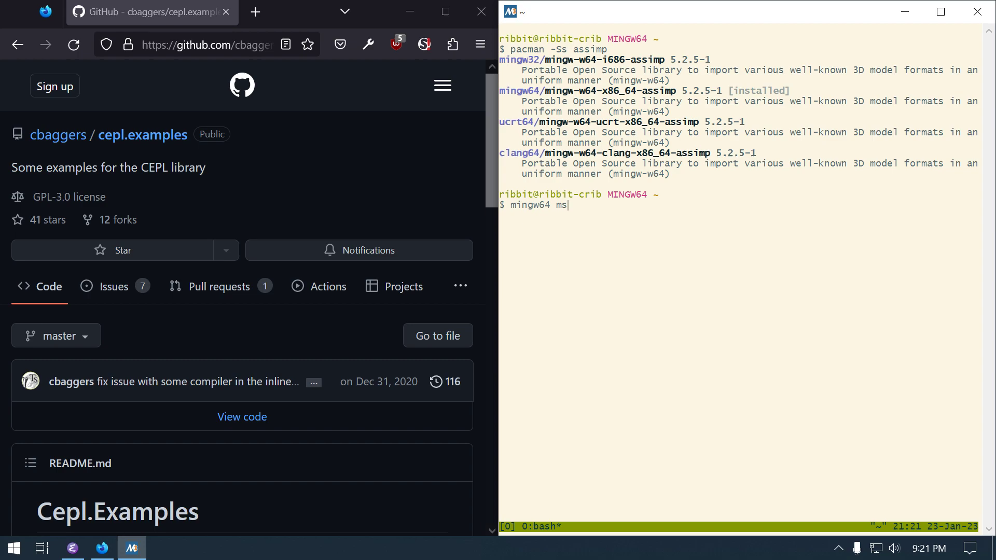
key(ctrl+c)
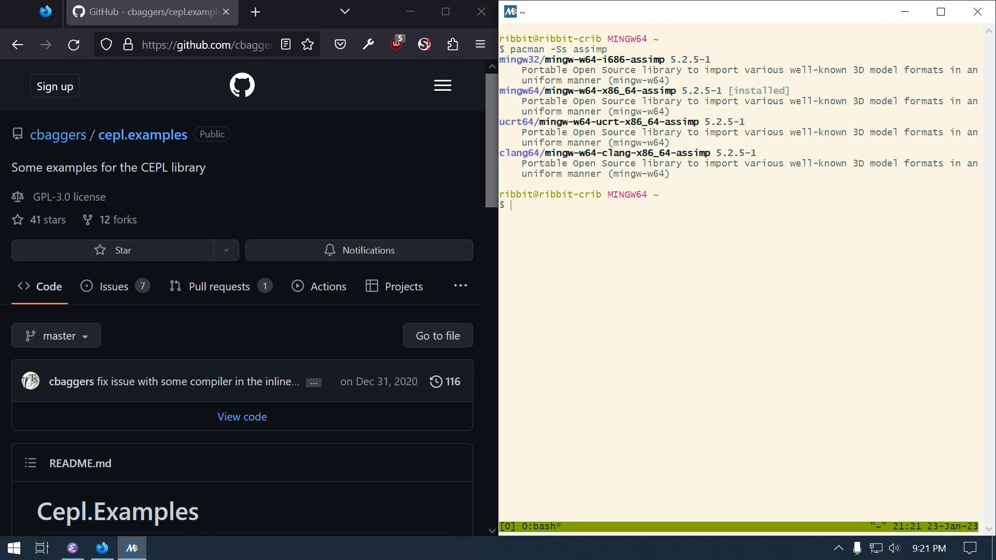
Step: Exit the terminal and browse from Run into the msys64 mingw64 bin folder in File Explorer
text(exit)
text(c)
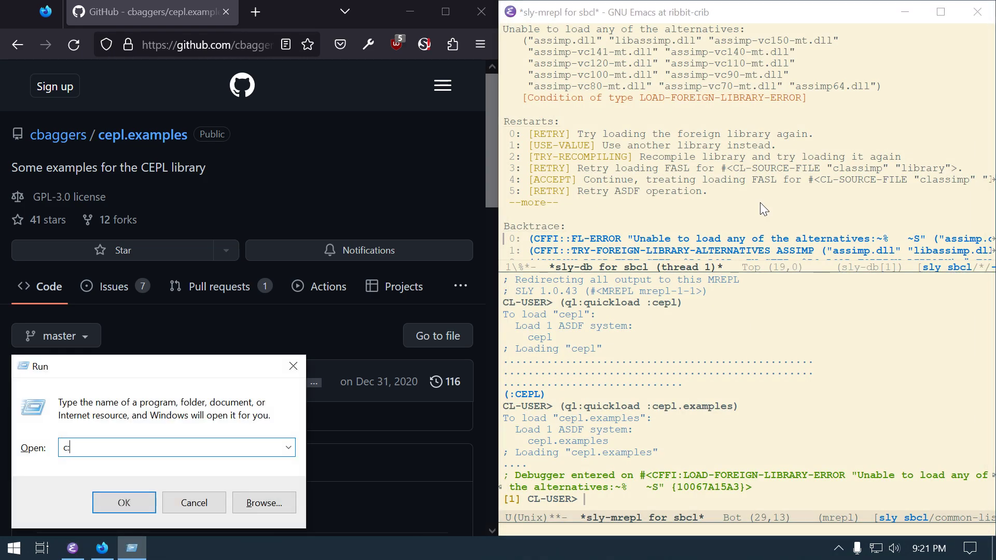
click(124, 503)
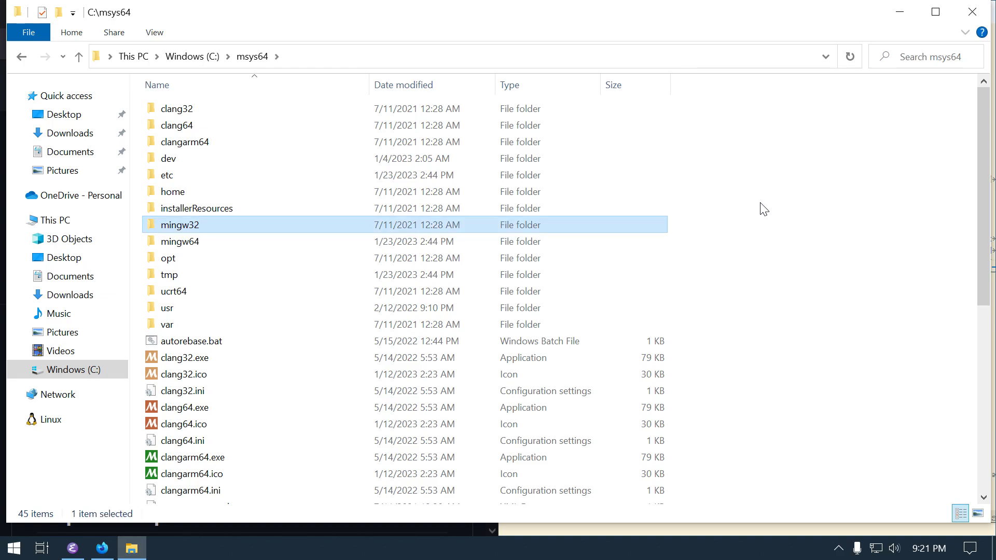
double_click(180, 242)
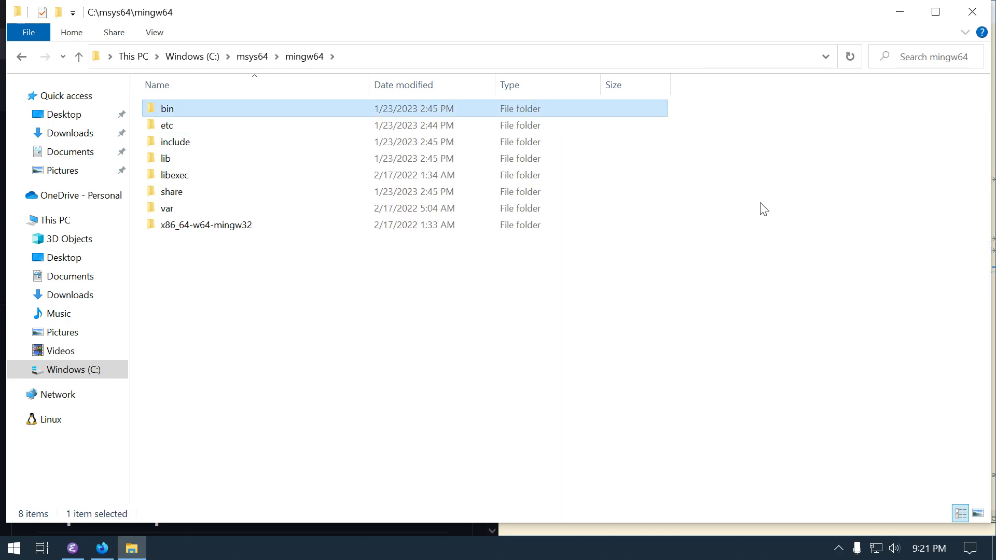
double_click(167, 108)
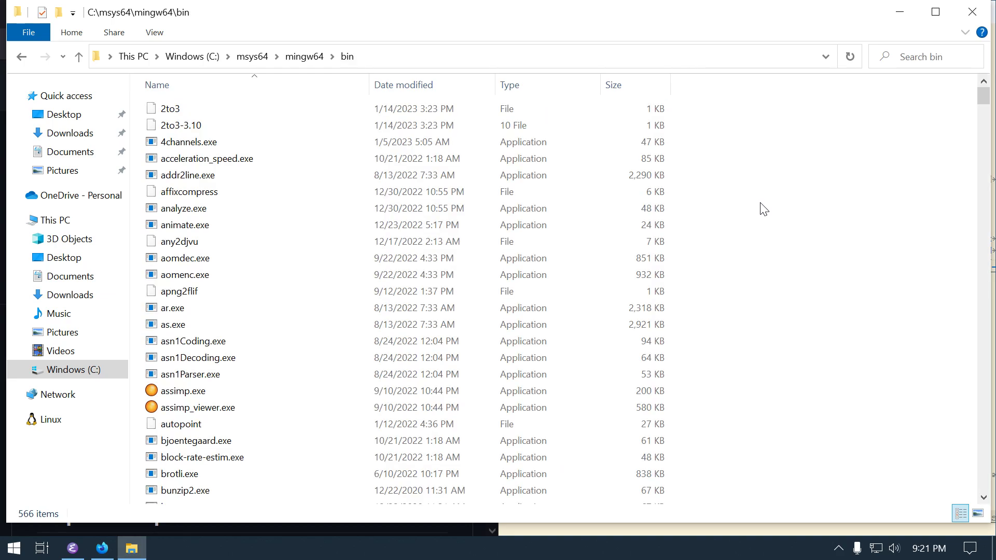
Step: Locate libassimp-5.dll among the bin libraries and select it for copying
click(190, 391)
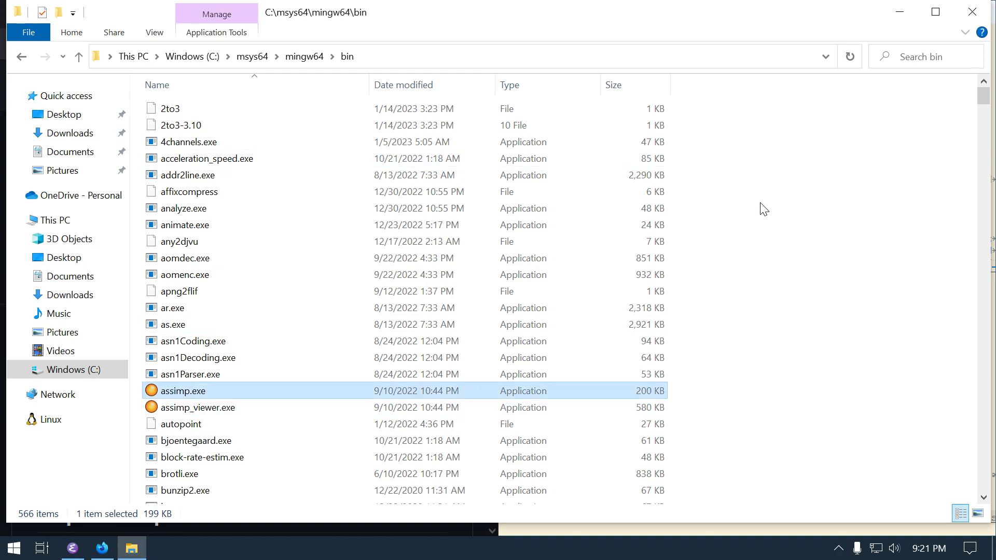
scroll(down, 3)
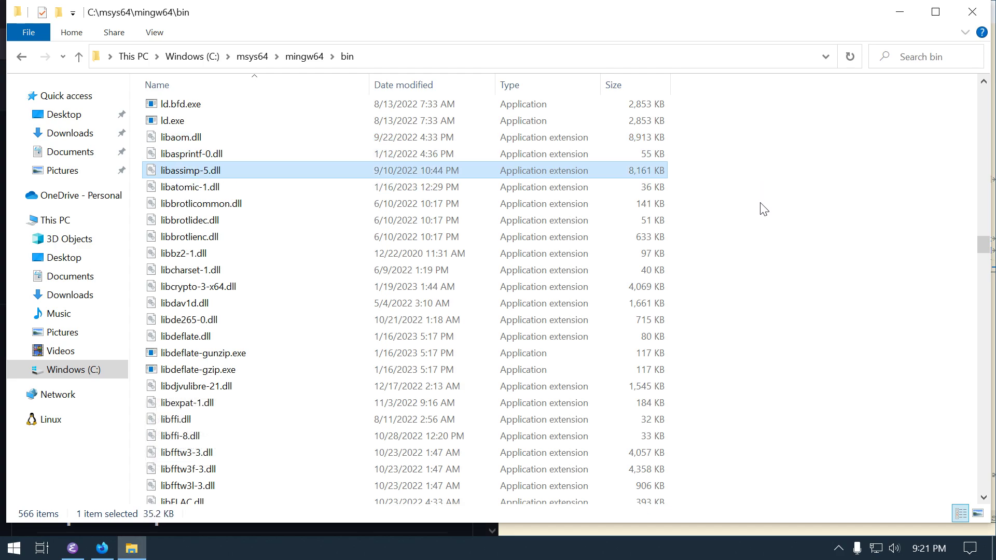
click(189, 187)
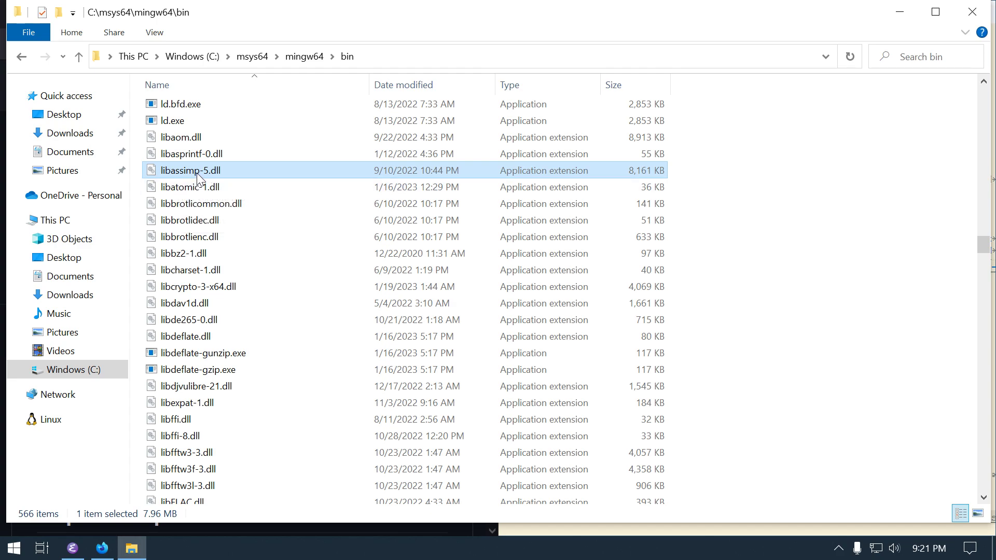
mouse_move(203, 170)
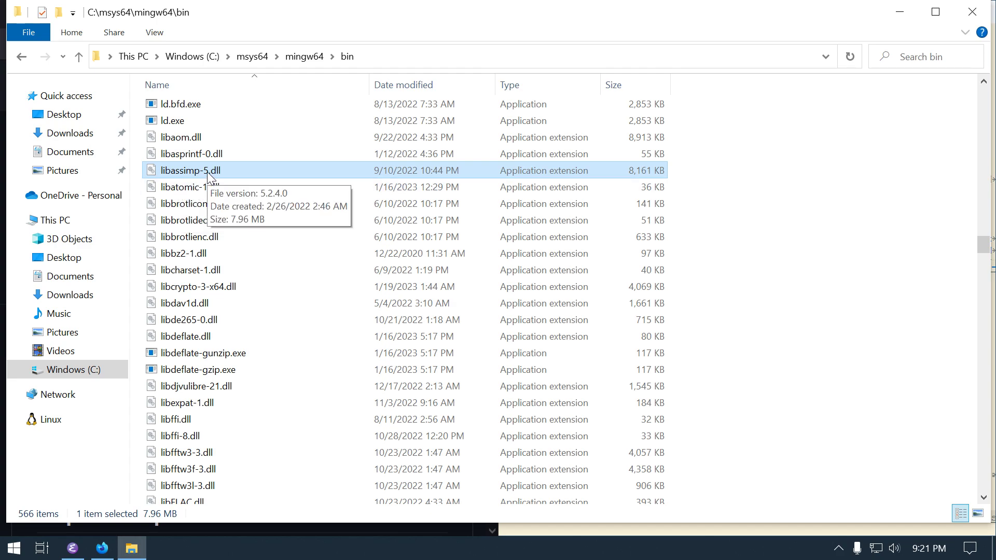
mouse_move(211, 183)
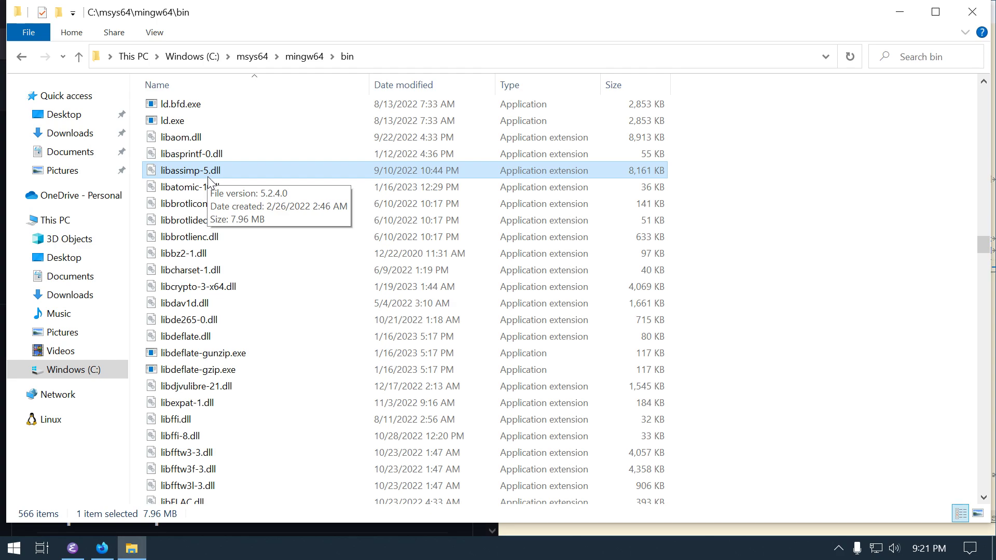
mouse_move(221, 183)
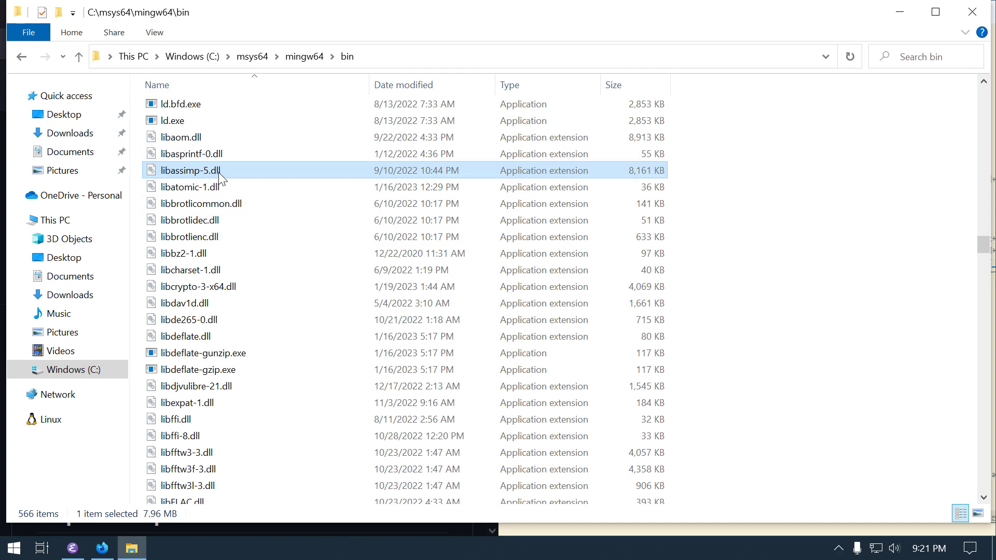
mouse_move(207, 174)
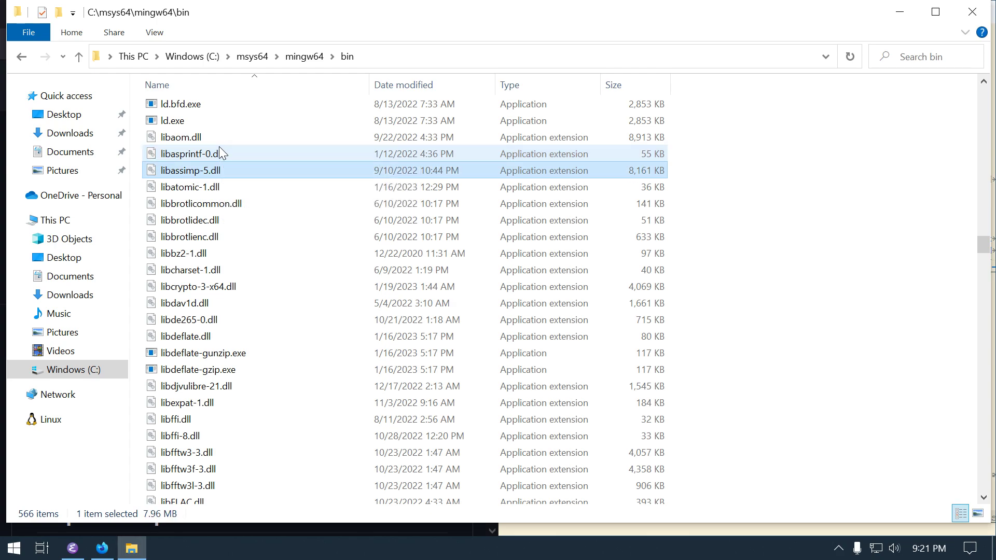
mouse_move(188, 186)
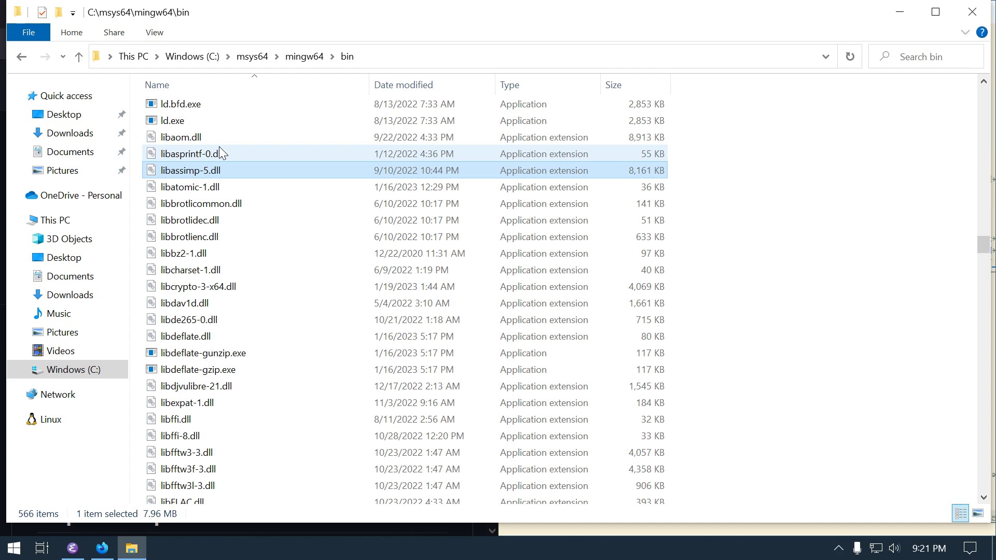
mouse_move(191, 170)
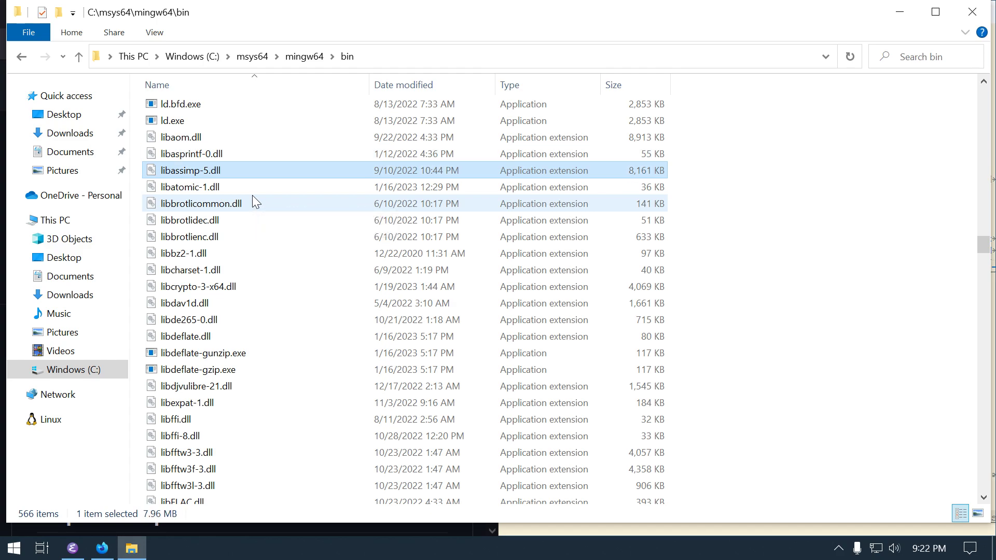
mouse_move(254, 201)
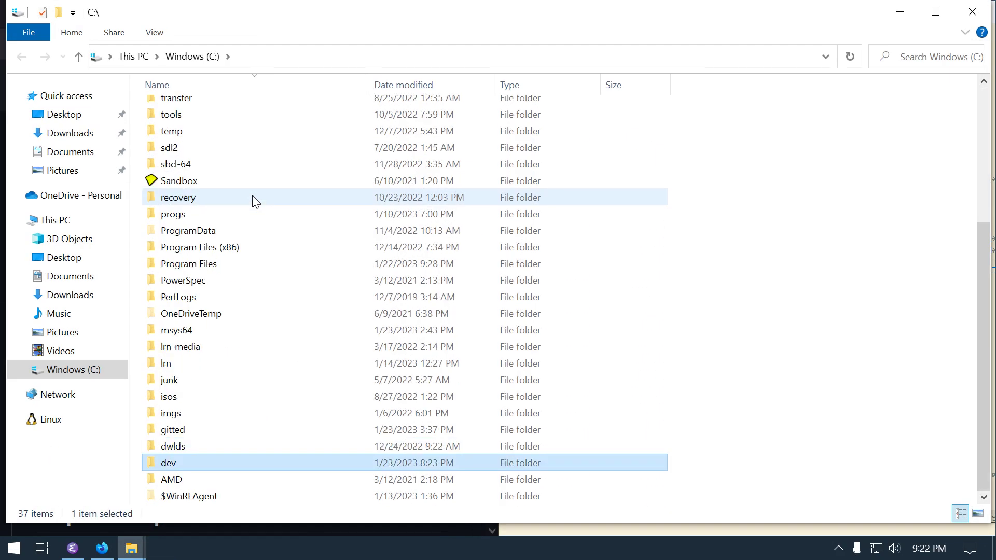
Step: Paste the copied DLL into C:\dev and rename it to libassimp.dll
double_click(169, 463)
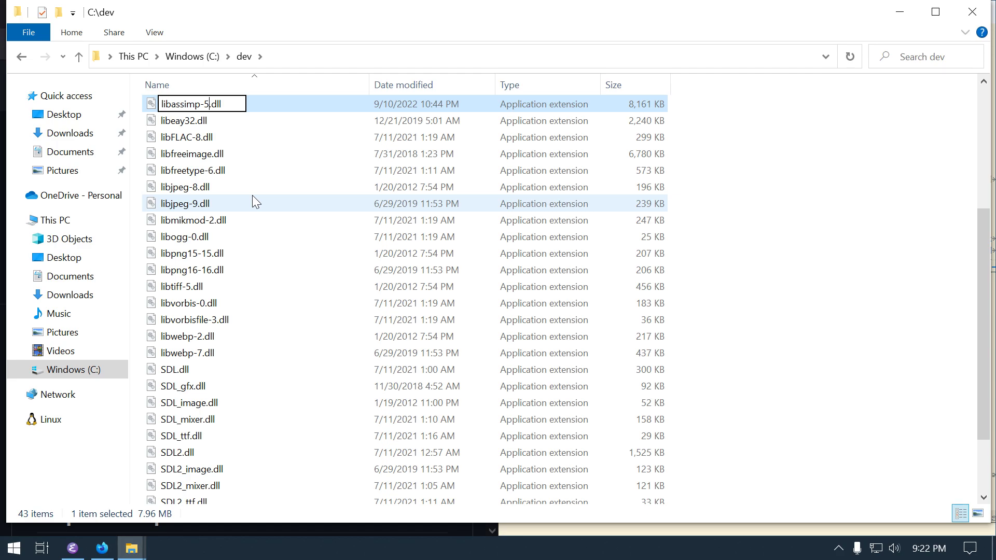
key(Return)
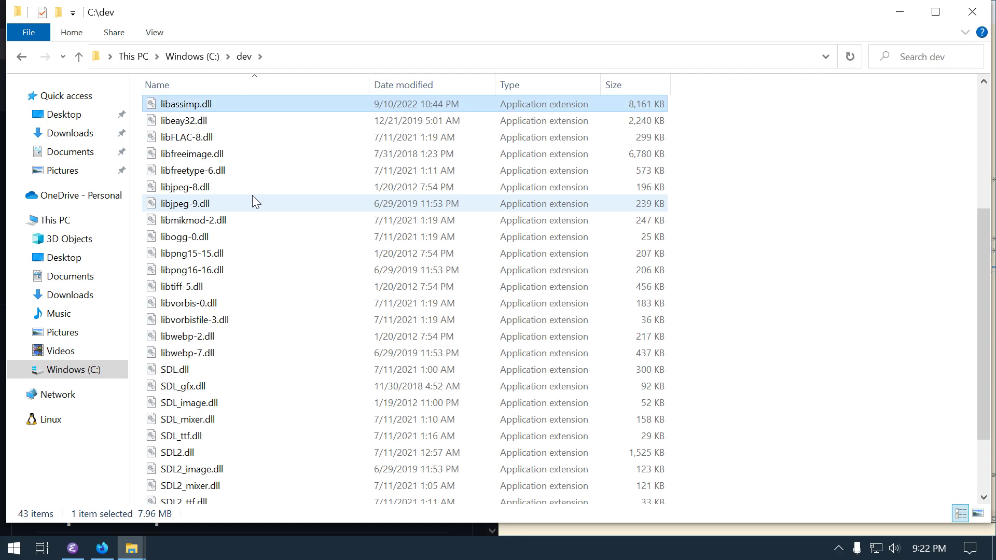
mouse_move(76, 84)
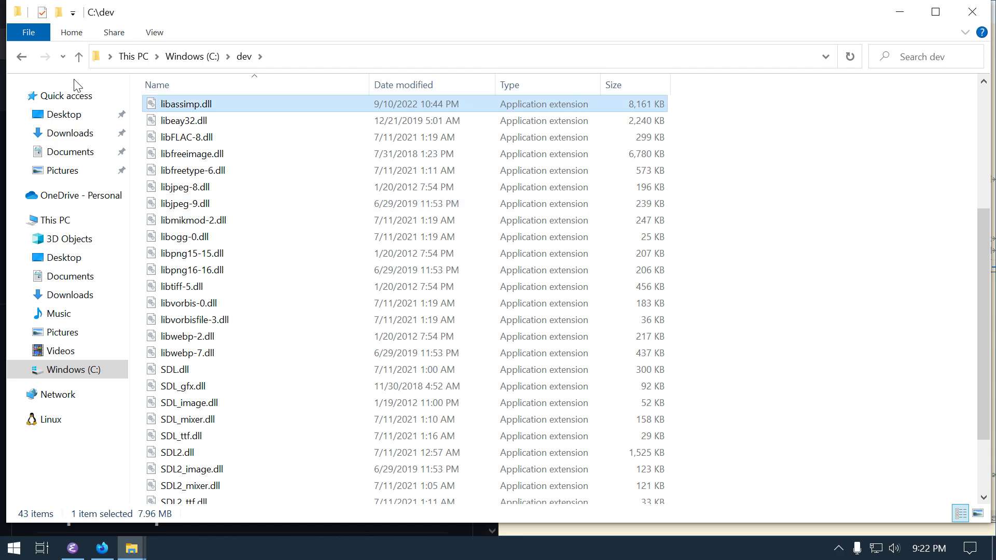
mouse_move(380, 112)
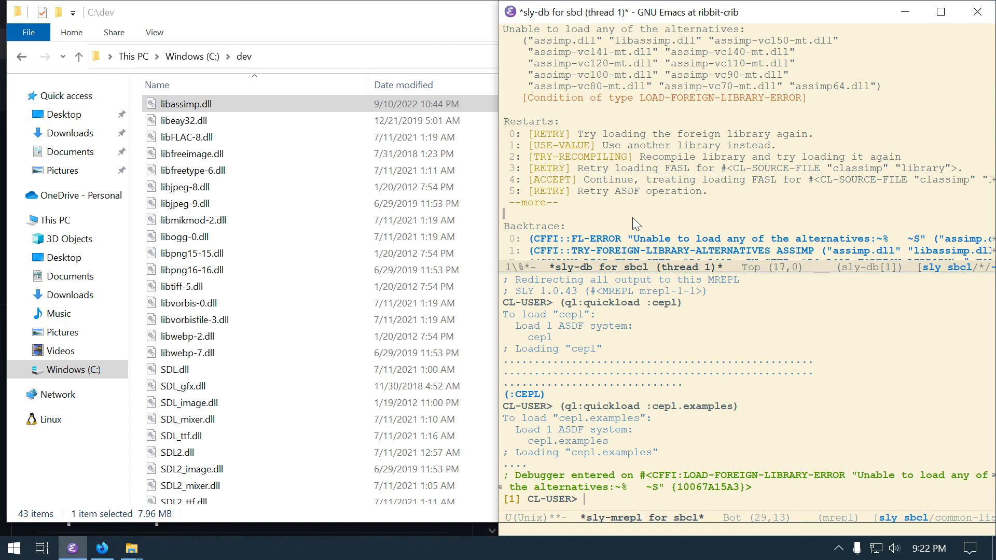
mouse_move(185, 185)
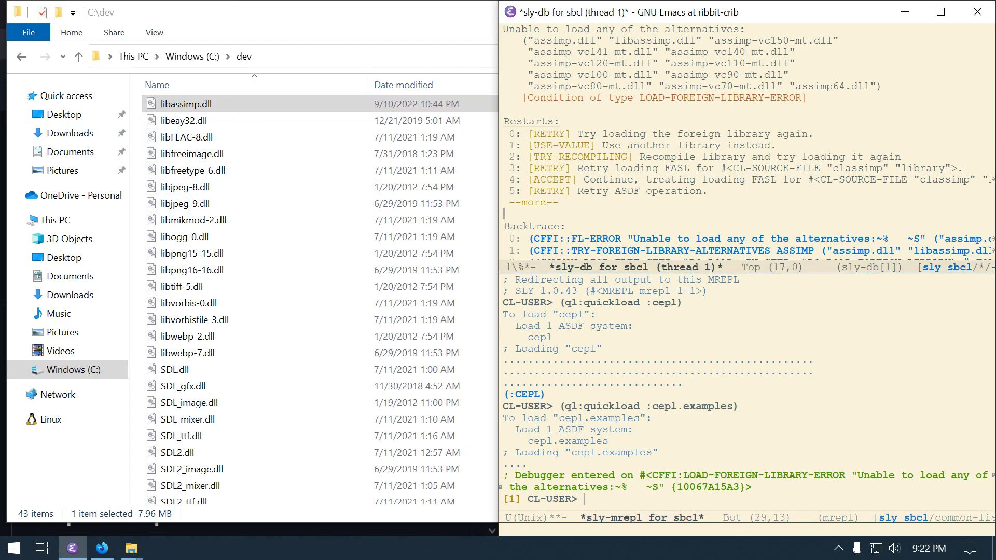
mouse_move(547, 134)
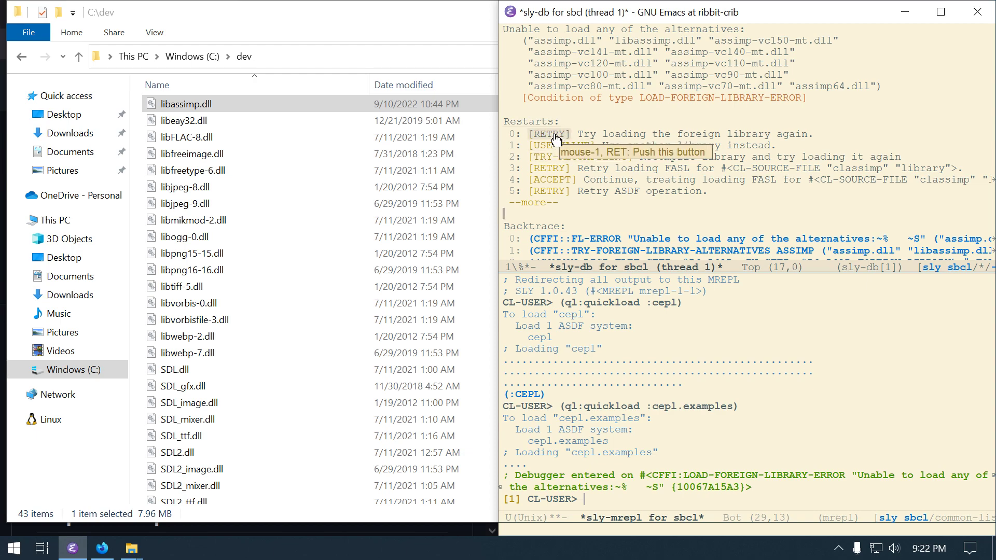
Step: Retry the foreign-library load, now failing on assimp version 5.2, and enable keycast-mode
click(549, 134)
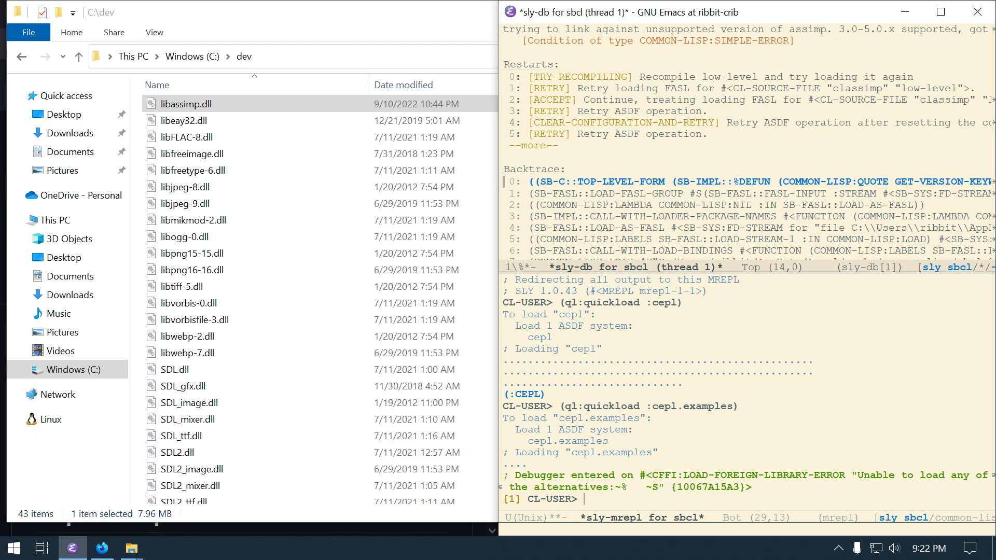
mouse_move(651, 129)
text(ke)
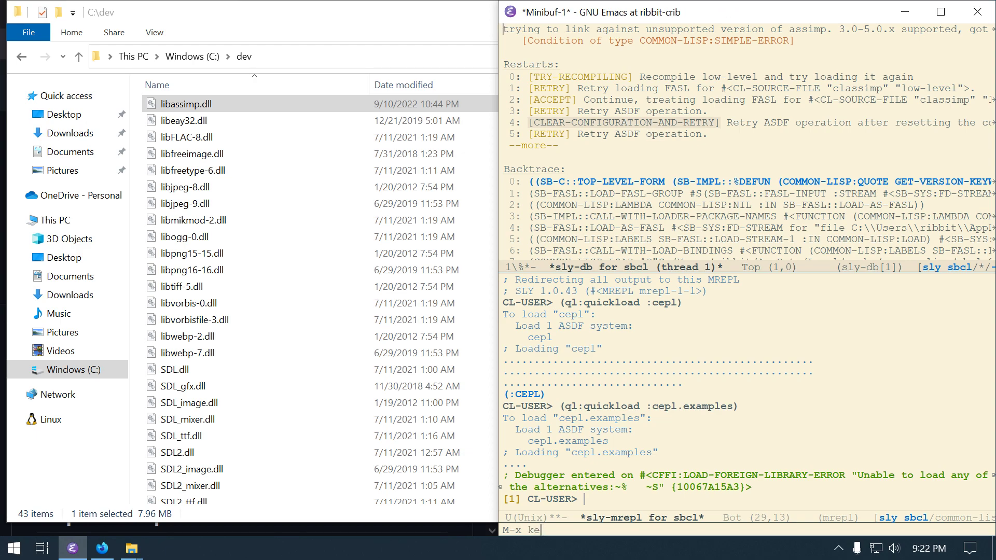
text(ycast-mode)
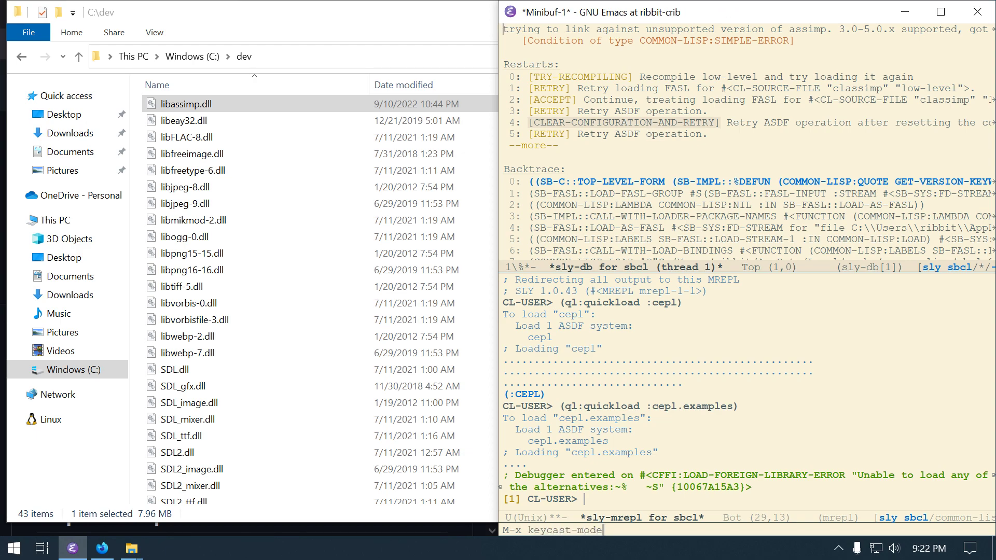
key(Return)
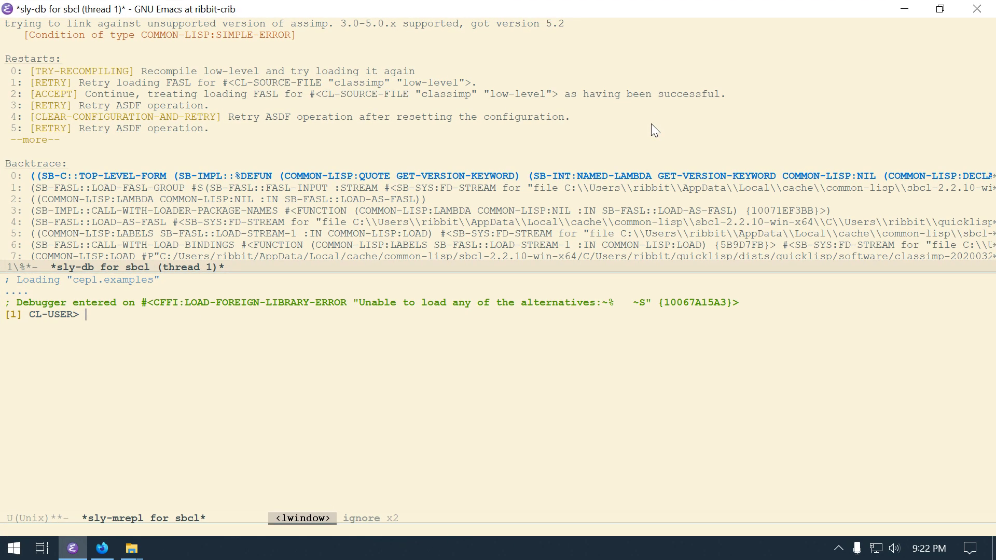
Step: Arrange *sly-db* and *sly-mrepl* side by side using C-x 1, C-x 3 and buffer switching
key(C-x o)
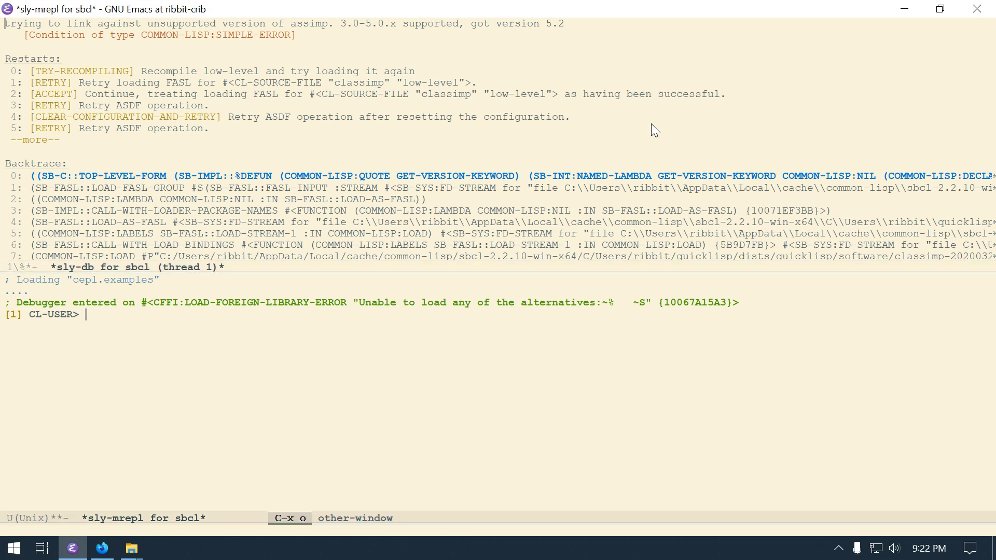
text(lslslso)
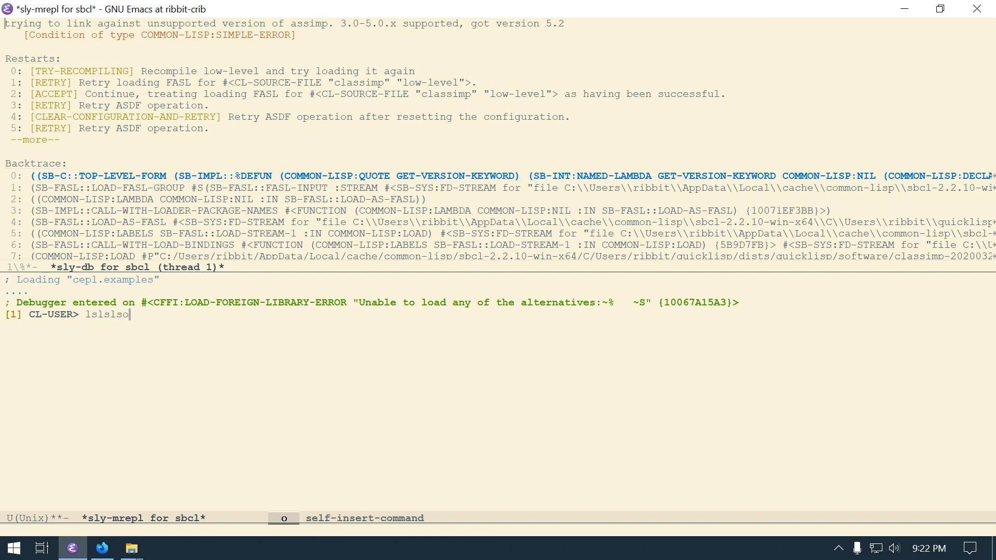
key(C-a)
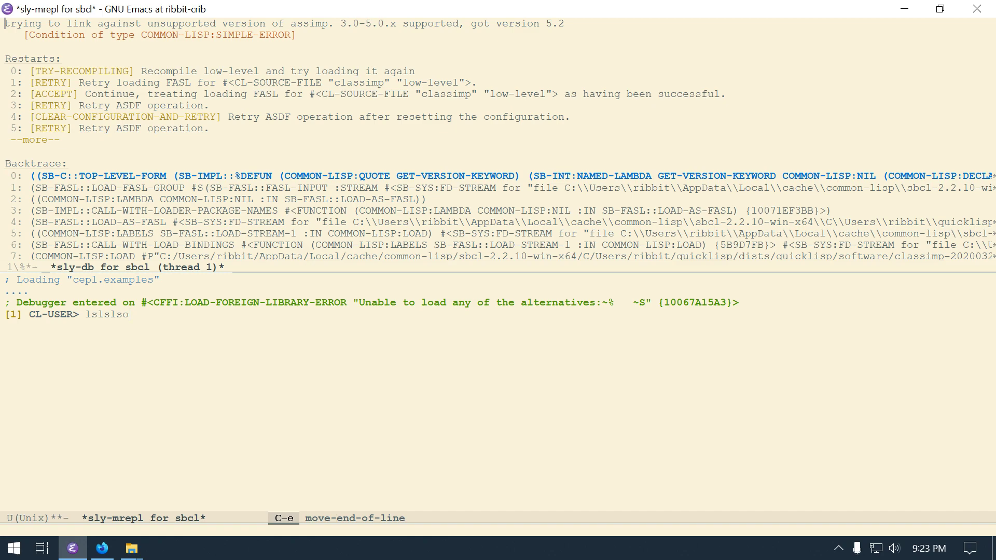
key(C-x o)
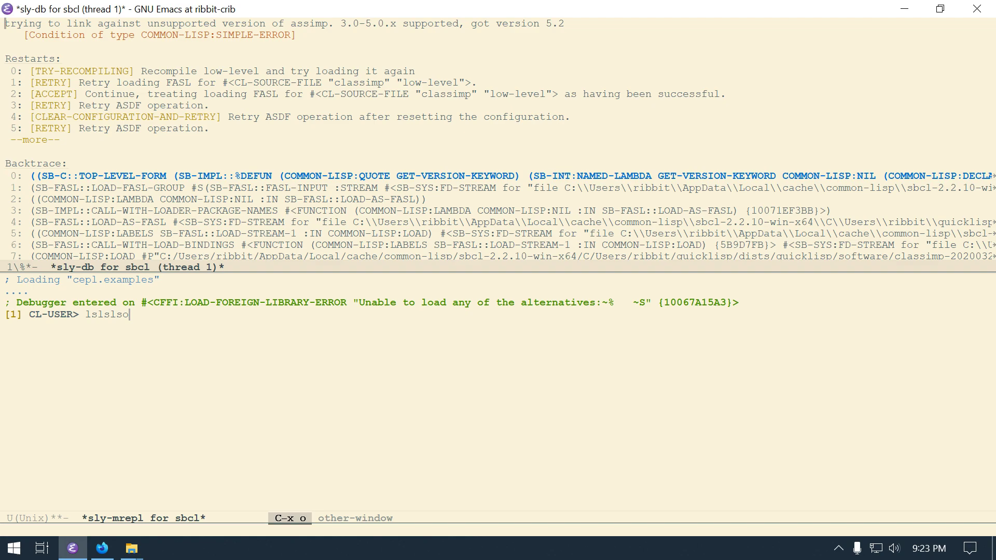
key(C-x 1)
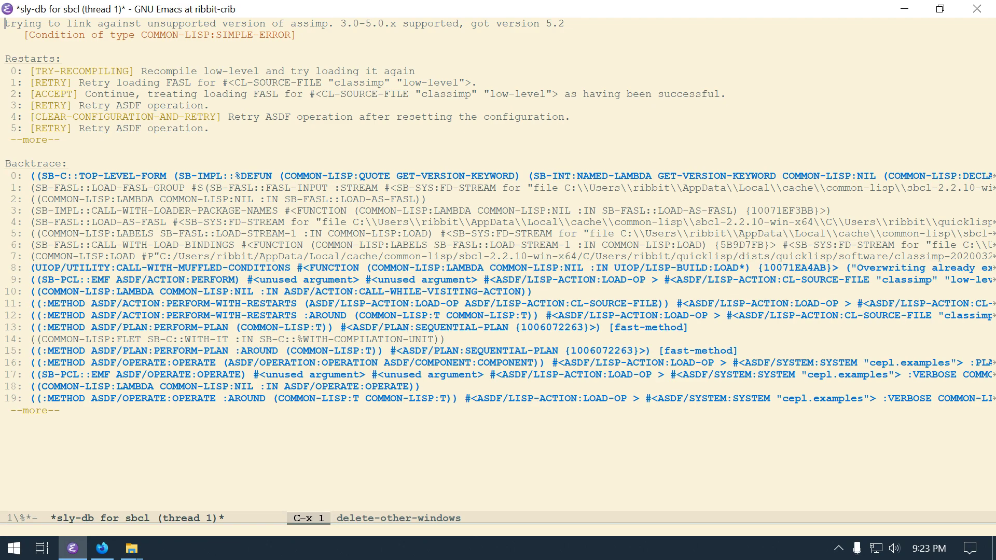
key(ctrl+x)
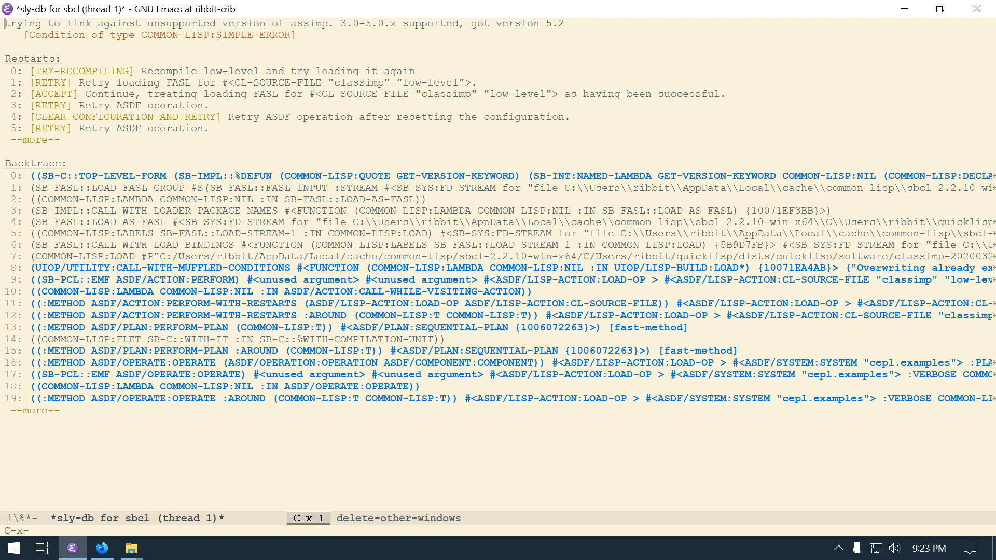
key(C-x 3)
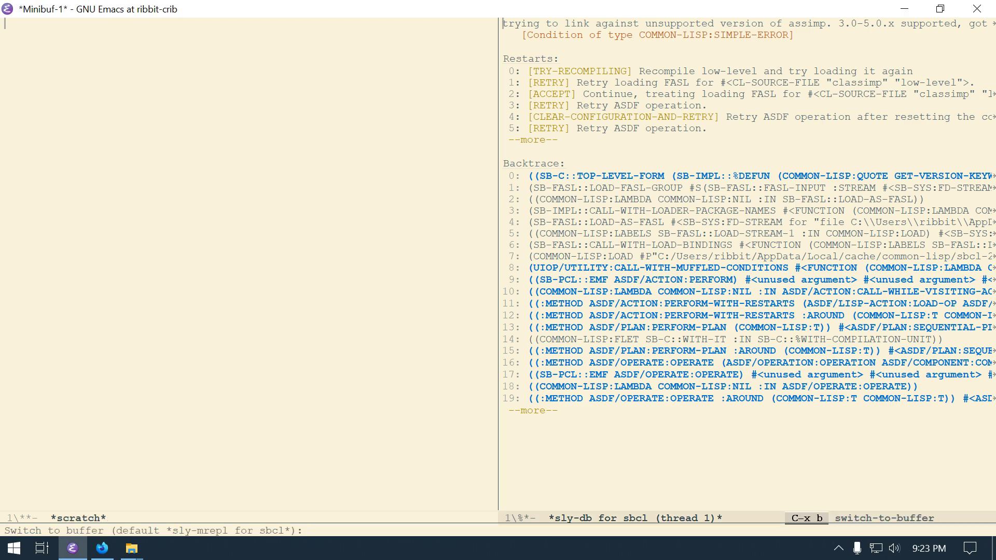
key(Return)
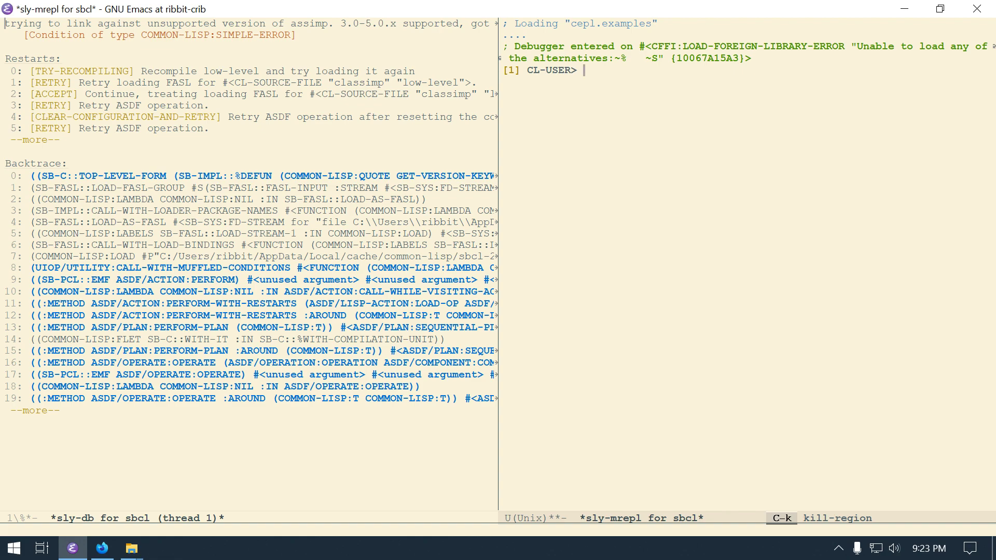
key(C-x o)
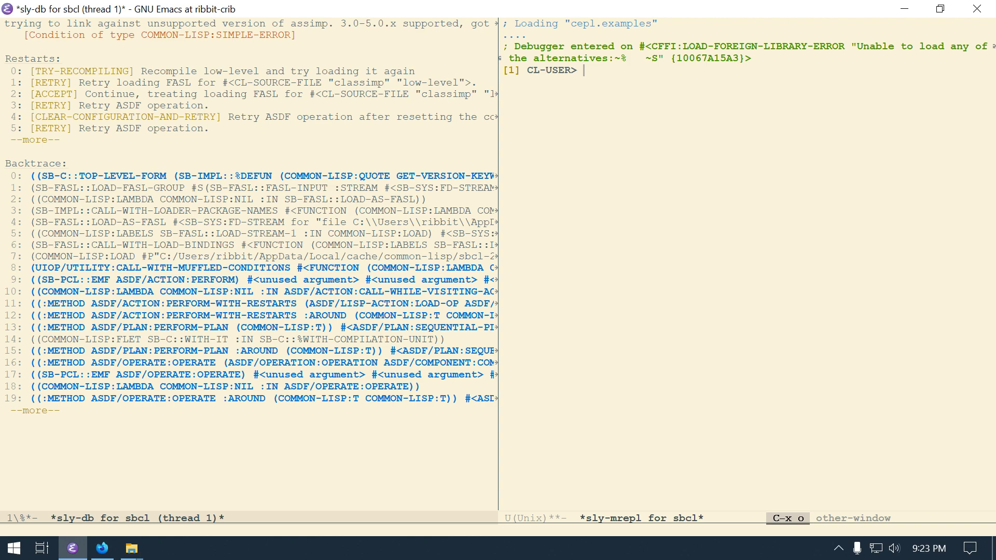
Step: Inspect the assimp version error's backtrace and show classimp's low-level.lisp source for the top frame
key(C-x 1)
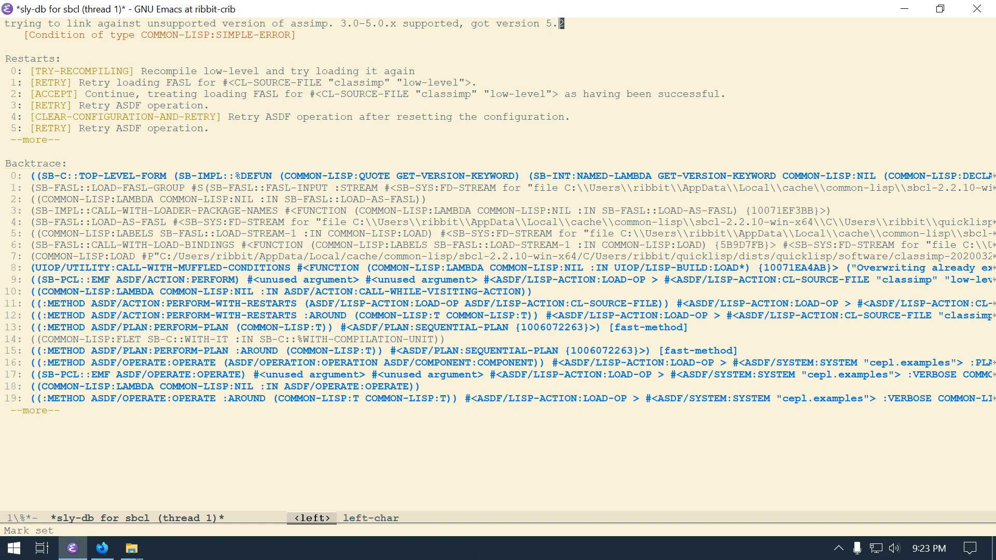
key(Right)
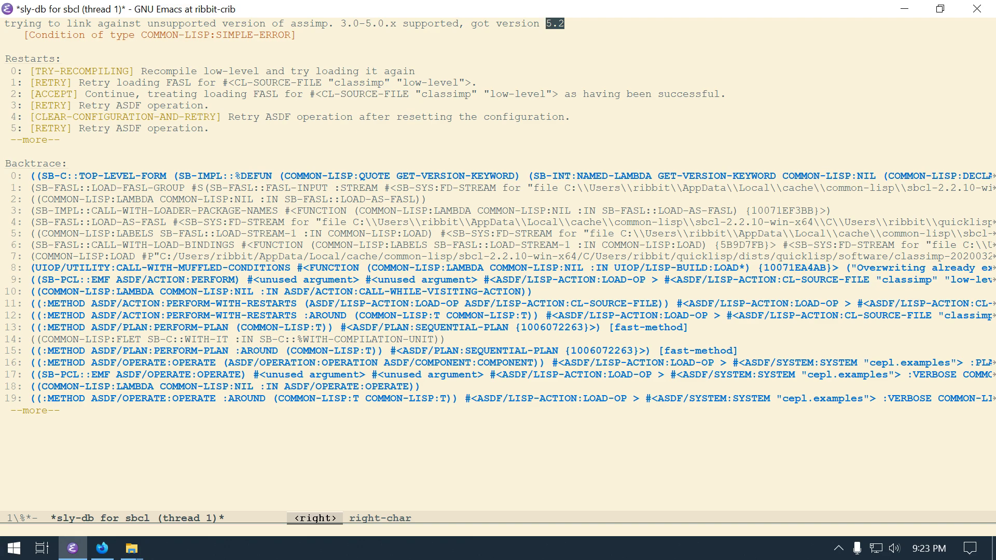
key(down)
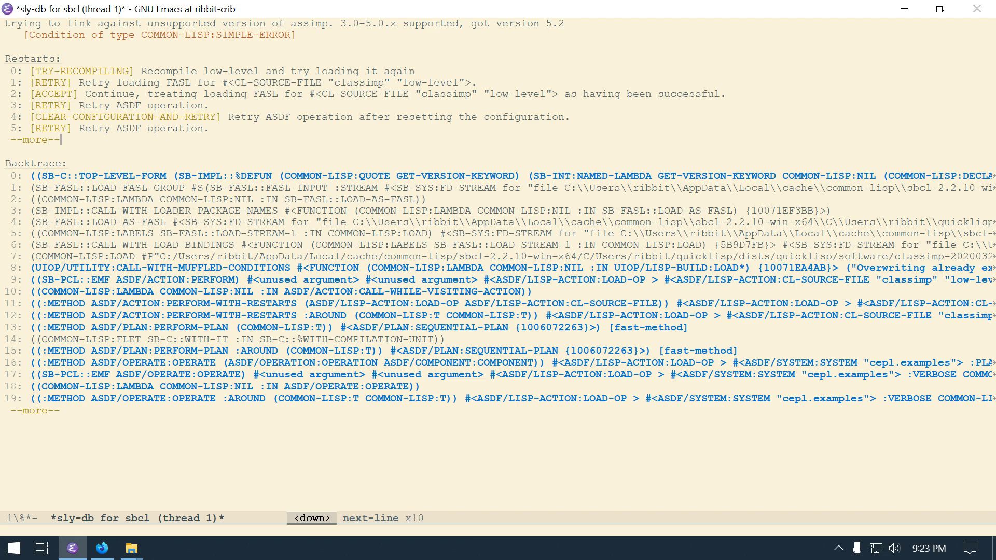
key(down)
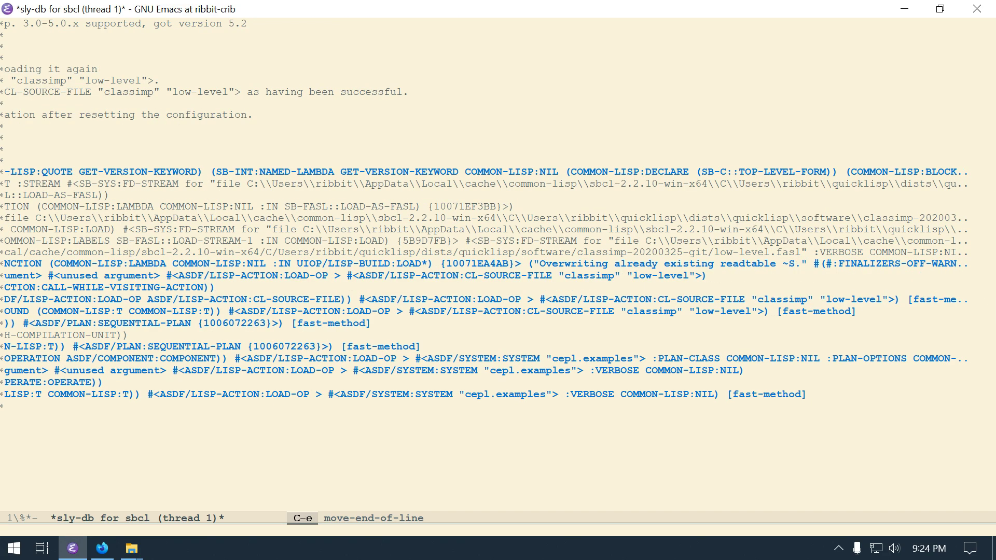
key(Left)
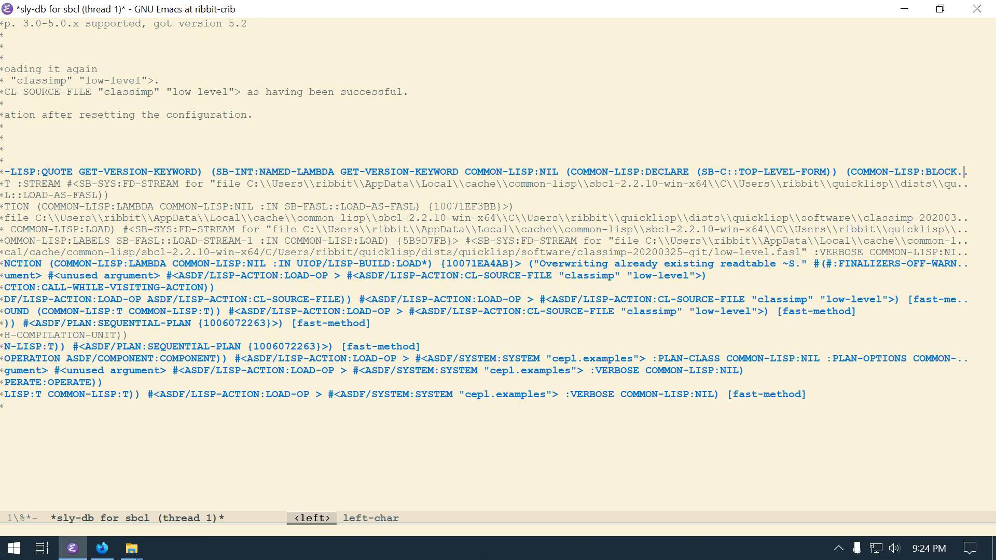
key(left)
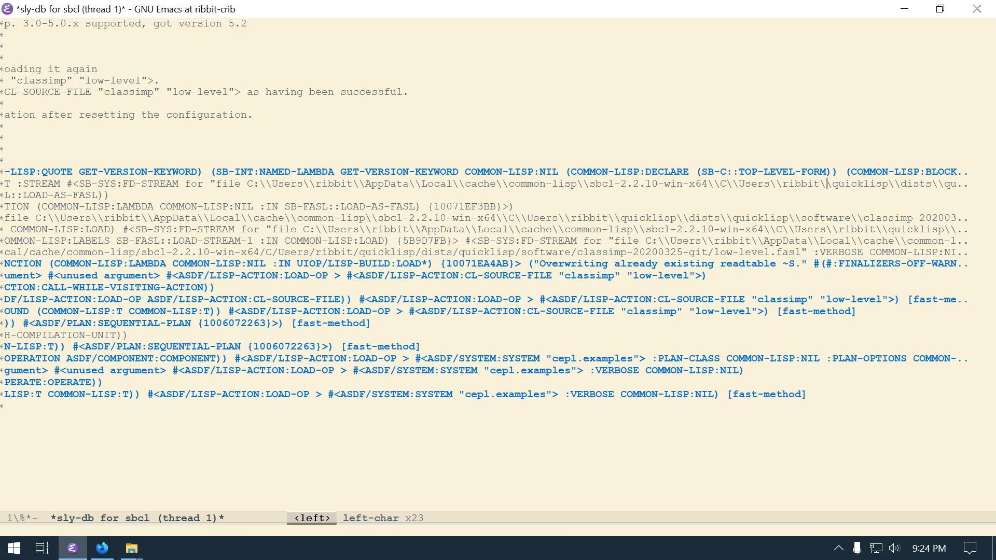
key(left)
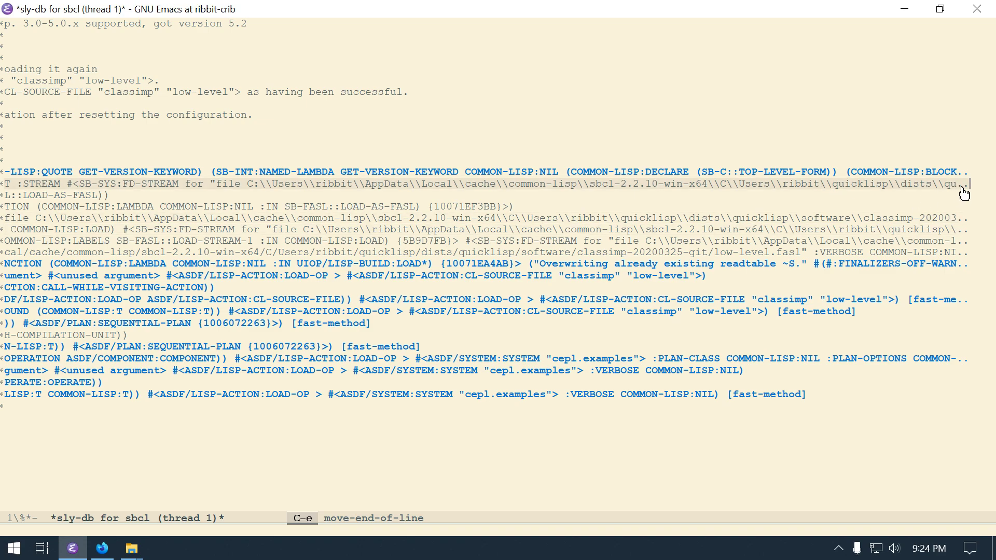
mouse_move(964, 192)
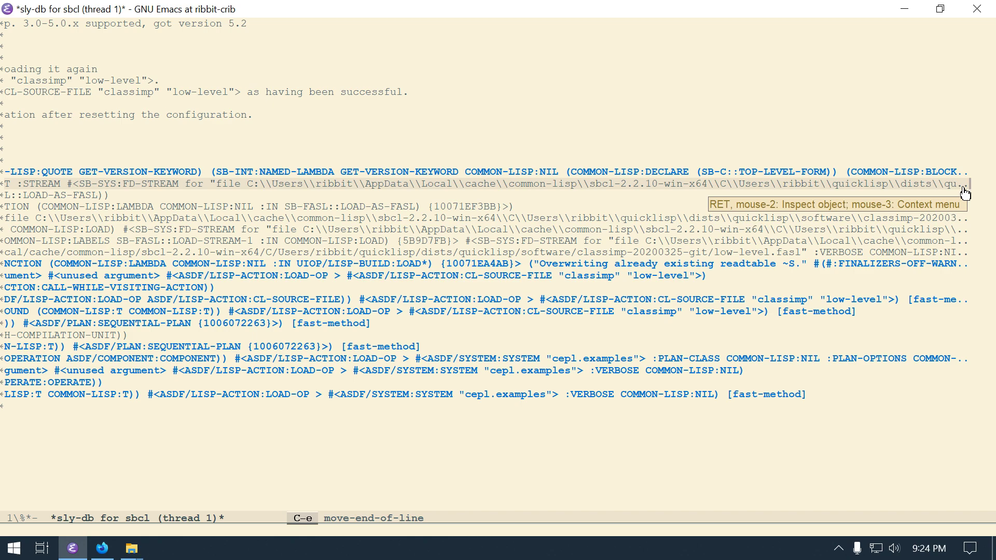
mouse_move(943, 208)
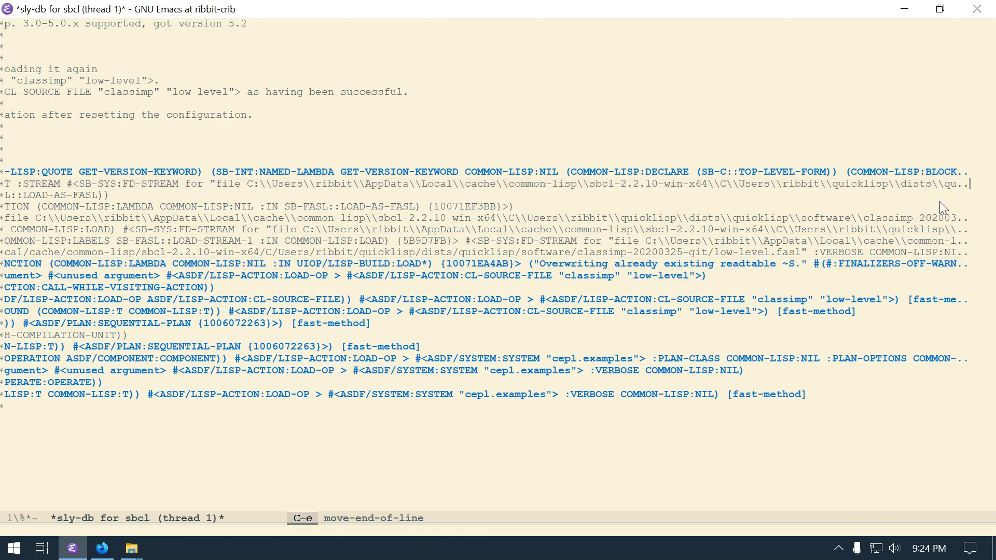
mouse_move(486, 150)
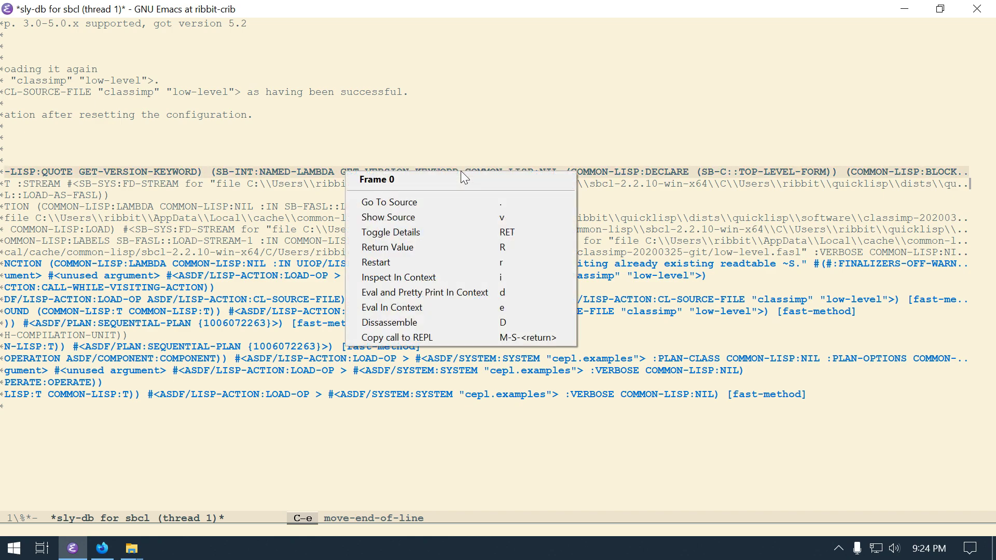
mouse_move(467, 217)
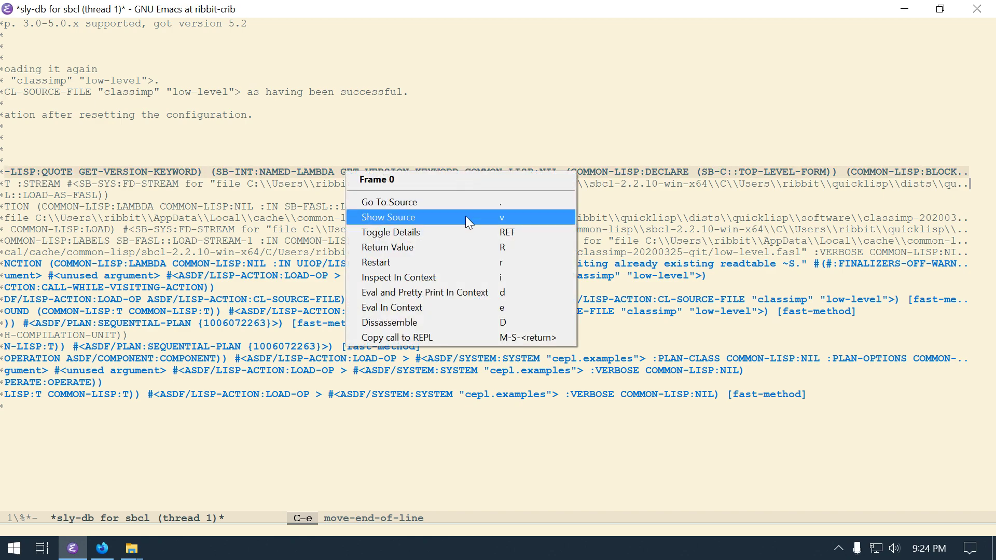
click(389, 217)
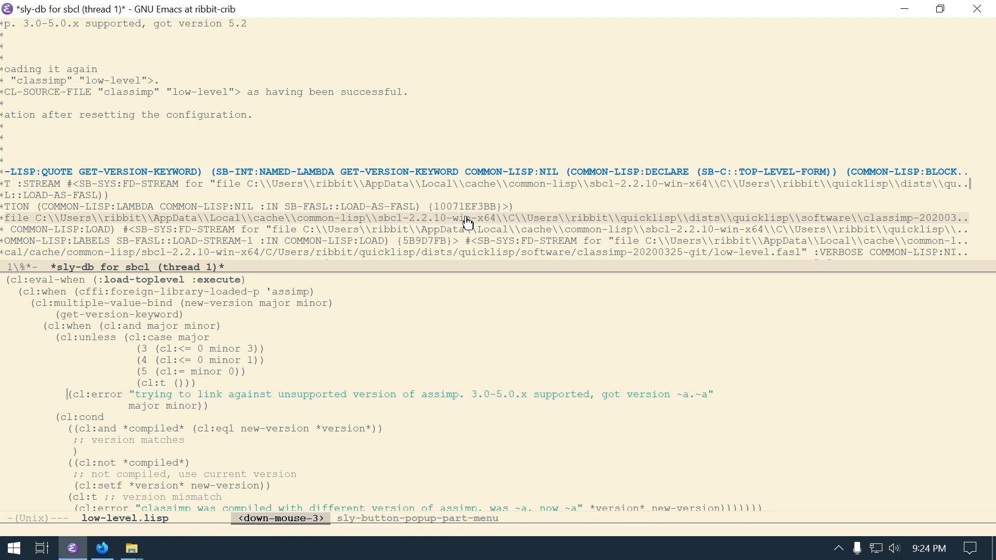
mouse_move(469, 221)
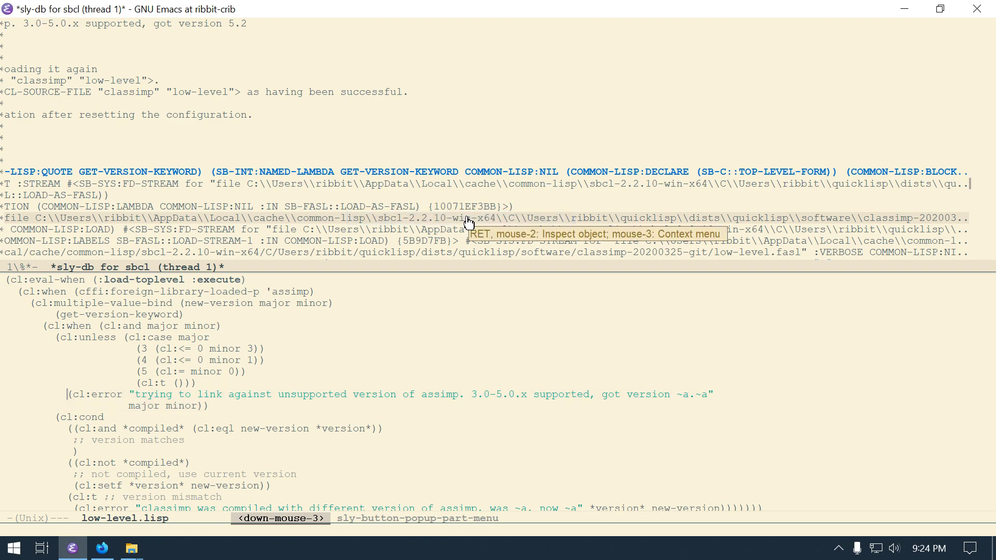
mouse_move(123, 519)
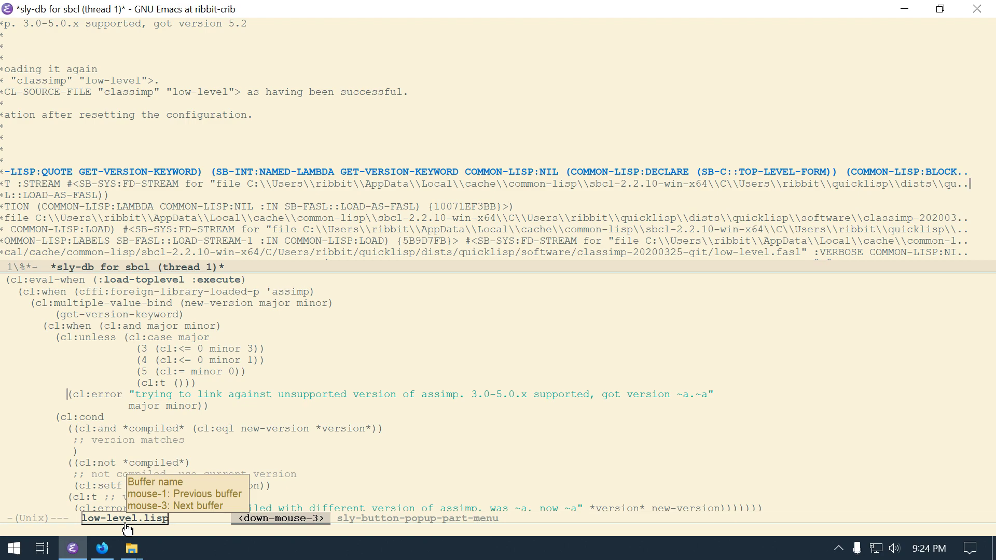
mouse_move(131, 526)
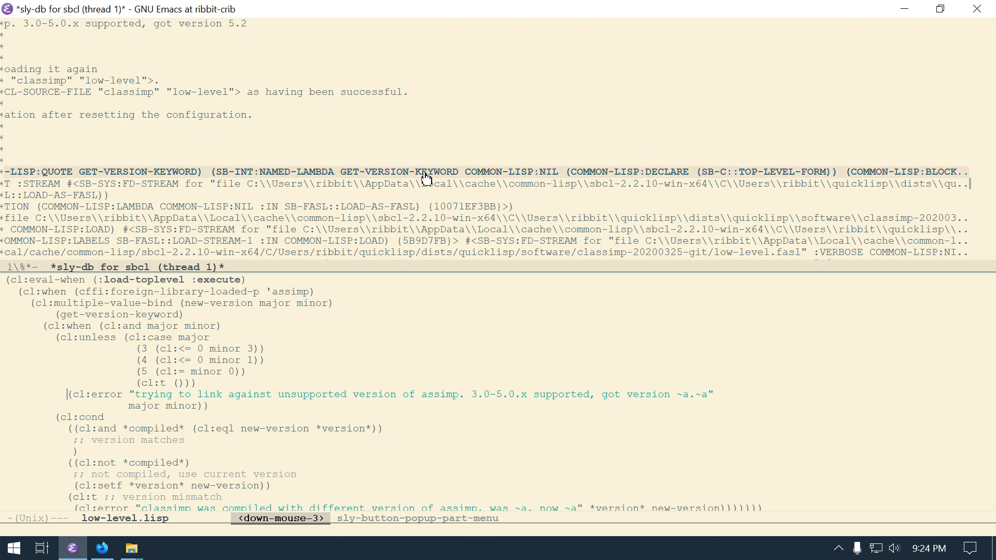
mouse_move(631, 196)
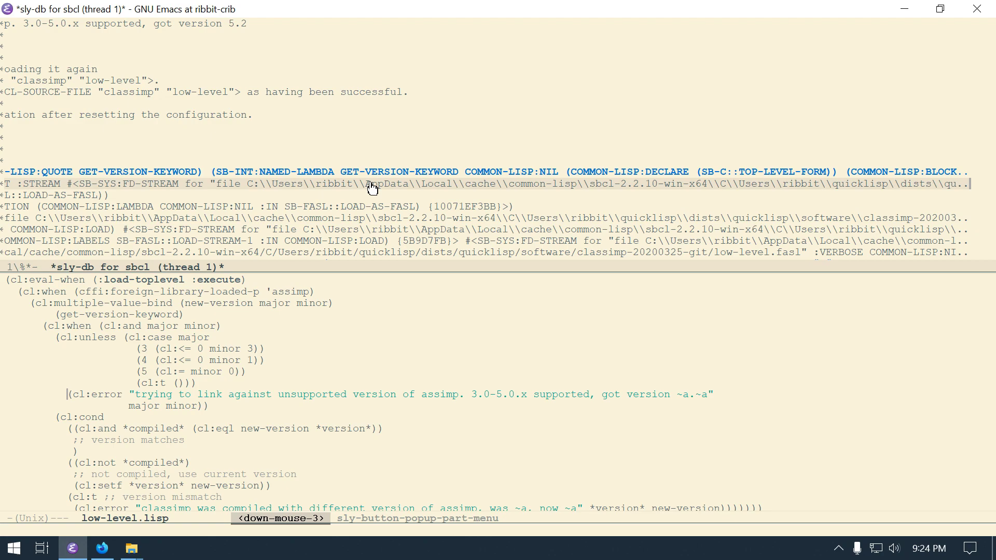
mouse_move(647, 197)
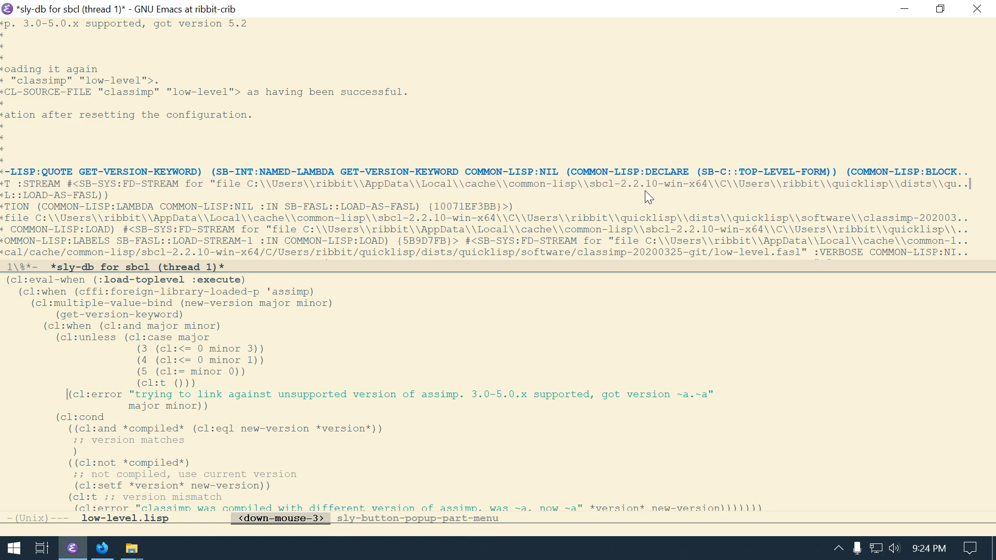
mouse_move(642, 176)
text(wt)
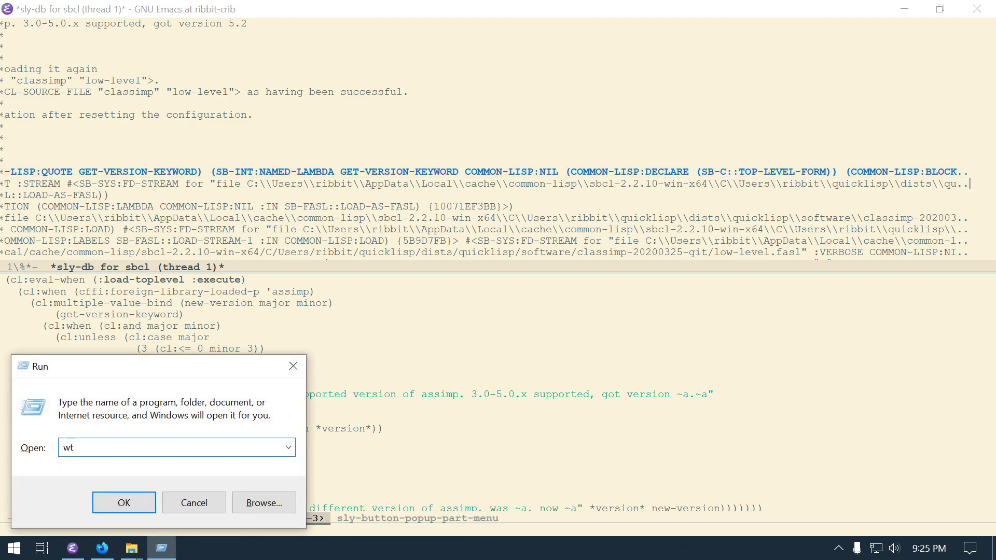
Step: Launch Windows Terminal and cd into quicklisp's classimp-20200325-git software directory
click(123, 502)
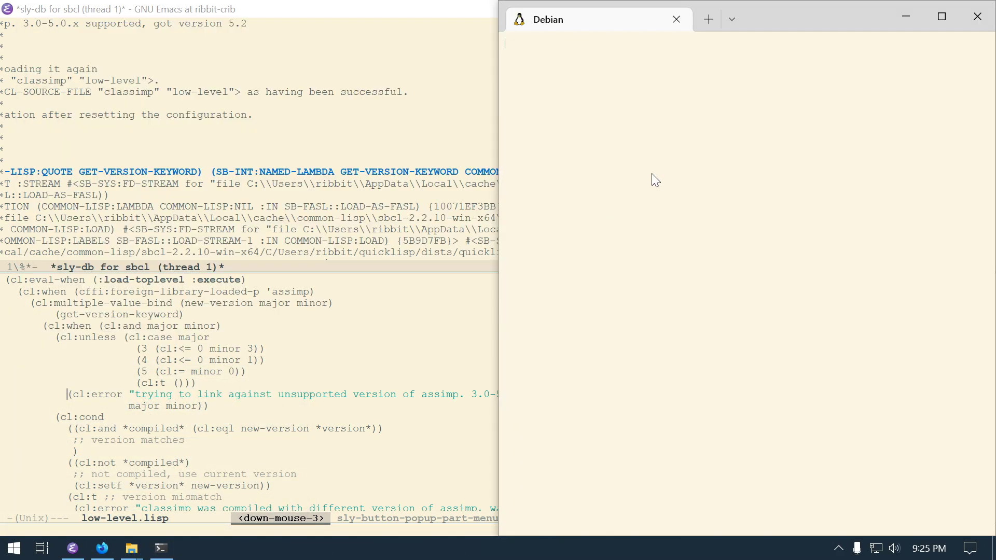
text(t-crib% t)
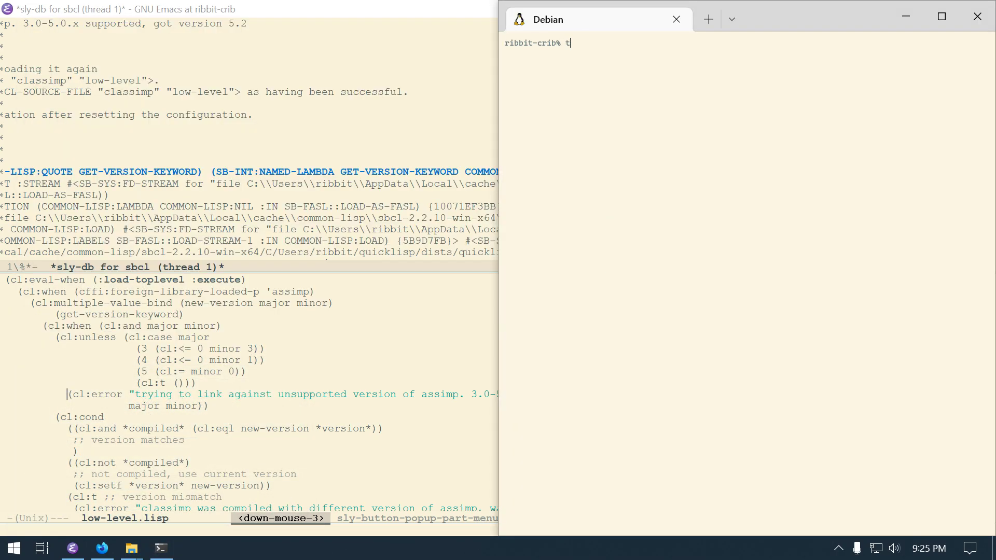
text(cd /c)
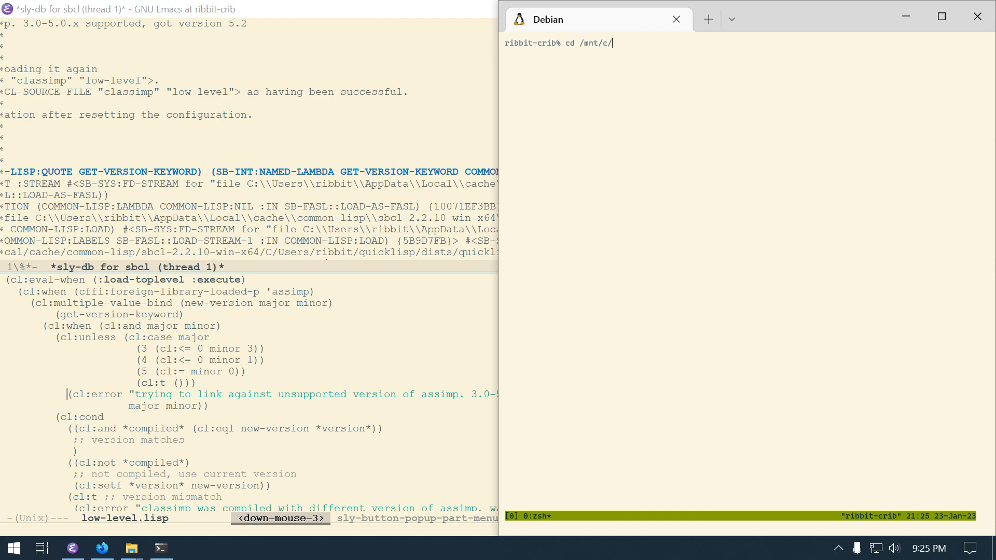
text(Users/ribbit/)
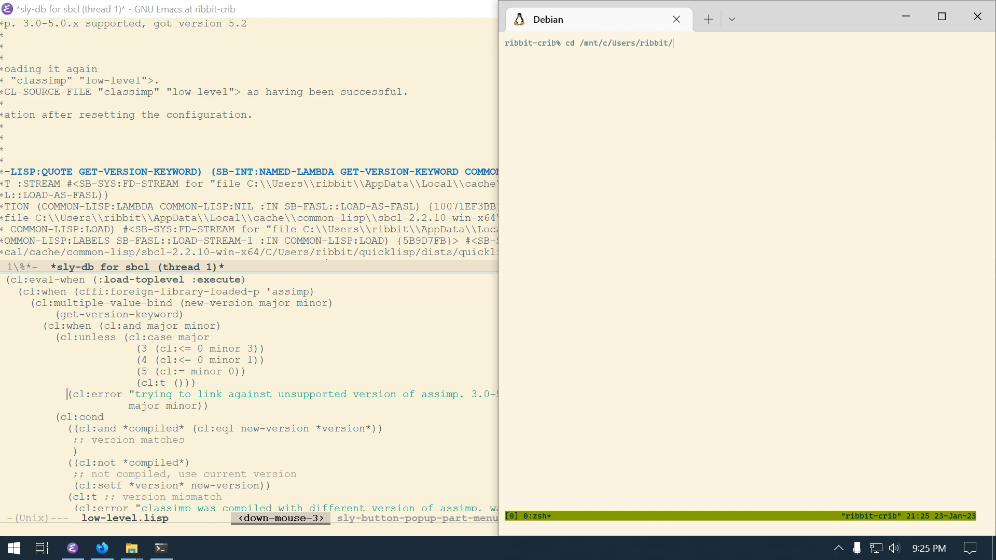
text(quicklisp/dis)
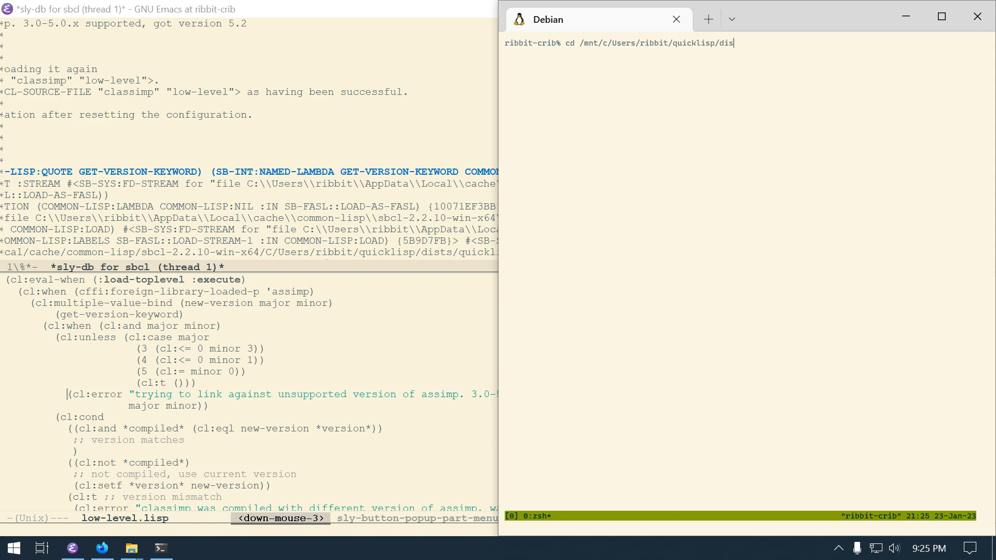
text(ts/quicklisp/)
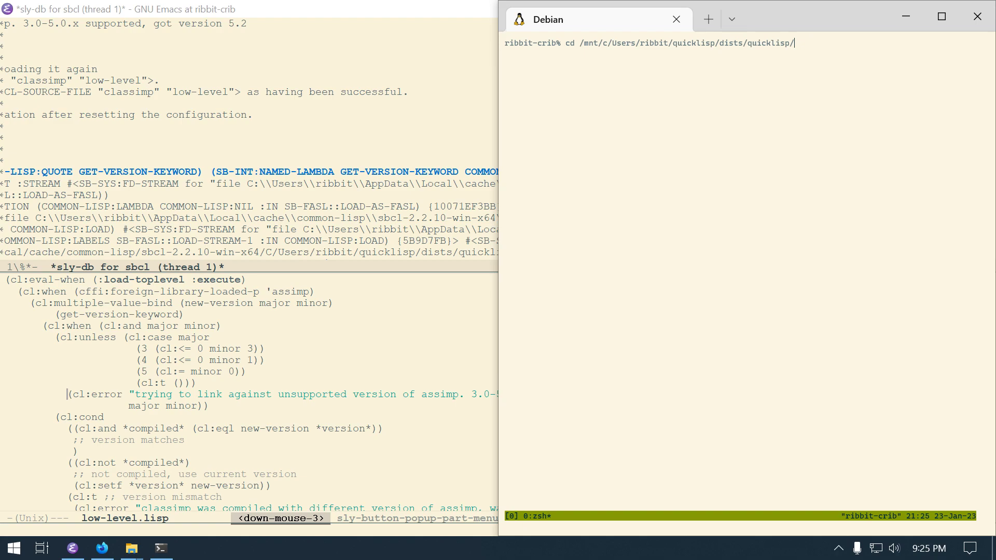
text(software/)
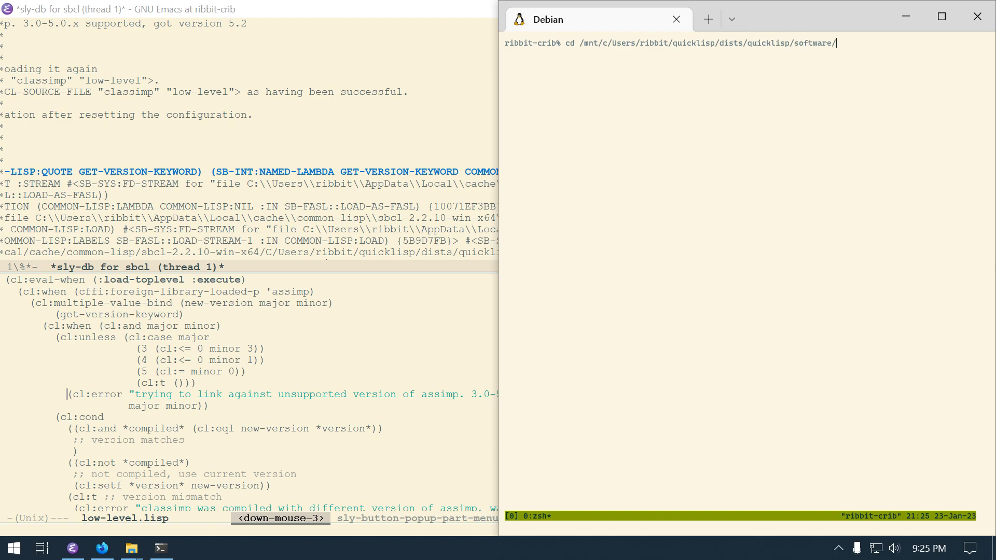
text(classi)
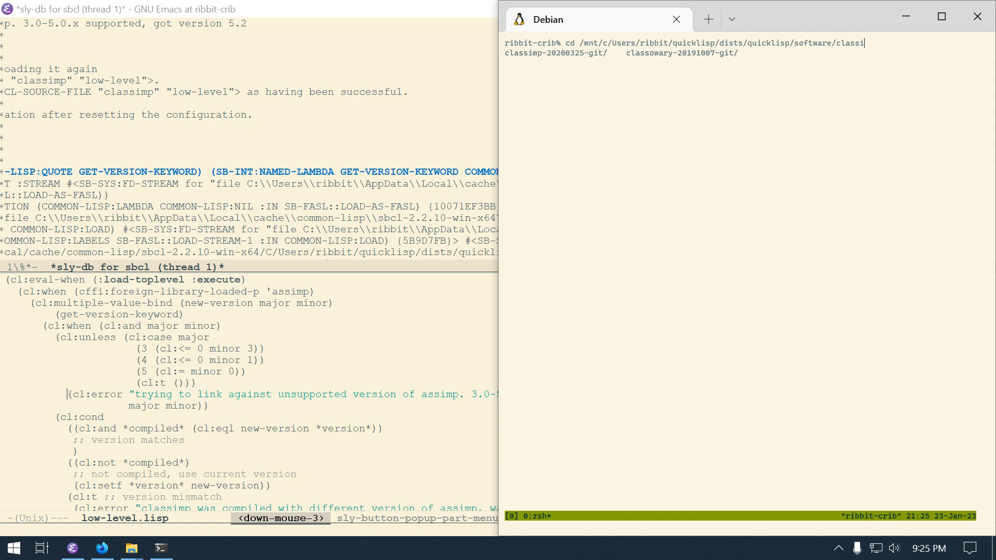
key(Tab)
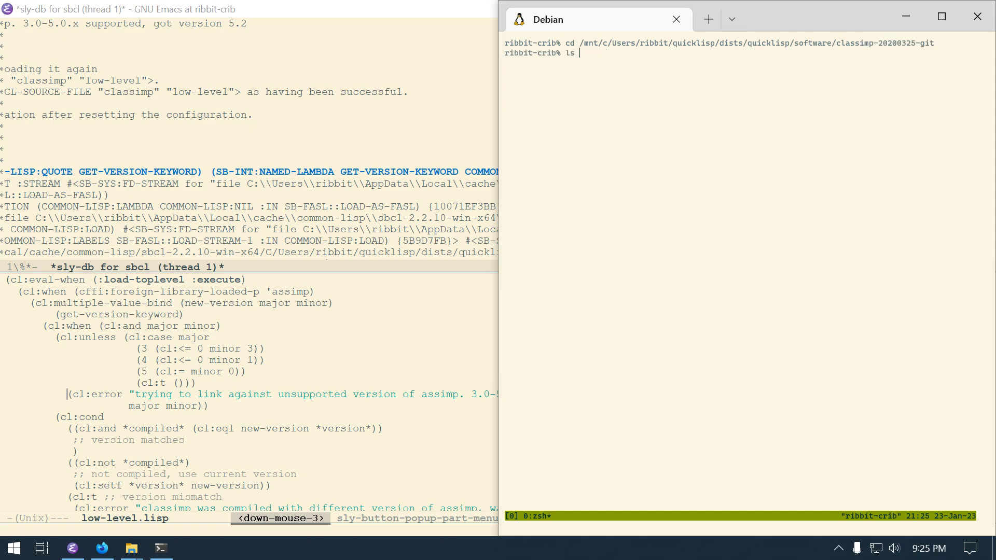
Step: Run ls | grep -i level to confirm low-level.lisp is present in the classimp folder
text(| grep -)
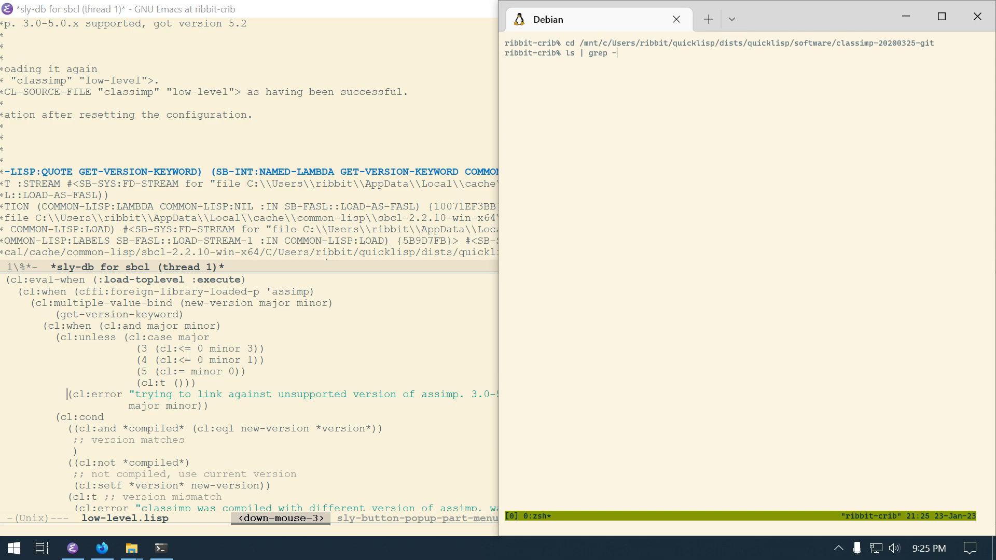
text(i)
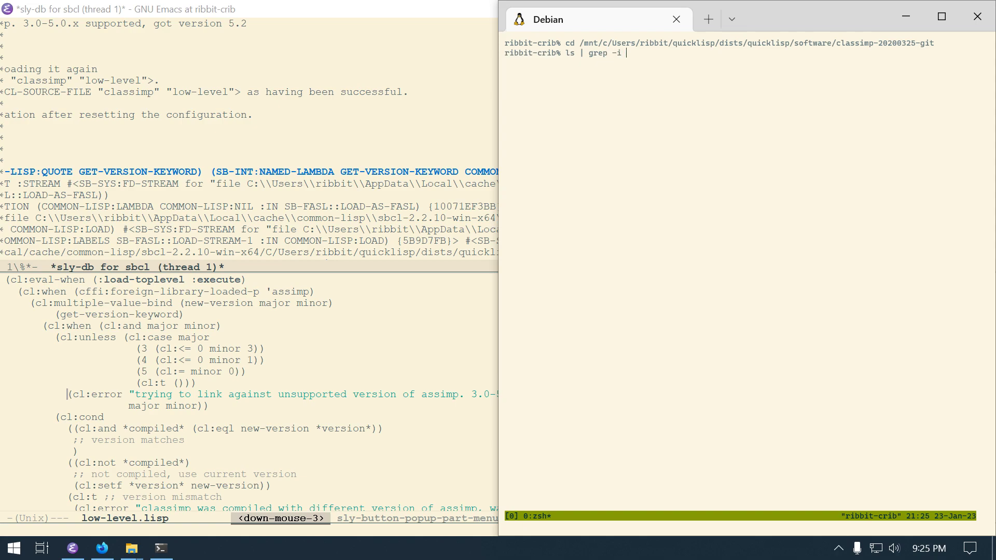
key(Return)
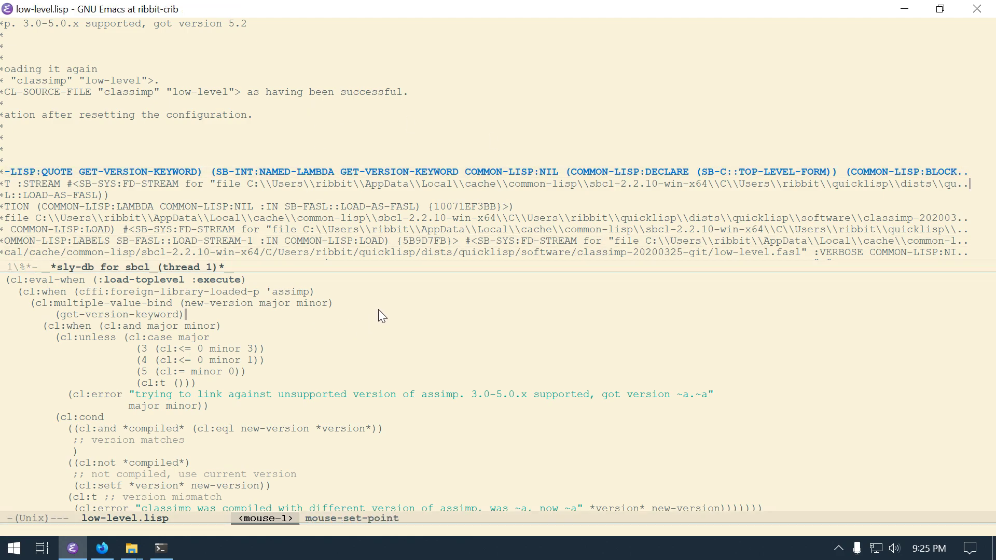
key(up)
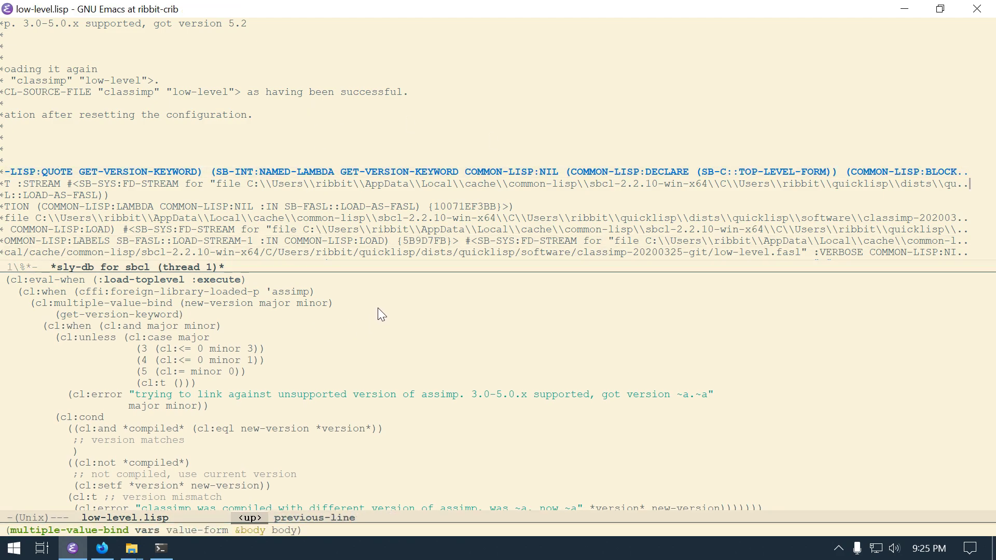
key(up)
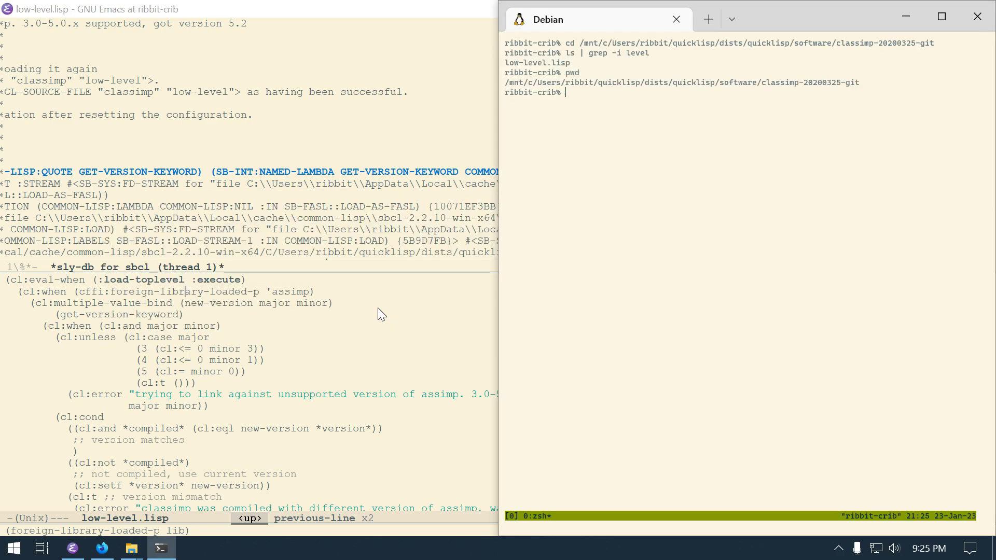
mouse_move(689, 103)
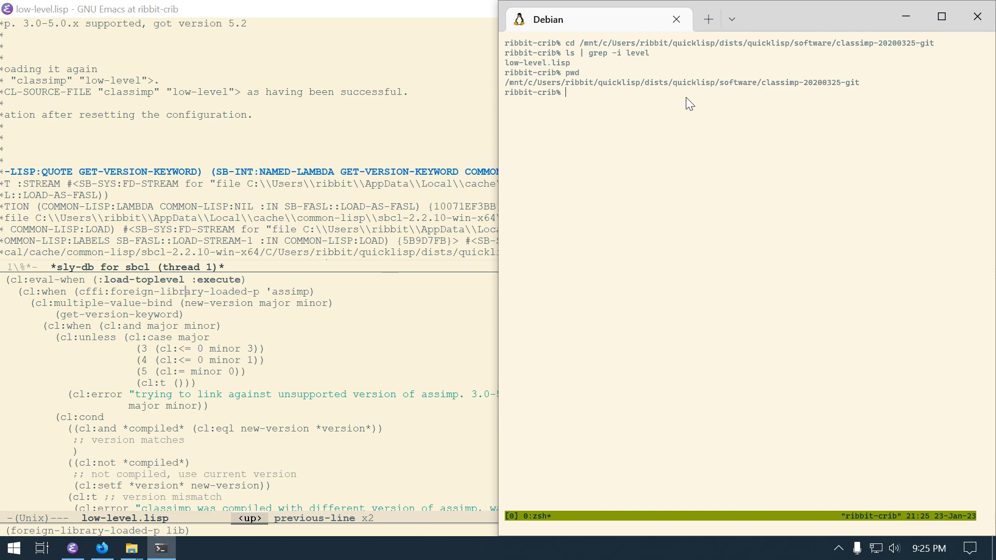
mouse_move(575, 92)
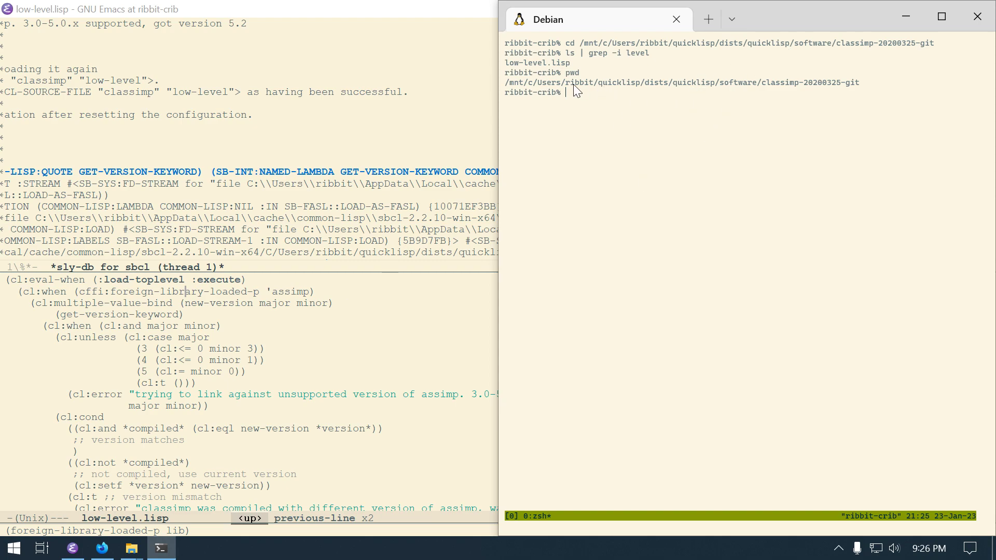
mouse_move(655, 92)
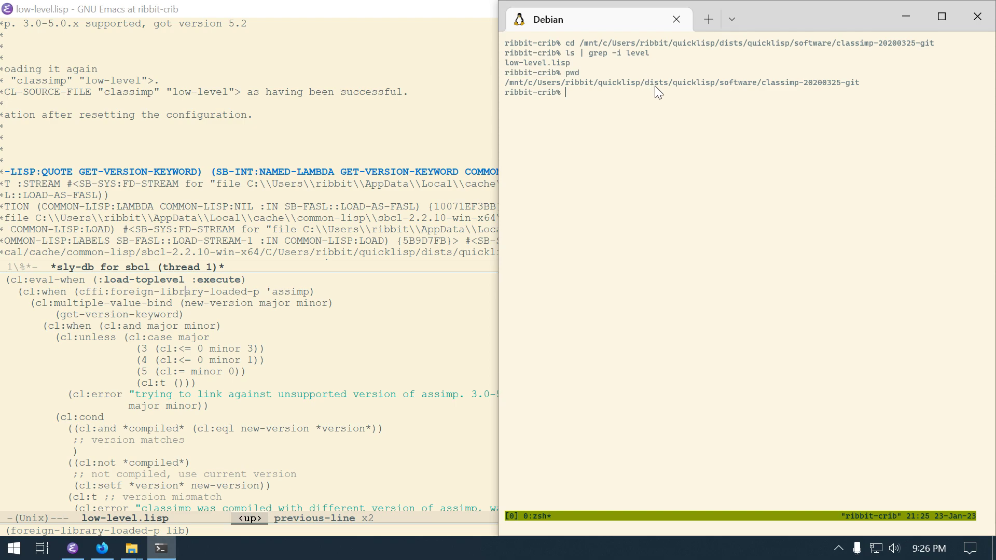
mouse_move(652, 90)
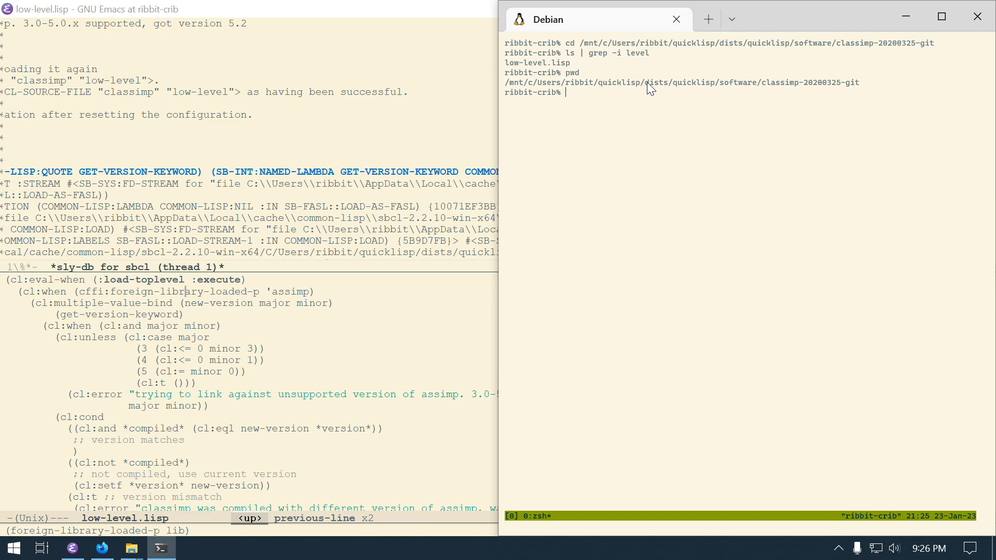
mouse_move(664, 105)
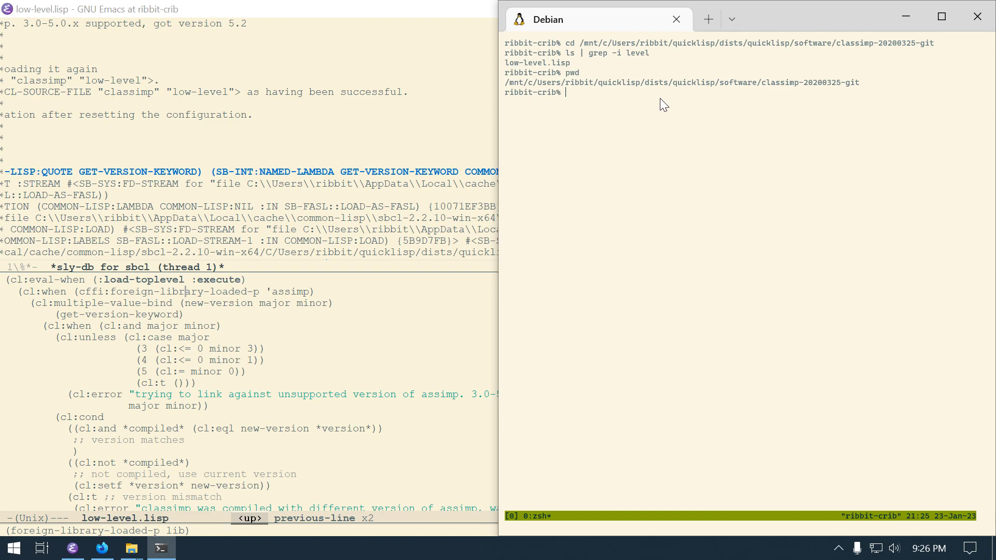
mouse_move(590, 101)
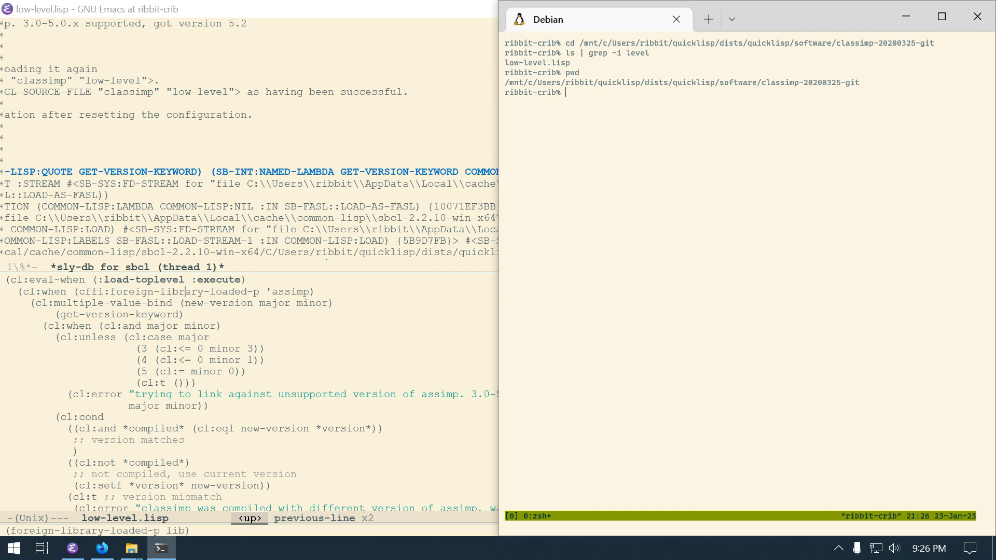
Step: Change into /mnt/c/Users/ribbit/quicklisp local-projects in the lower terminal pane
text(cd /m)
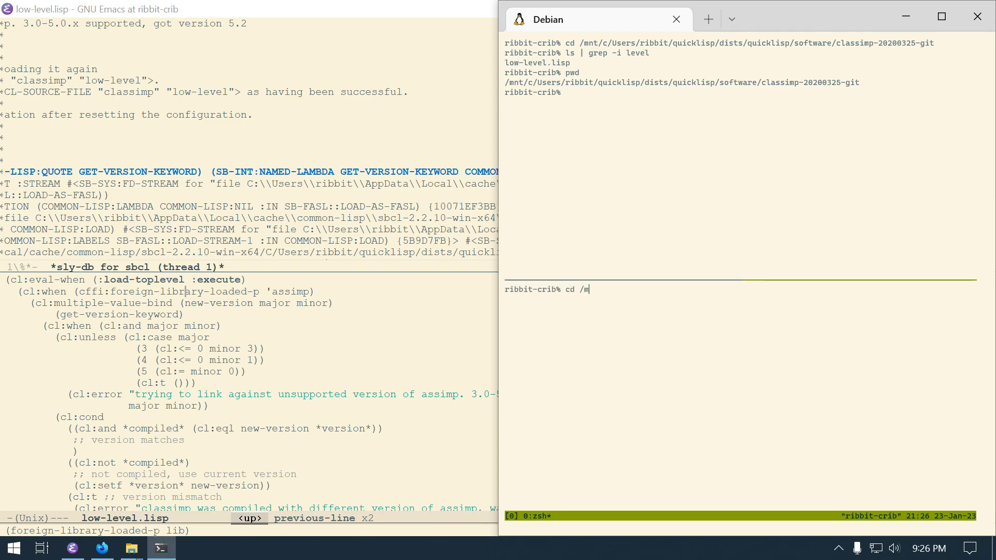
text(nt/c/)
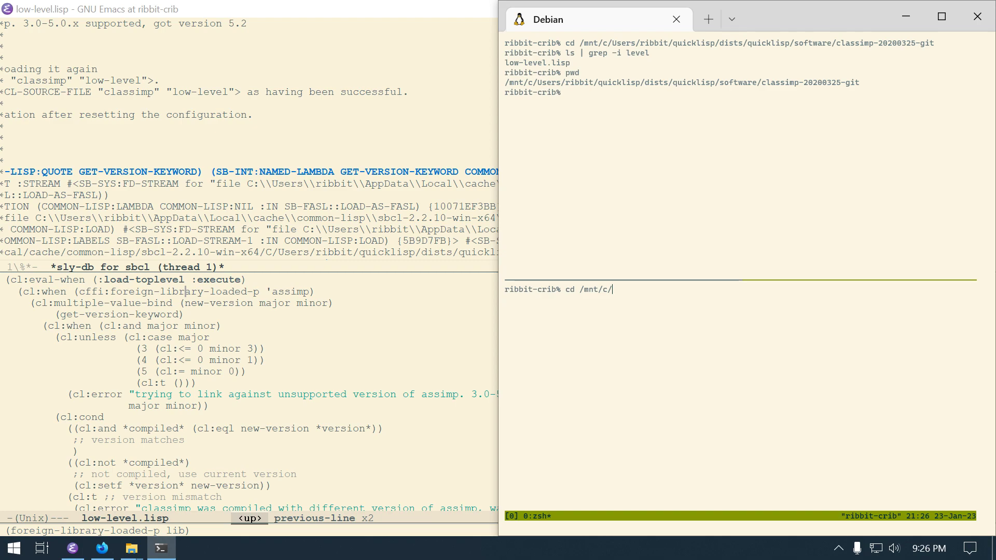
text(Users/ribbit/qui)
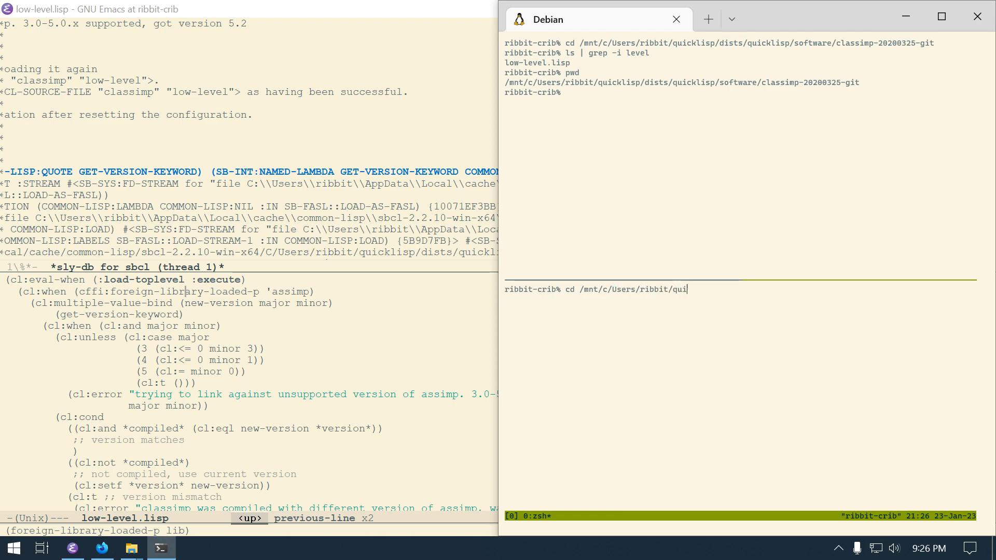
key(Return)
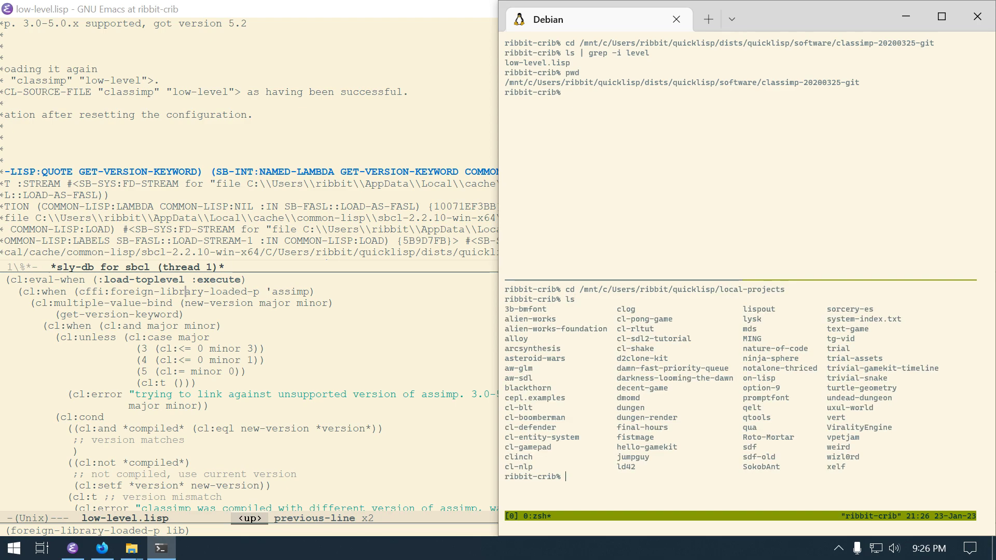
Step: List projects matching cepl to find cepl.examples and print the folder's full path with pwd
text(ls | grep e)
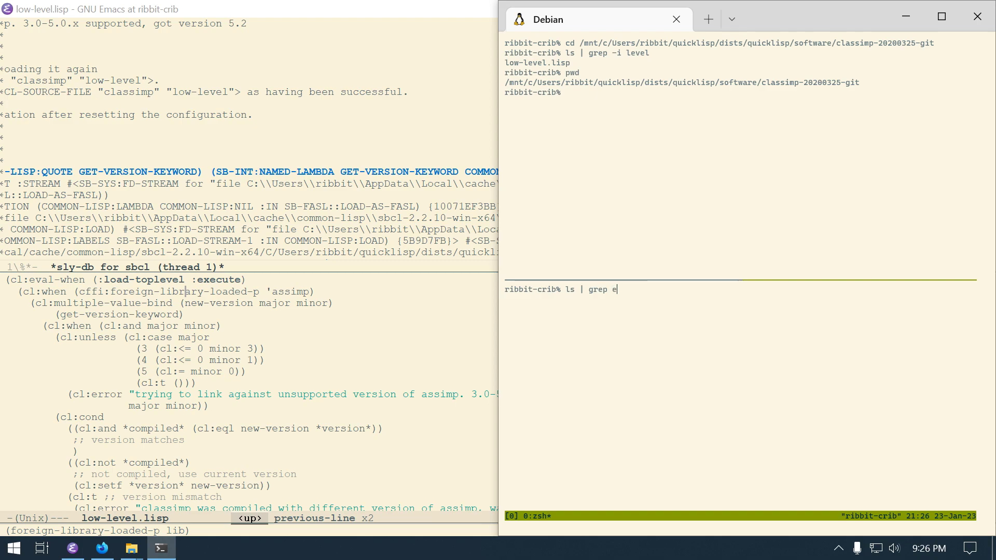
text(cpl)
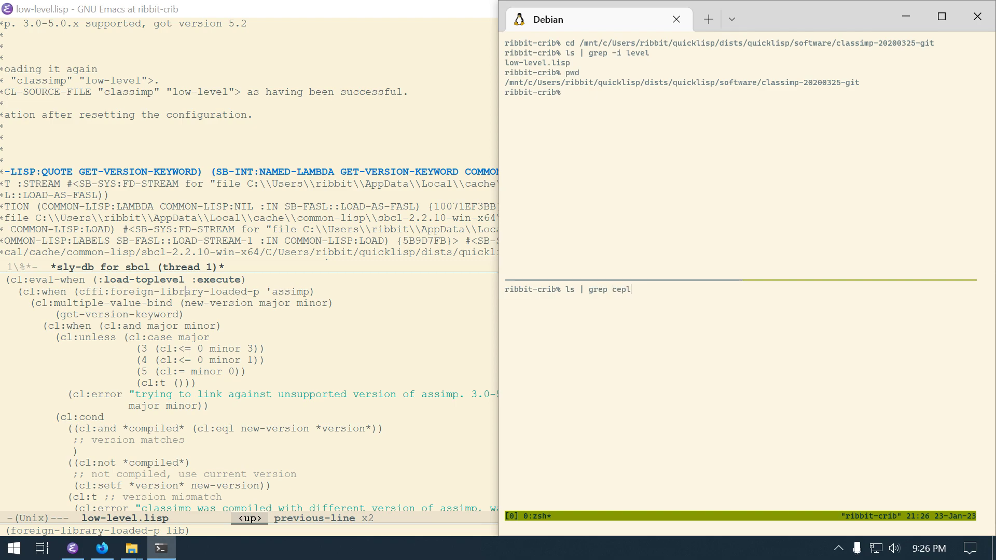
key(Return)
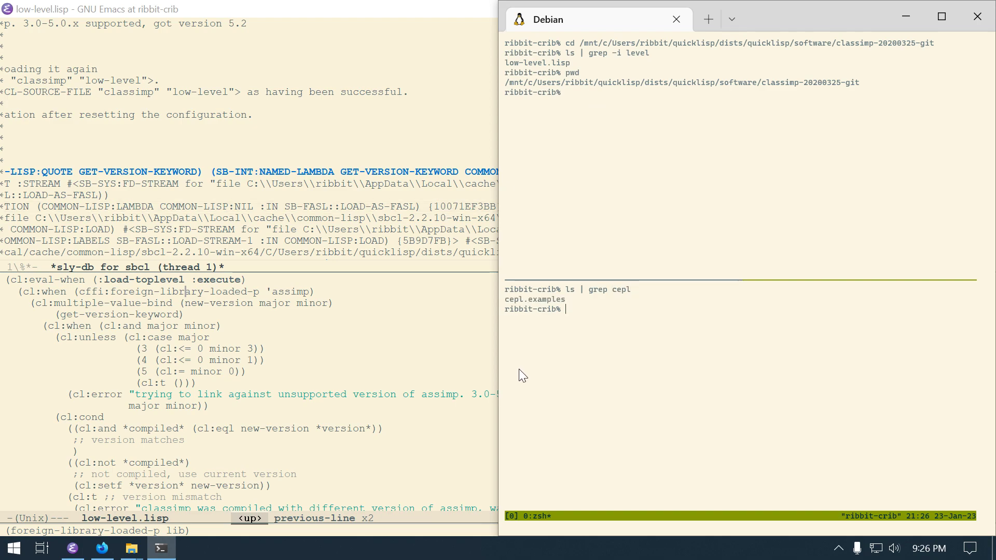
mouse_move(681, 56)
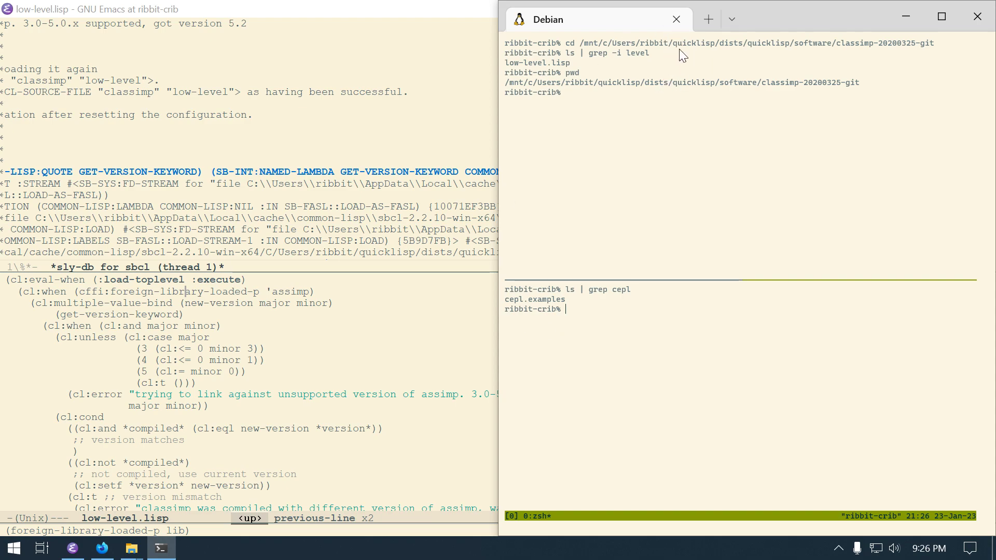
mouse_move(541, 313)
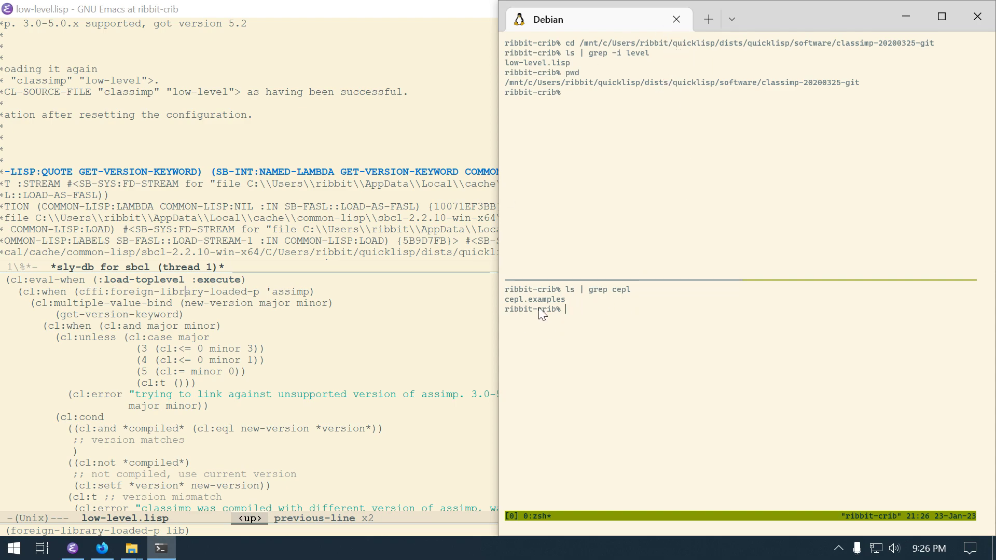
key(Return)
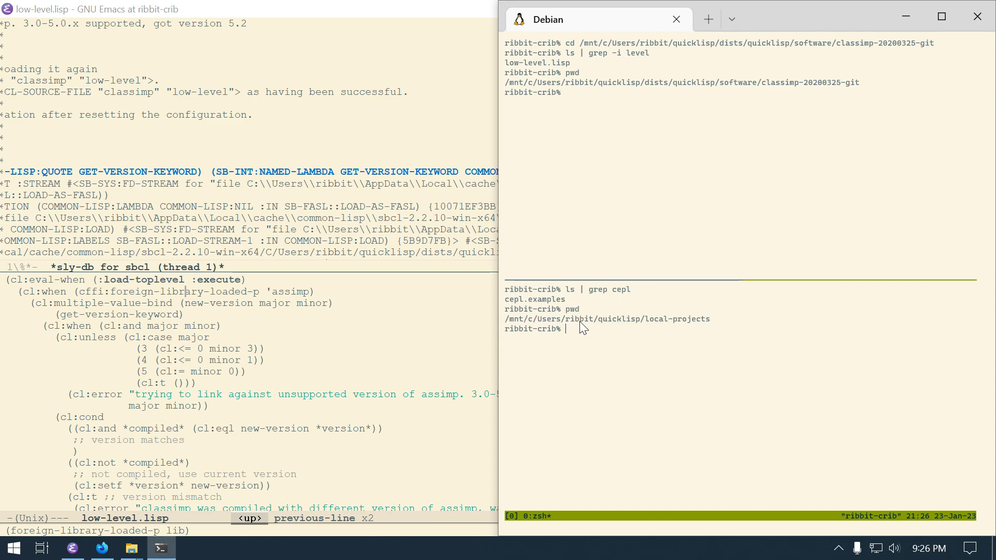
mouse_move(685, 330)
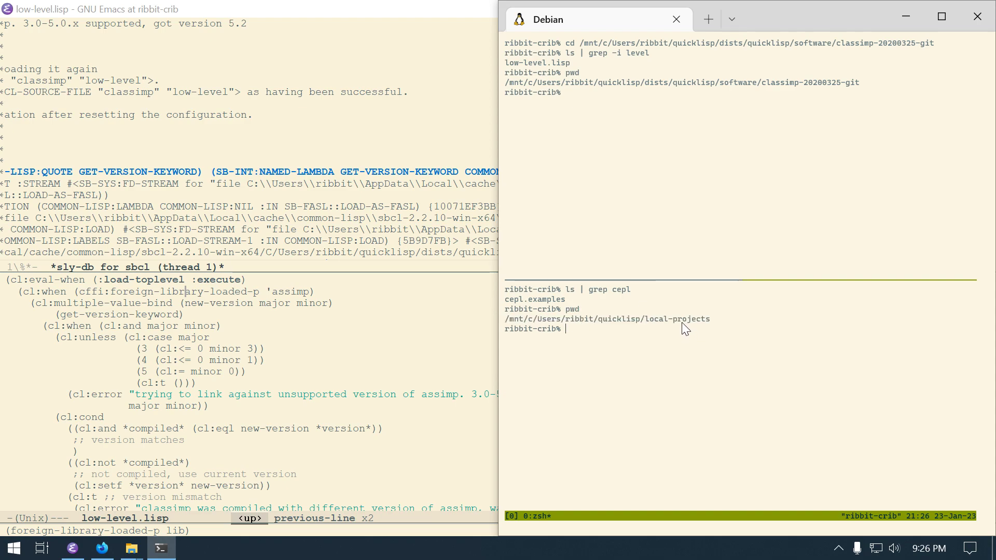
mouse_move(677, 335)
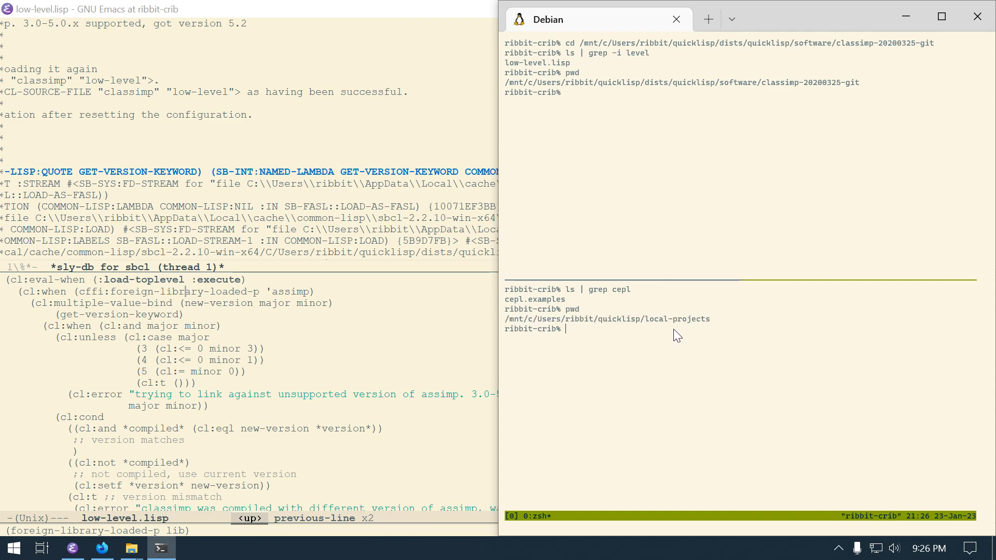
mouse_move(610, 326)
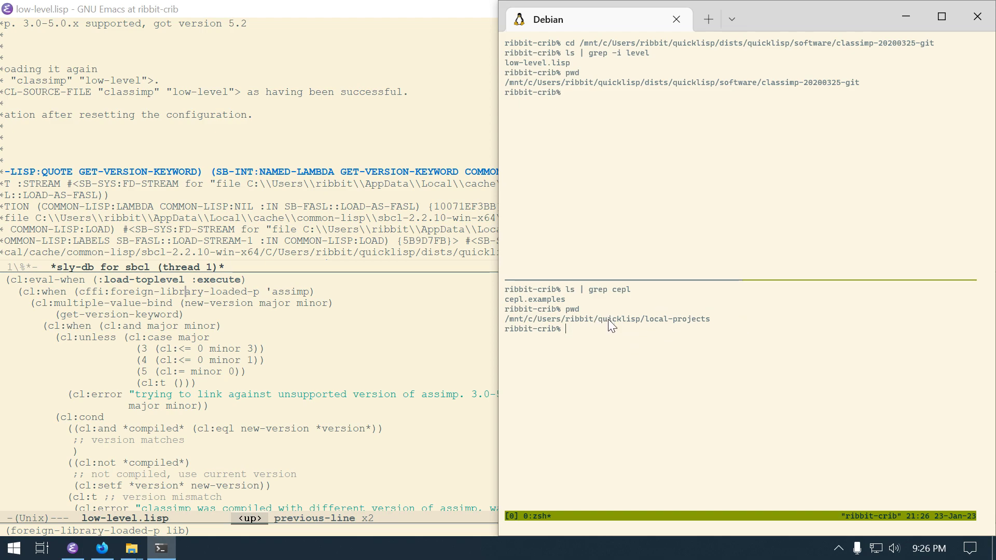
mouse_move(667, 335)
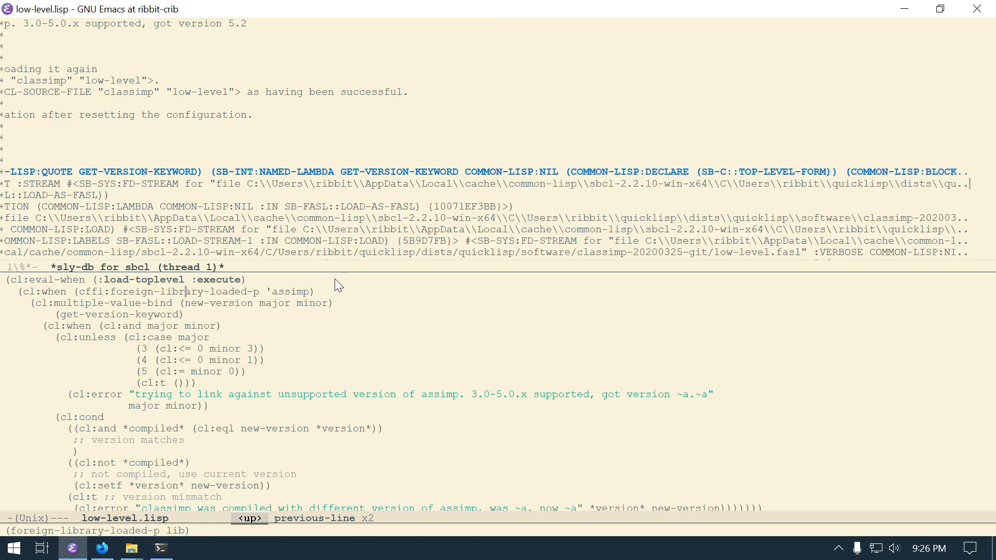
mouse_move(375, 318)
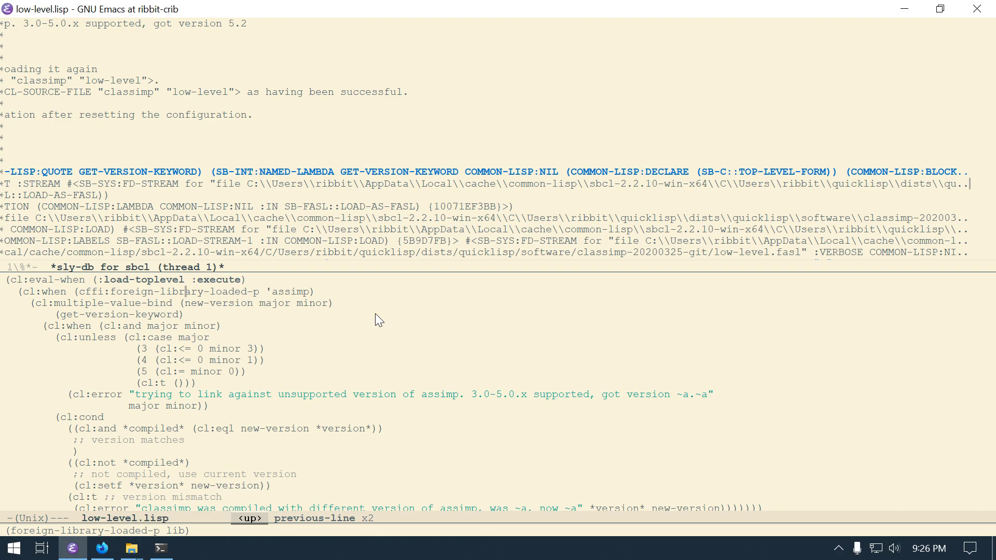
mouse_move(487, 49)
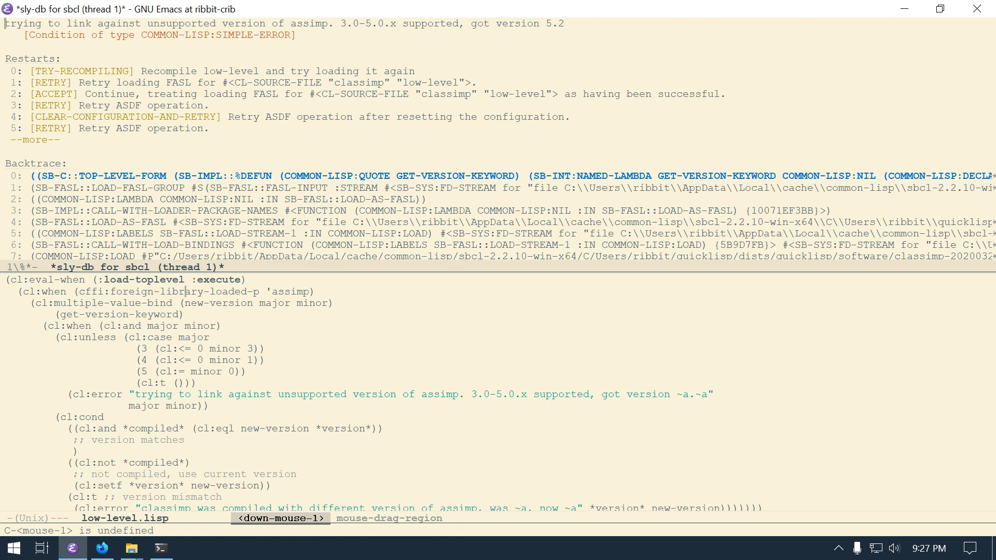
Step: Return focus to the low-level.lisp source beneath the assimp version-error debugger
click(301, 355)
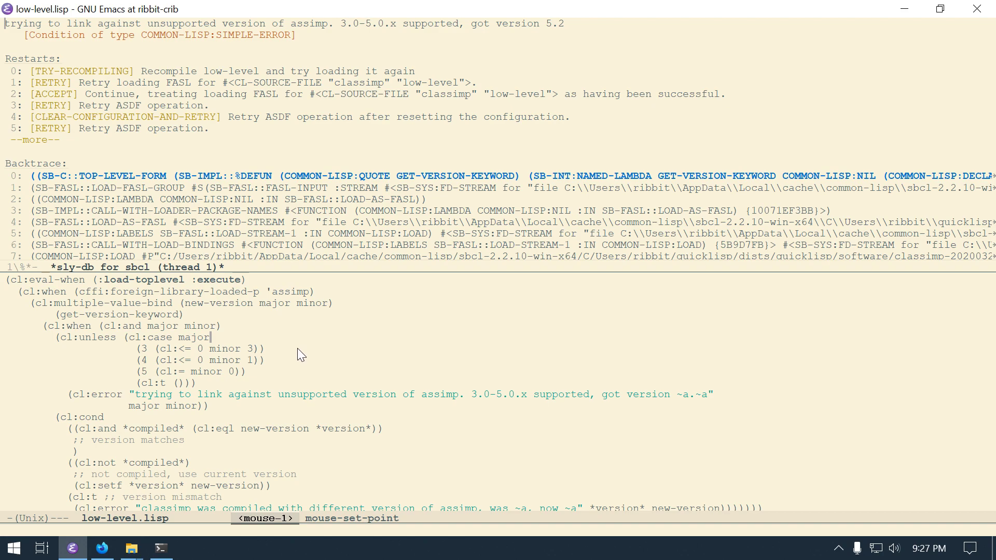
Step: Keep only low-level.lisp visible and scroll up to the %v= version table and compile-time check
key(C-x 1)
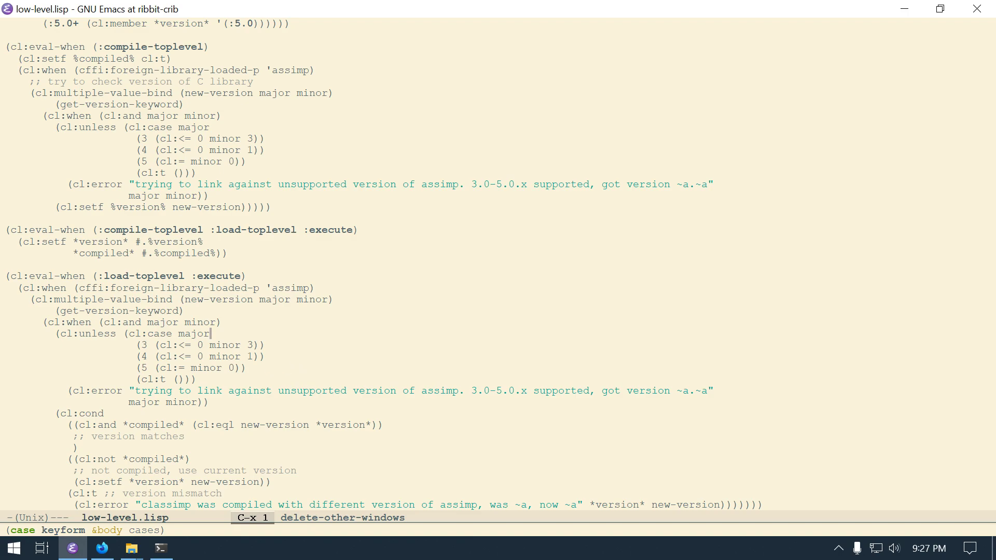
scroll(up, 3)
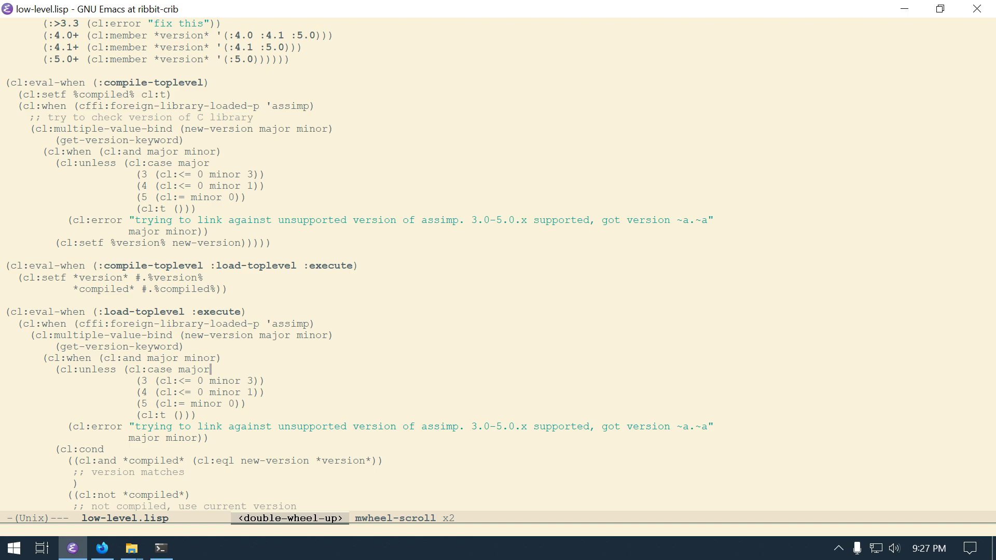
scroll(up, 3)
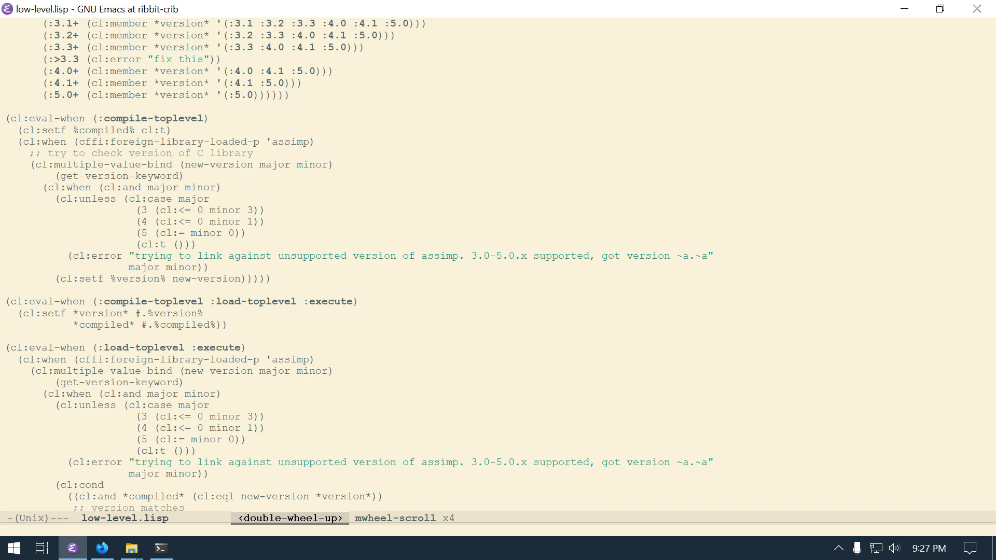
mouse_move(256, 318)
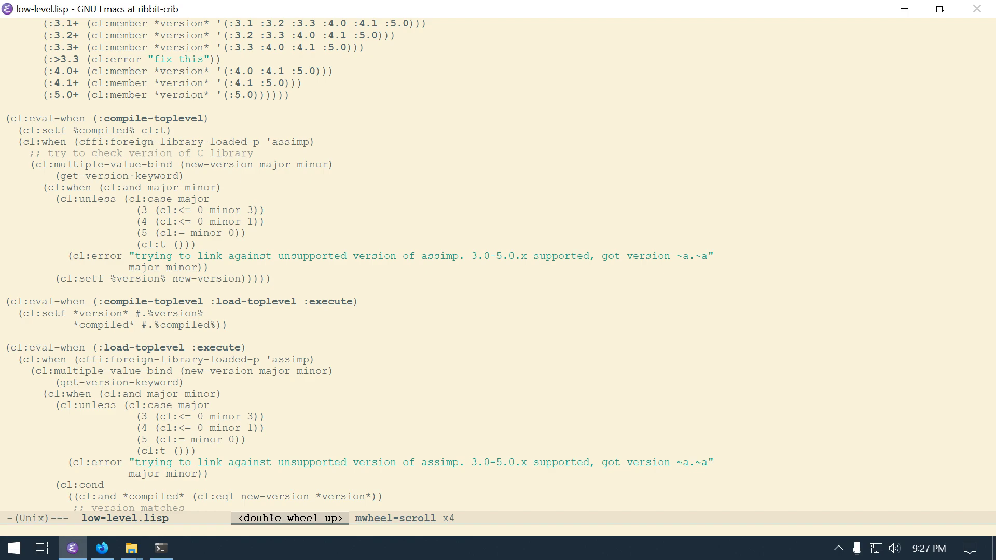
click(211, 406)
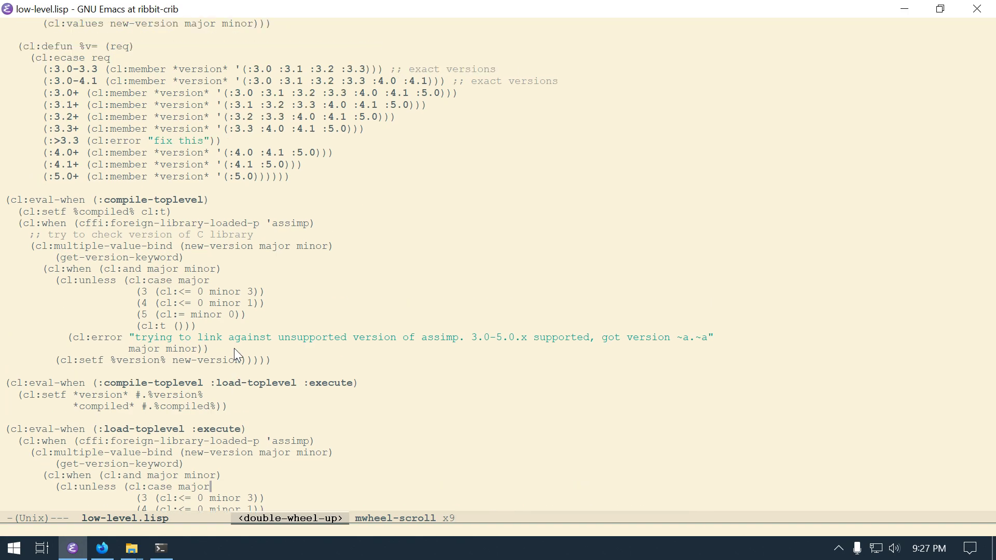
scroll(up, 3)
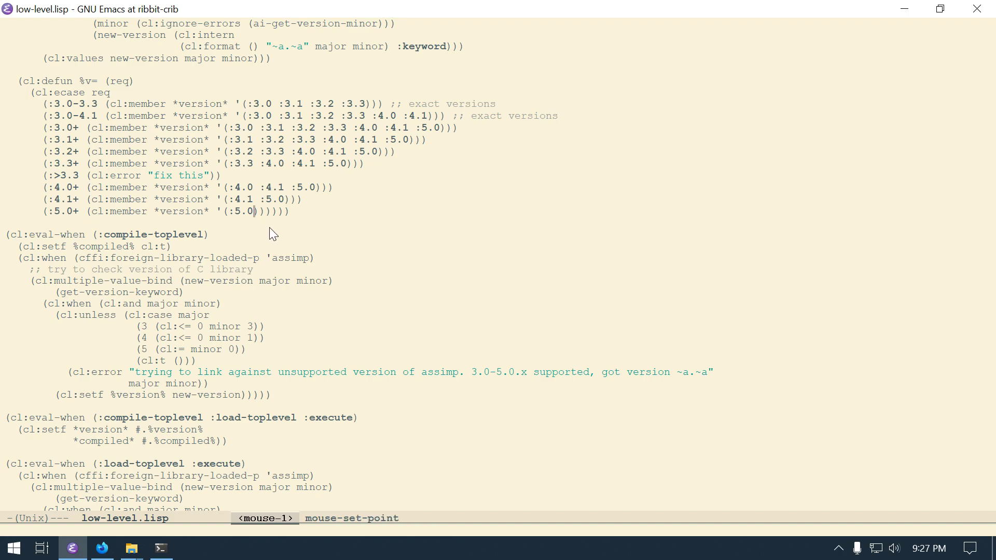
Step: Add :5.2 to the :5.0+ list and widen the compile-time major-5 check to (cl:<= 0 minor 2)
text(:)
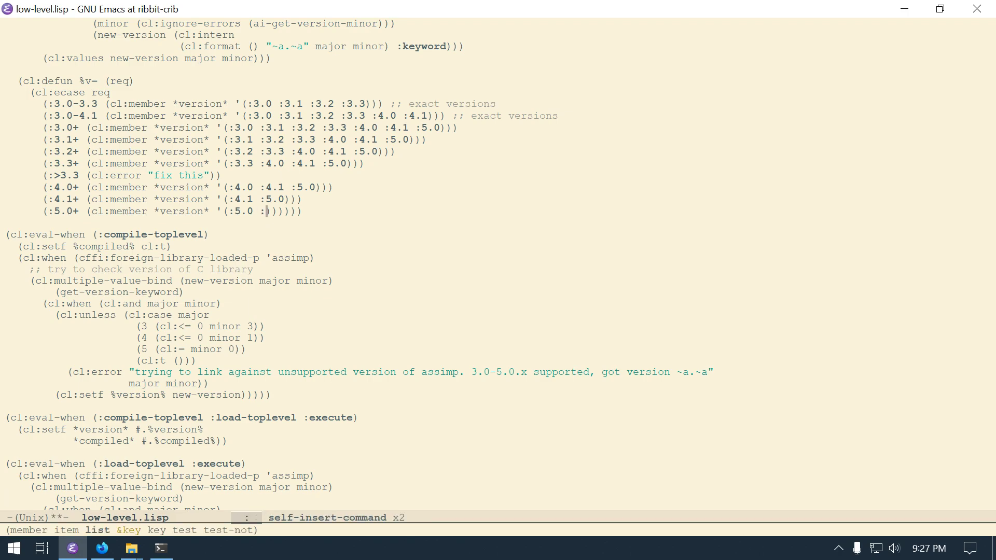
text(5.2)
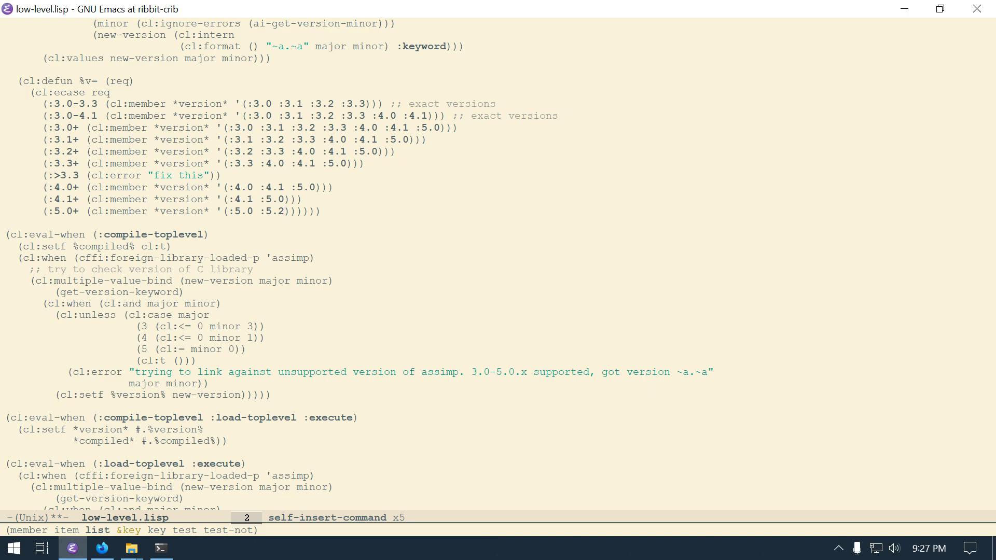
key(Right)
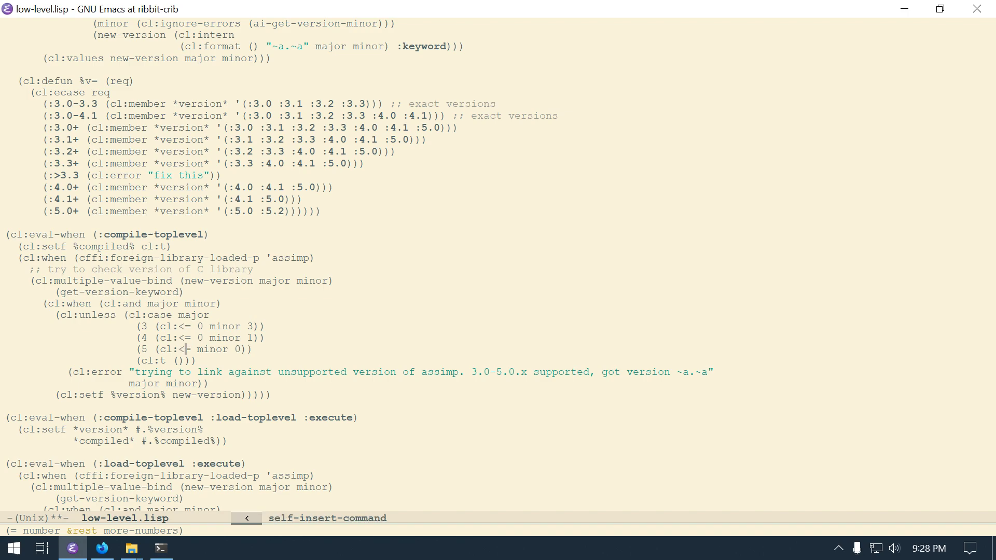
text(=)
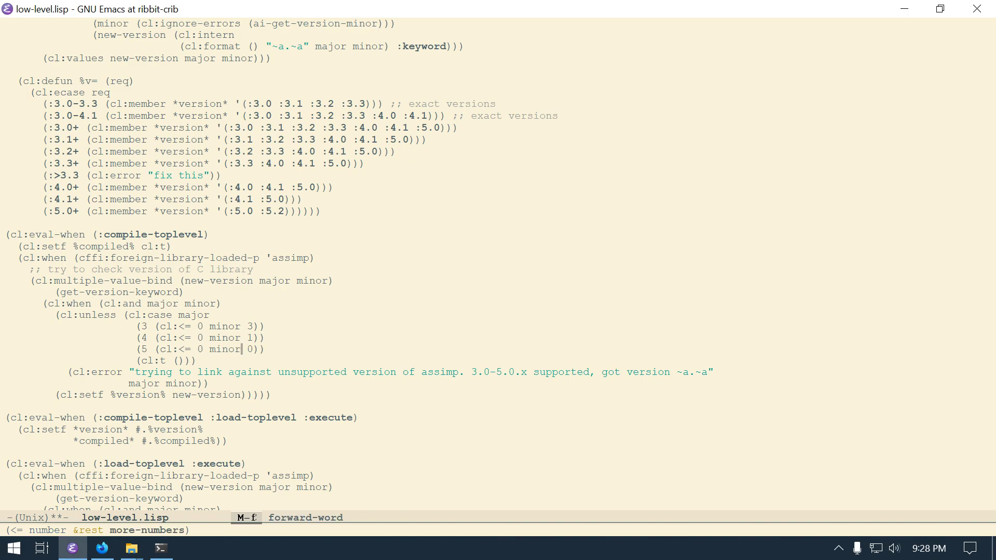
key(C-d)
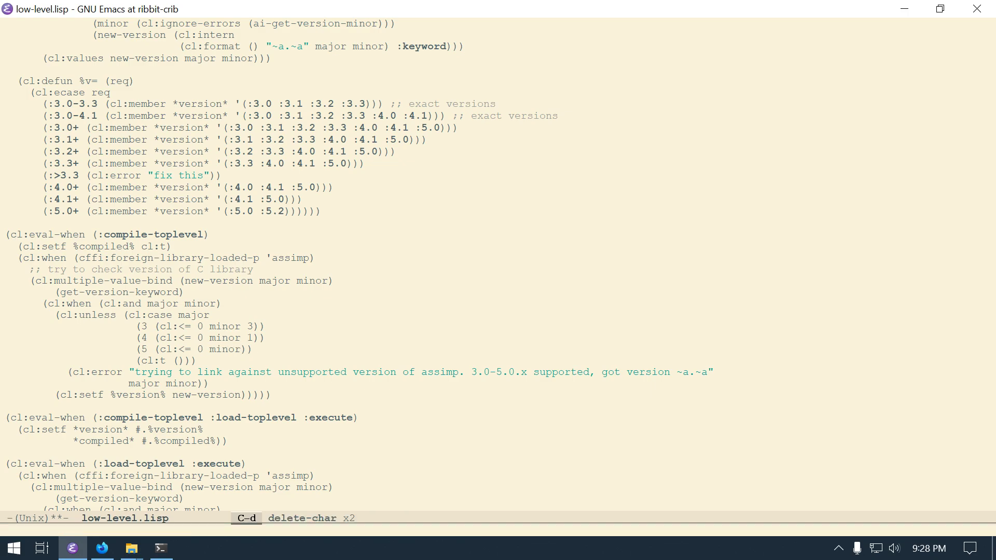
key(down)
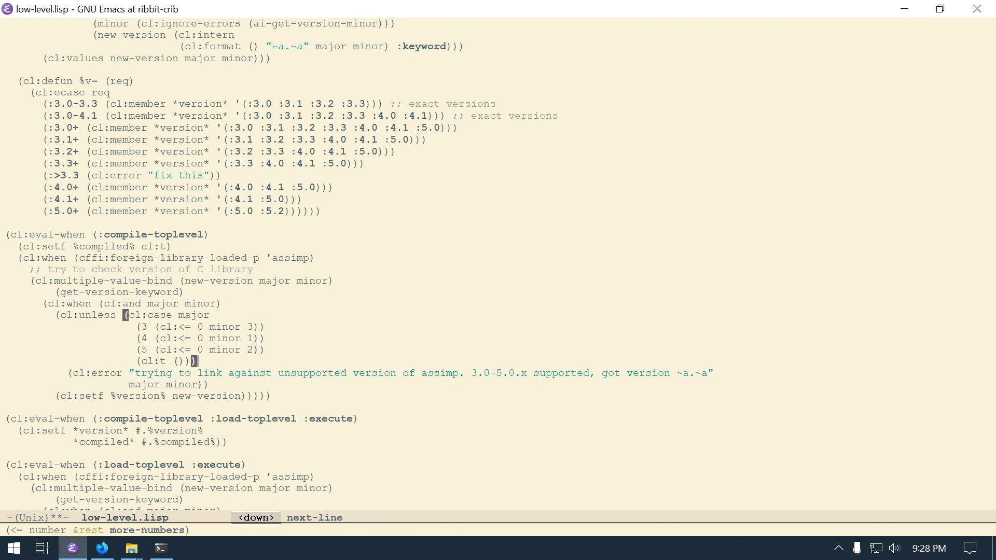
Step: Make the load-time major-5 check match, then undo the version-check edits
scroll(down, 3)
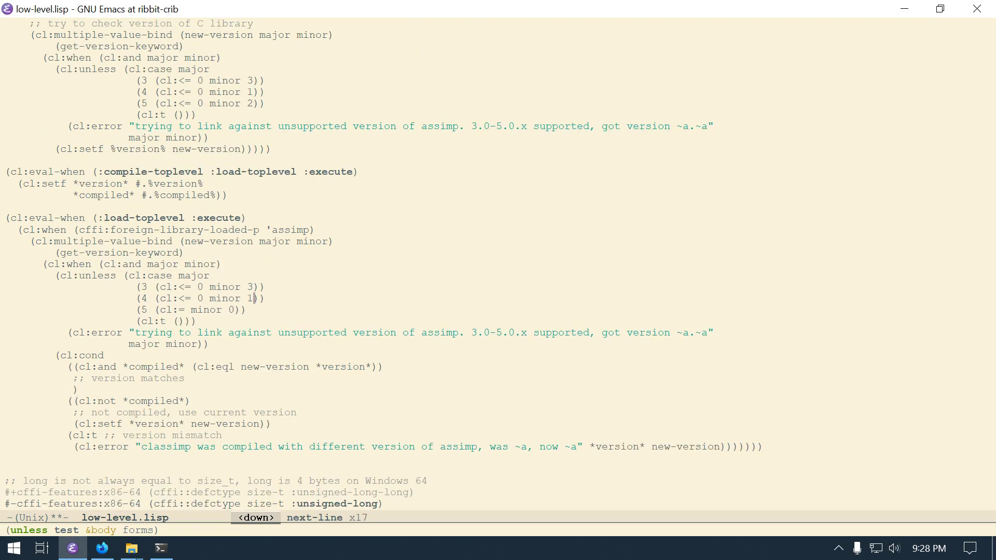
key(left)
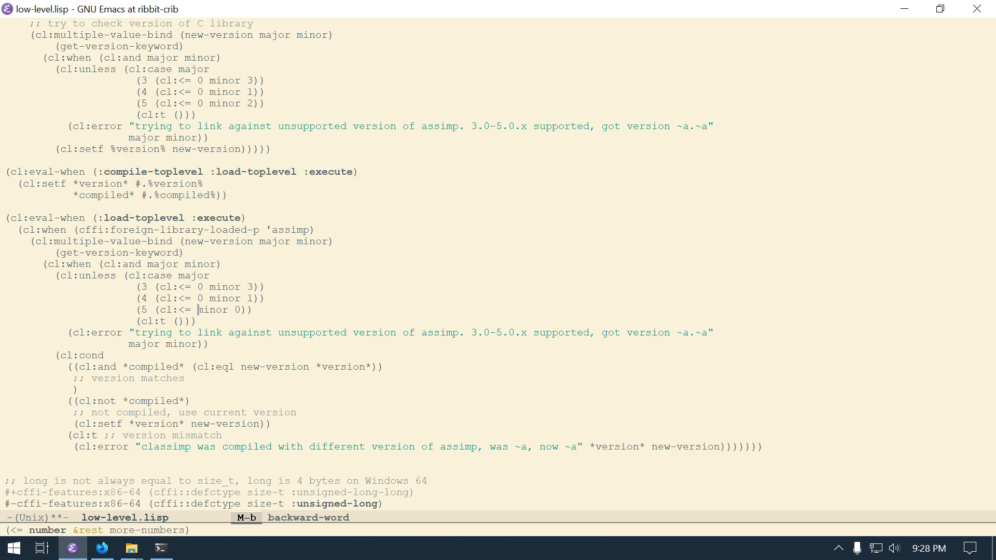
key(C-d)
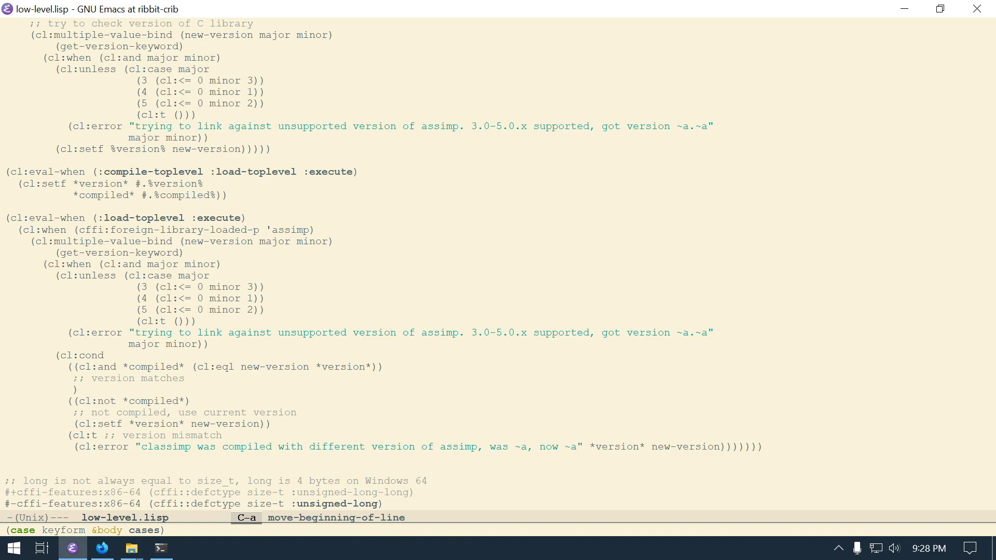
key(C-/)
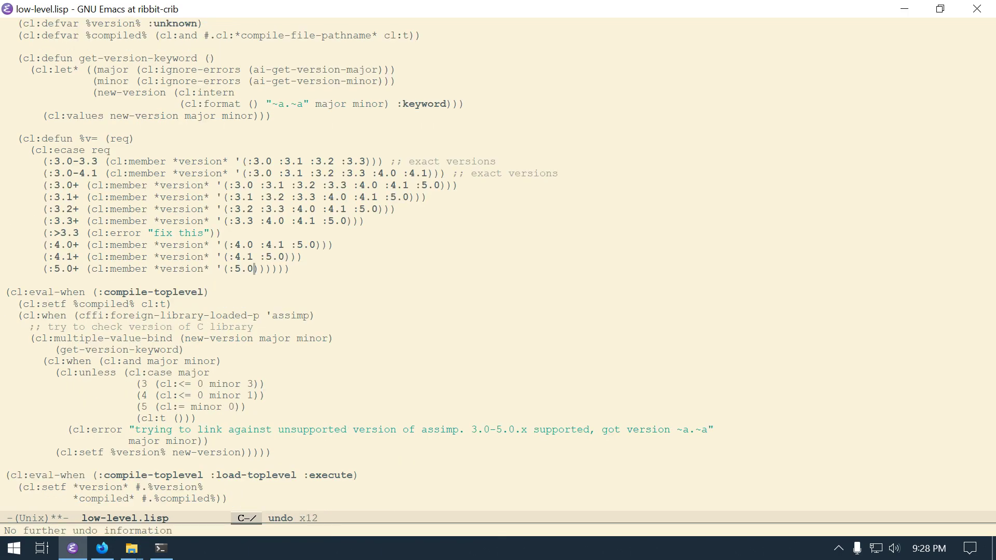
Step: Keep the original :5.0+ line as a ;; comment and add :5.2 to the active :5.0+ list
key(C-a)
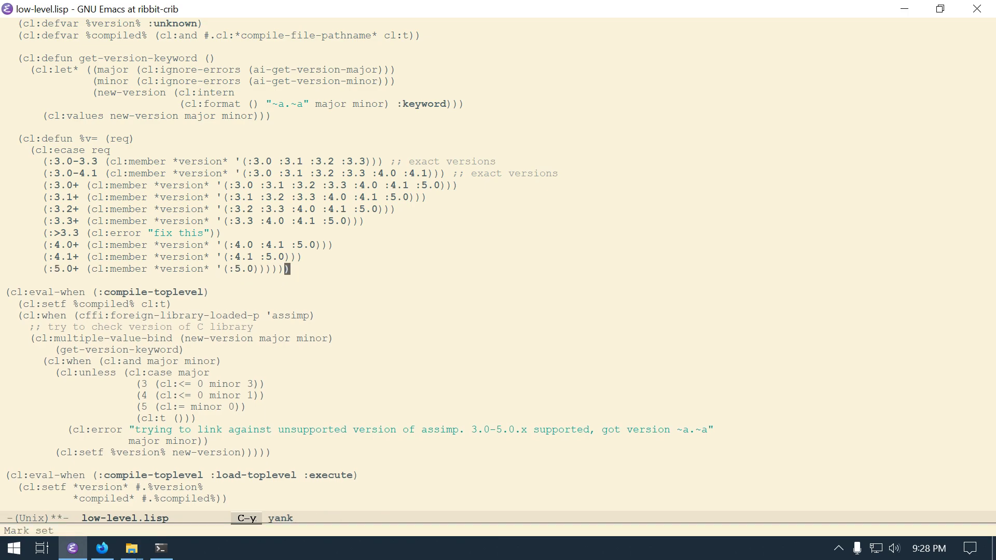
key(Return)
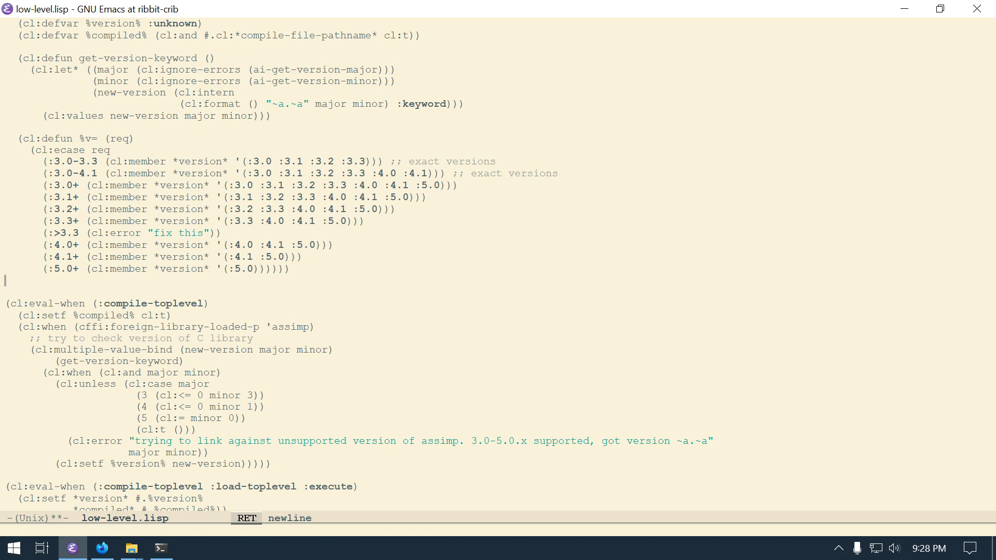
text(;;)
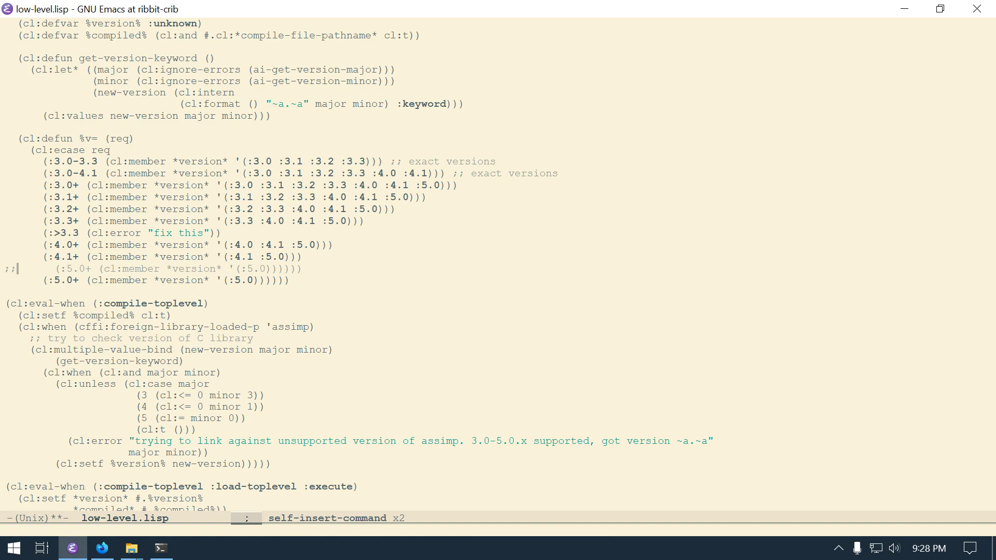
key(Down)
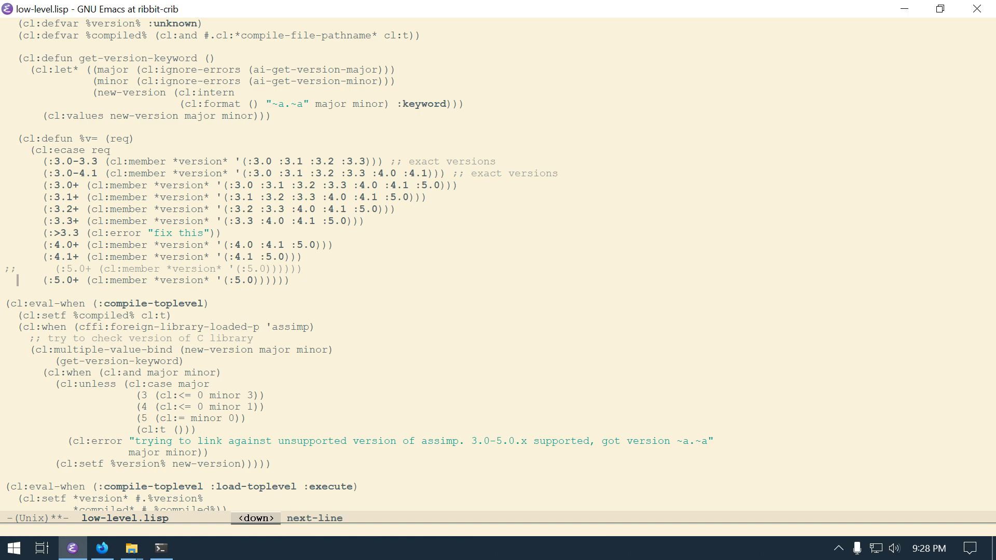
key(right)
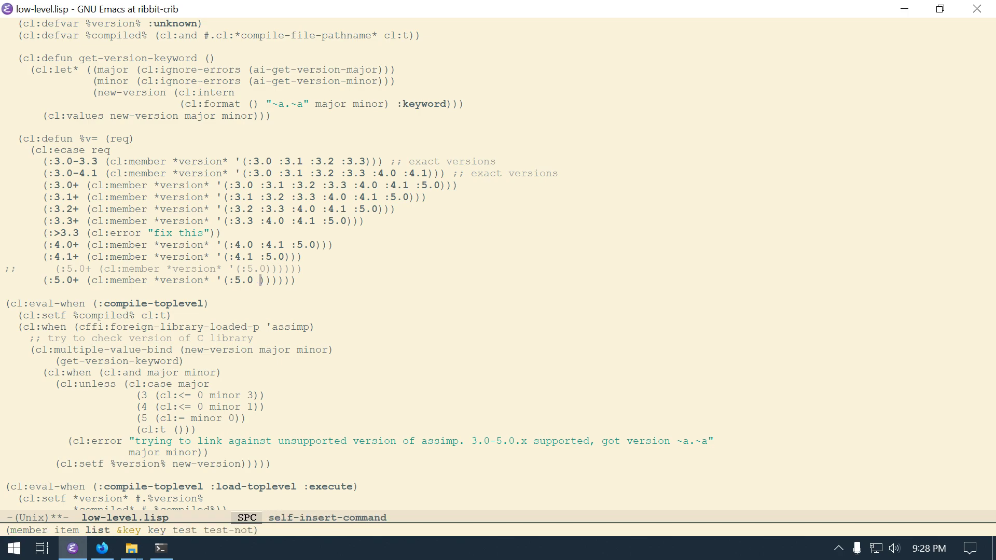
text(:5.2)
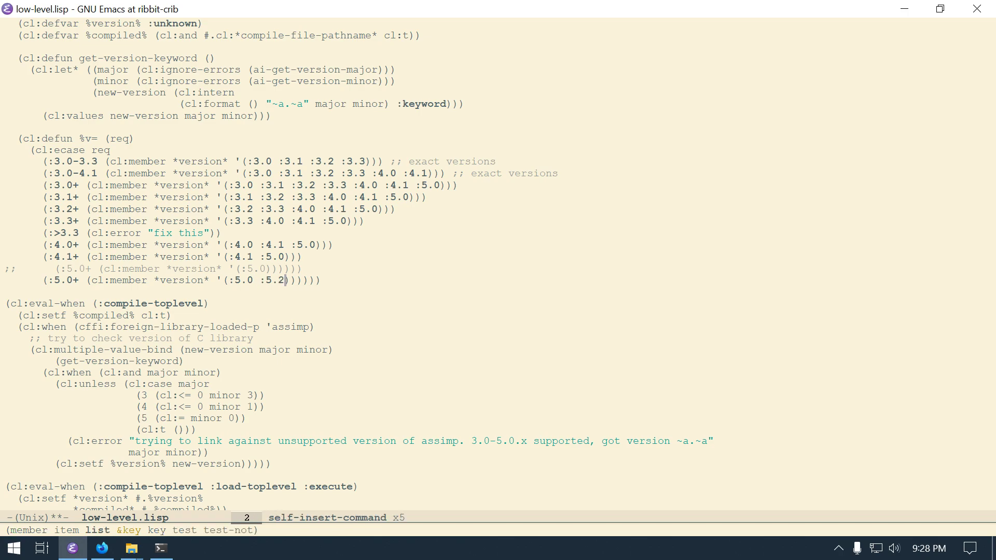
key(down)
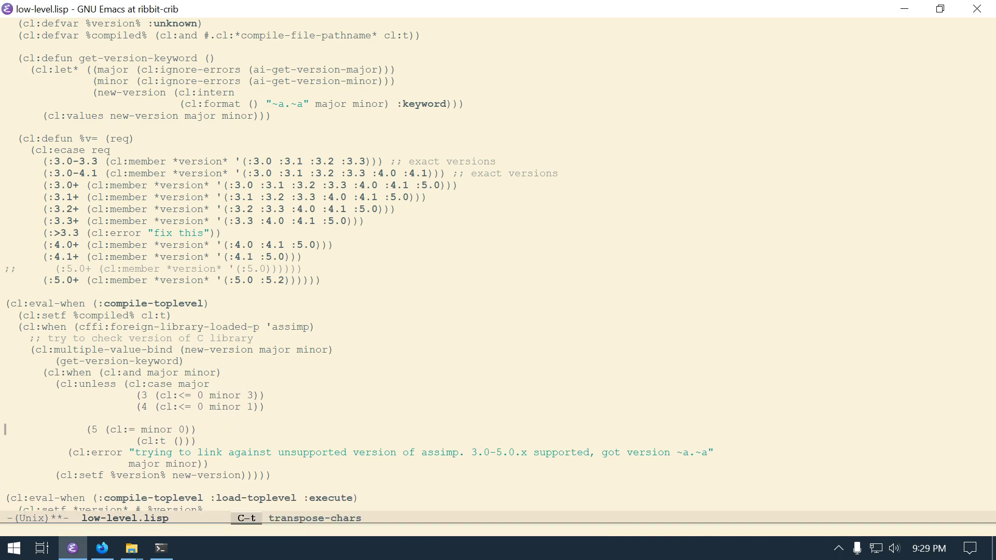
key(C-/)
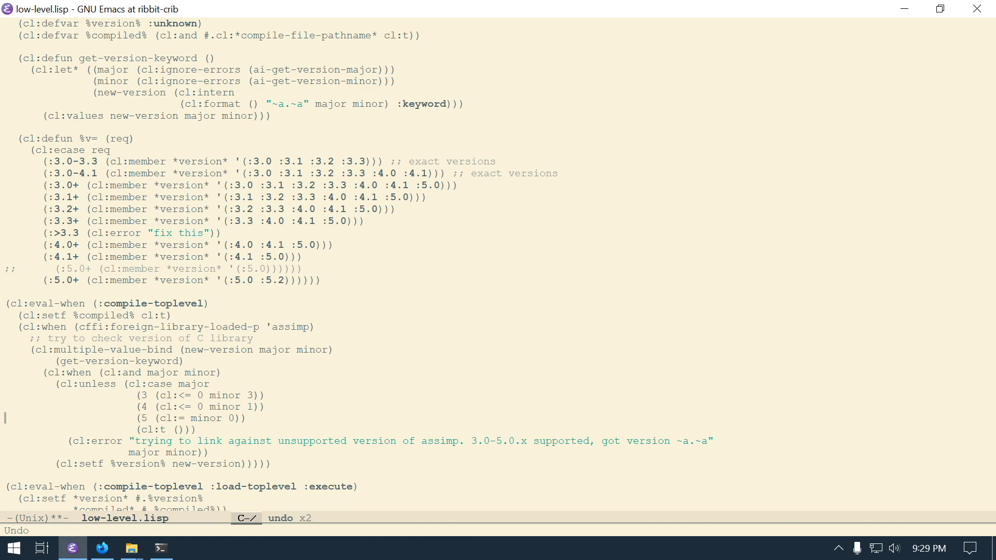
Step: Duplicate the (5 (cl:= minor 0)) line in both eval-when forms, commenting out the originals with ;;
key(C-y)
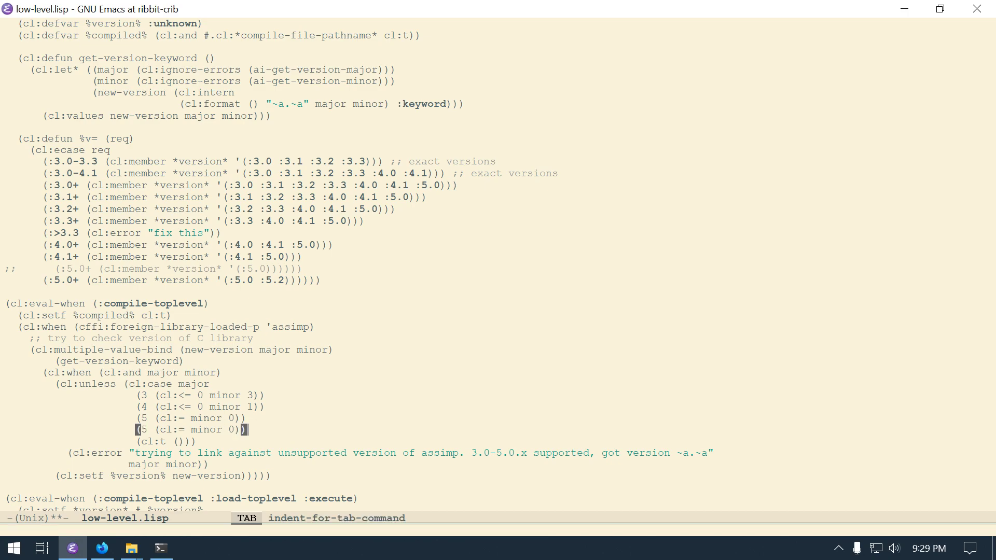
text(;;)
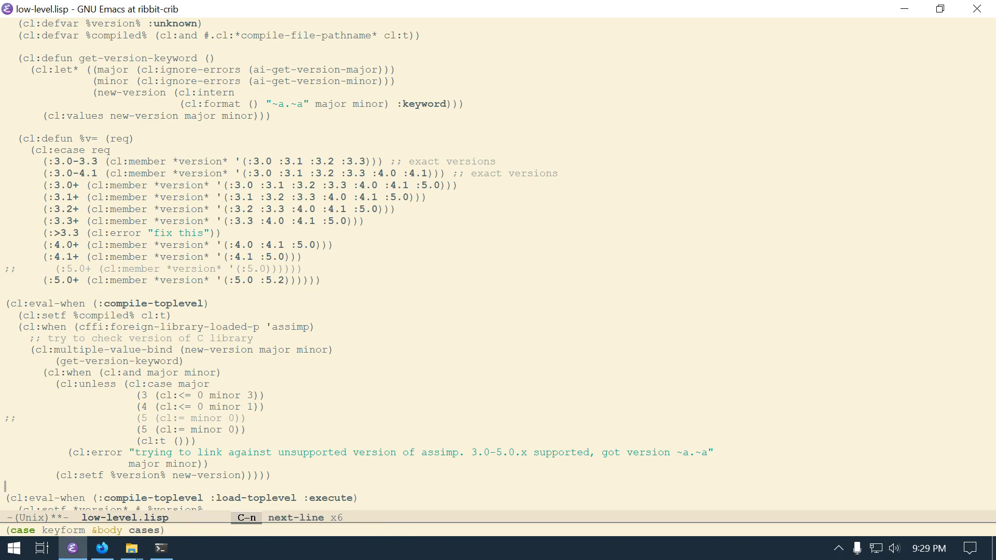
scroll(down, 3)
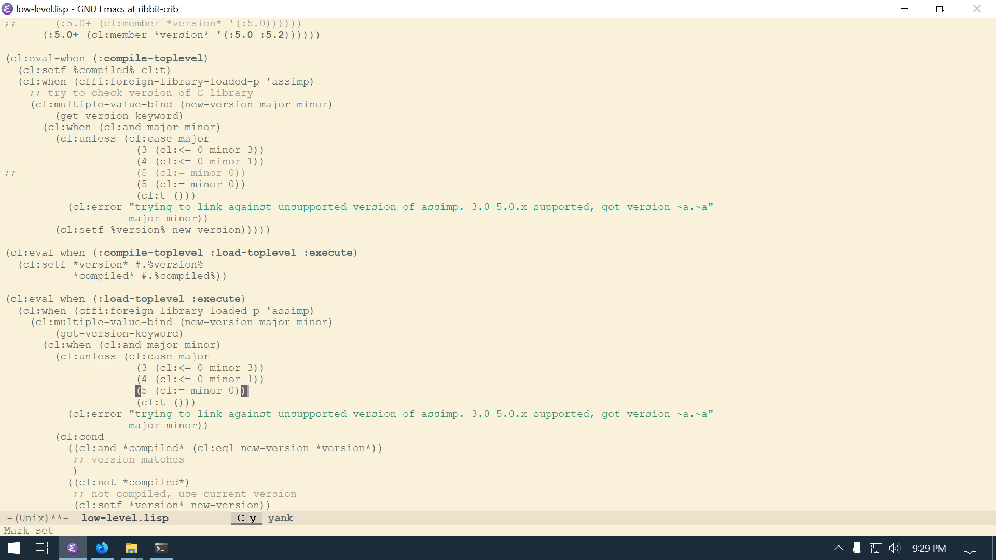
key(Return)
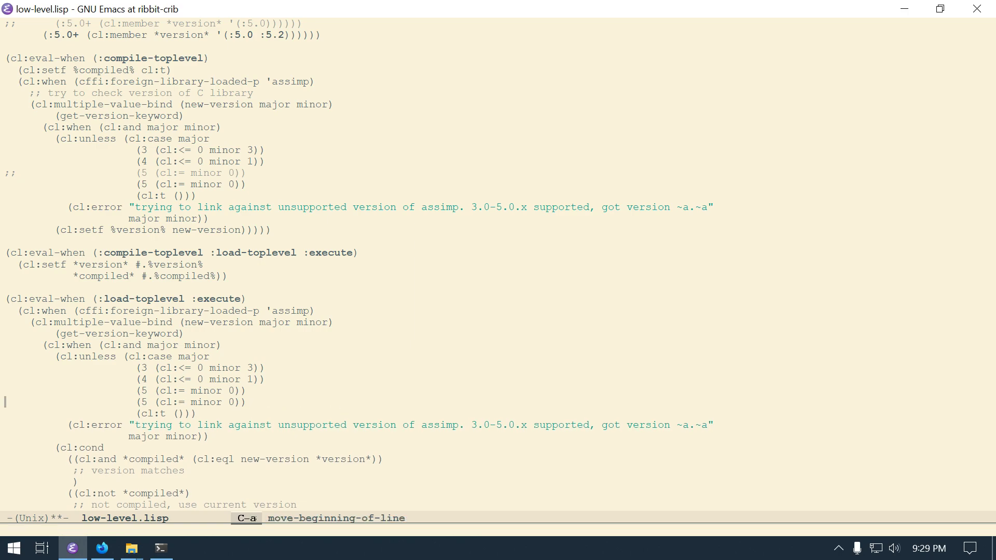
text(;;)
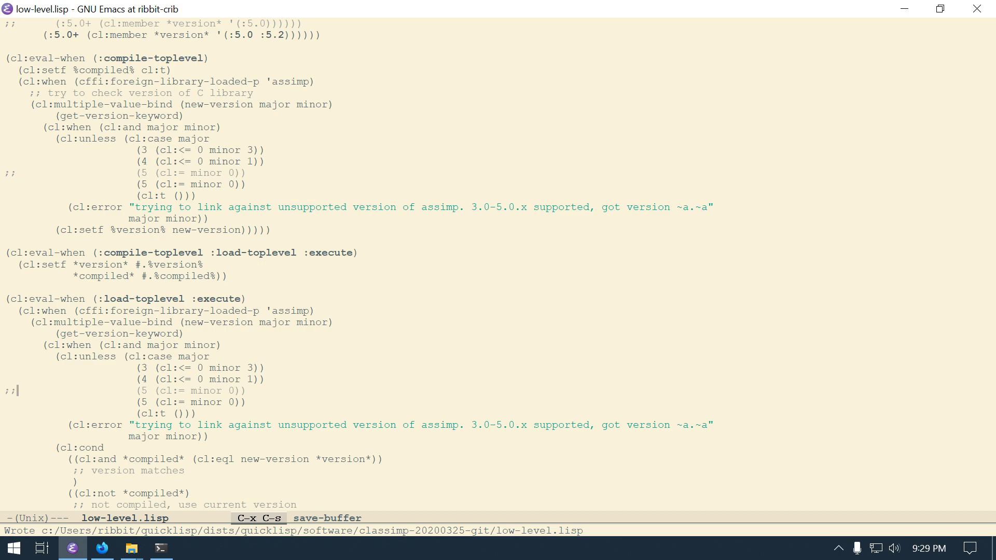
key(C-x b)
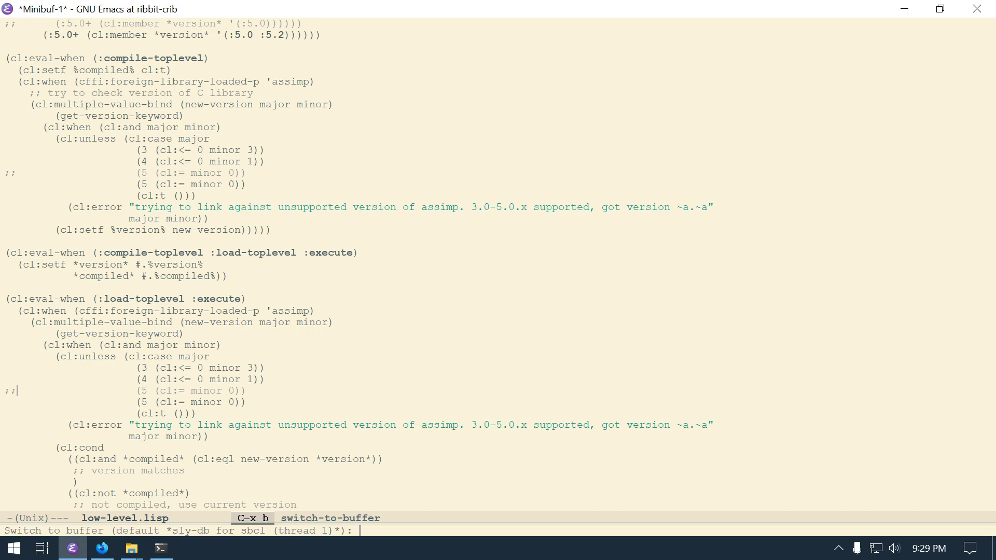
Step: Edit the copied major-5 checks to accept 0 <= minor <= 2 and save low-level.lisp
key(Return)
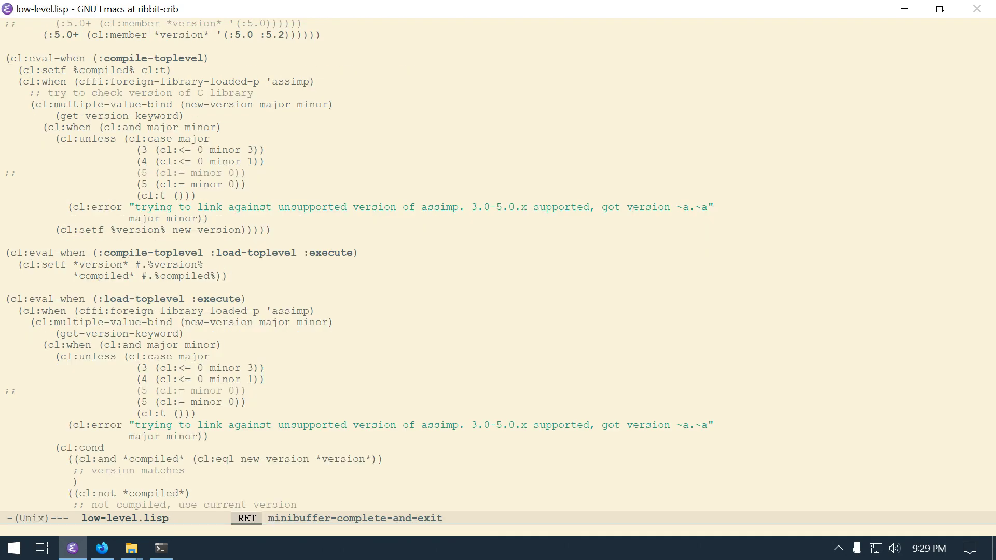
key(Right)
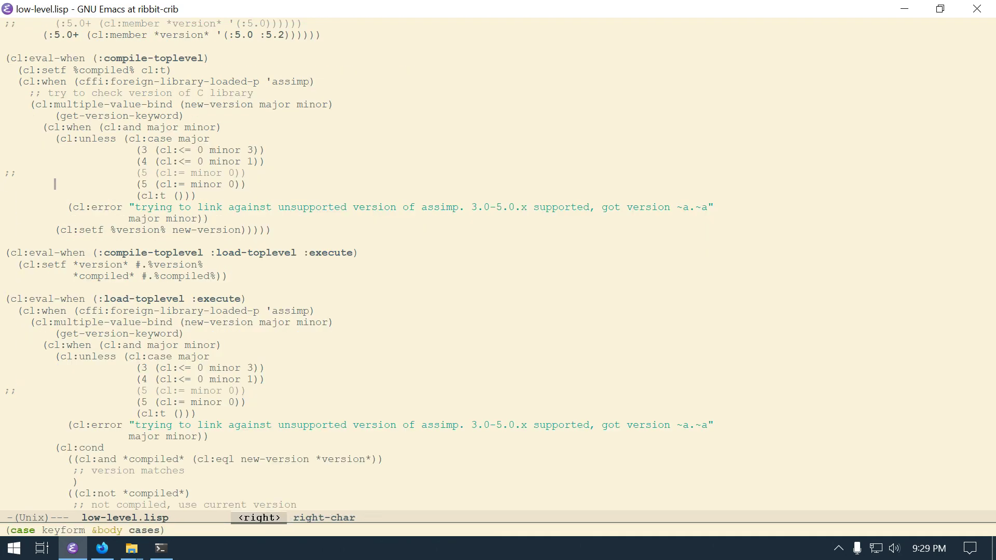
key(Left)
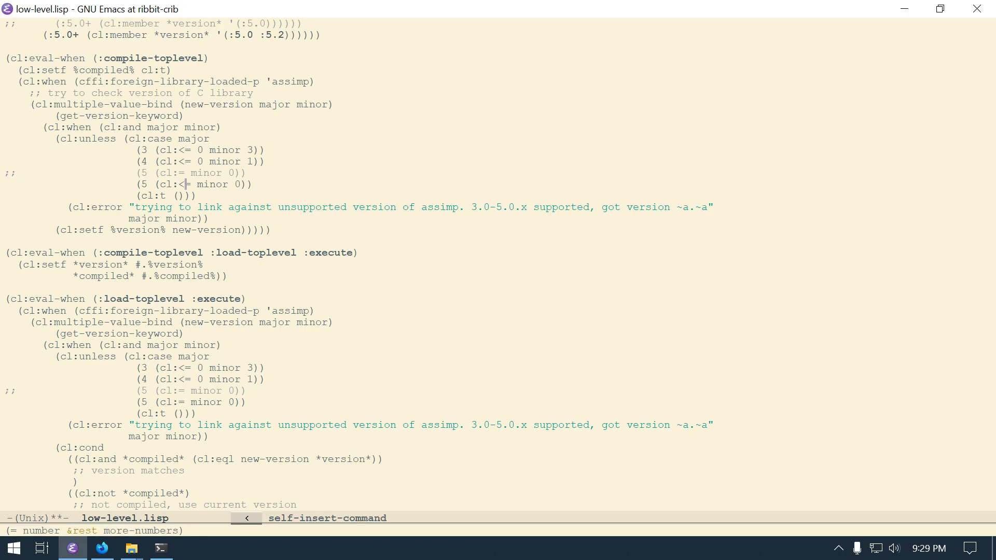
key(Left)
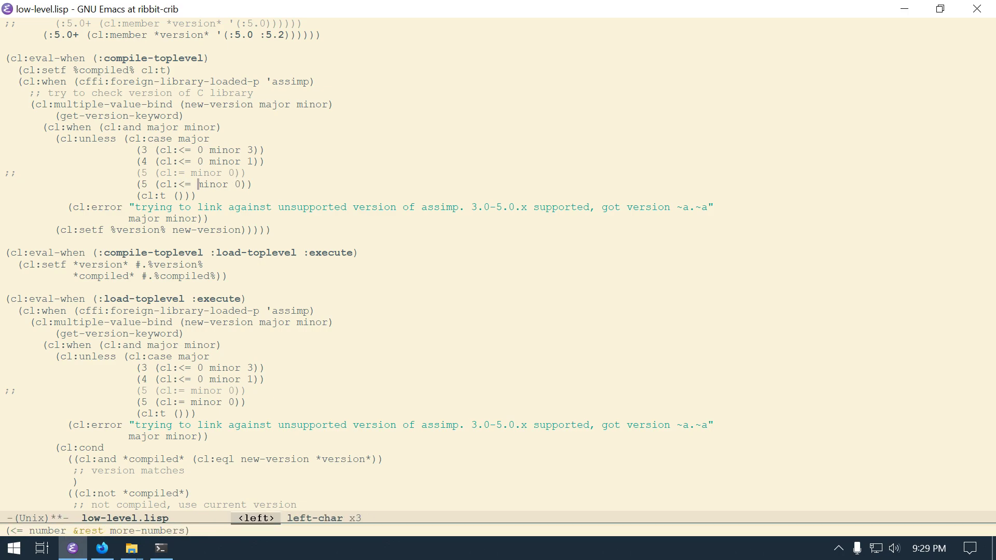
key(M-f)
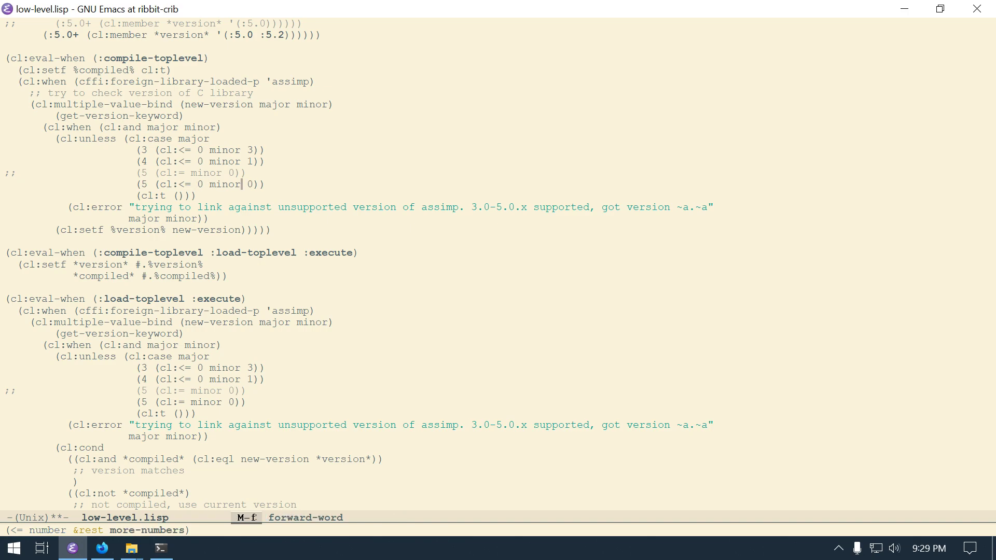
text(2)
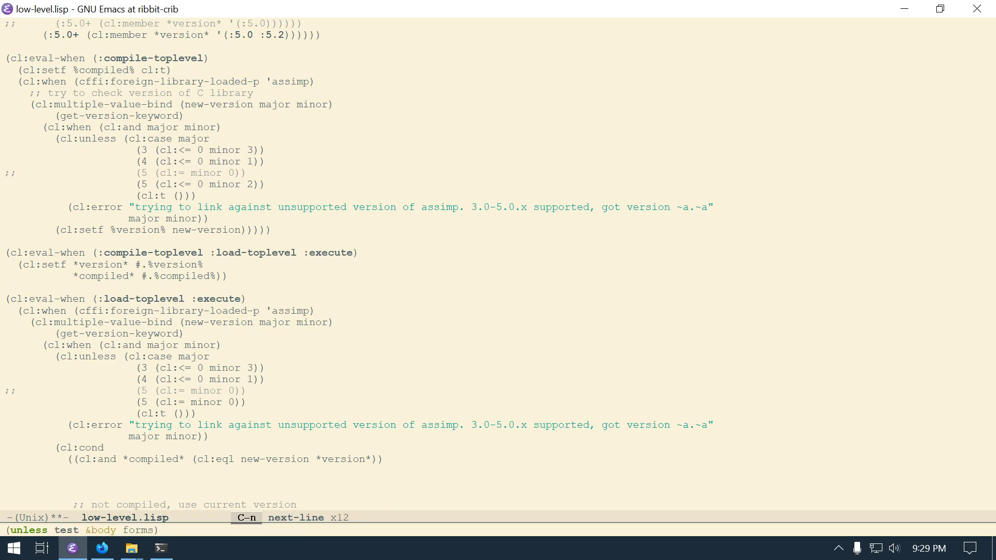
key(M-b)
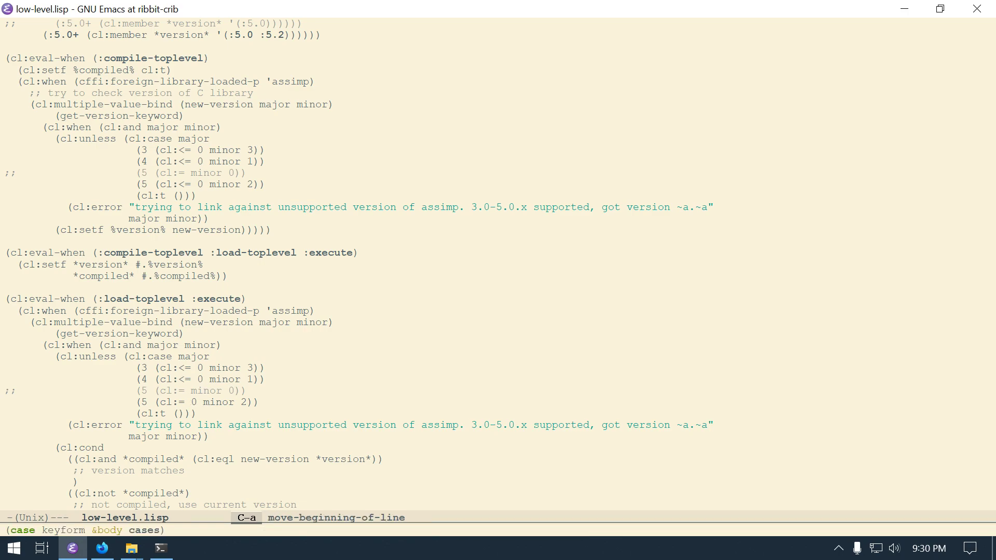
key(C-x C-s)
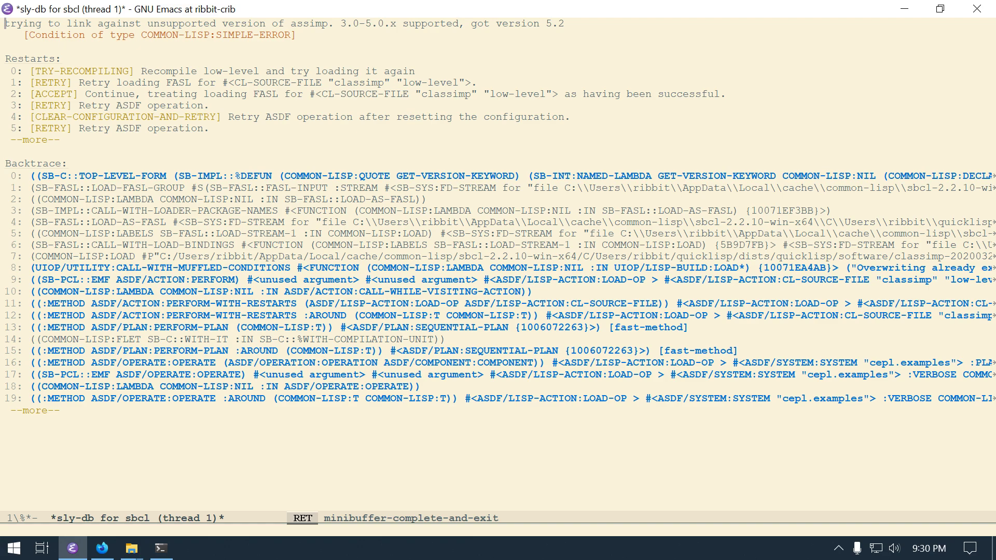
Step: Take the retry-compile restart for low-level in the debugger and move focus back to the source pane
key(down)
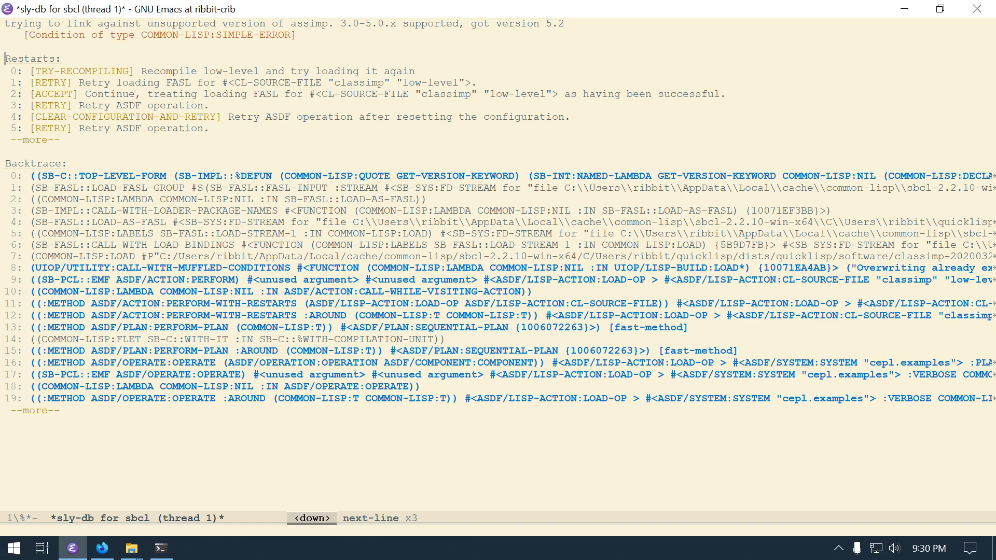
key(down)
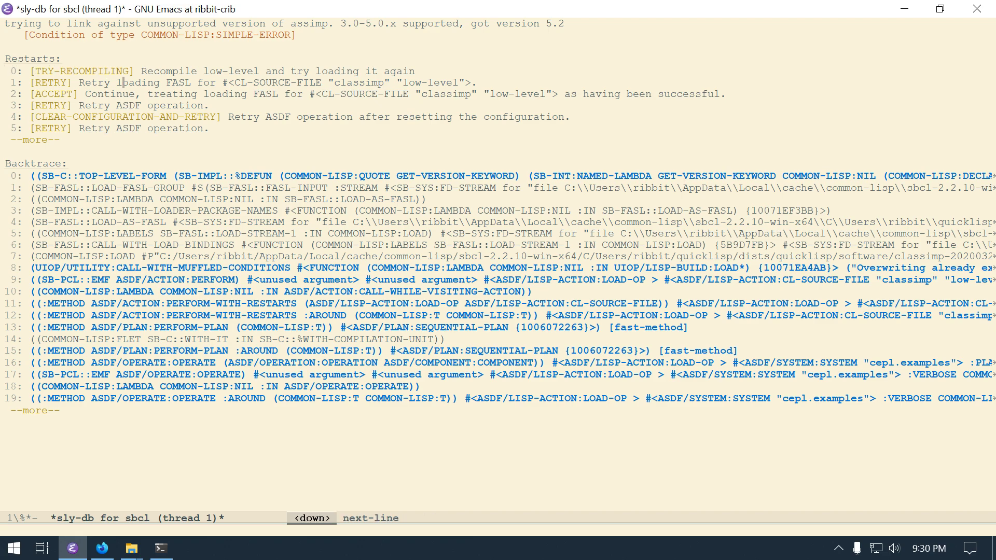
key(Left)
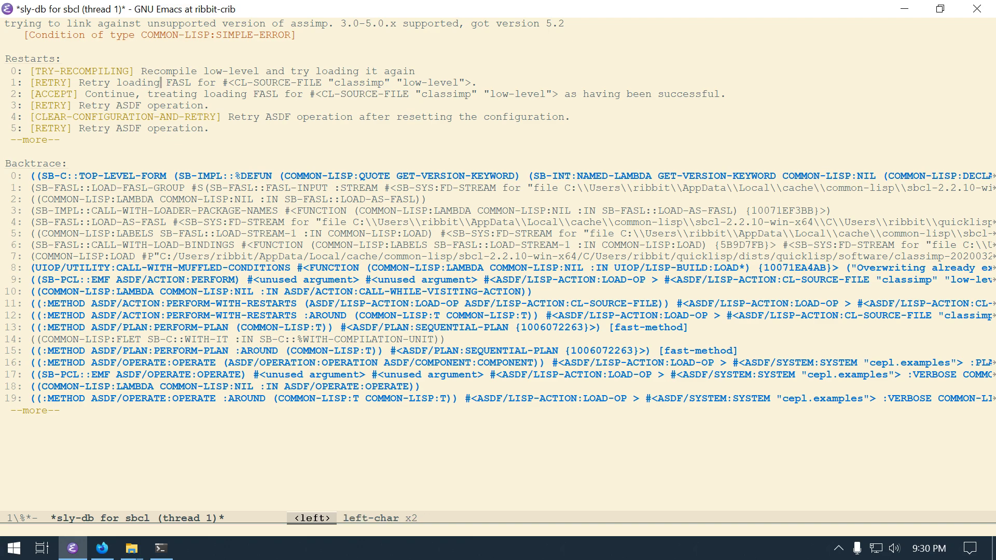
key(left)
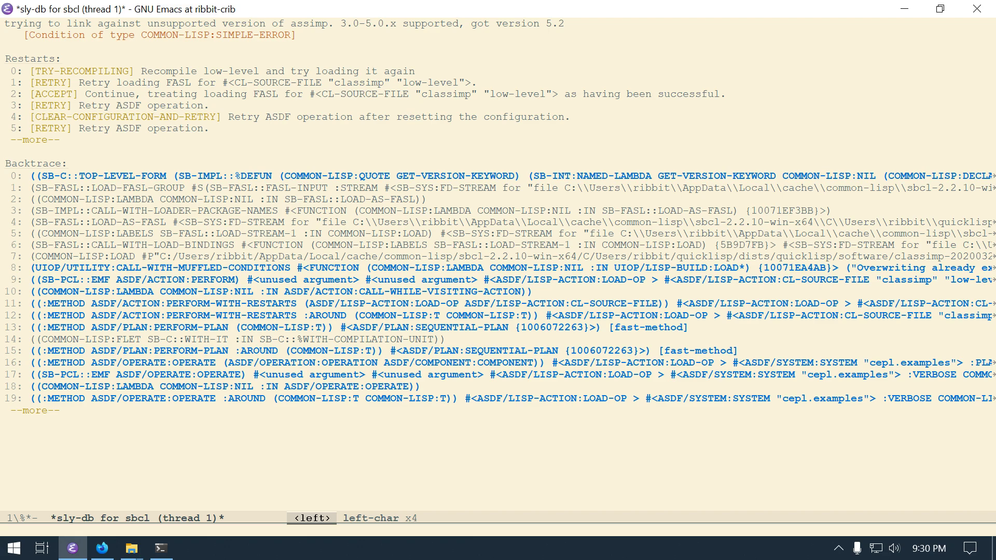
key(left)
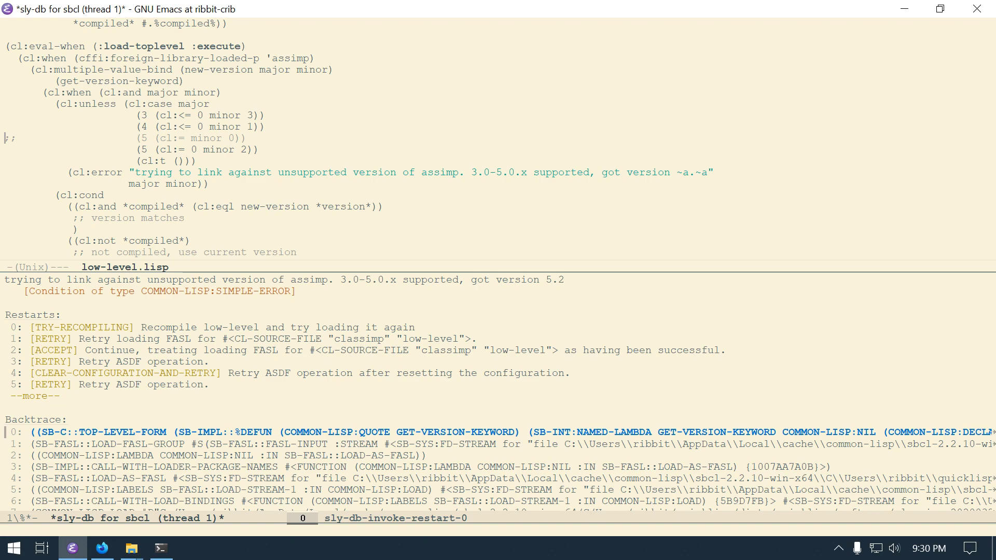
key(up)
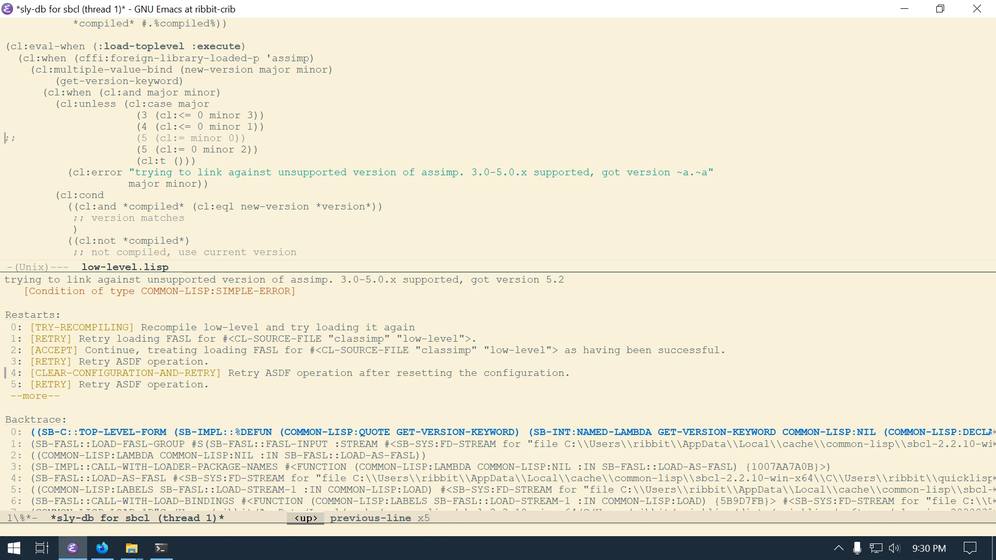
key(up)
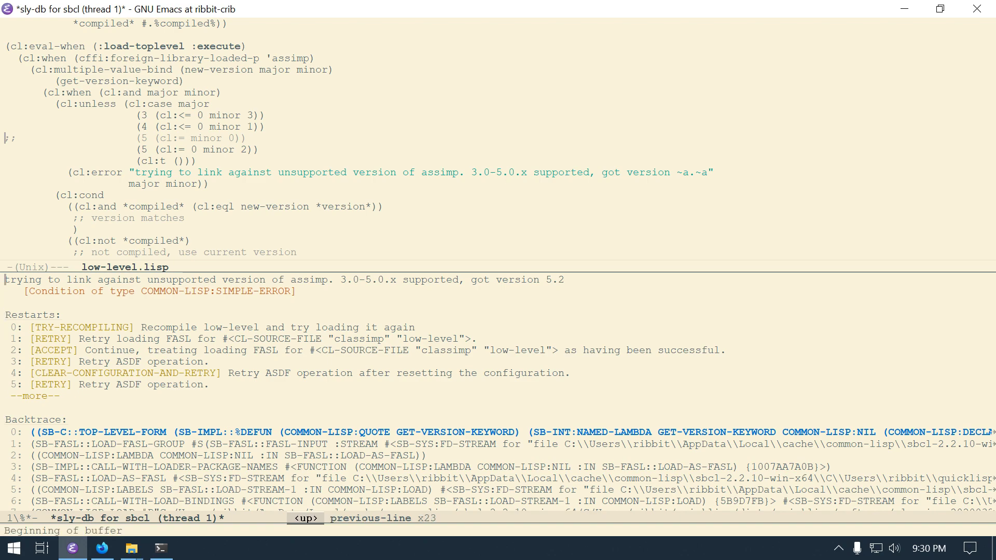
key(C-x o)
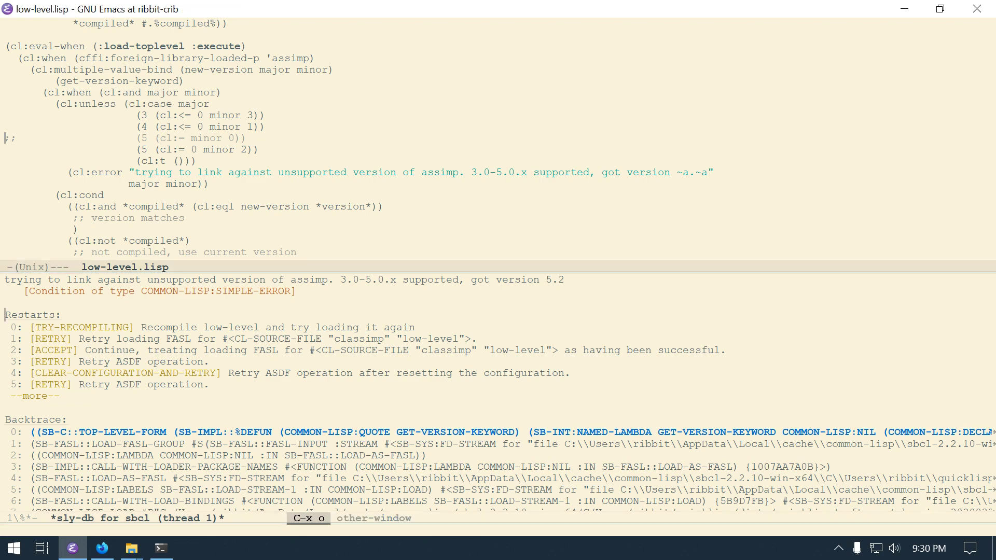
Step: Move the (5 (cl:<= 0 minor 2)) case under the version 4 case, save, and recompile low-level
key(Down)
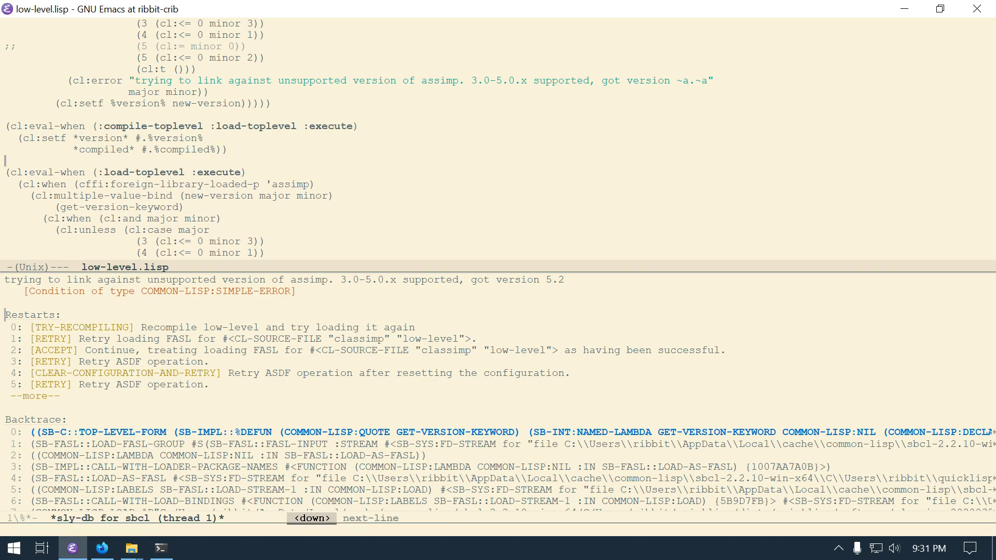
scroll(down, 3)
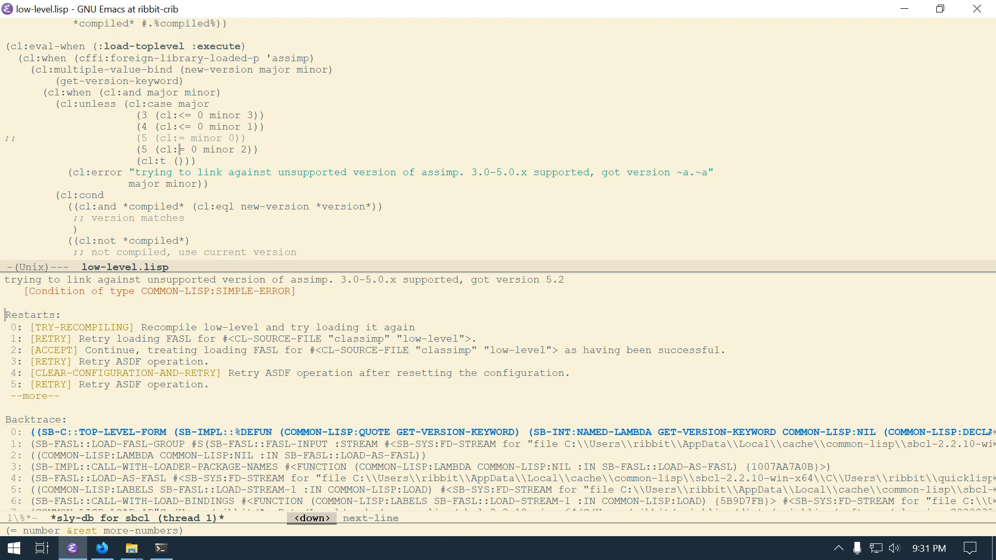
text(<)
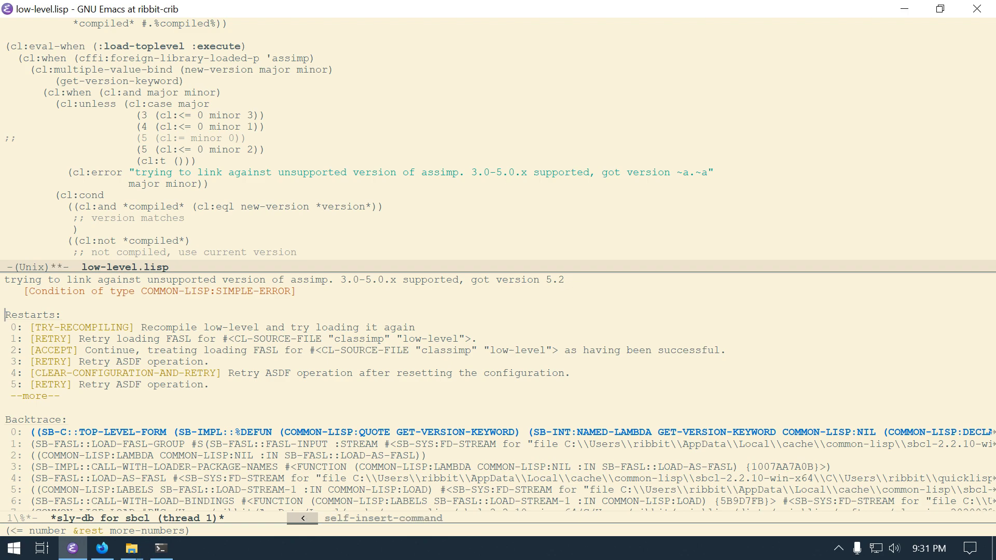
key(C-k)
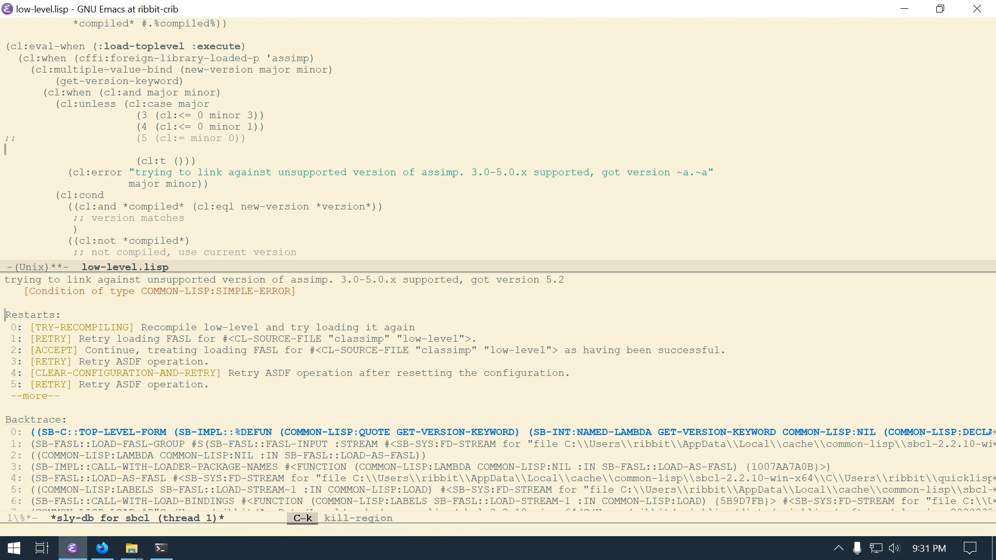
key(C-p)
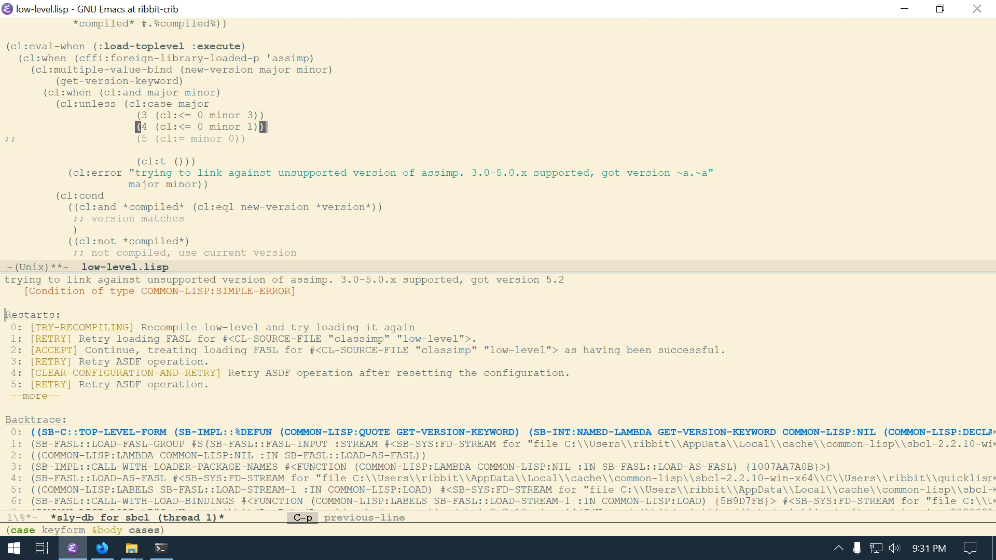
key(C-y)
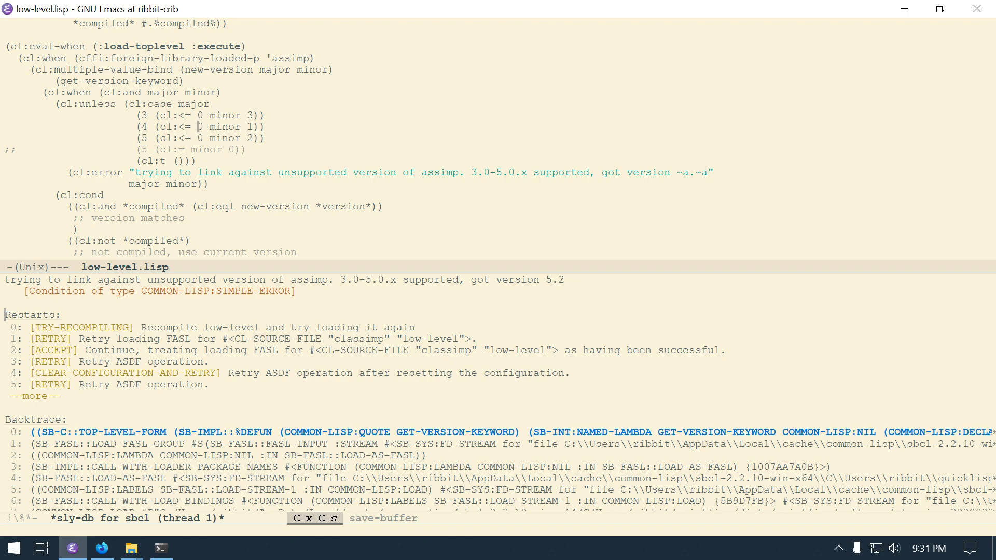
key(down)
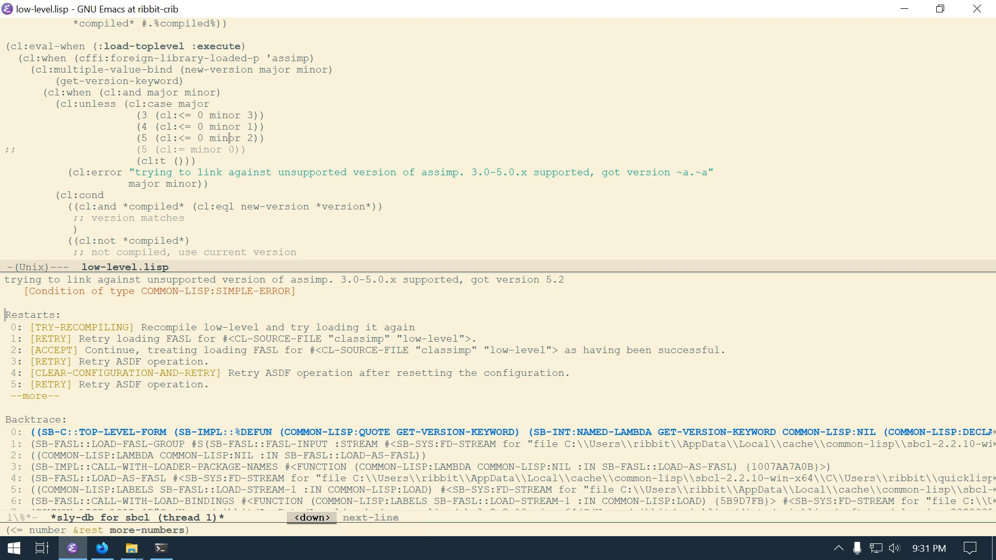
key(C-x b)
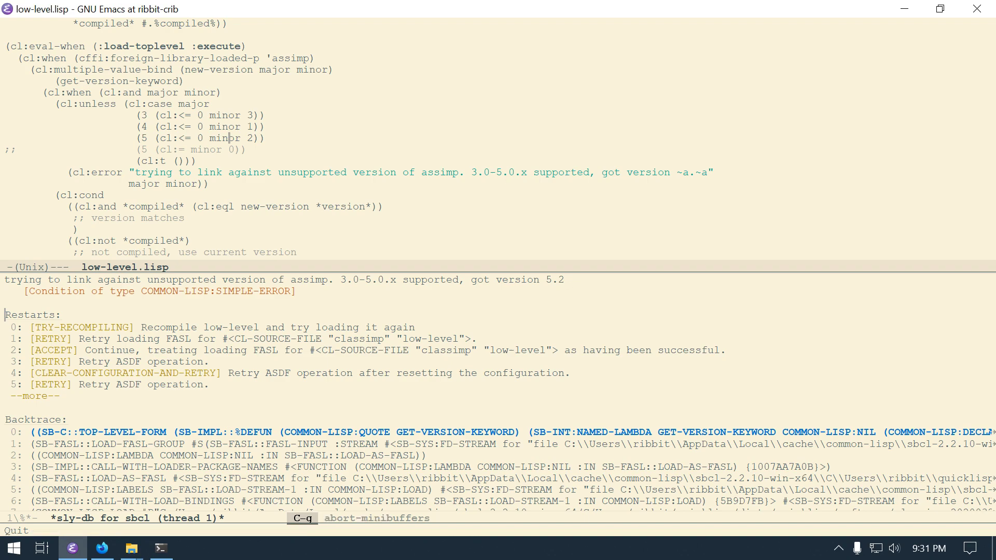
key(C-x o)
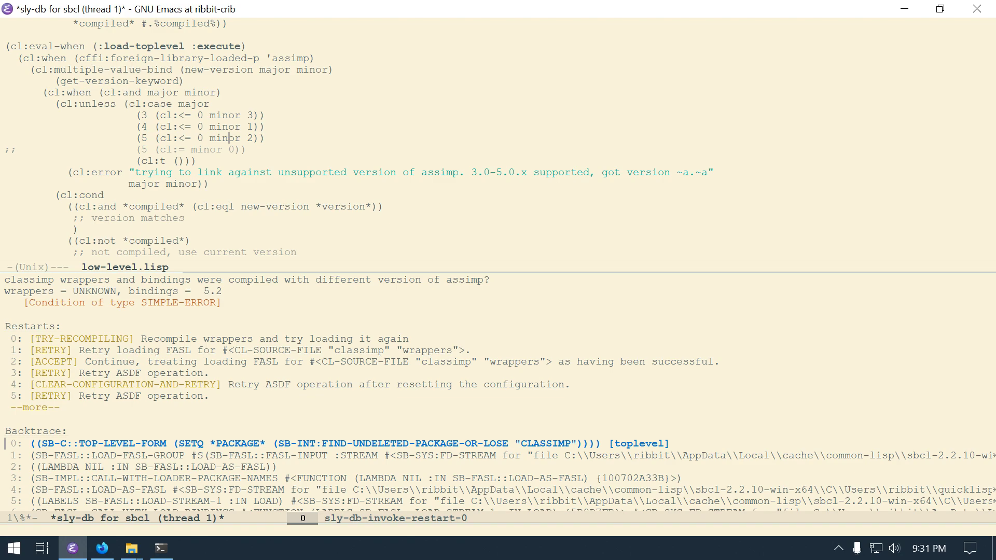
Step: Take TRY-RECOMPILING for the wrappers file and reload until the REPL returns (:CEPL.EXAMPLES)
key(up)
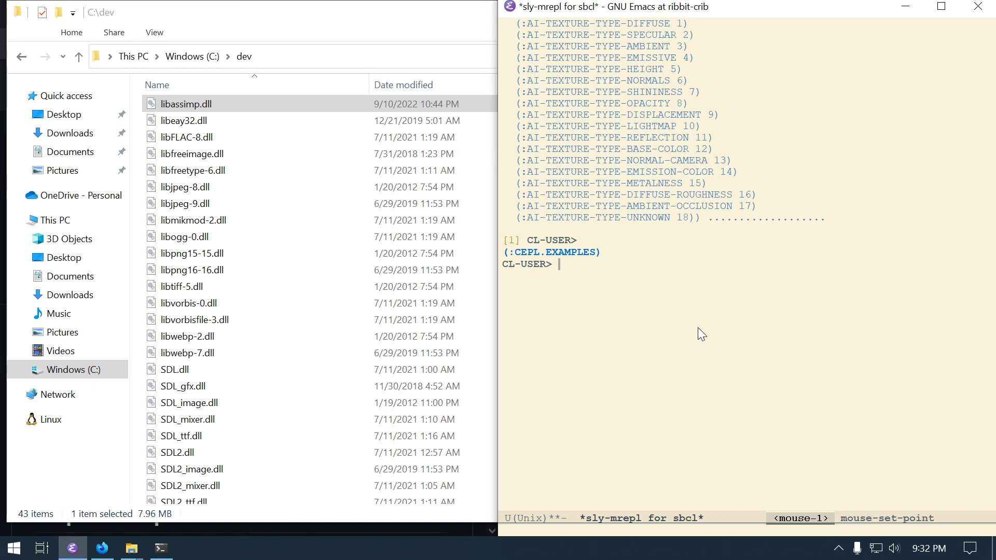
scroll(up, 3)
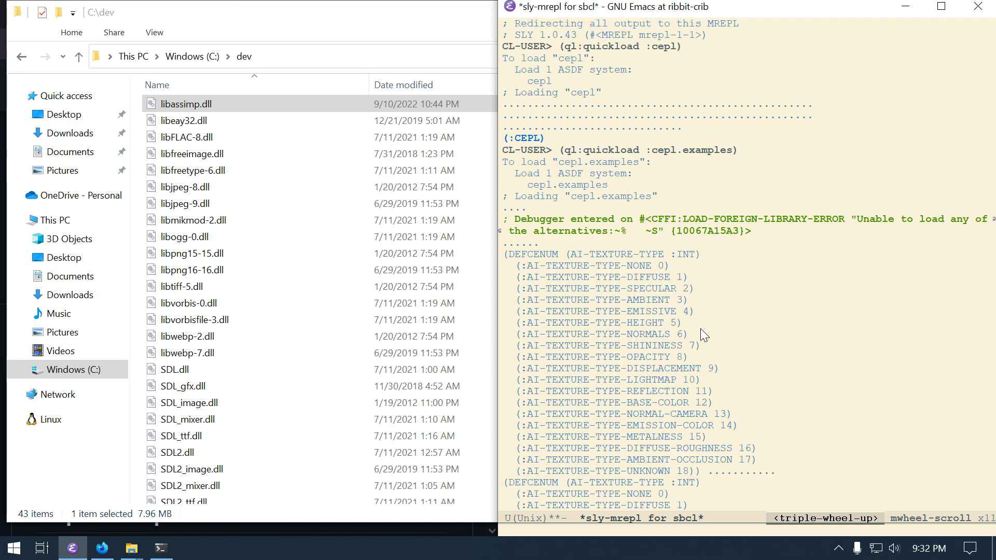
scroll(down, 3)
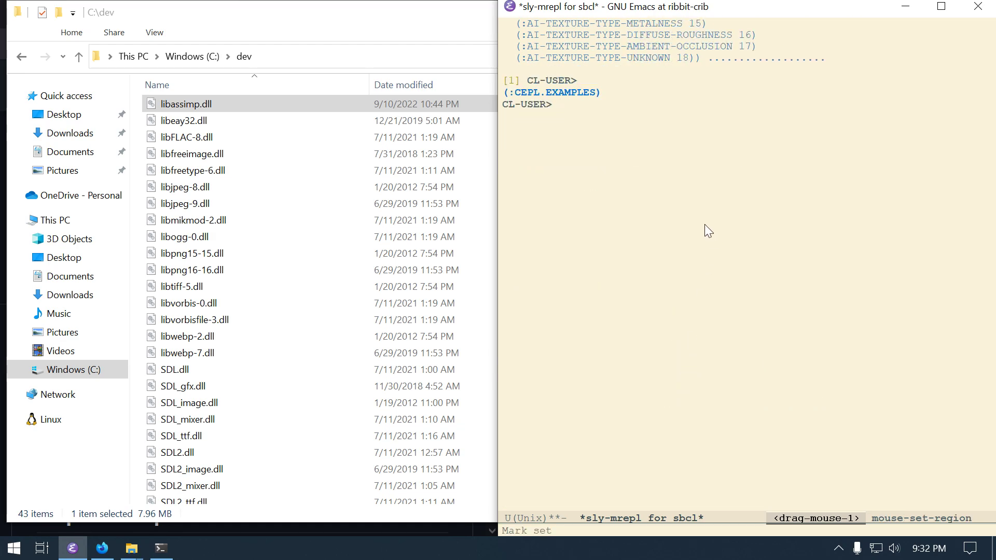
key(Return)
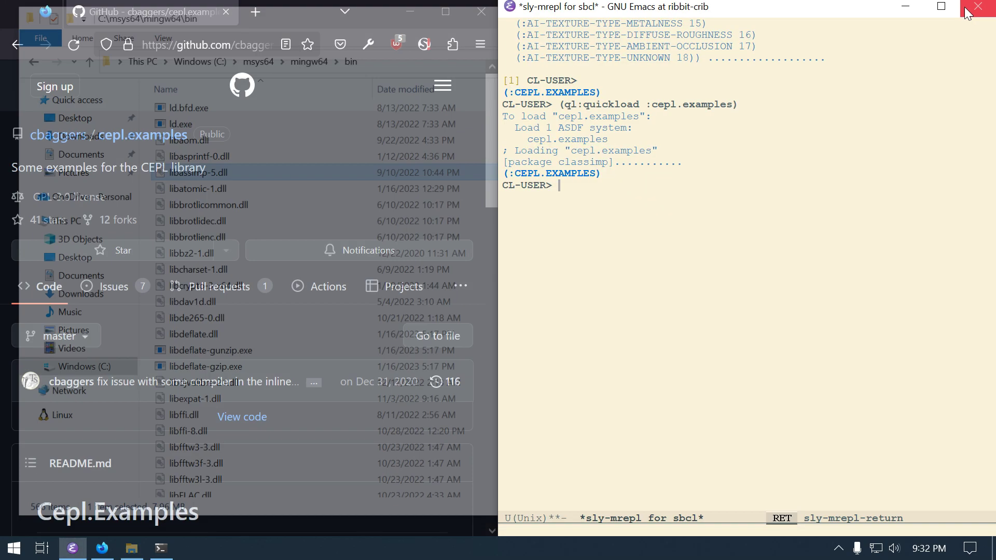
Step: Close the Explorer and Firefox windows and relaunch Firefox onto the cepl.examples GitHub page via Win+R 'start firefox'
click(481, 10)
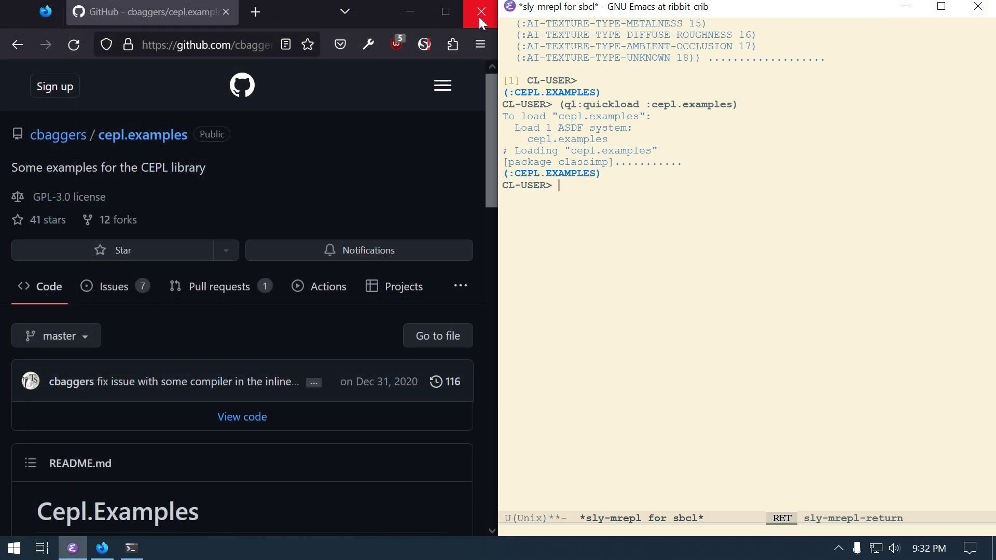
click(480, 12)
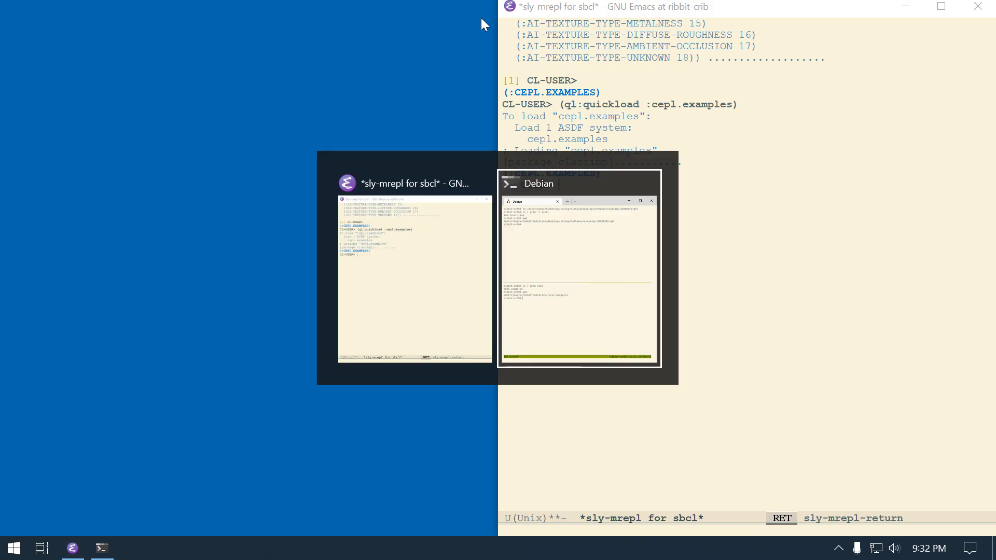
click(579, 267)
text(start fire)
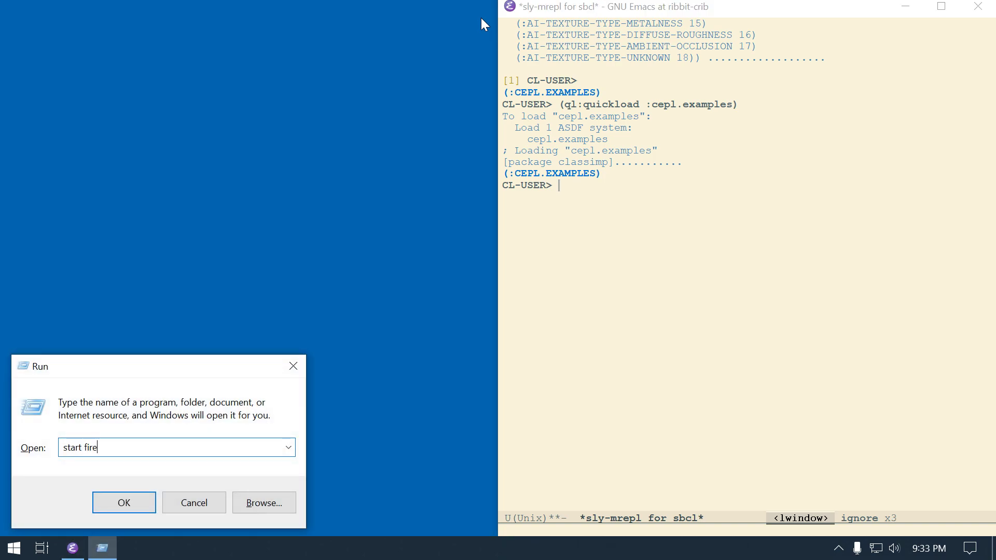
click(124, 503)
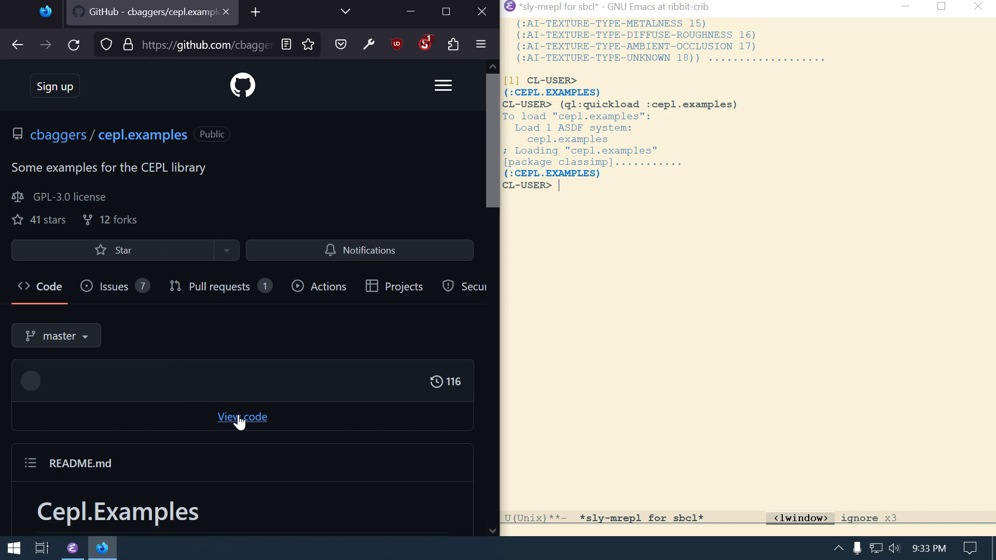
Step: Browse the repository's examples folder listing basic-3d-objects.lisp, then return focus to the Emacs REPL
click(425, 43)
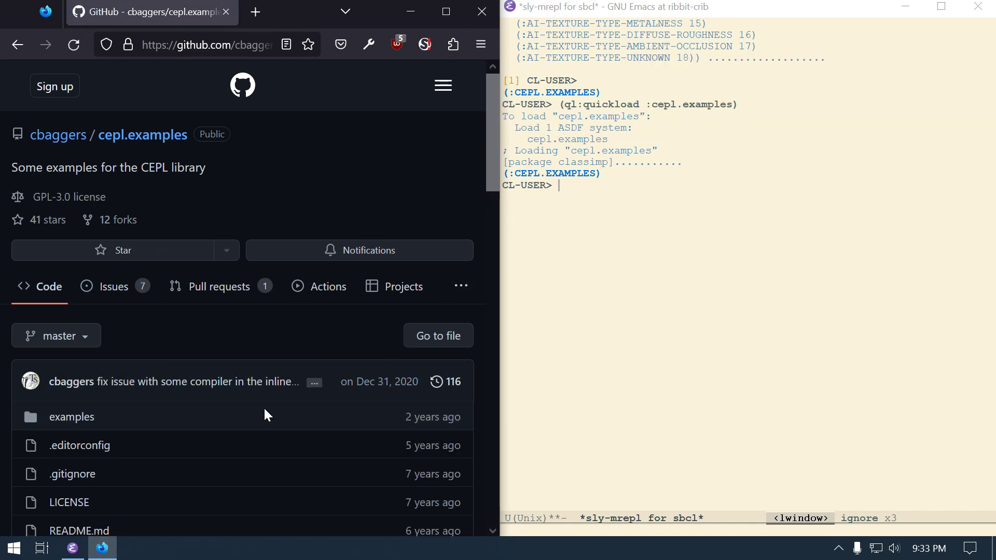
scroll(down, 3)
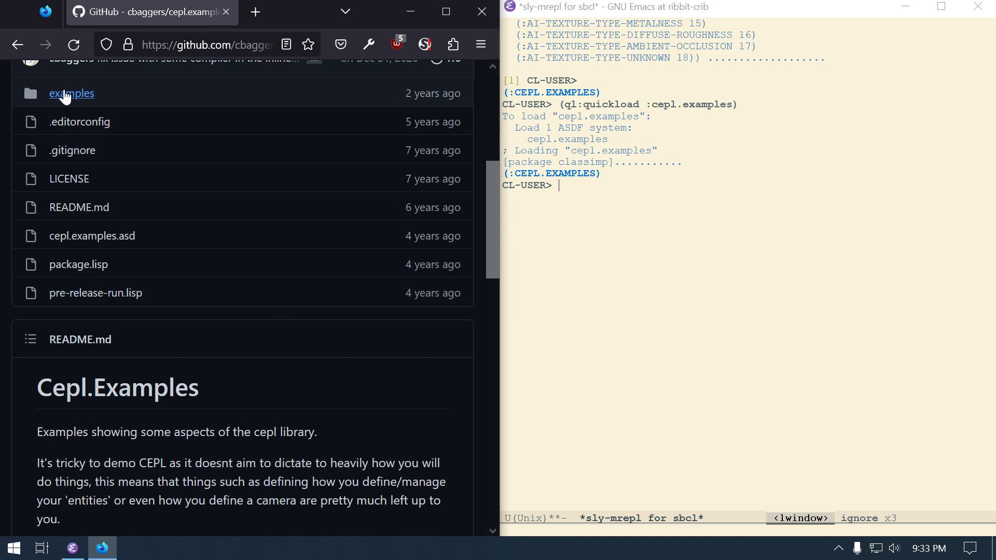
click(72, 93)
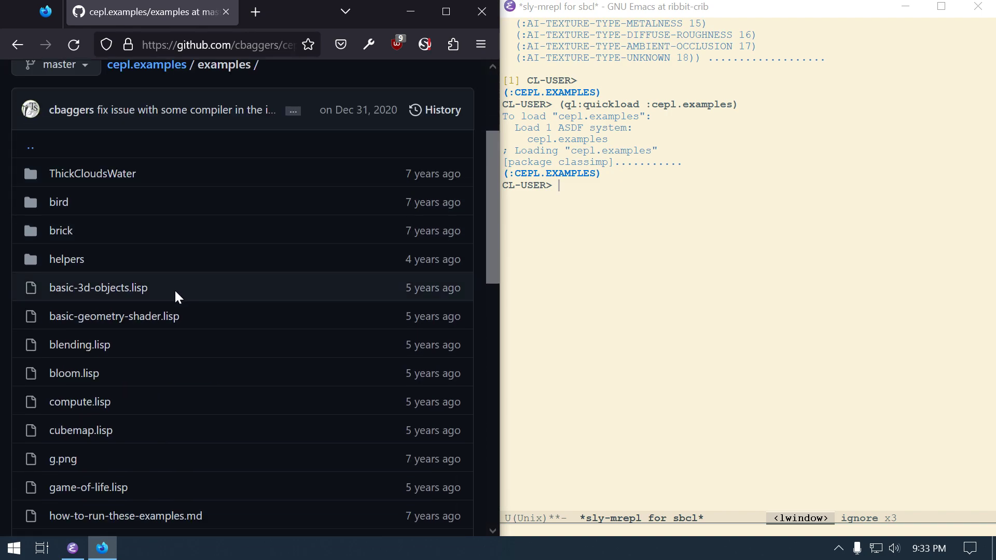
scroll(down, 3)
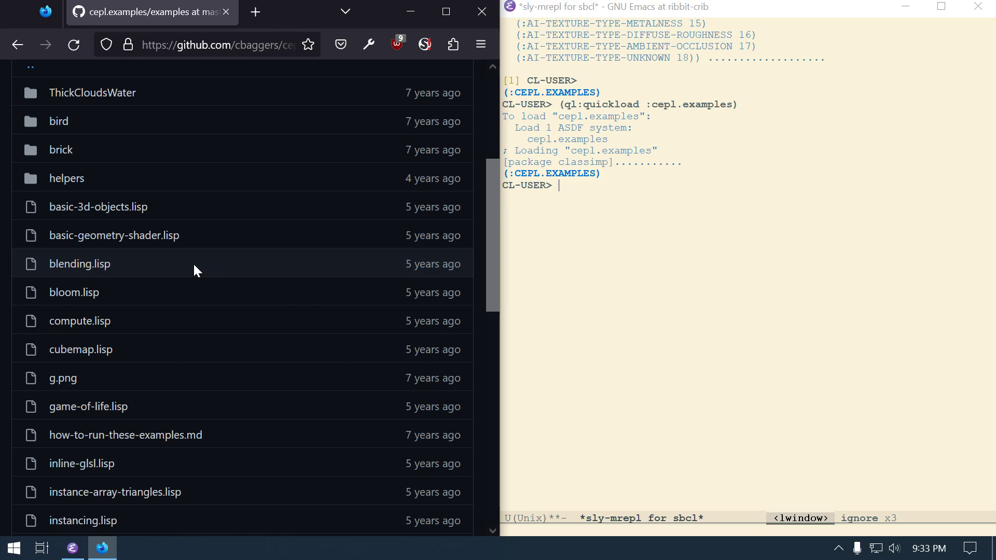
mouse_move(99, 206)
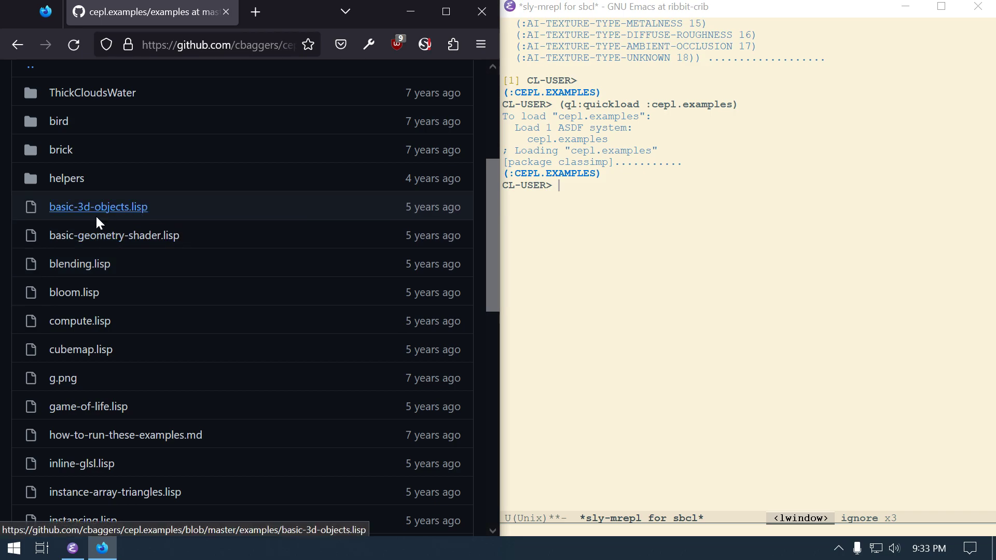
mouse_move(98, 206)
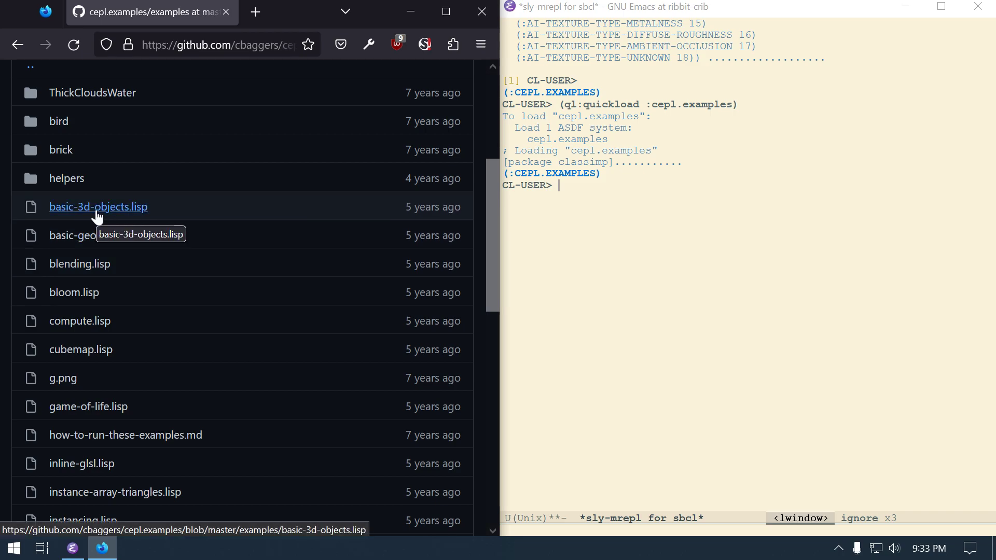
mouse_move(596, 235)
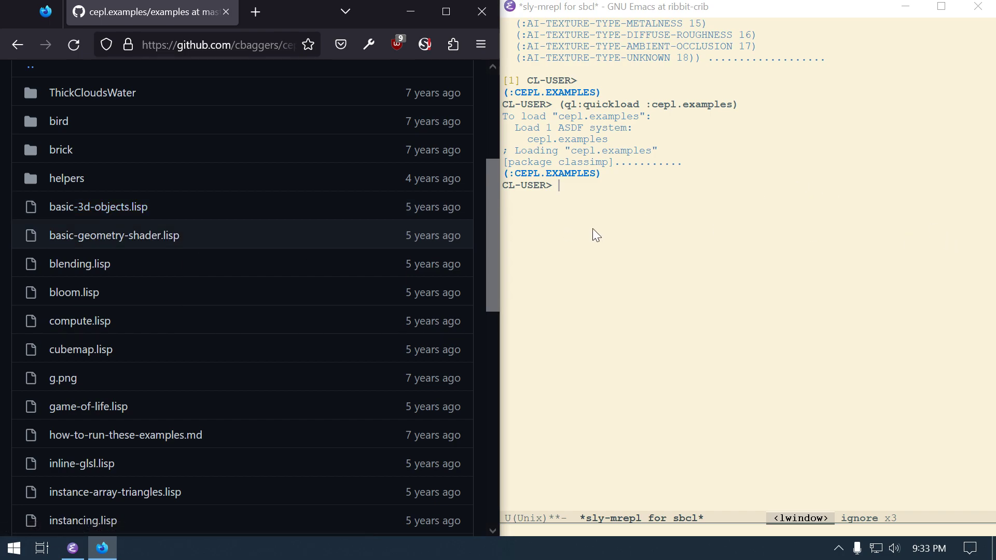
click(704, 231)
text(c:/)
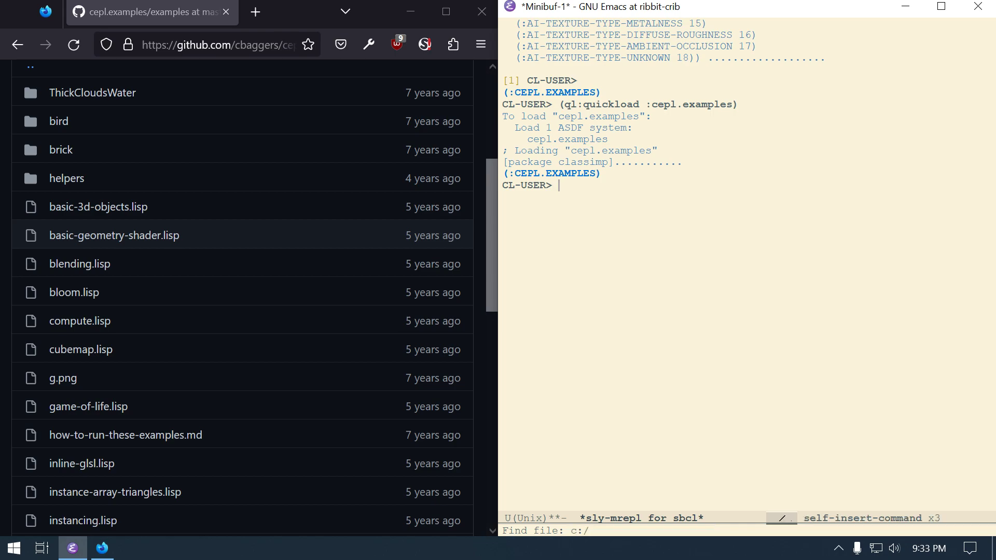
Step: Find file quicklisp/local-projects/cepl.examples/examples/basic-3d-objects.lisp with TAB completion and open it
key(Tab)
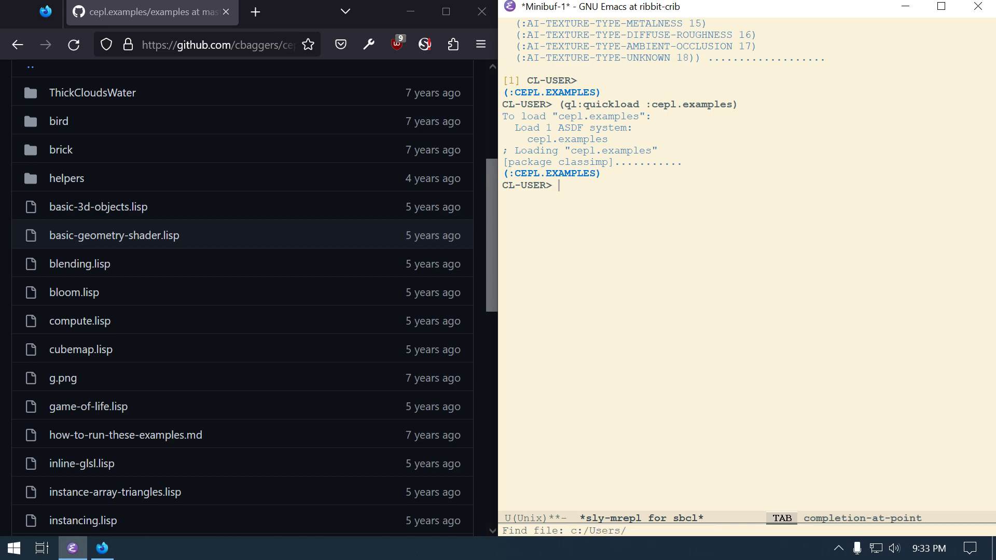
text(ribbit/quicklisp/l)
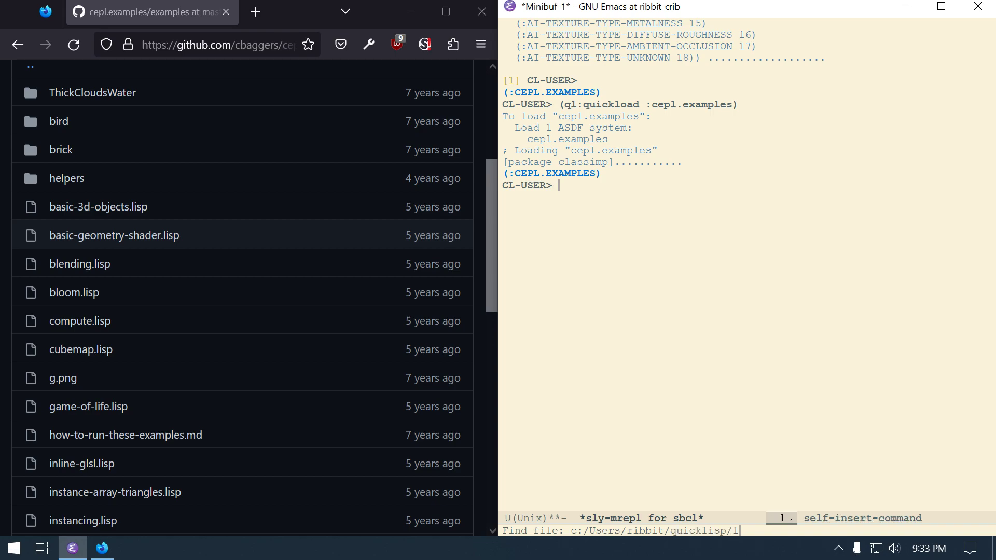
text(ocal-projects/c)
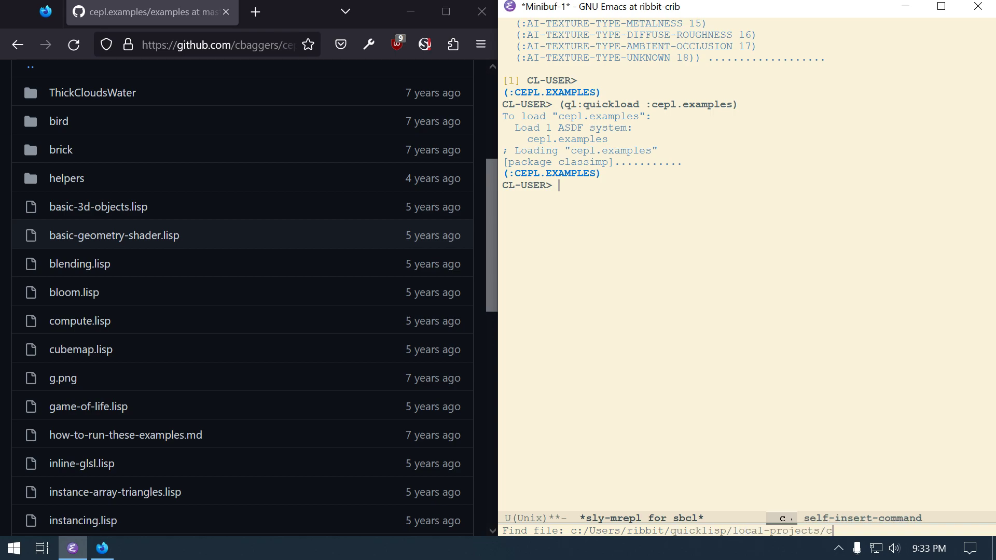
key(Tab)
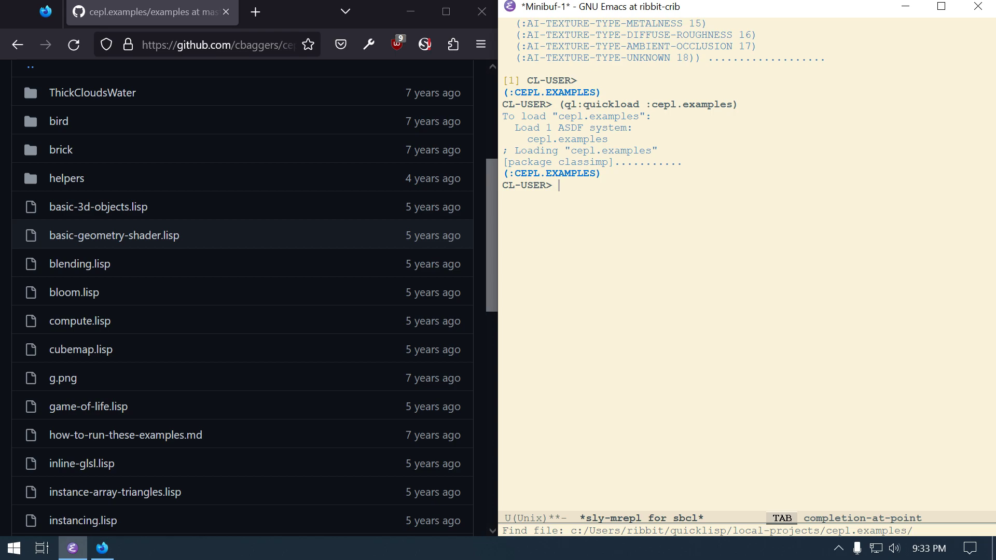
scroll(up, 3)
text(examples/basic-3d-objects.lisp)
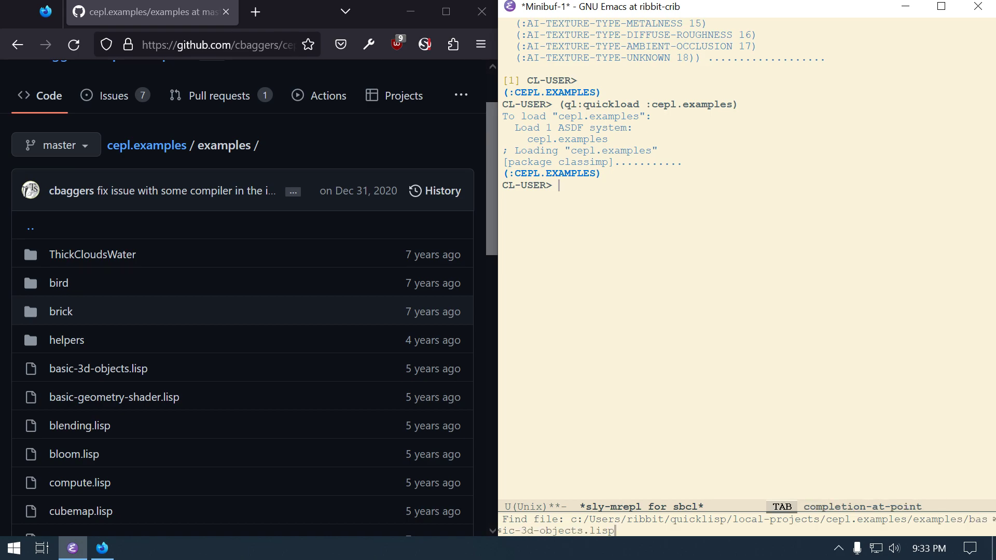
key(Return)
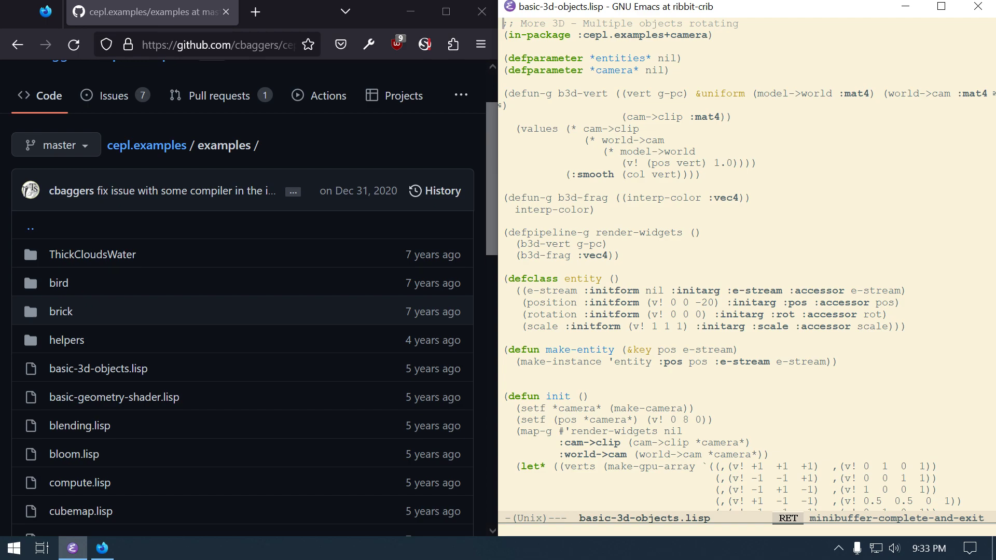
Step: Split the frame into two panes with the SLY REPL shown in the lower one
key(ctrl+x)
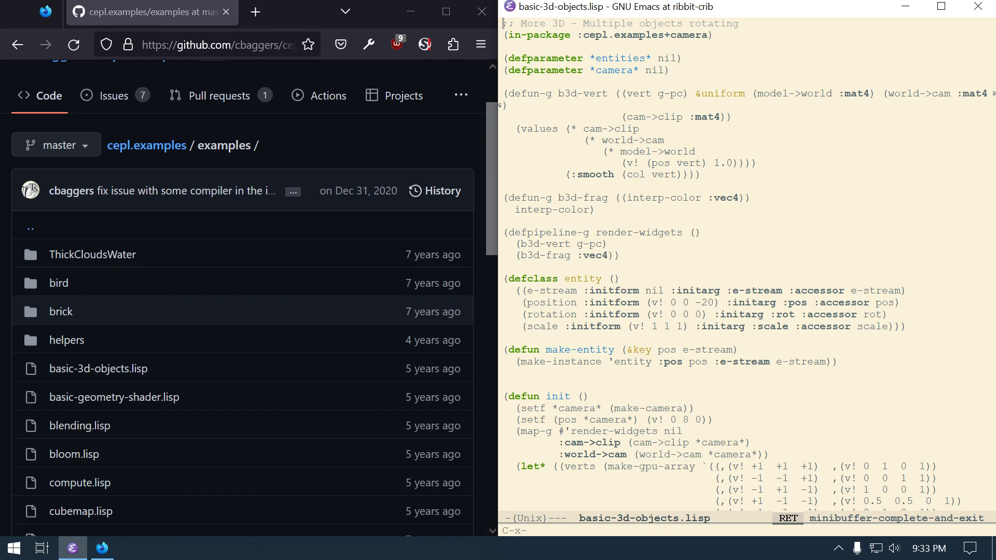
key(C-x 2)
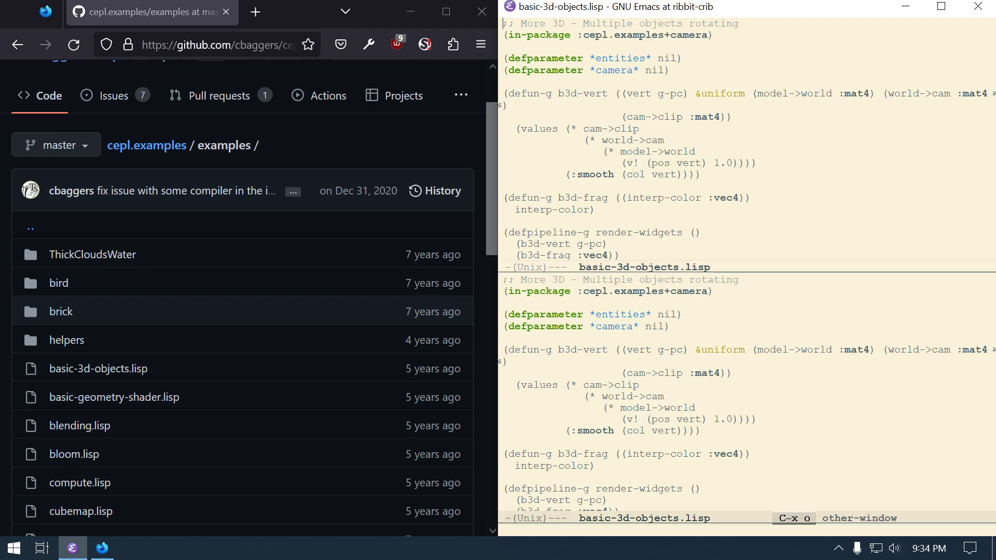
key(C-x b)
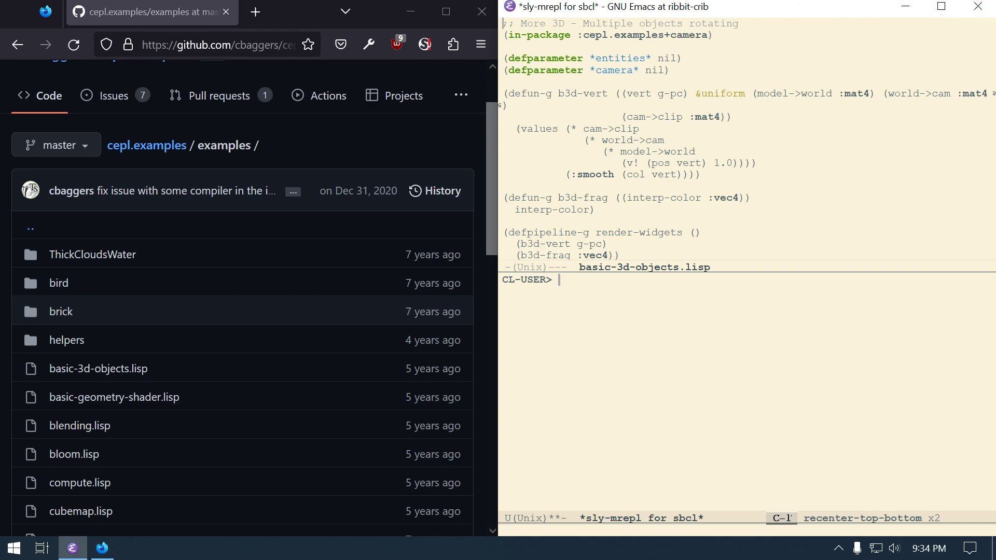
Step: Compile and load basic-3d-objects.lisp with C-c C-k, then begin an (in-package form at the REPL
click(716, 35)
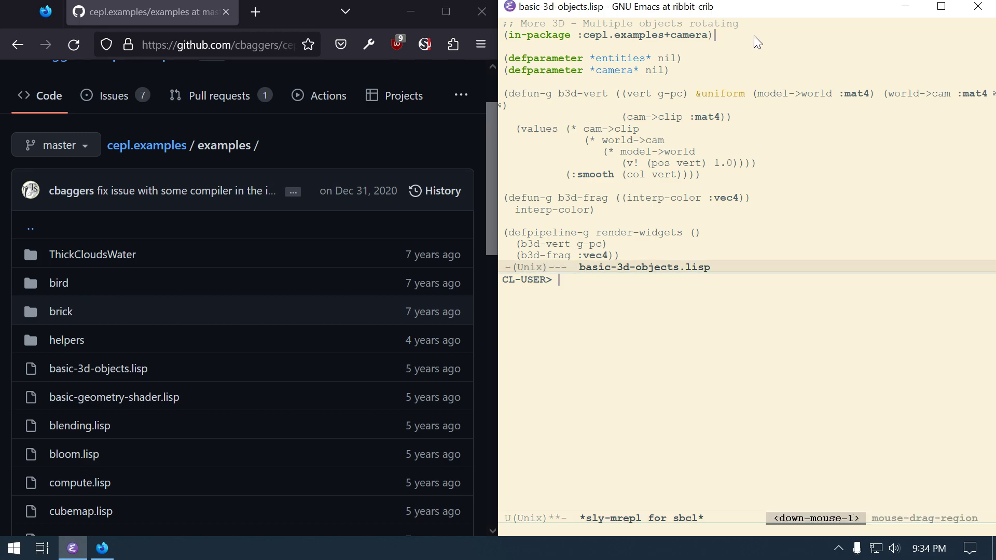
click(608, 35)
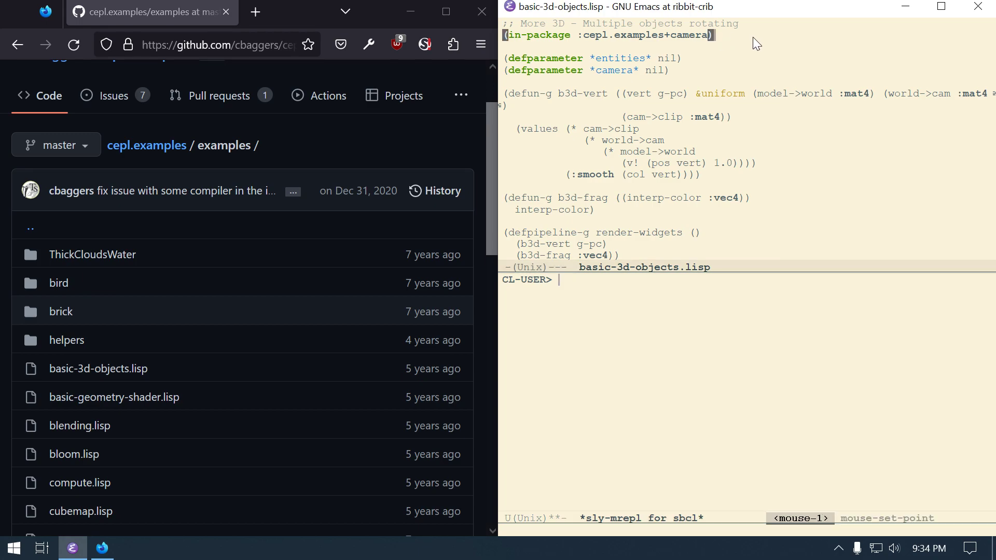
key(C-c C-k)
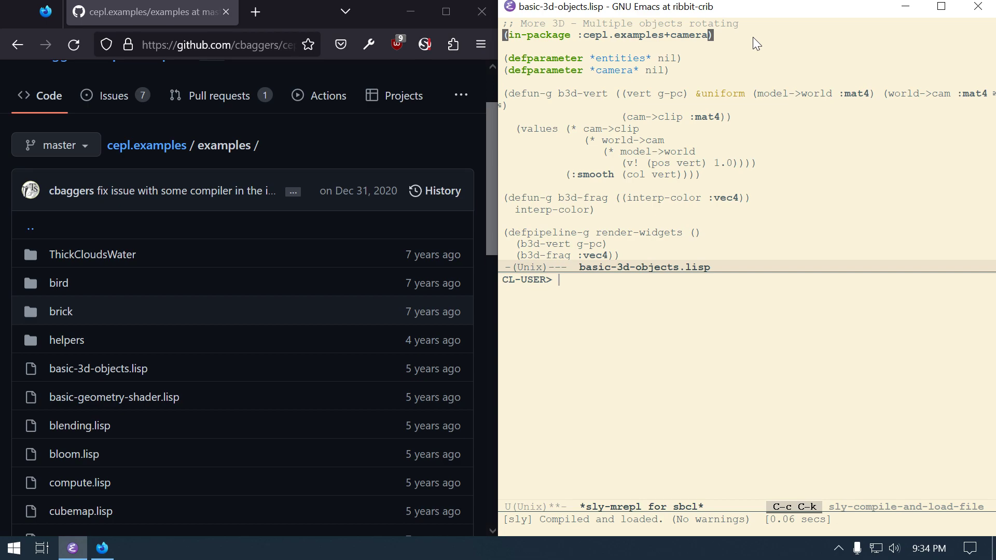
mouse_move(612, 189)
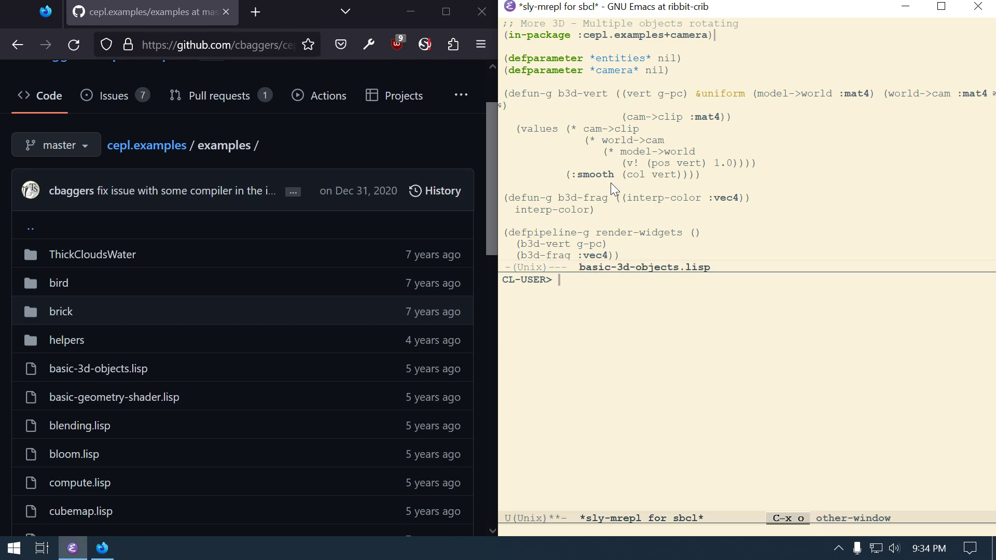
text((in-pa)
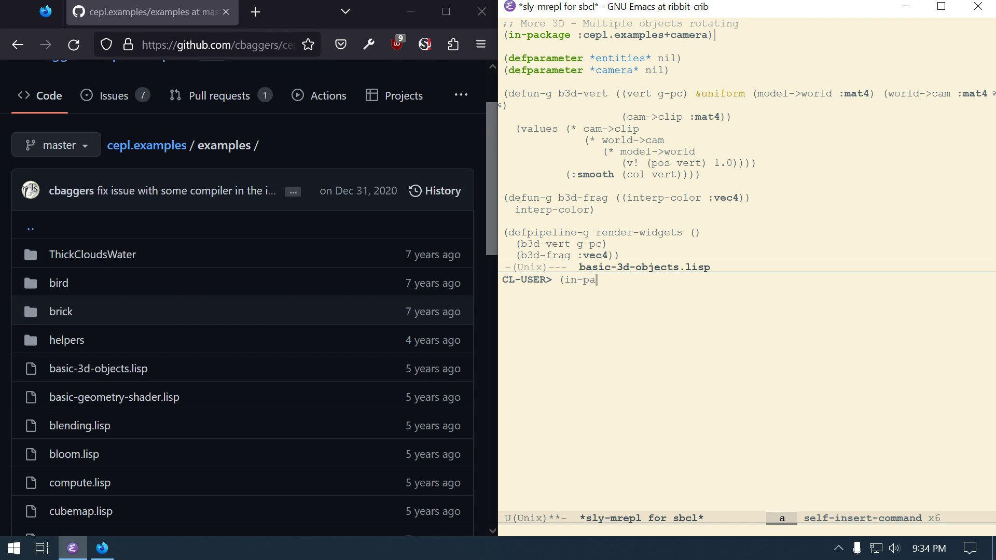
key(Tab)
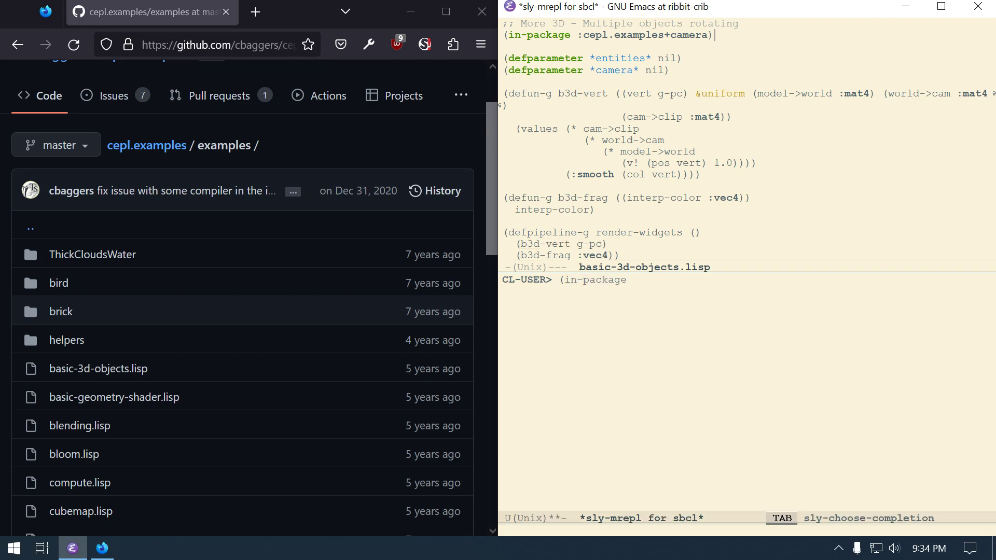
Step: Evaluate (in-package :cepl.examples+camera) then (cepl:repl), opening a black CEPL window
text(:ceple)
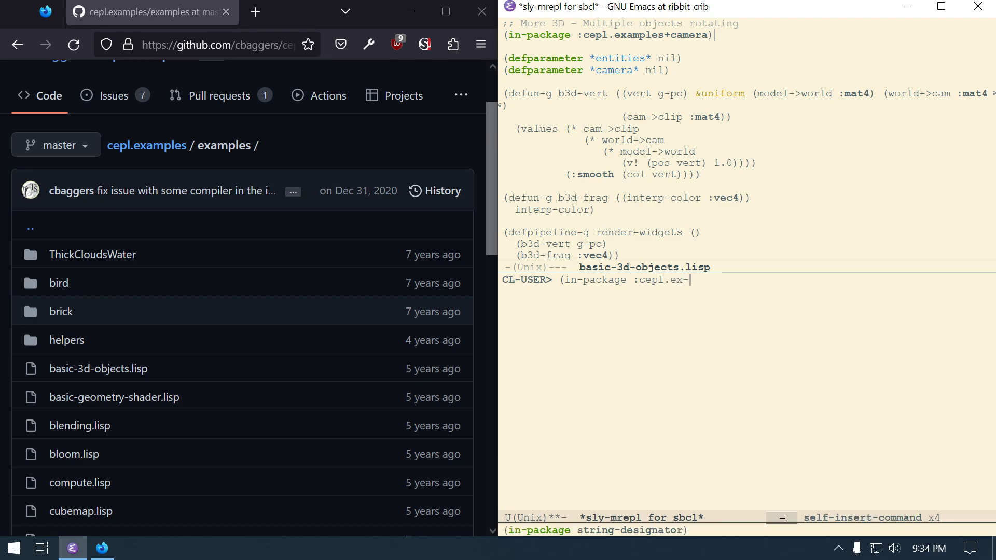
key(Tab)
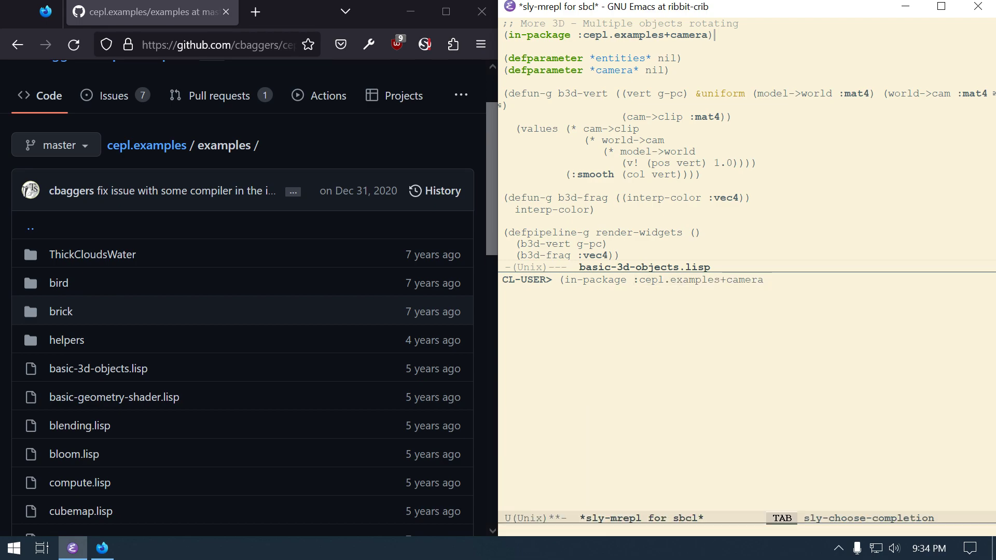
text())
key(Return)
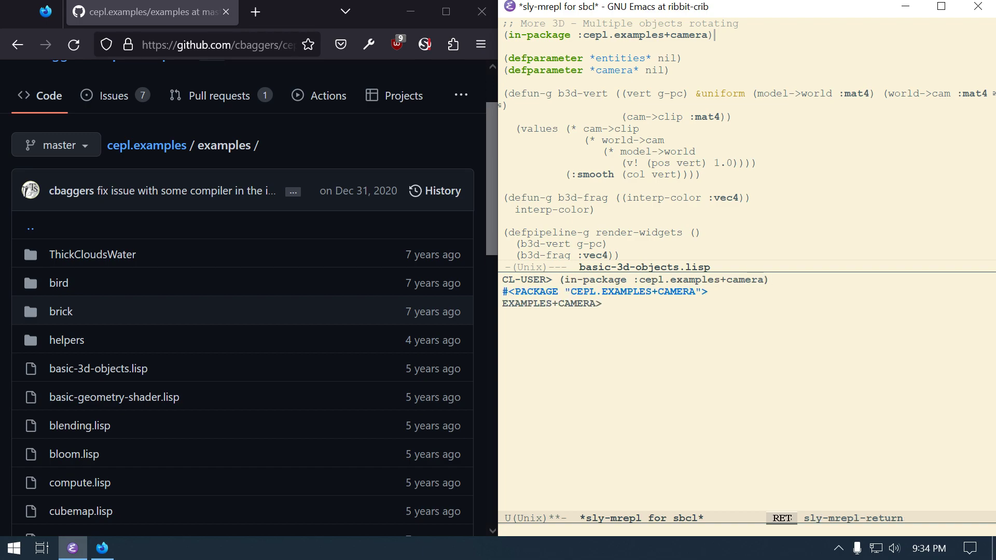
text((cepl:repl)
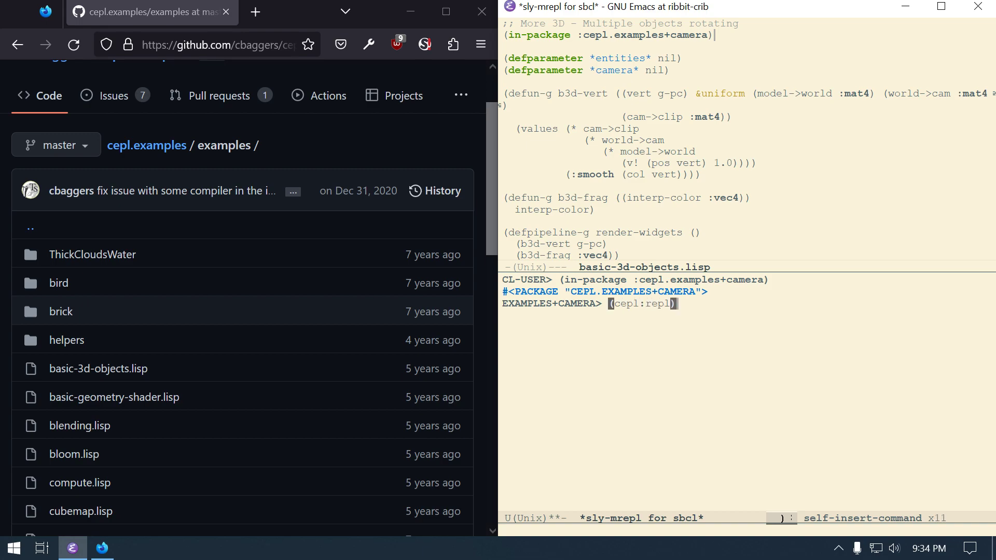
key(Return)
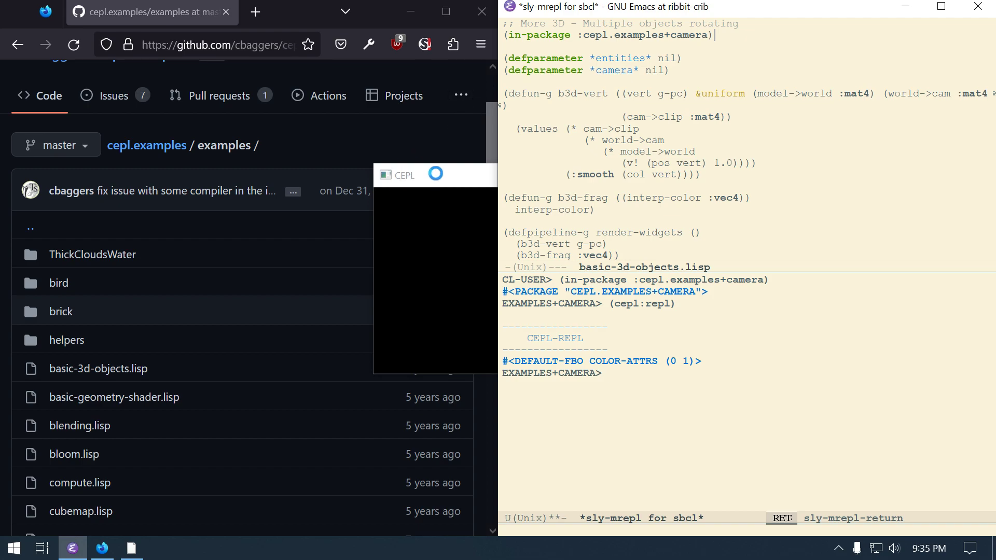
mouse_move(336, 235)
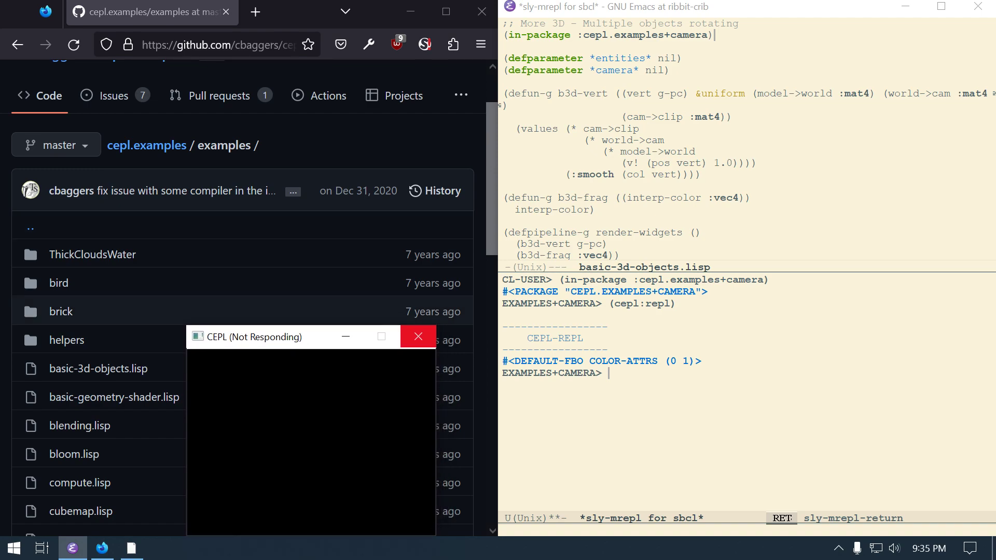
mouse_move(678, 399)
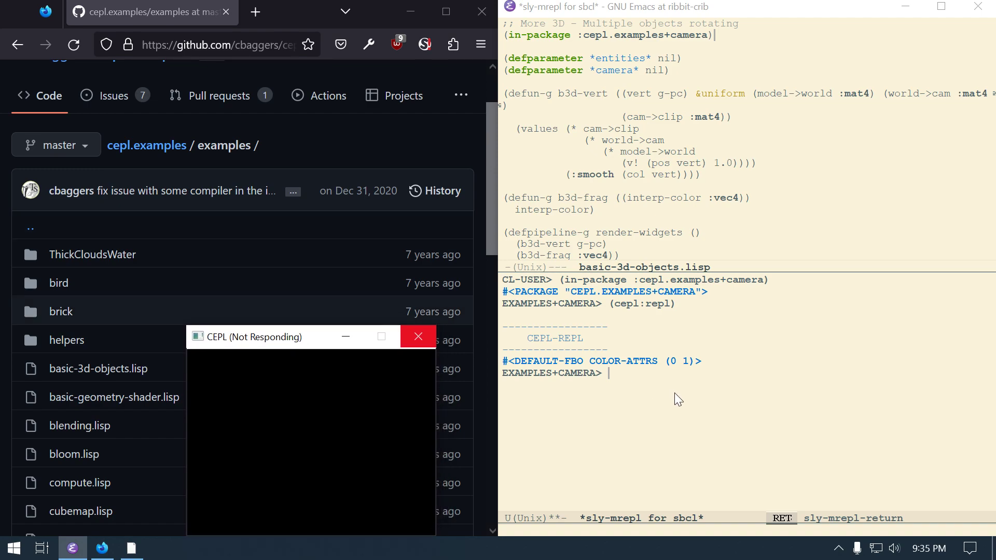
click(417, 336)
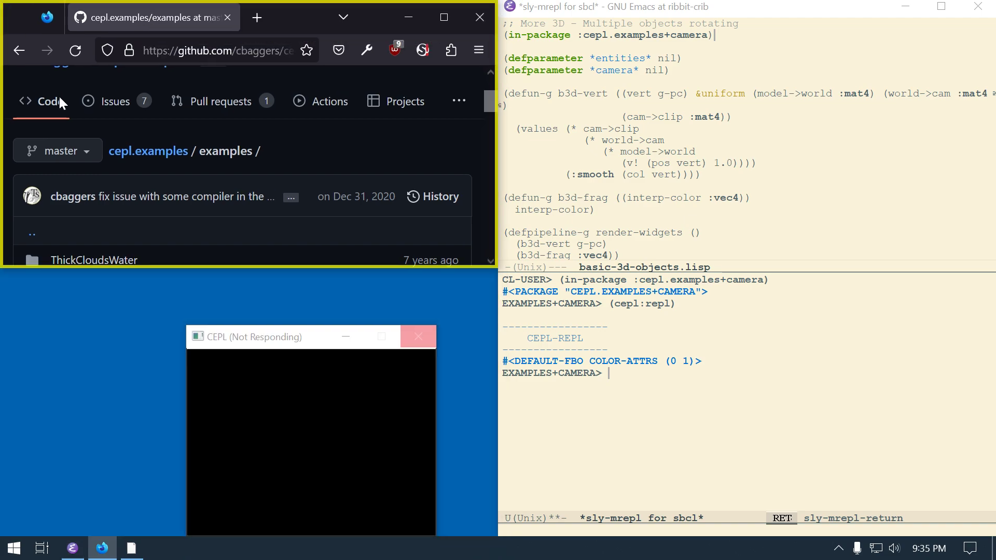
scroll(down, 3)
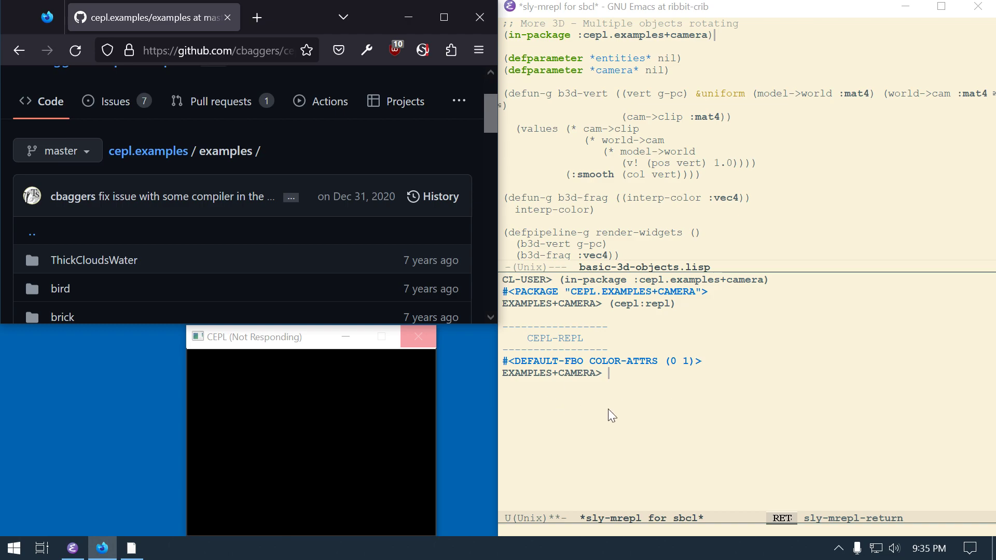
click(653, 389)
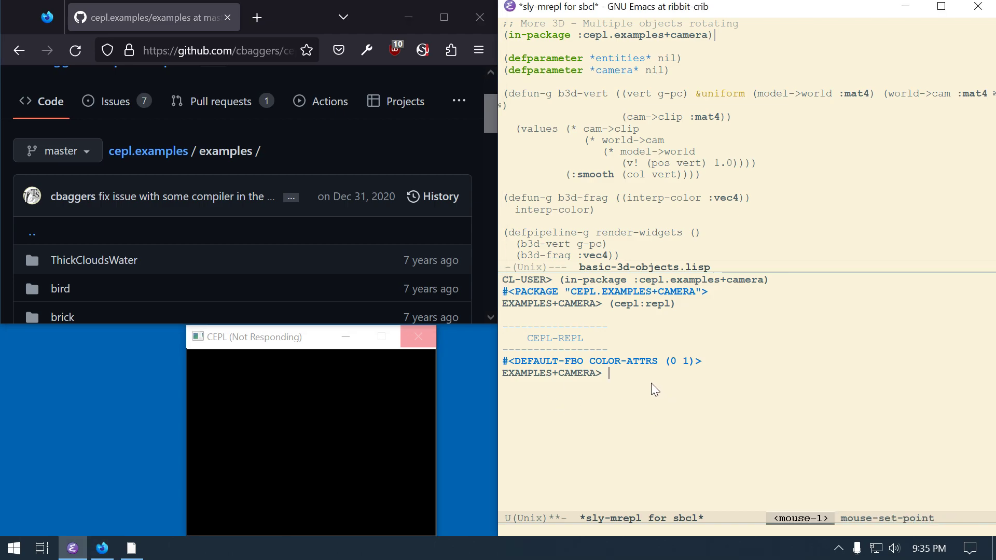
mouse_move(584, 296)
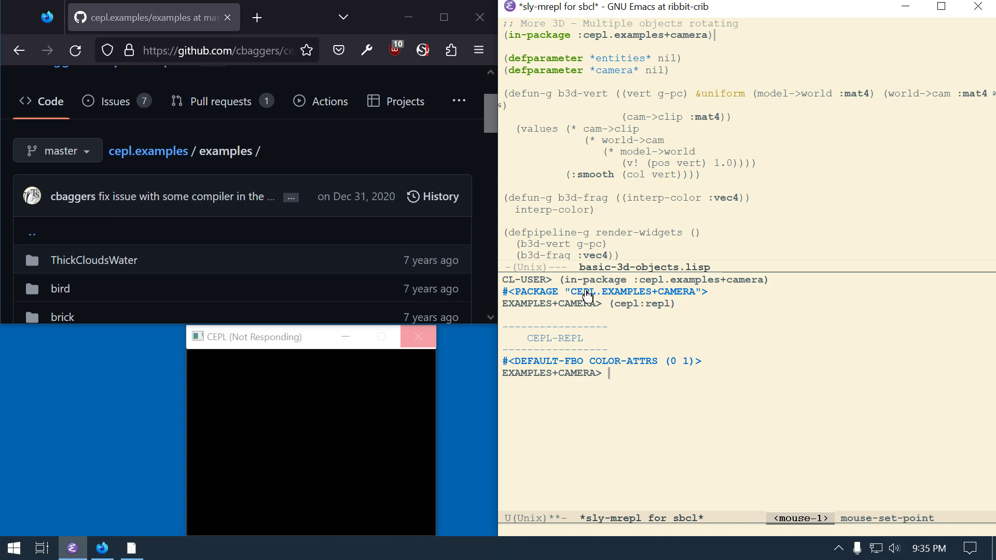
scroll(down, 3)
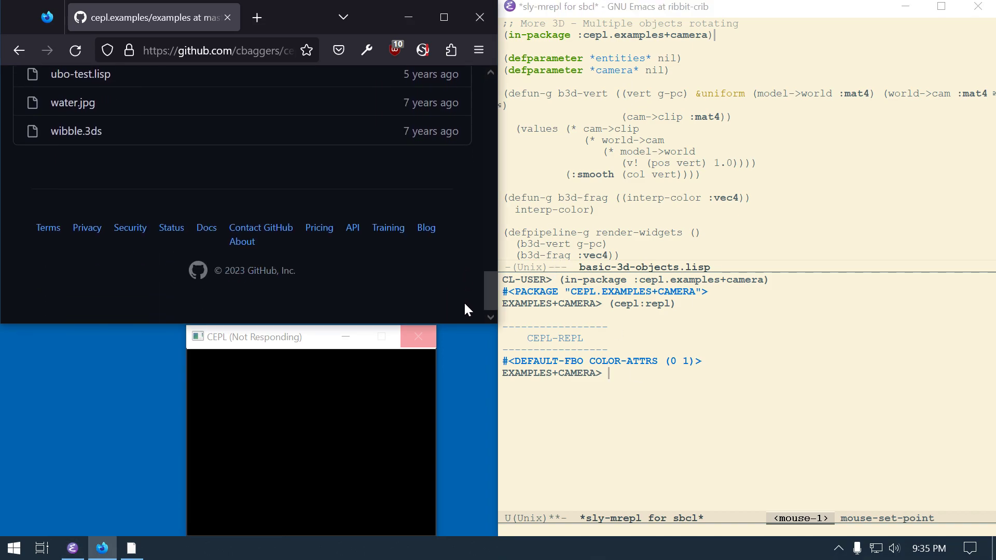
scroll(up, 3)
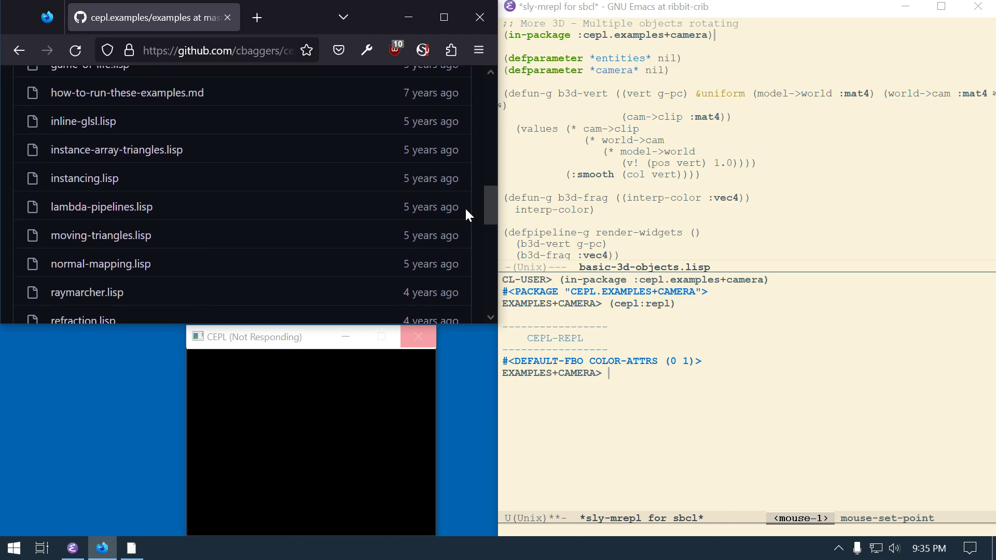
scroll(up, 3)
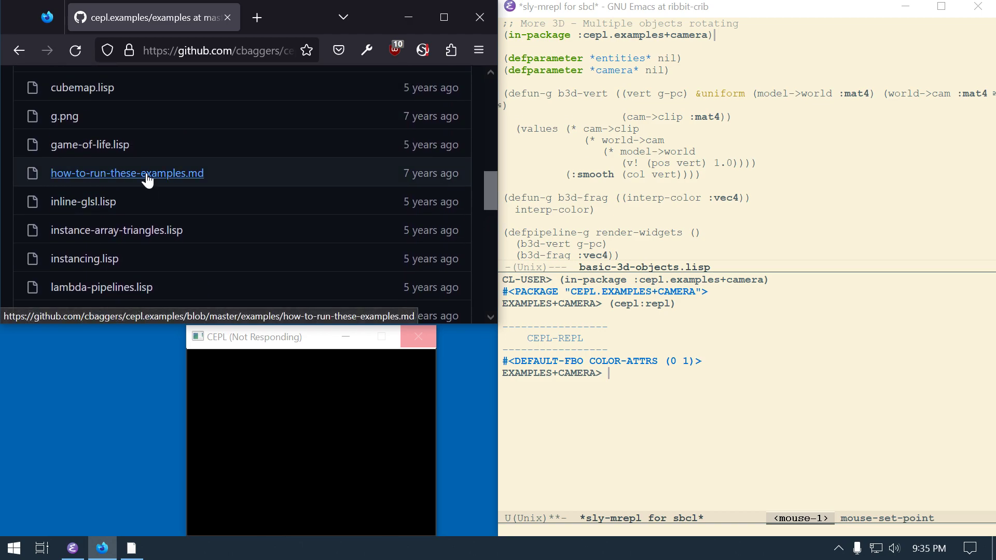
click(127, 173)
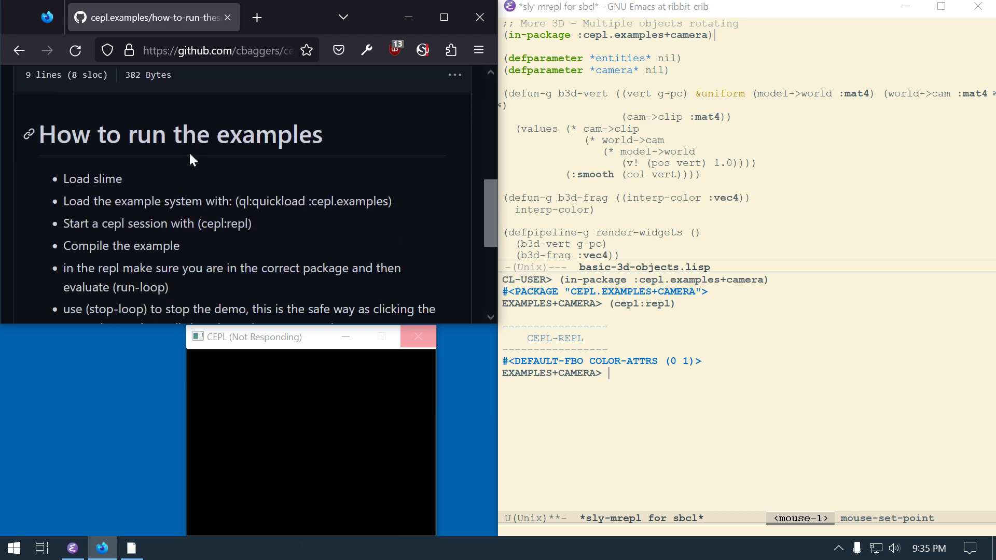
scroll(down, 3)
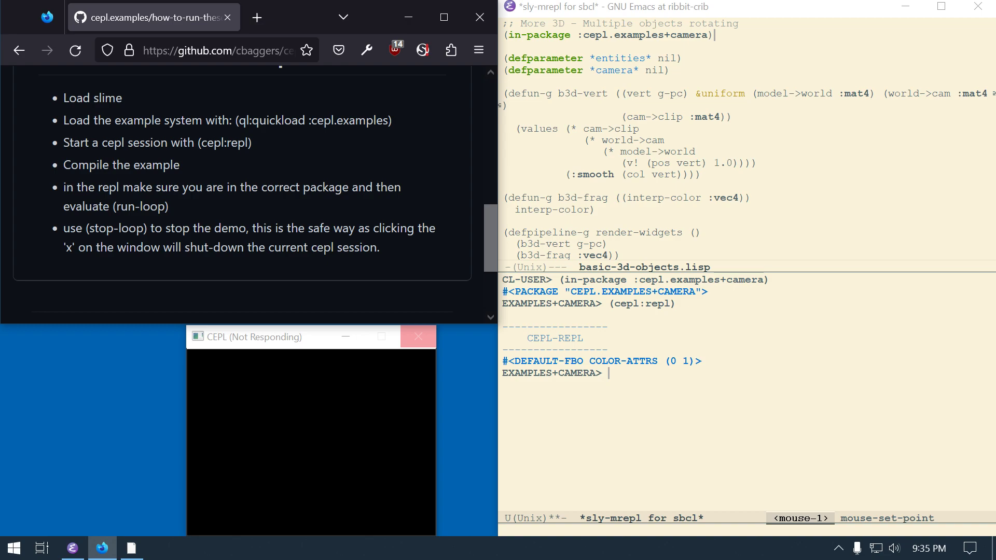
mouse_move(129, 203)
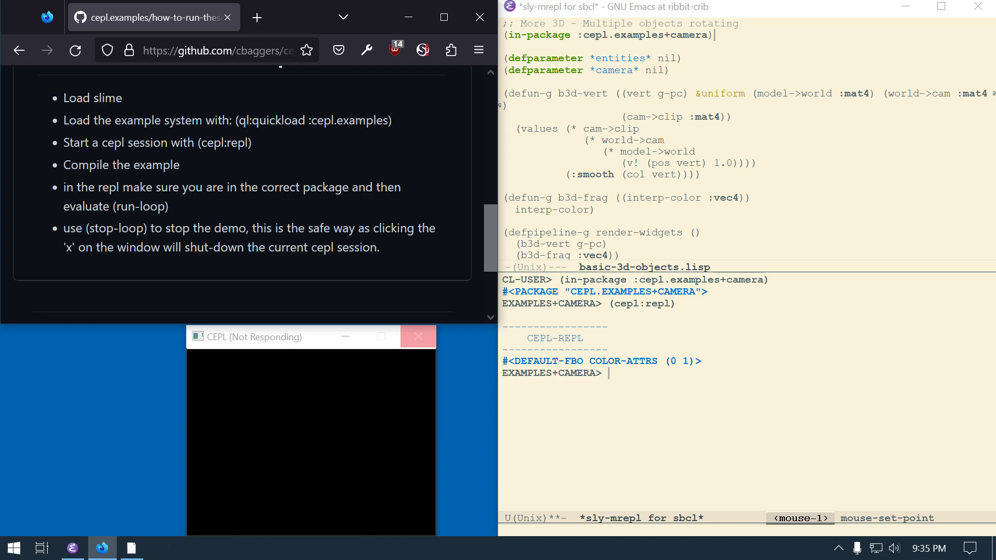
mouse_move(287, 264)
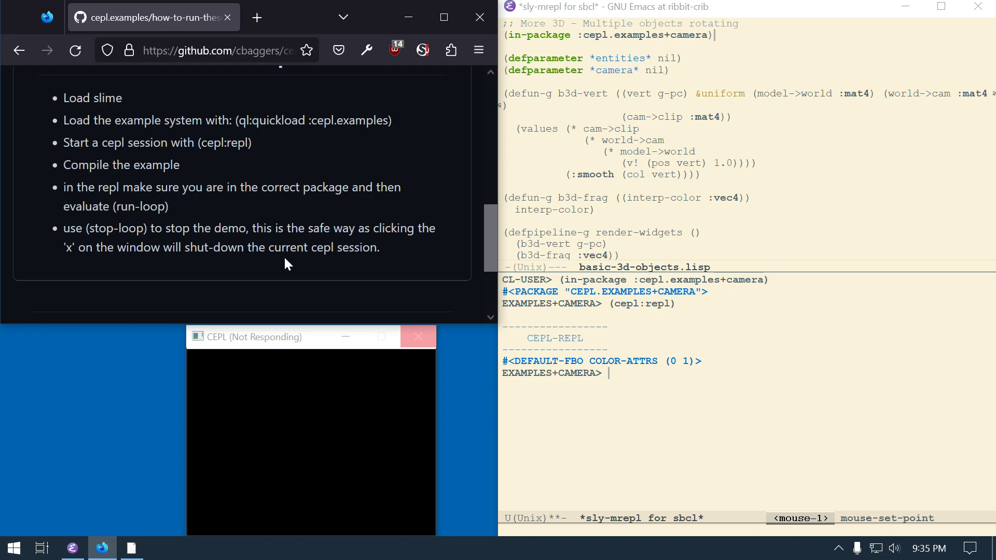
scroll(up, 3)
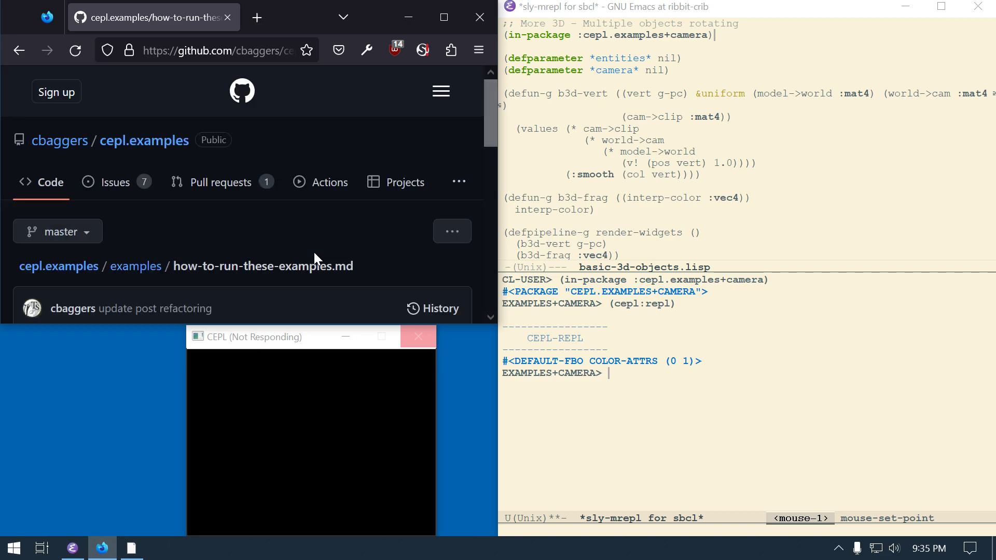
scroll(down, 3)
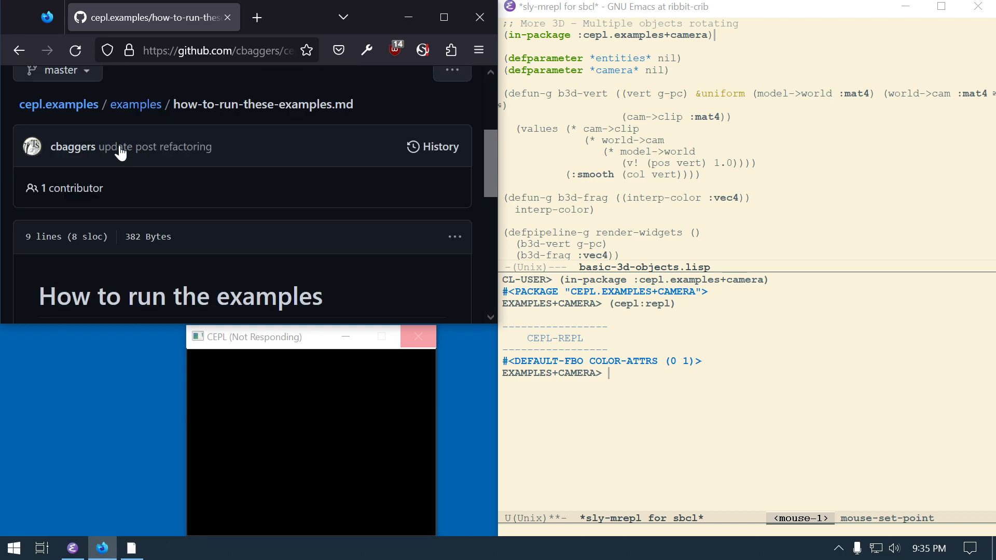
click(135, 104)
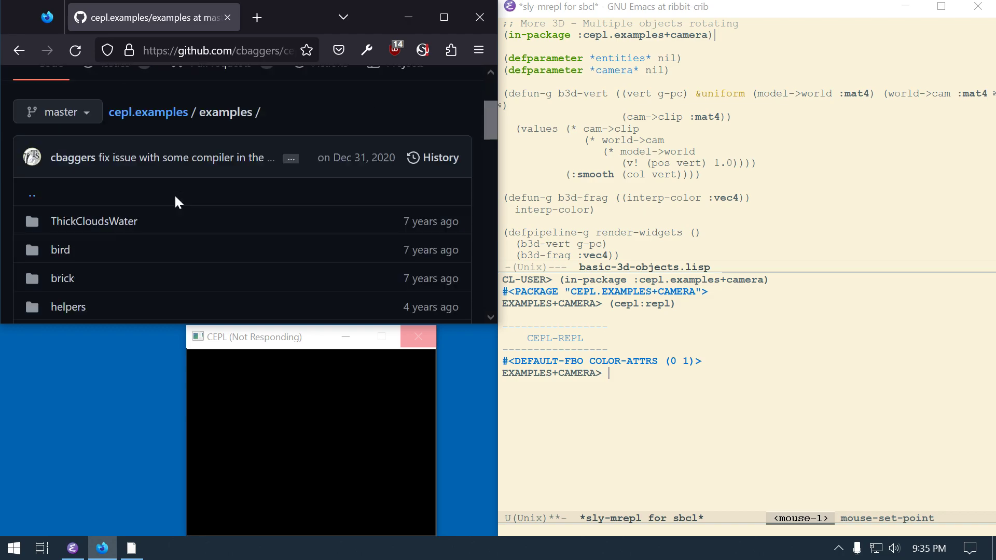
Step: Evaluate (run-loop) at the REPL so the CEPL window renders rotating multicoloured 3D shapes
scroll(down, 3)
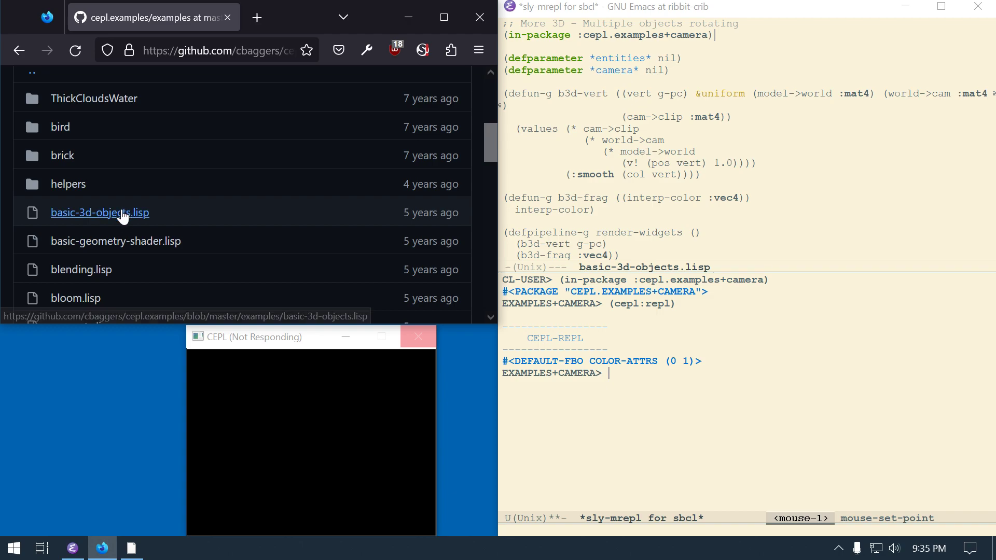
scroll(down, 3)
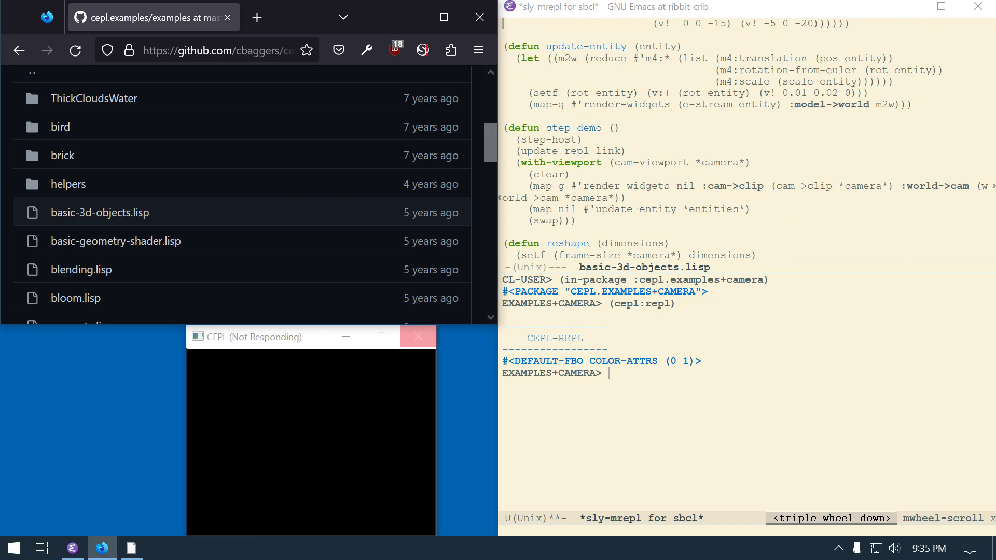
scroll(up, 3)
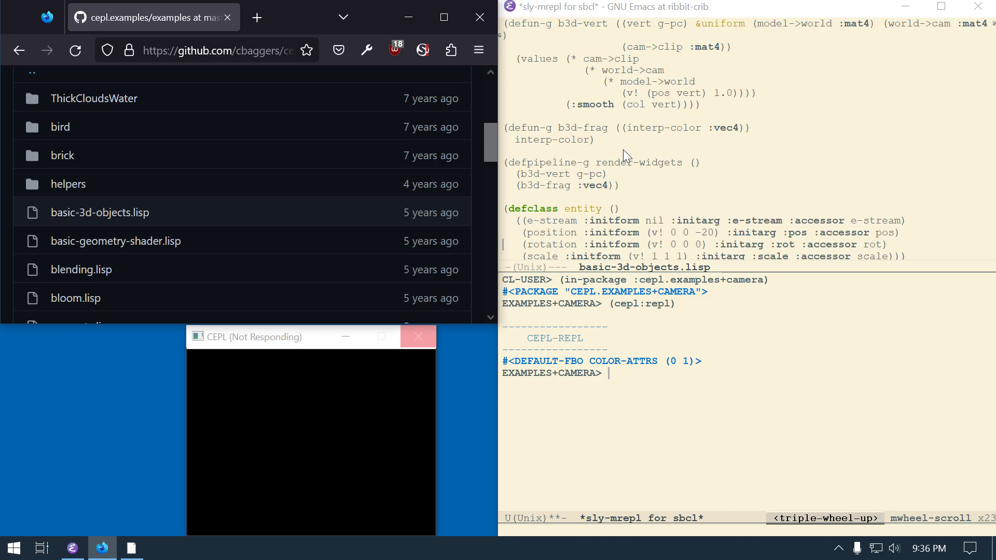
scroll(down, 3)
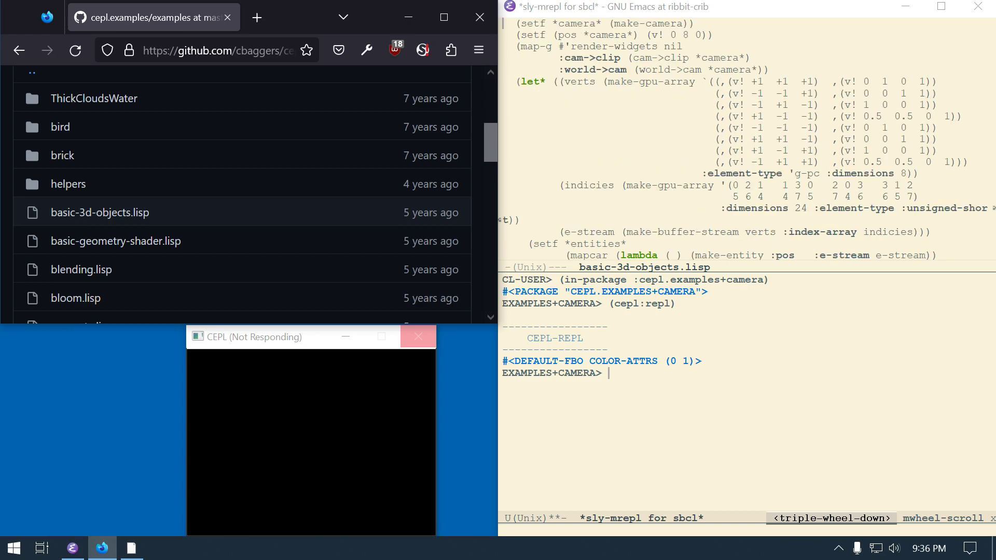
scroll(up, 3)
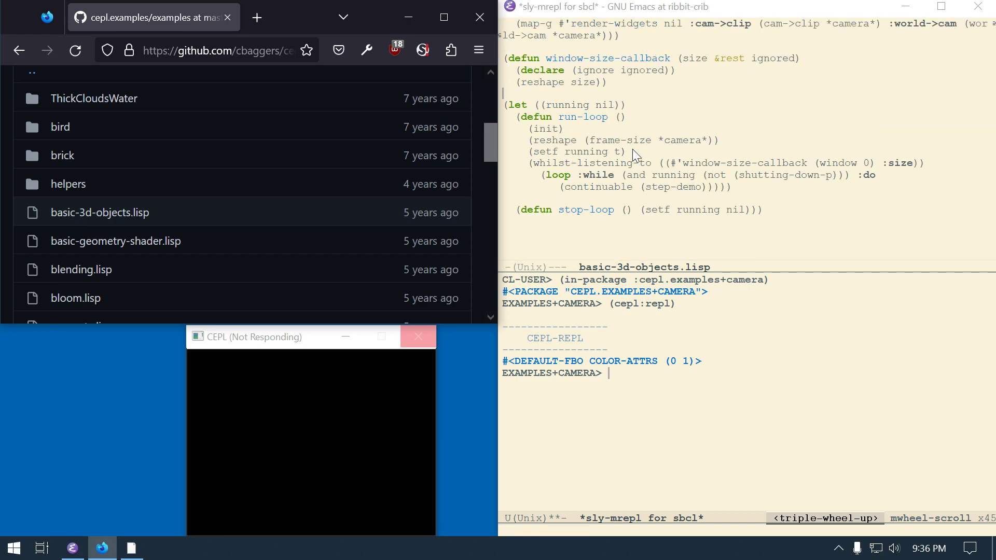
scroll(up, 3)
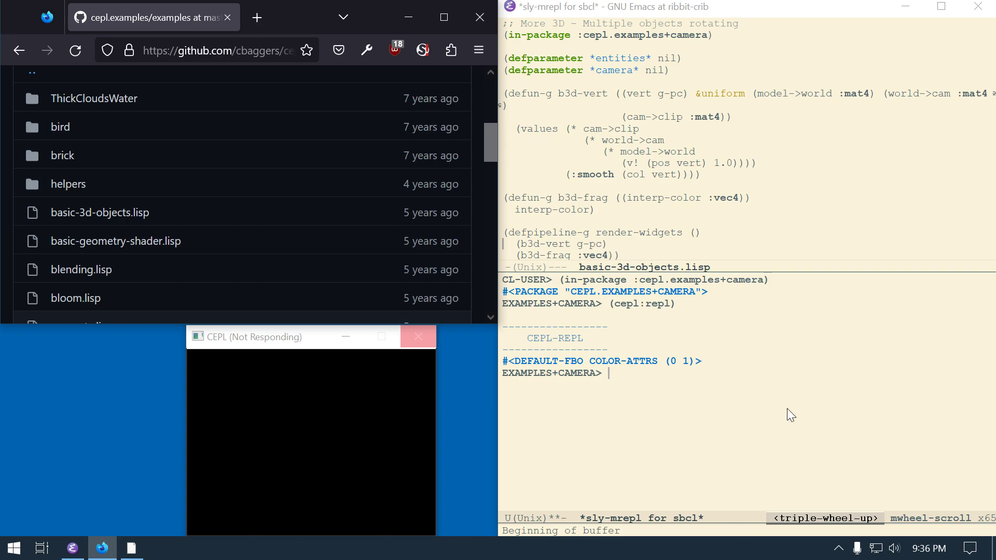
click(628, 402)
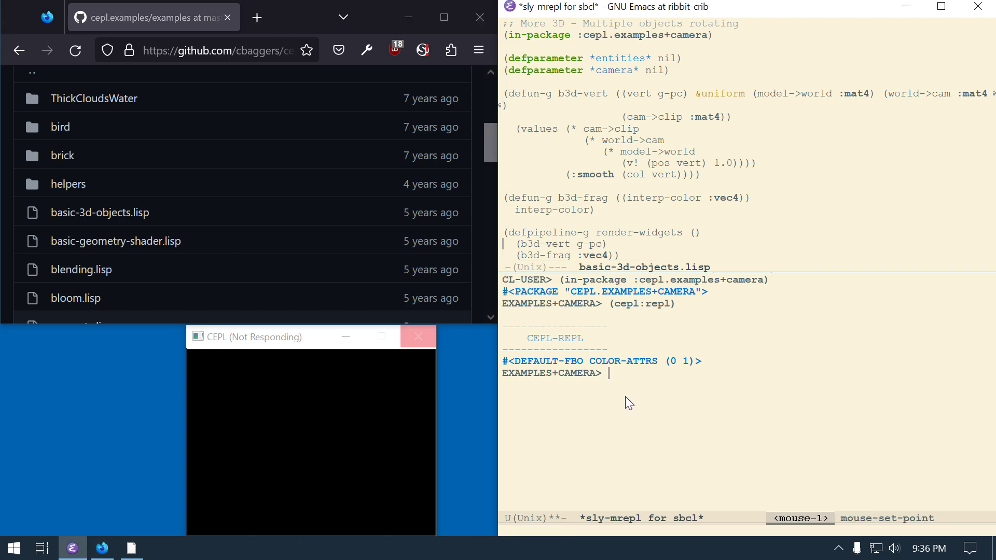
text((run-l)
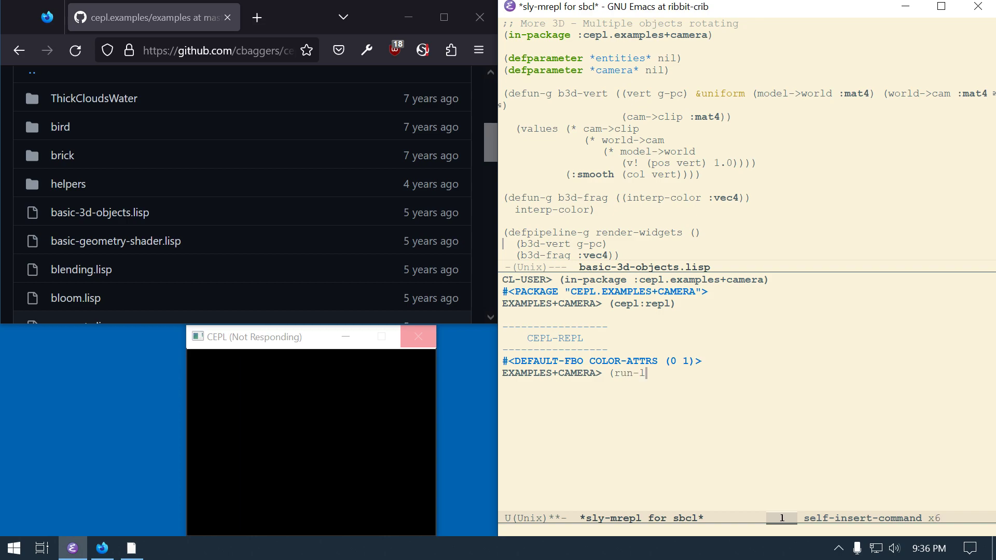
key(Return)
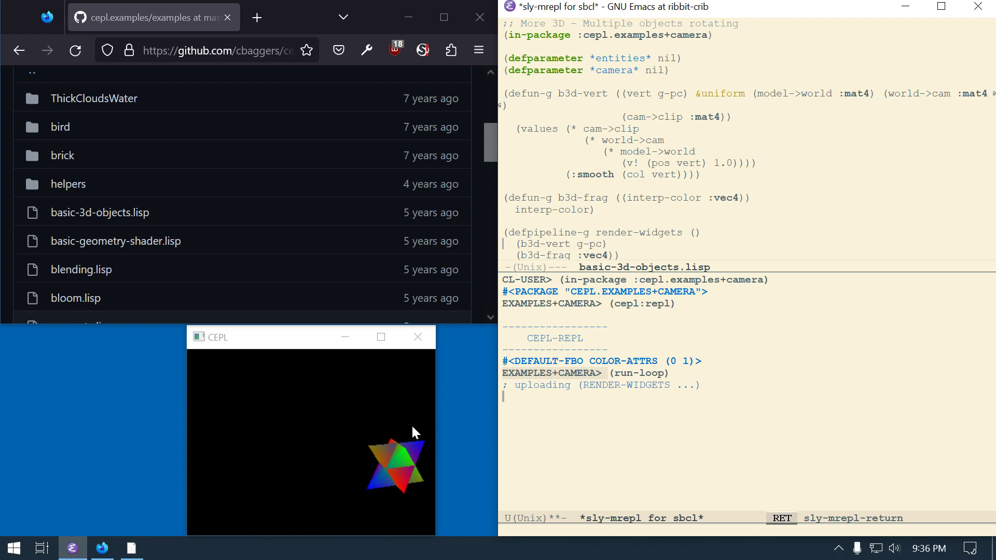
mouse_move(626, 440)
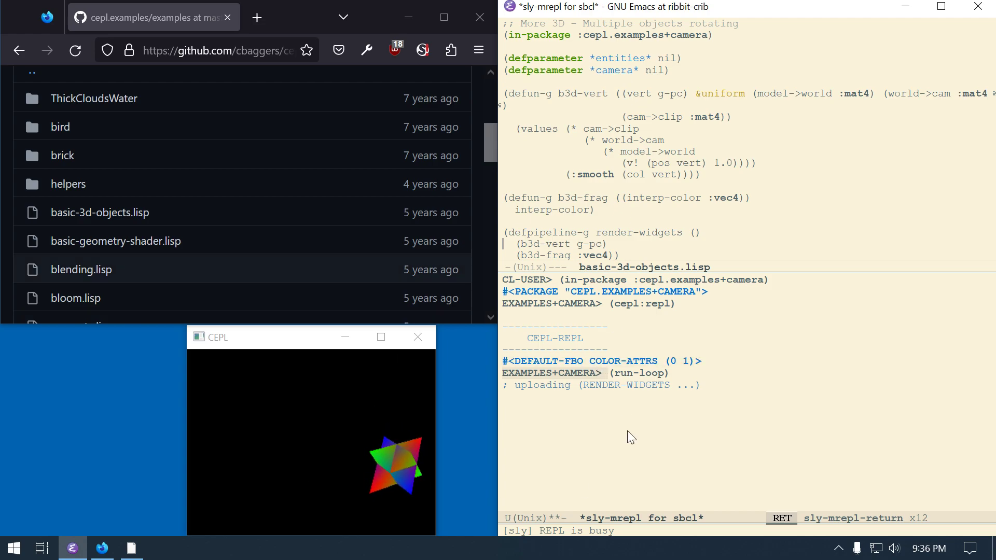
Step: Create a second SLY REPL named hiccup via sly-mrepl and evaluate (stop-loop) to halt rendering
click(604, 434)
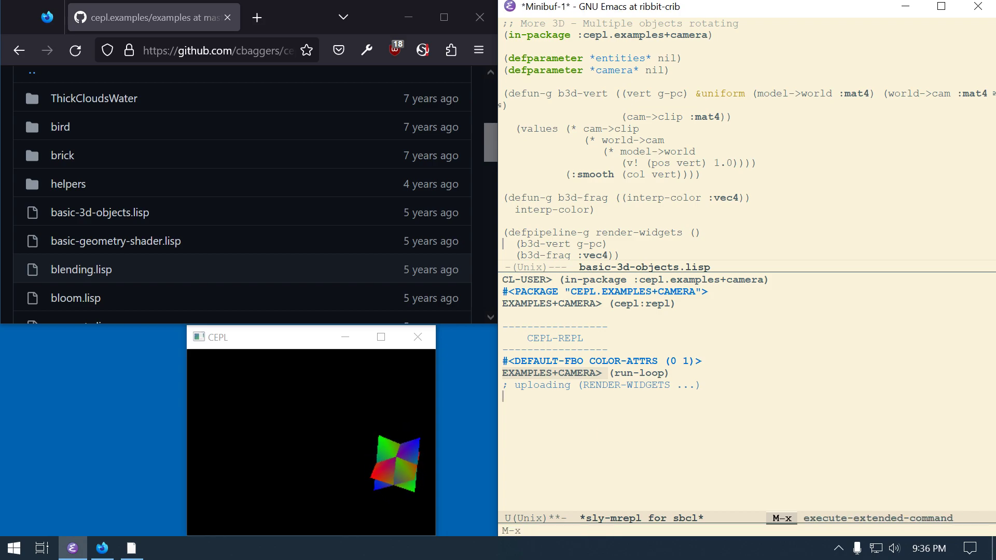
text(sly-mrepl)
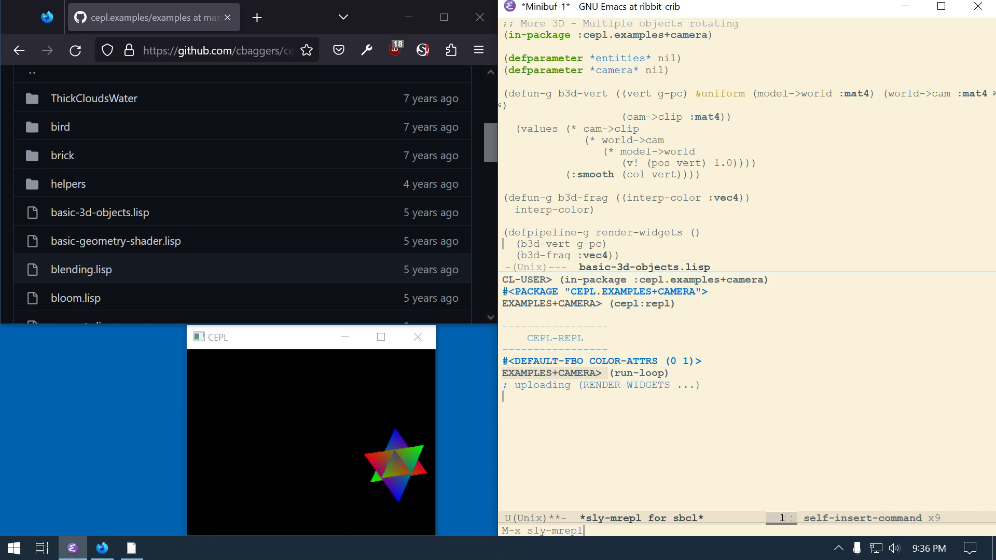
text(hi)
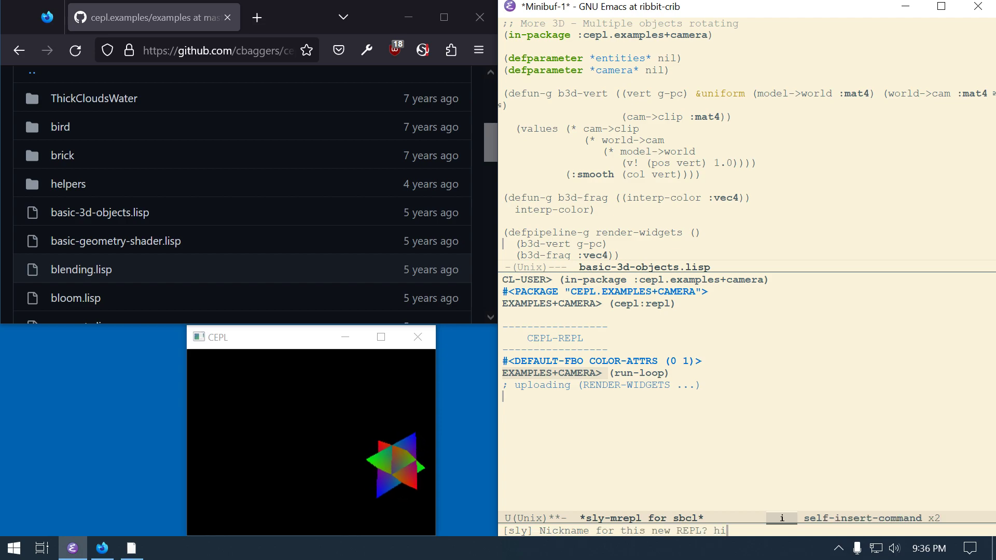
text(ccup)
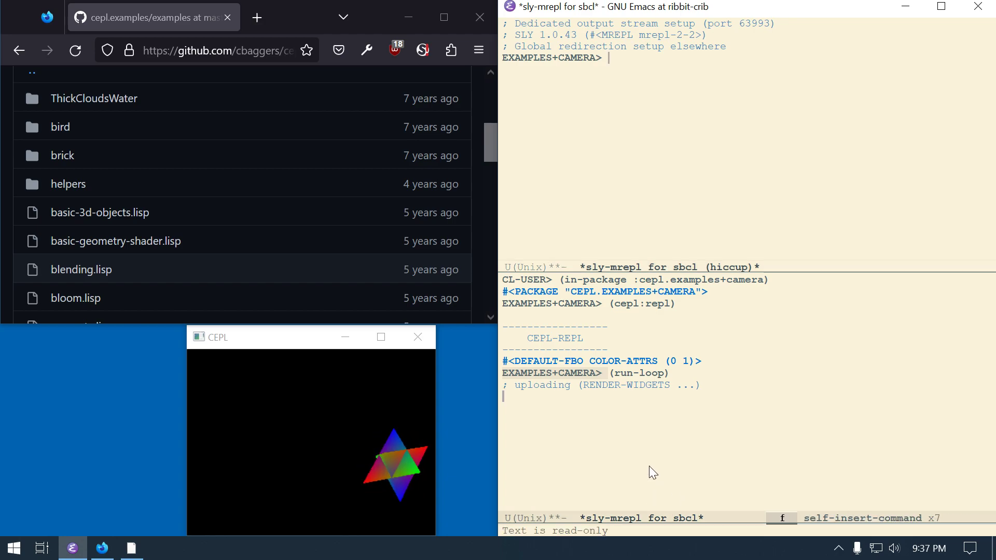
mouse_move(691, 78)
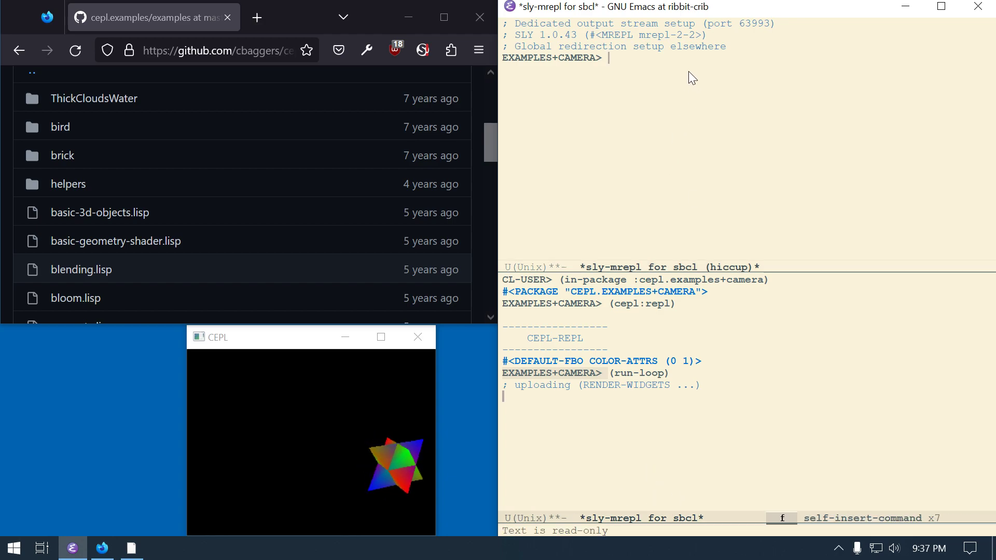
text(()
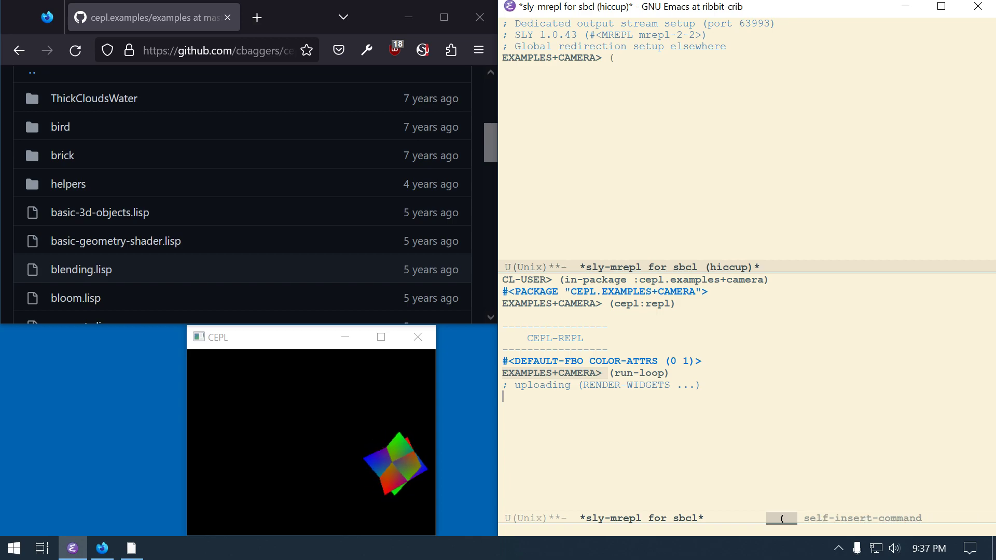
text((stop-loop))
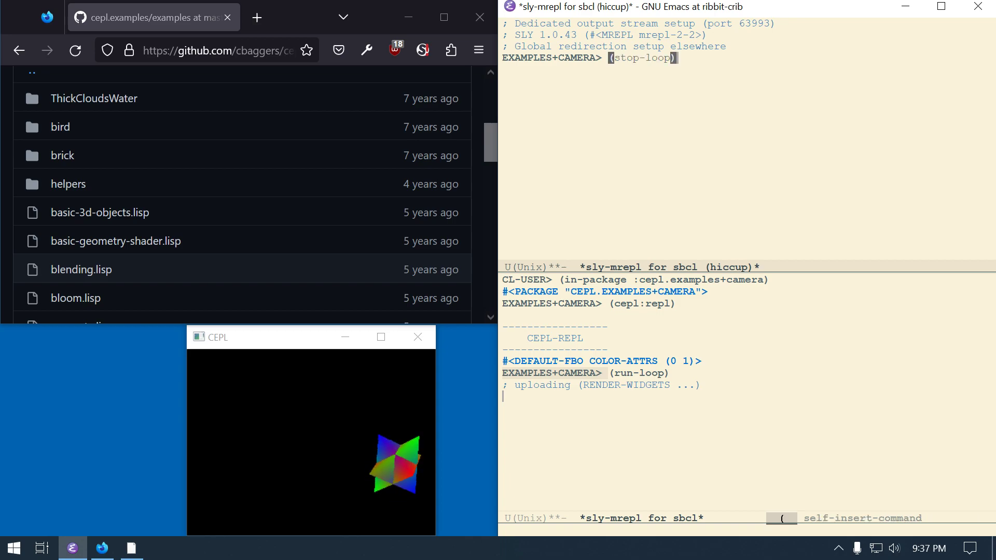
key(Return)
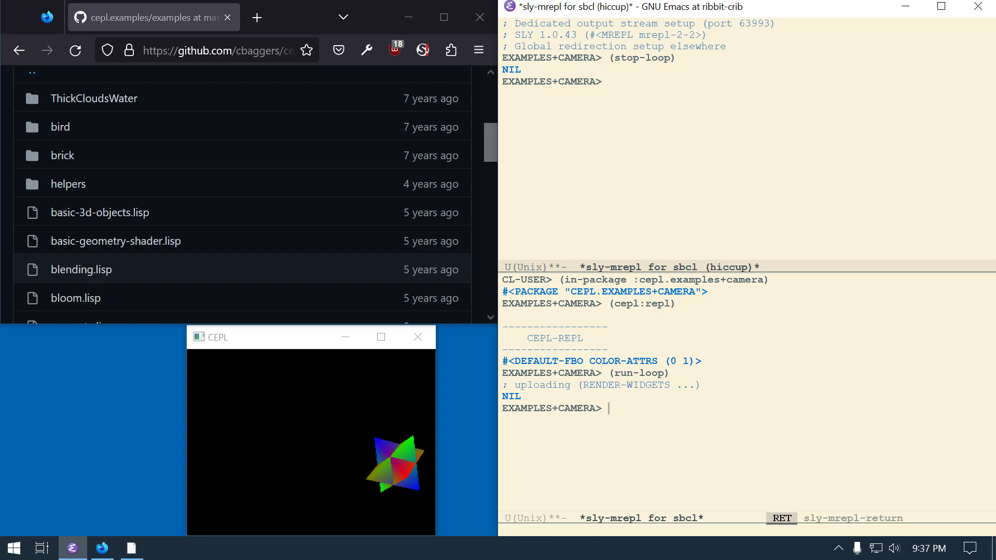
mouse_move(386, 449)
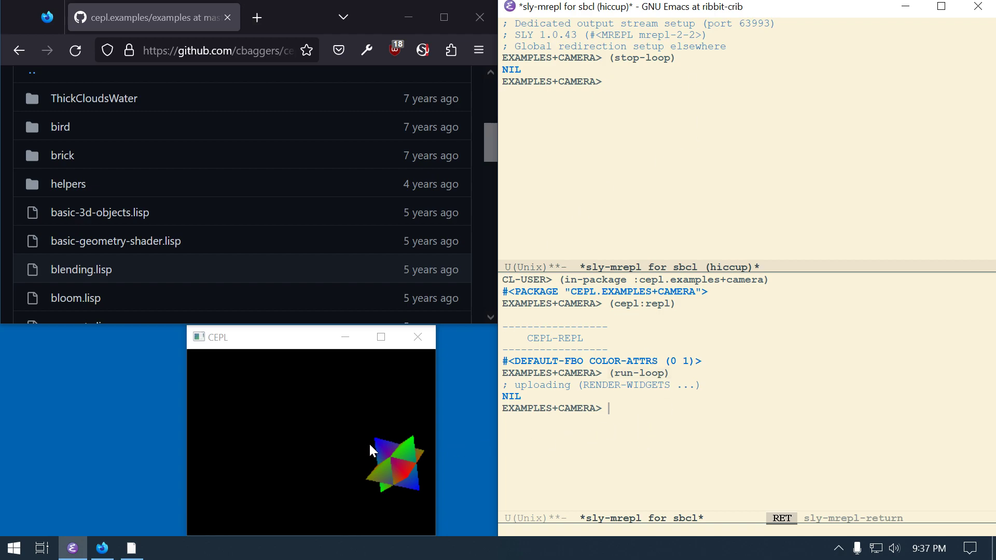
mouse_move(140, 284)
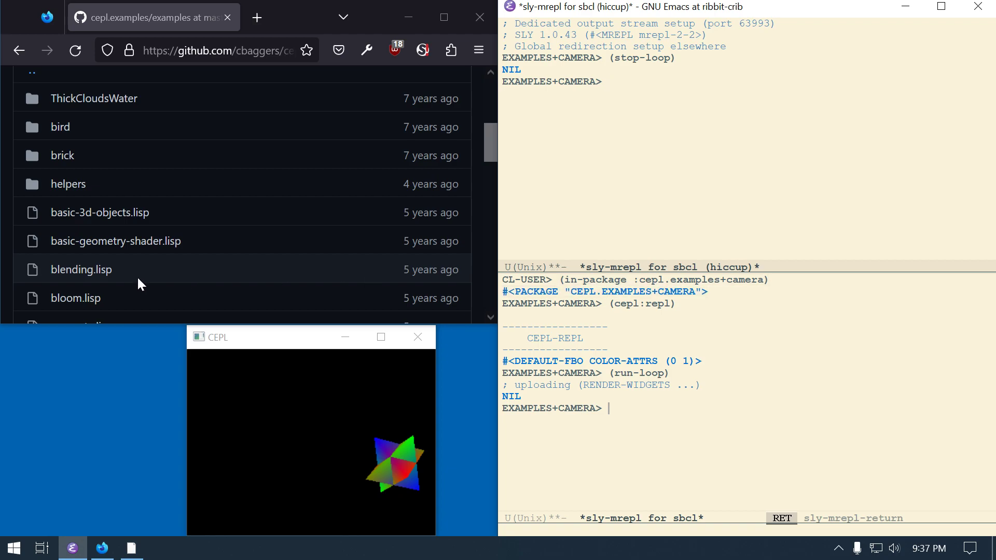
mouse_move(116, 241)
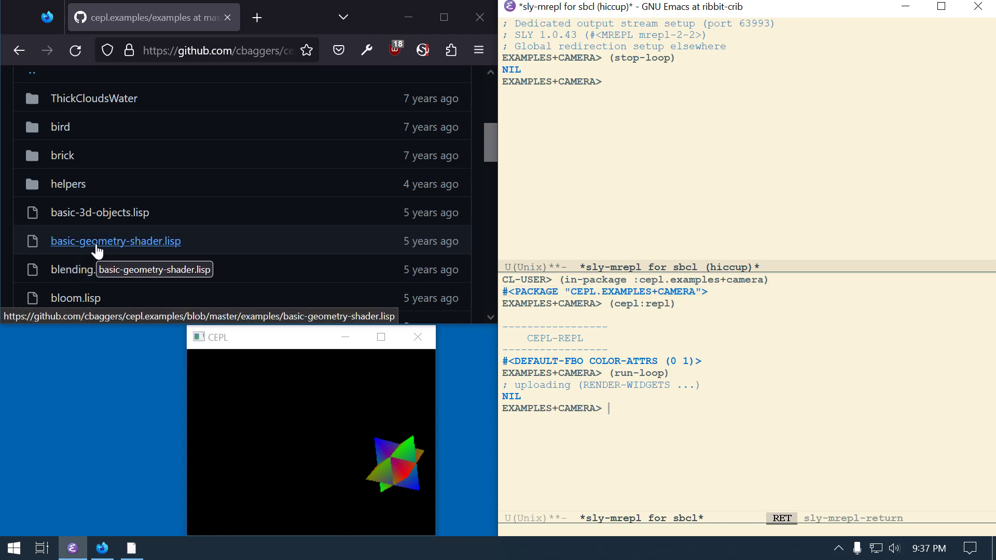
mouse_move(679, 109)
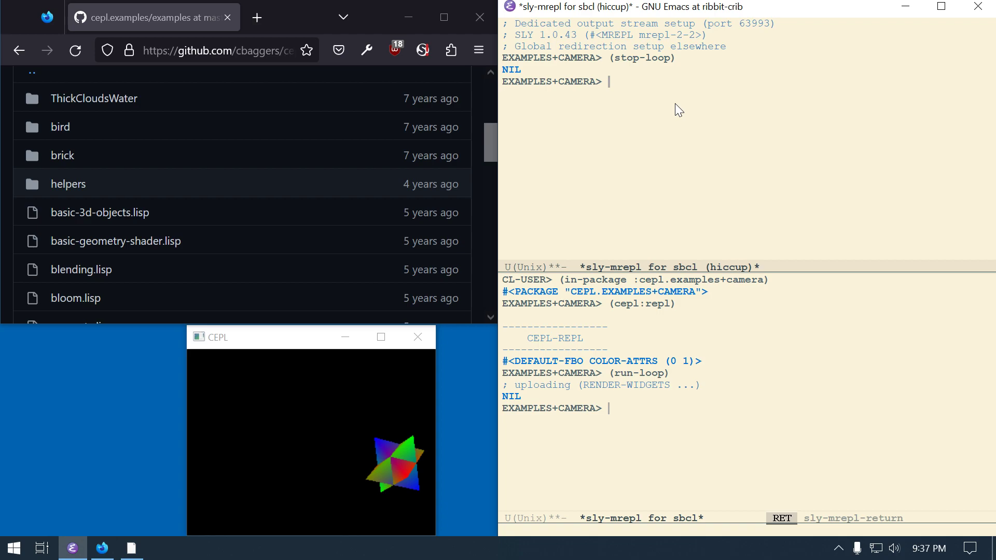
mouse_move(675, 141)
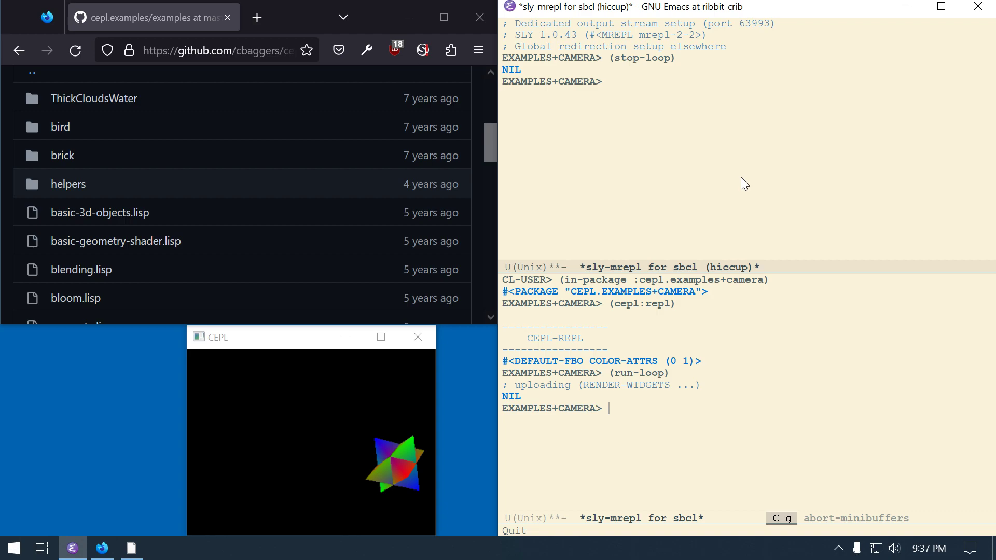
mouse_move(736, 177)
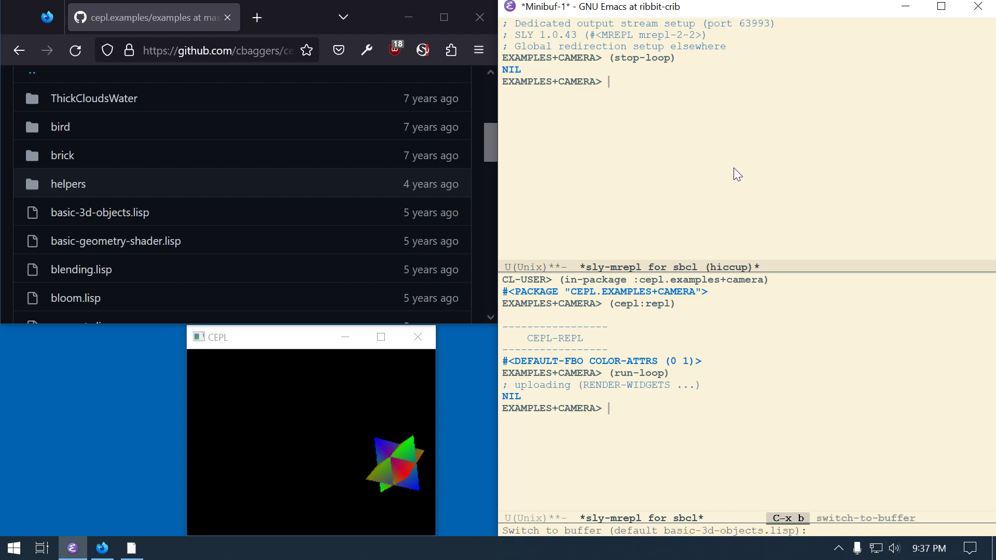
Step: Open basic-geometry-shader.lisp from the examples folder and compile-load it with C-c C-k
key(Return)
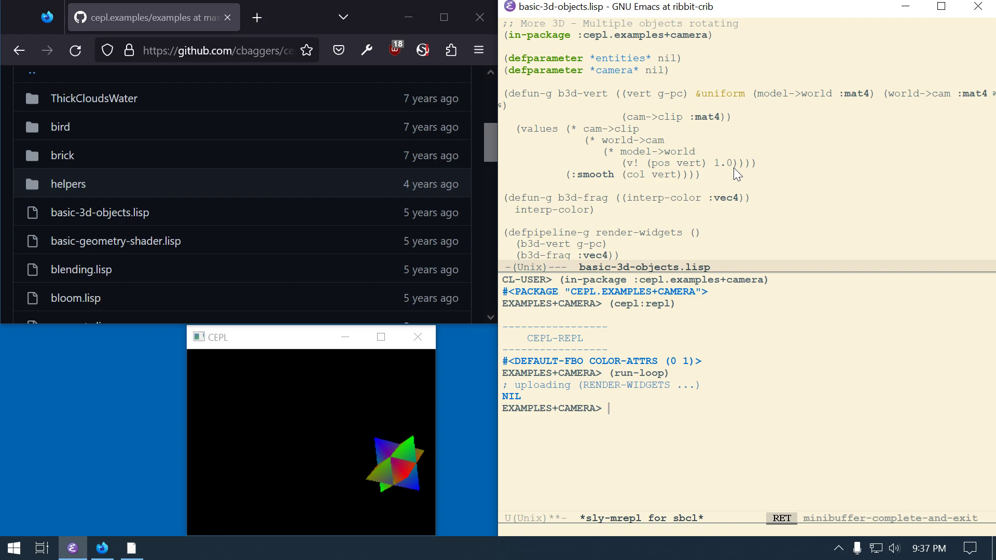
mouse_move(704, 237)
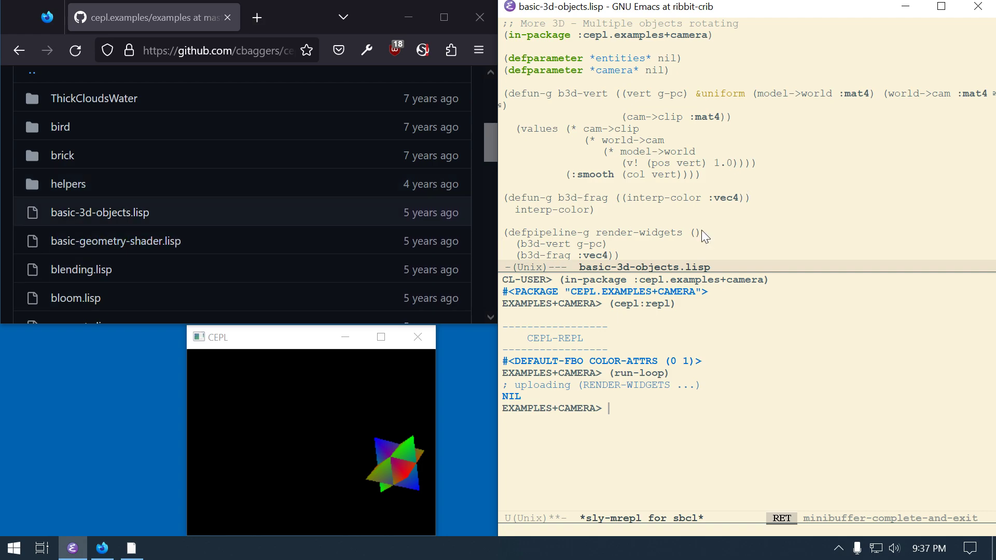
key(C-x C-f)
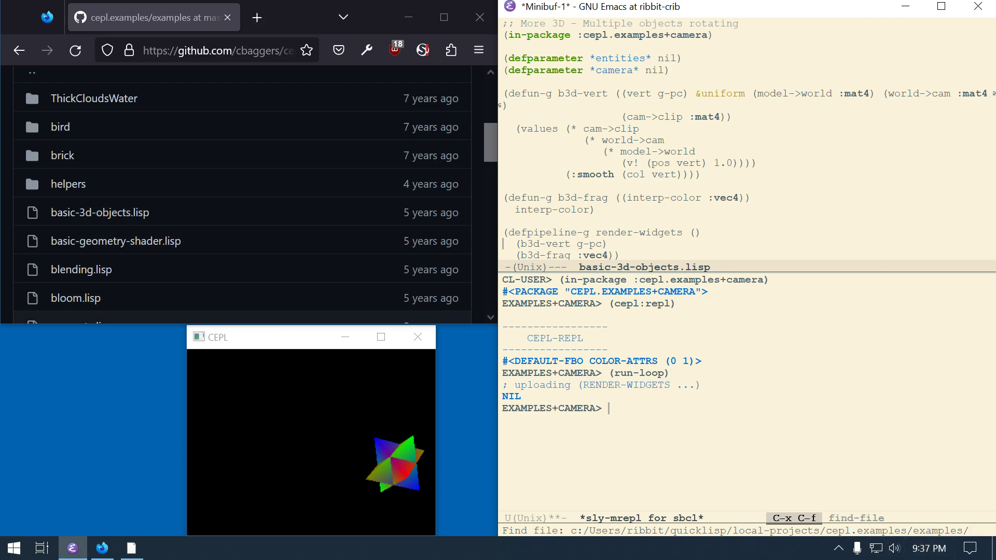
mouse_move(915, 505)
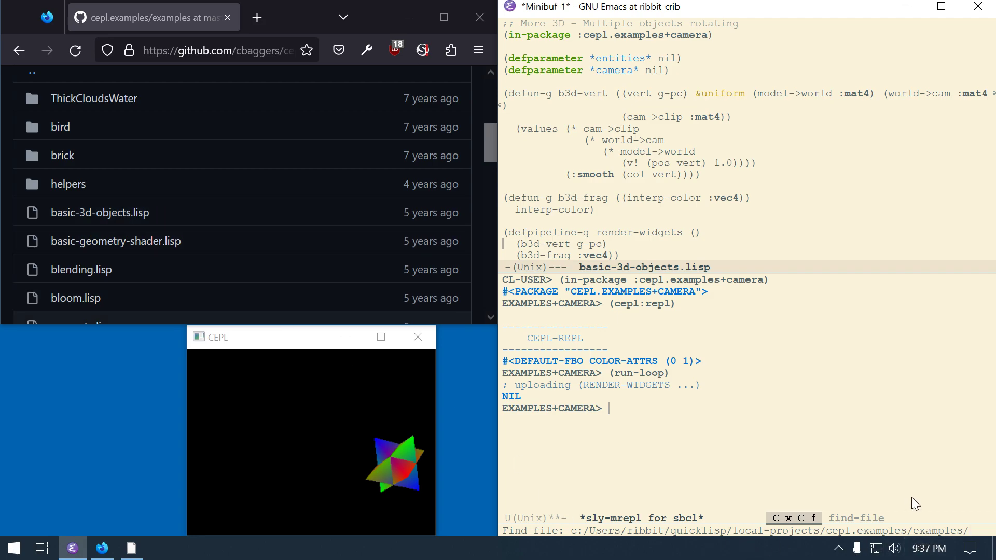
mouse_move(781, 227)
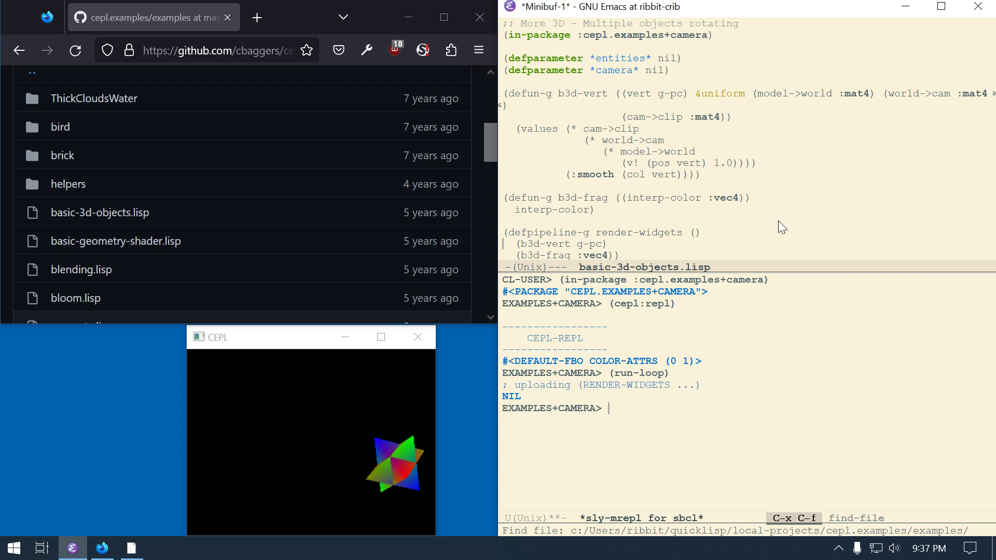
text(bas)
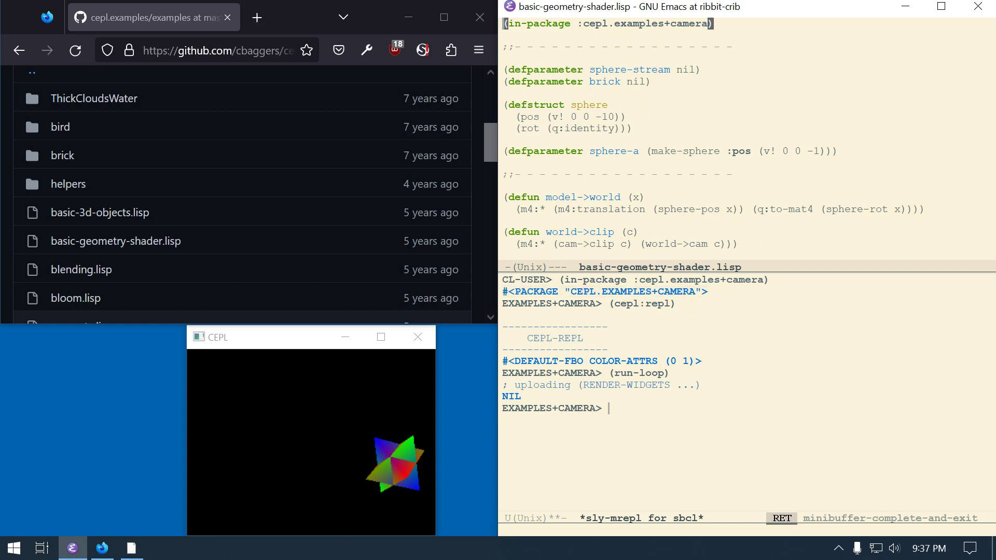
mouse_move(625, 36)
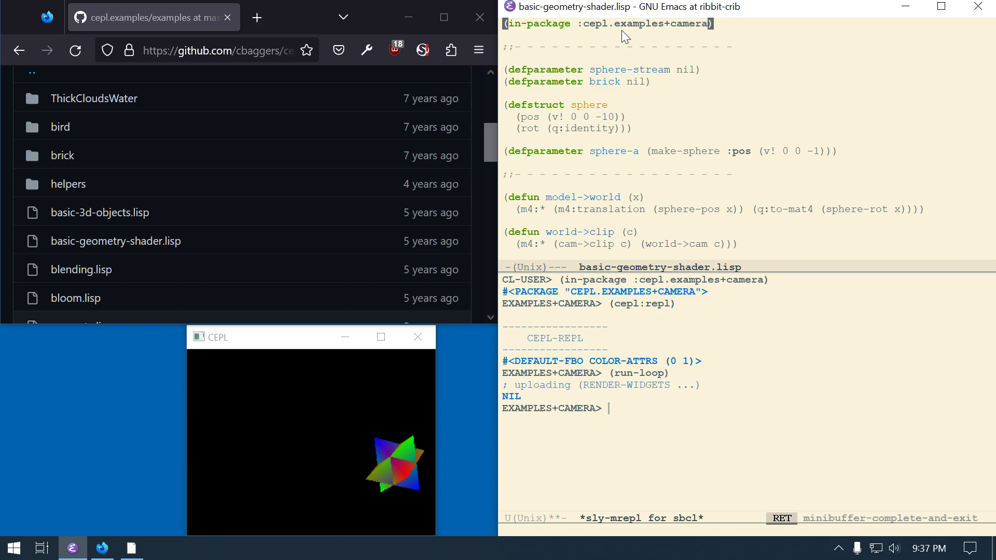
key(C-c C-k)
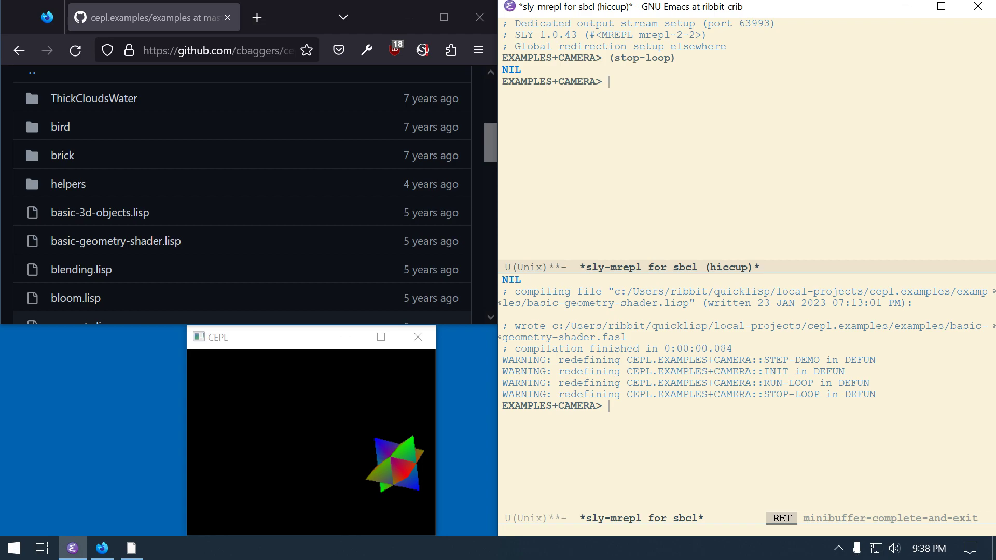
Step: Evaluate (run-loop) in the hiccup REPL and abort the resulting OpenGL INVALID-OPERATION debugger
text((run-loo)
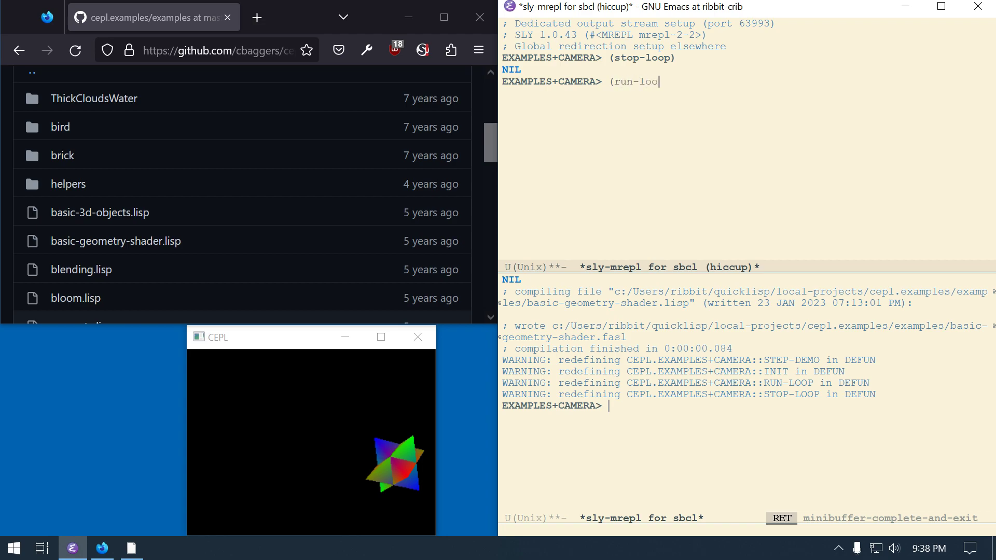
key(Return)
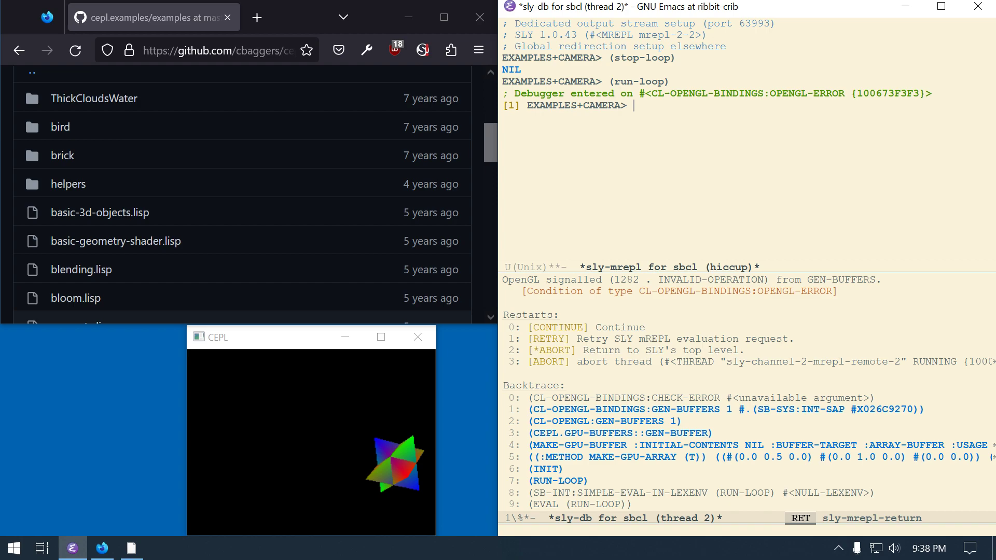
key(q)
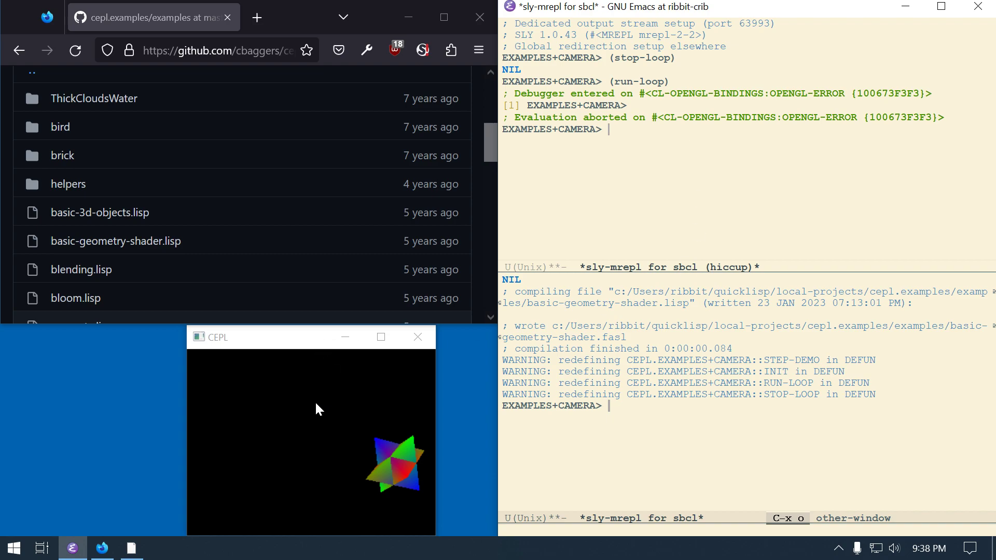
mouse_move(240, 407)
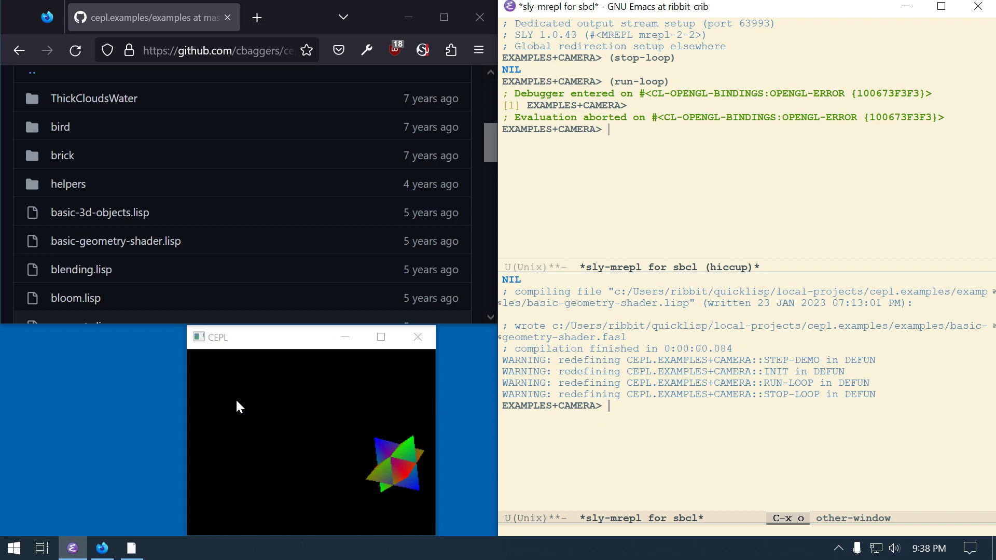
Step: Evaluate (run-loop) in the original sbcl REPL, rendering a textured sphere with yellow normal spikes
click(663, 437)
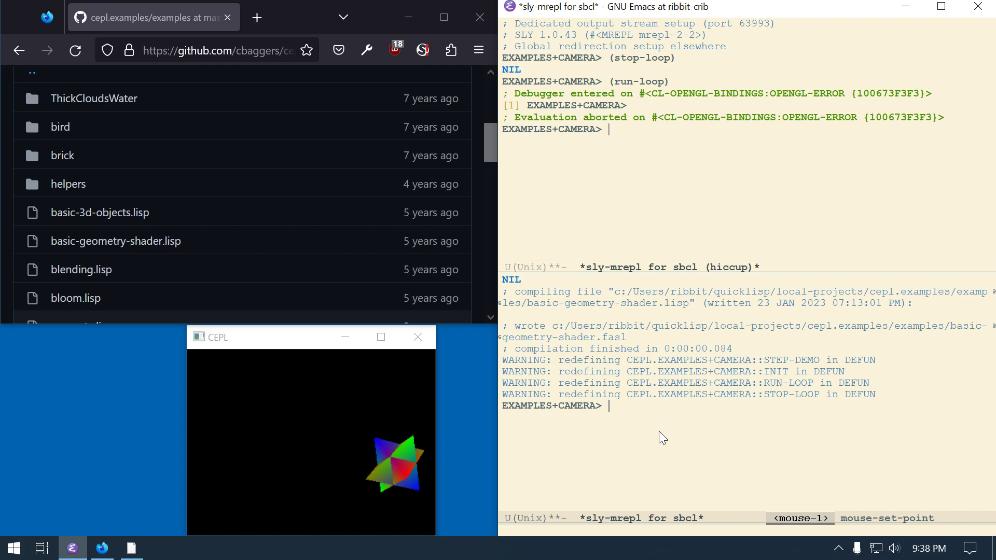
text(()
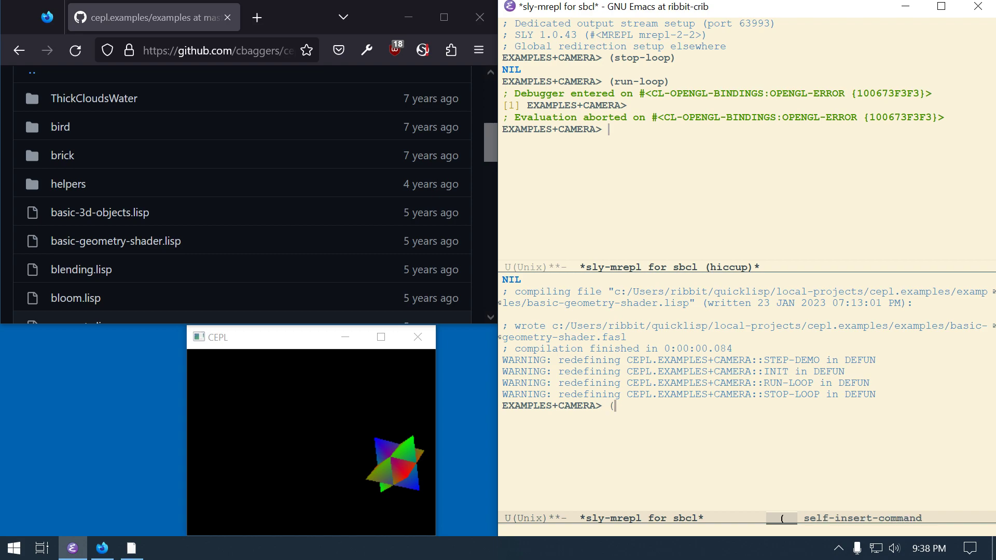
text(run-loop))
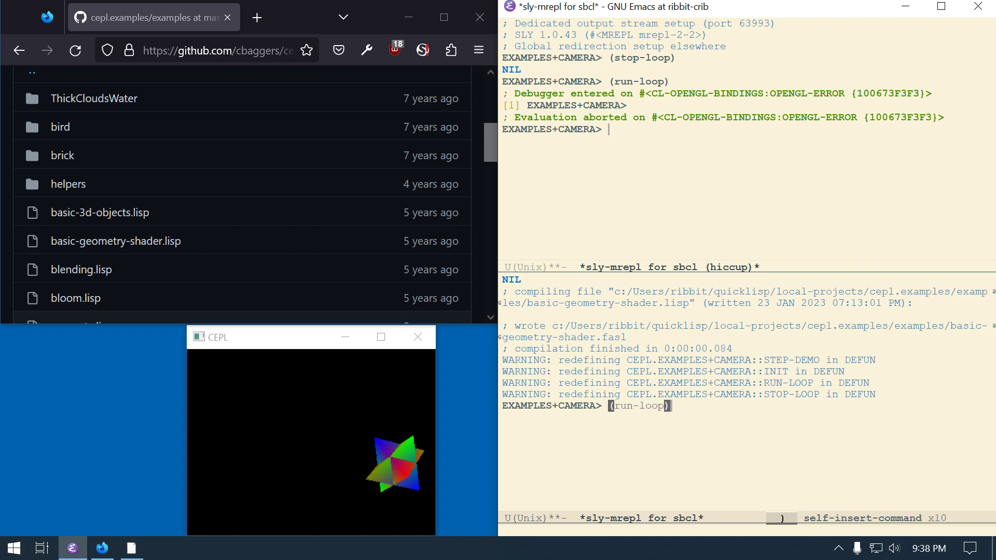
key(Return)
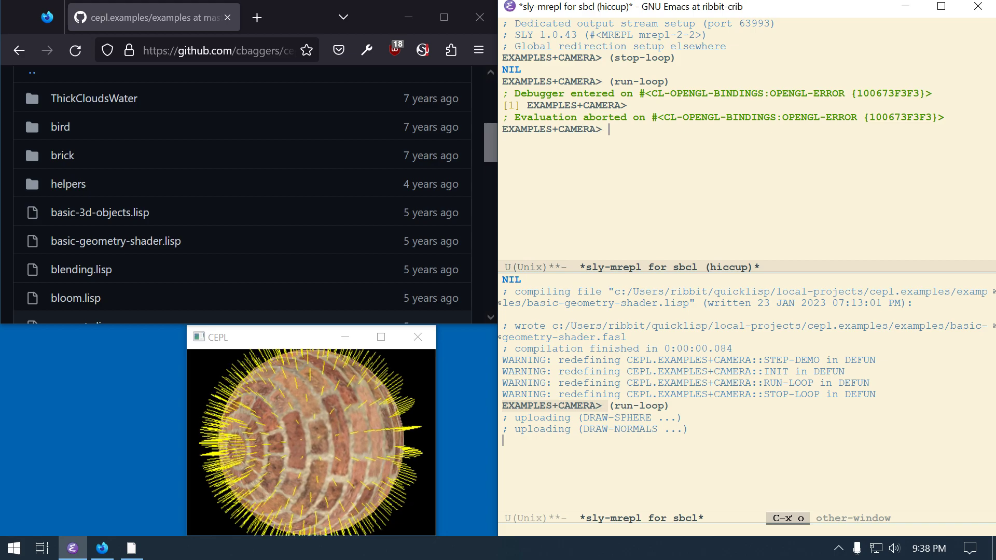
Step: Evaluate (stop-loop) in the hiccup REPL and bring basic-geometry-shader.lisp back up
text((stop-loop)
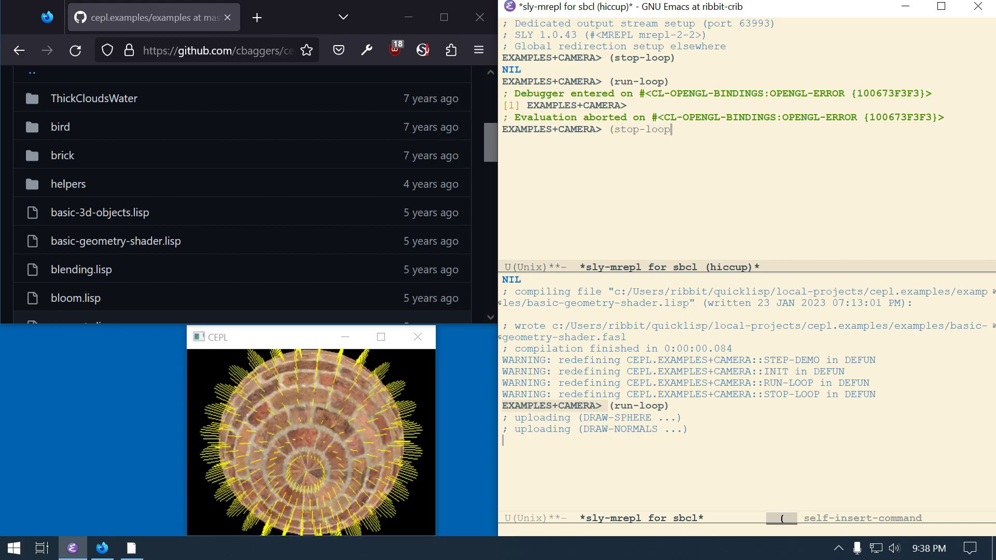
key(Return)
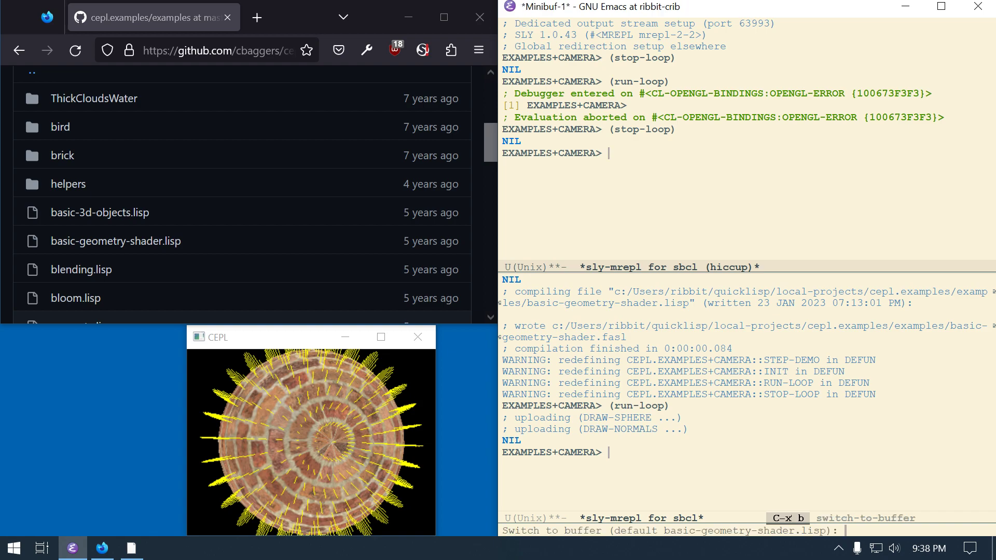
key(Return)
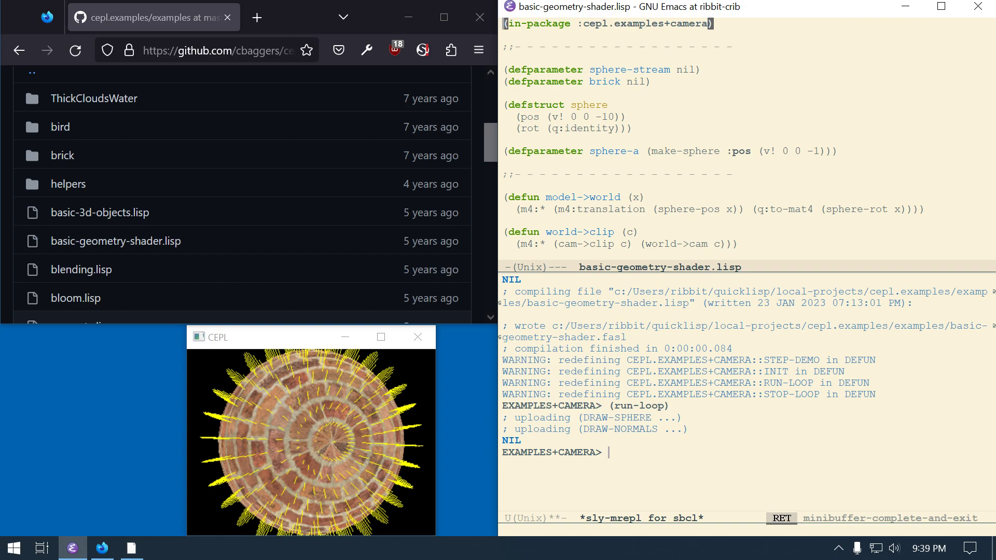
Step: Open blending.lisp from the examples folder with C-x C-f
key(C-x C-f)
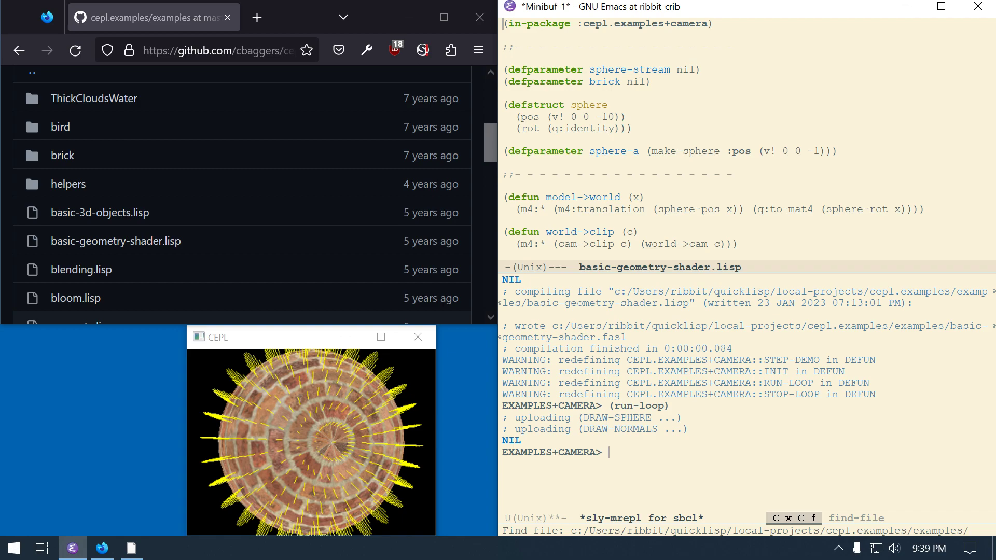
text(b)
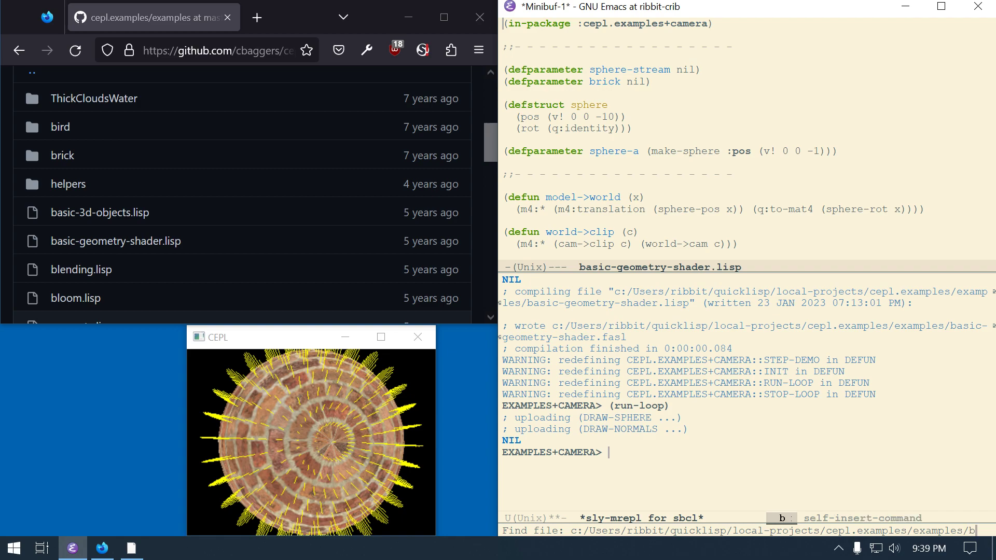
key(tab)
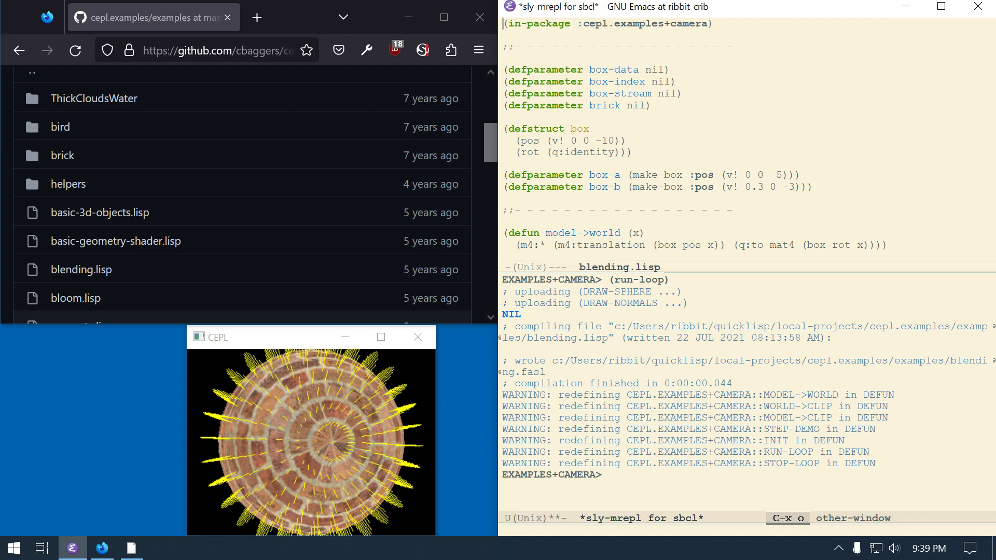
Step: Evaluate (run-loop) so the CEPL window shows brick-textured rotating cubes, reviewing the file
text((run-loop))
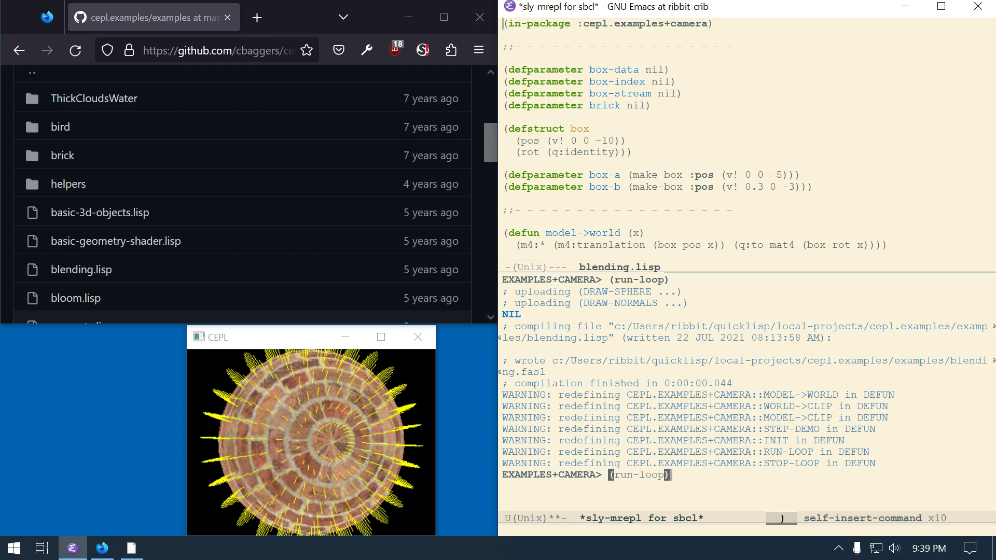
key(Return)
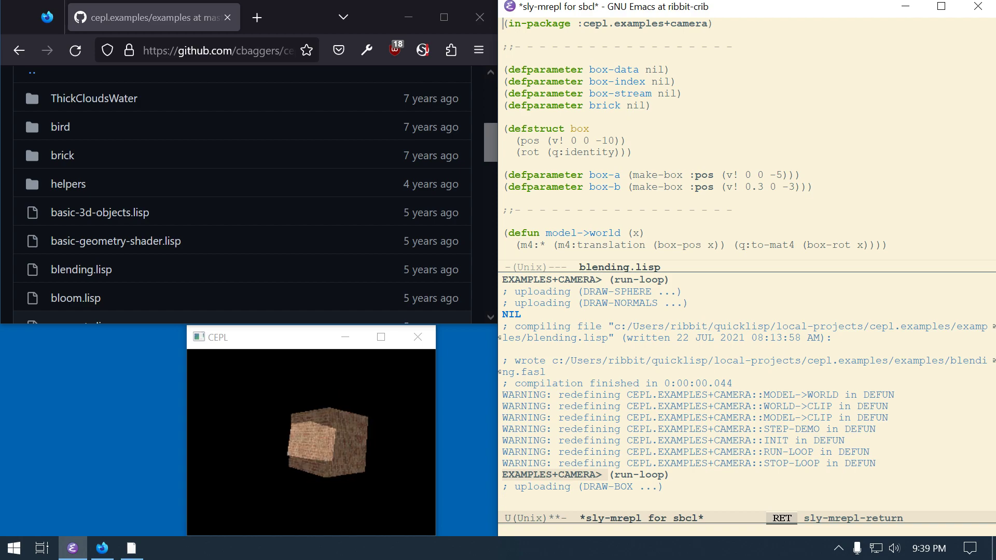
scroll(down, 3)
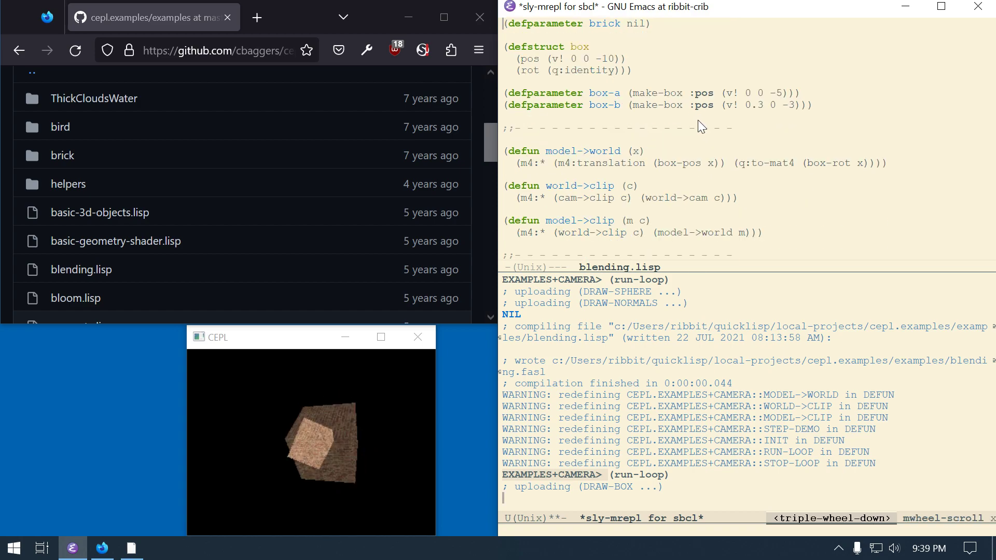
scroll(down, 3)
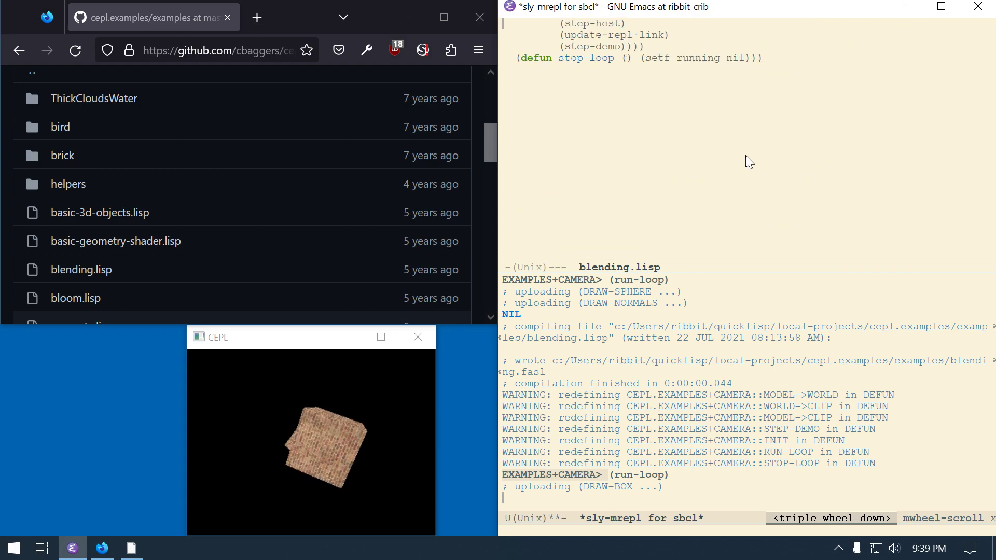
scroll(up, 3)
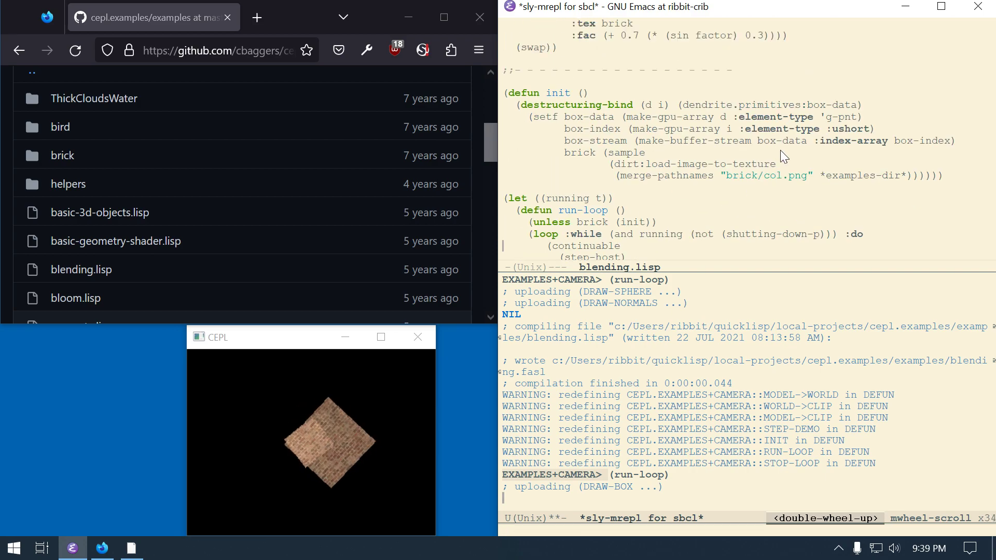
scroll(up, 3)
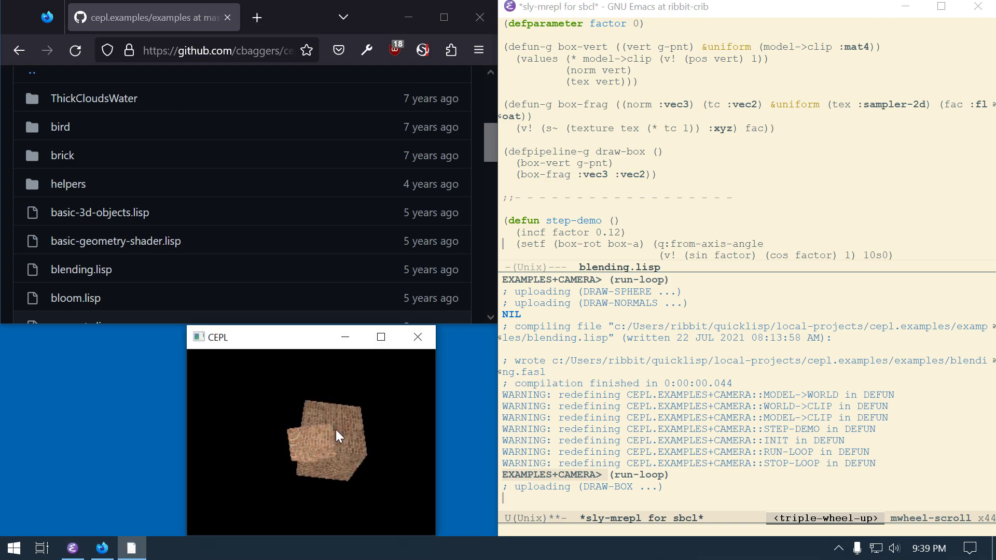
scroll(up, 3)
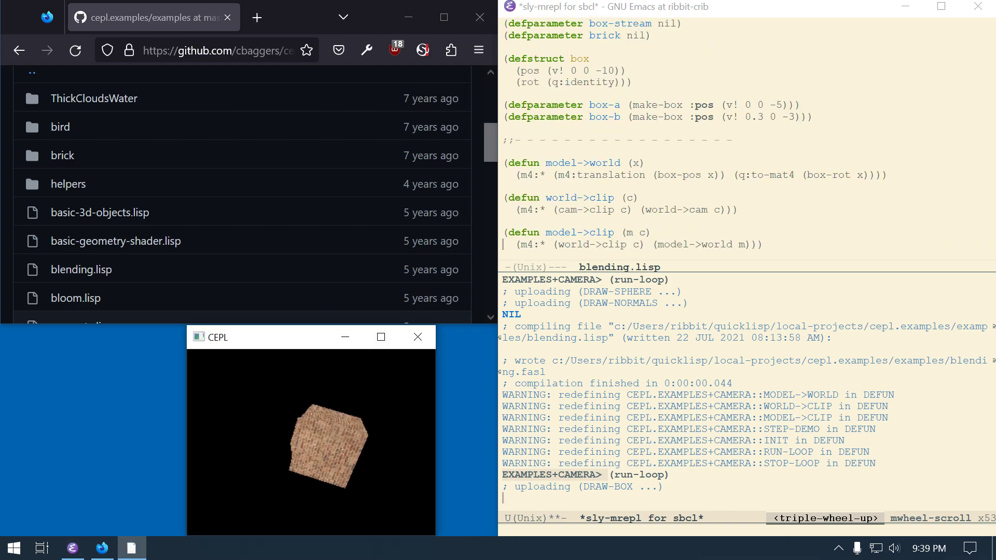
scroll(up, 3)
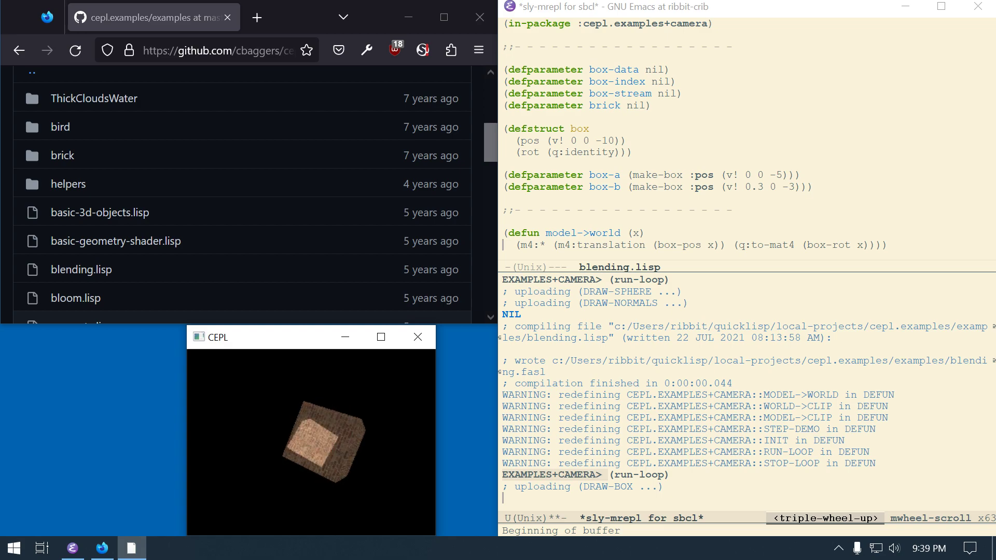
scroll(down, 3)
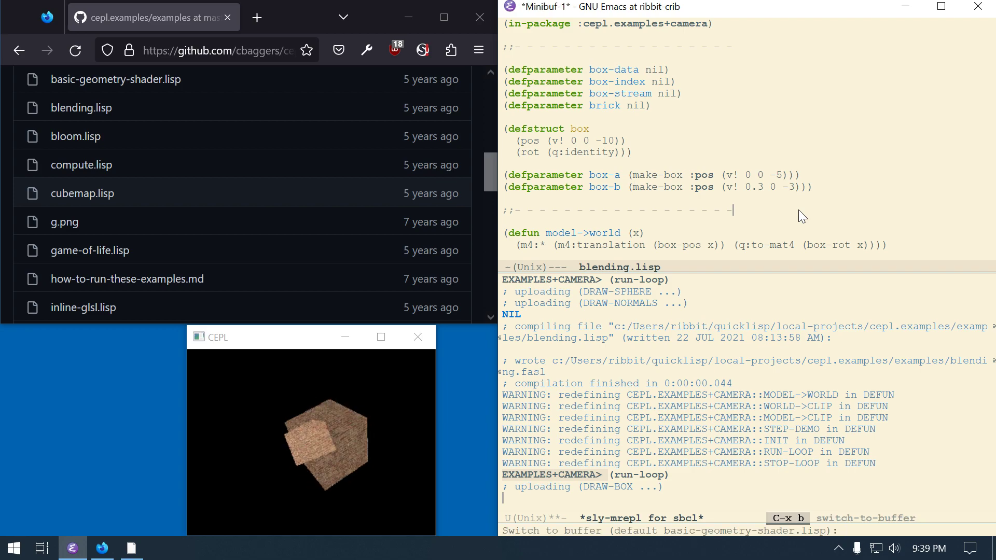
Step: Switch to the hiccup REPL buffer and begin a (position form at its prompt
key(Tab)
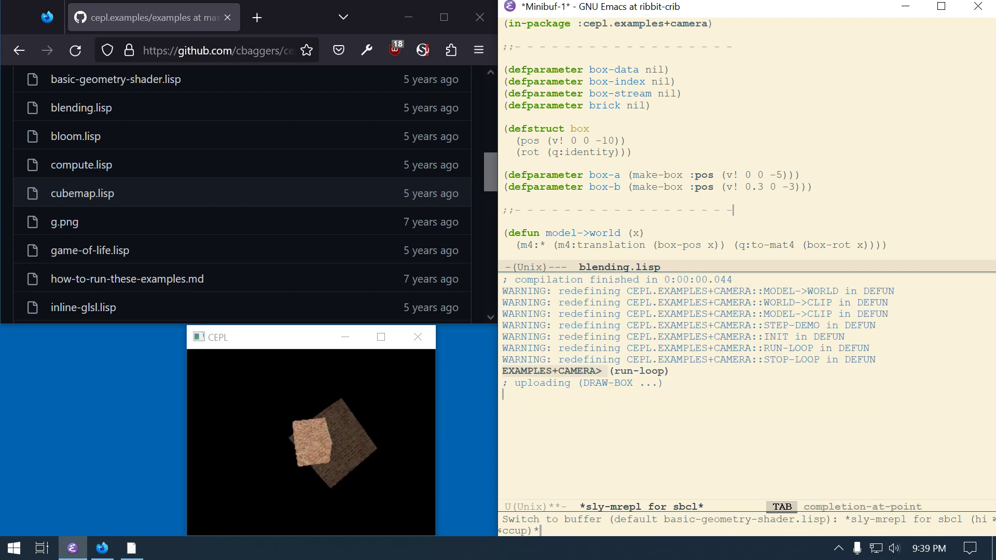
key(Return)
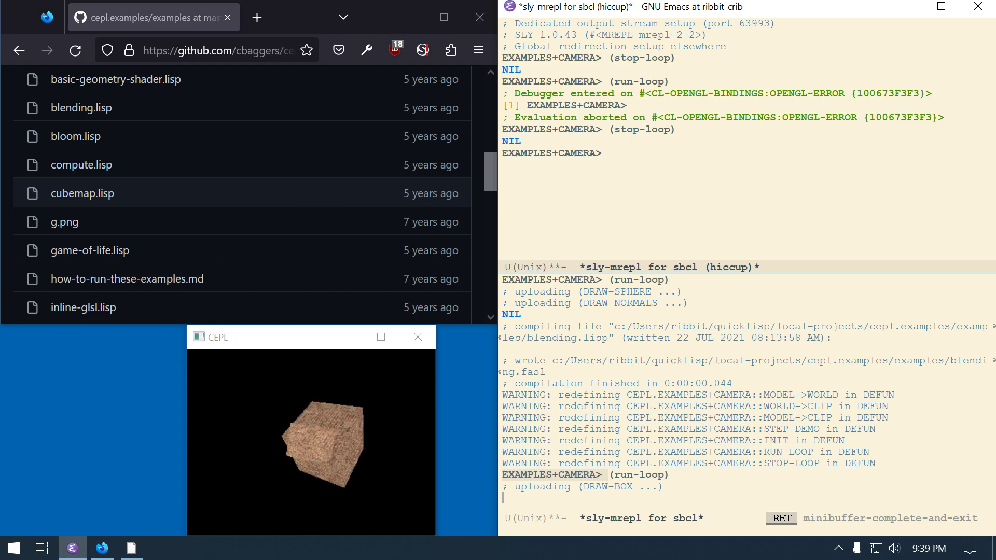
text(()
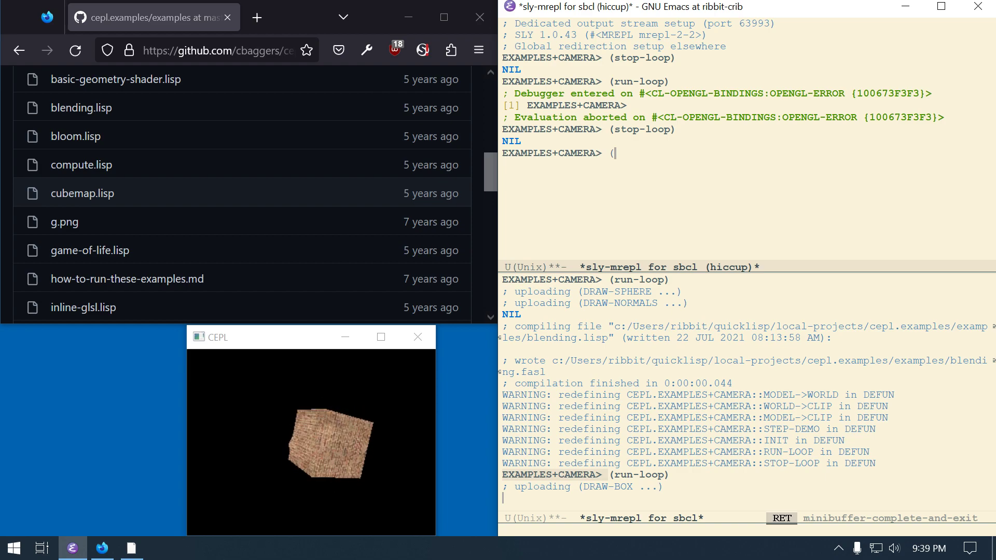
text(position)
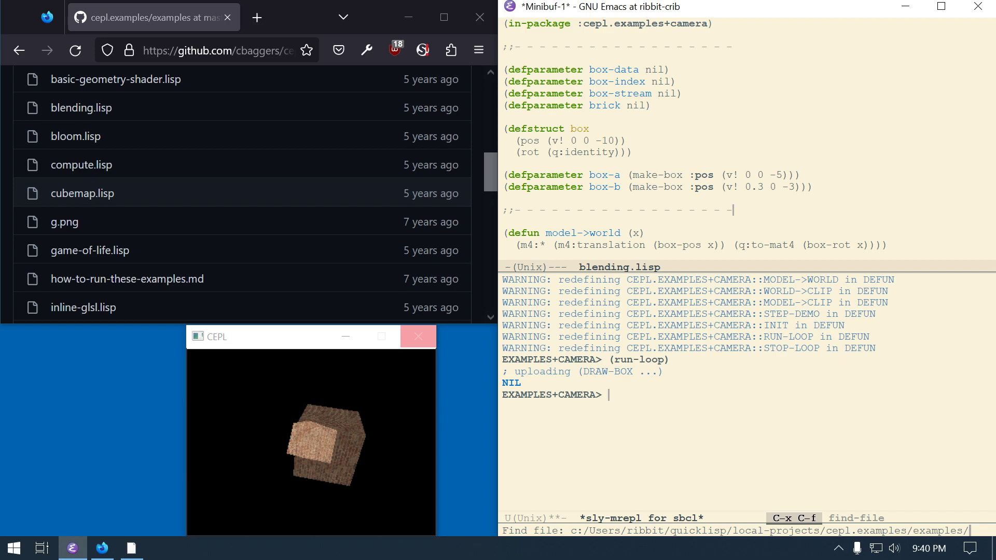
Step: Open bloom.lisp, compile its in-package form with C-c C-c, and evaluate (run-loop)
key(Tab)
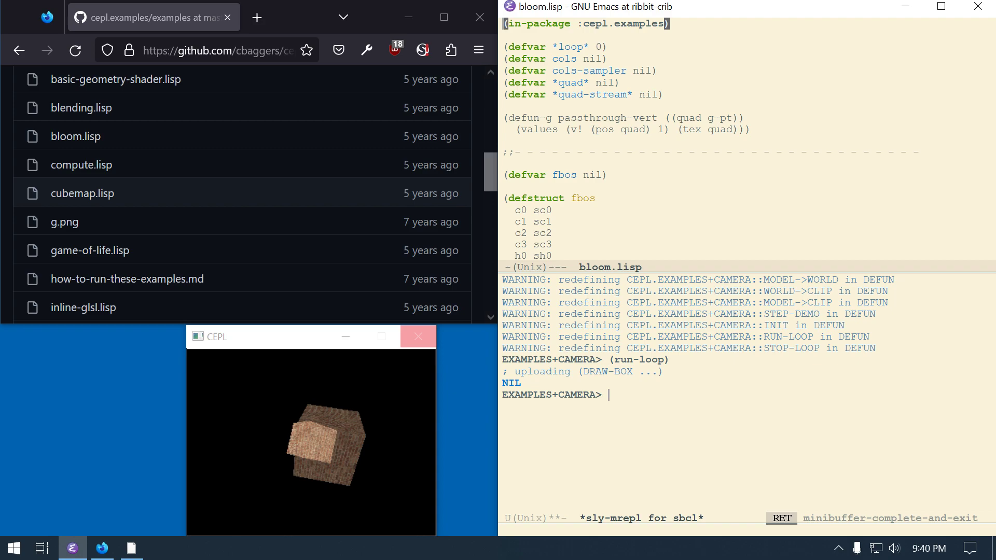
key(C-c C-c)
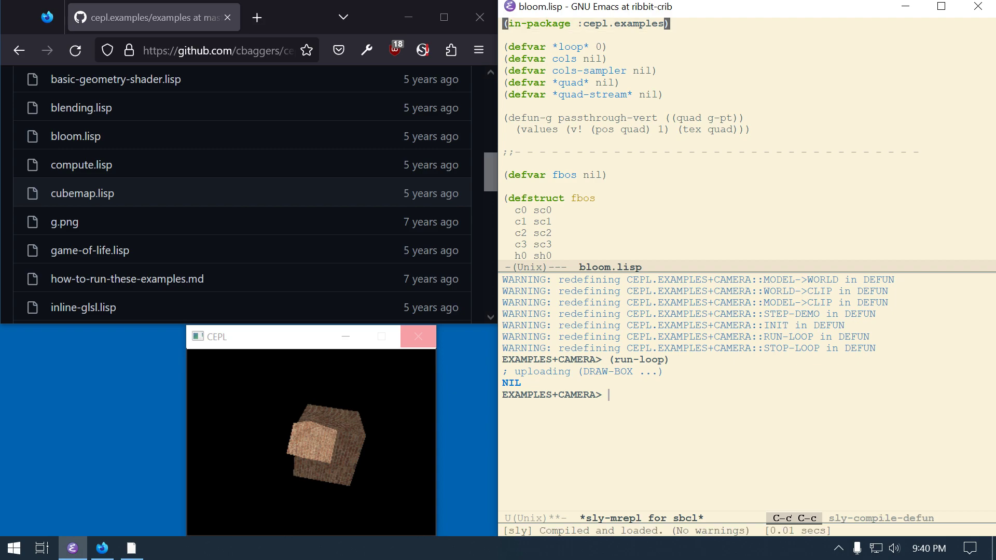
text((run)
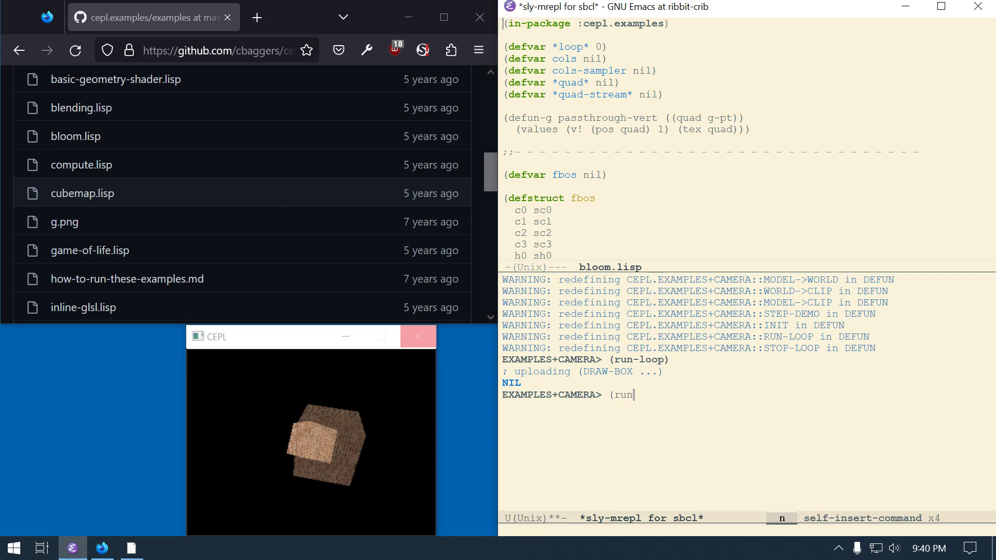
text(-)
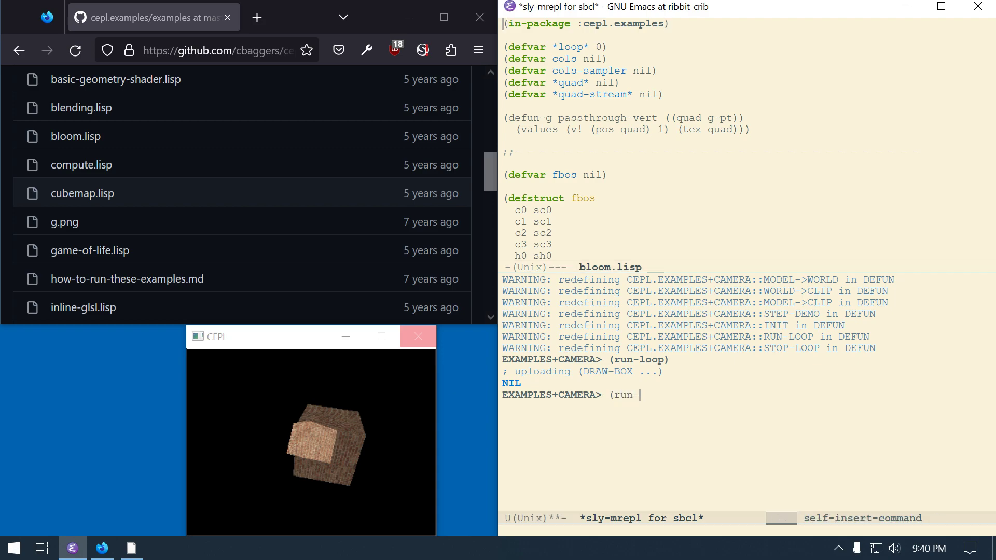
key(Tab)
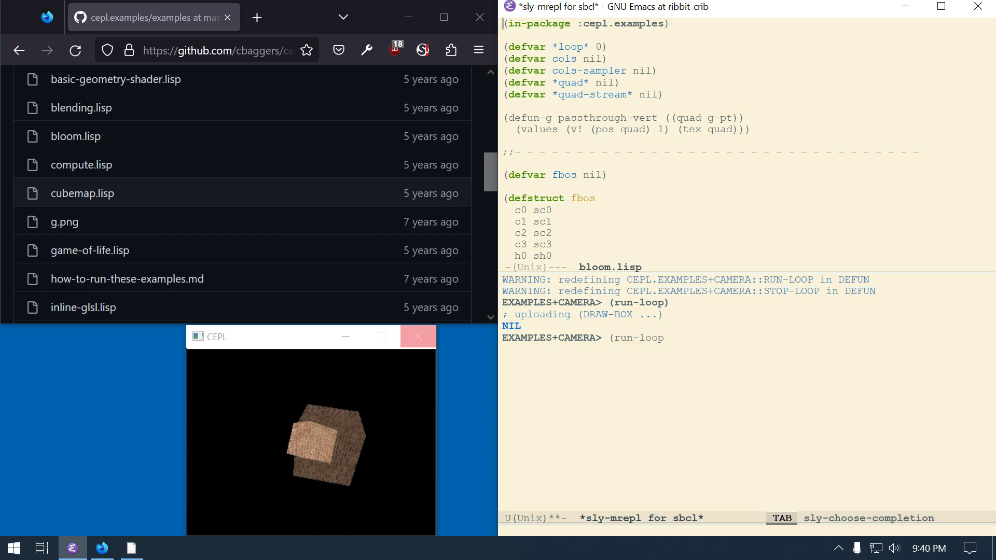
key(Return)
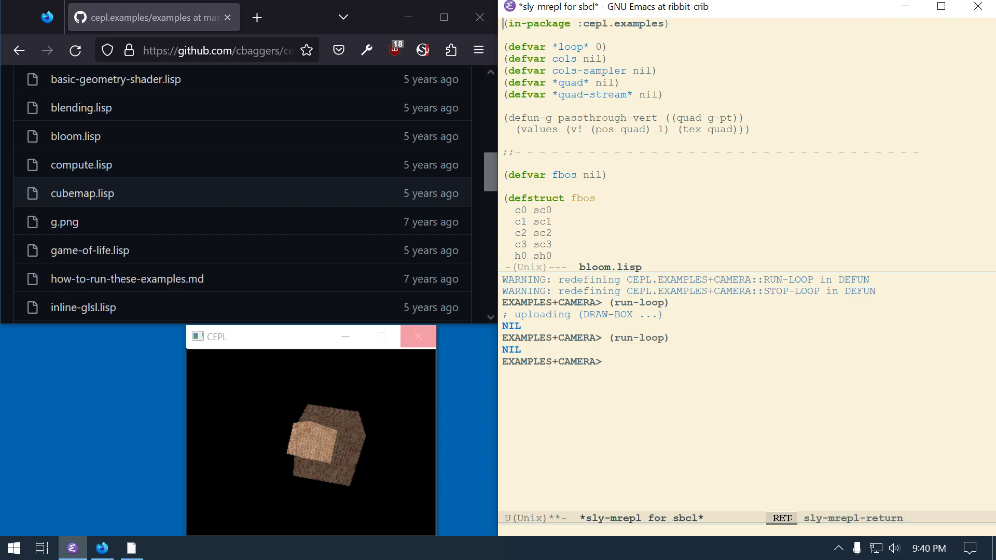
Step: Rearrange the panes so bloom.lisp is above and focus returns to the lower REPL
key(C-x o)
text(hjic)
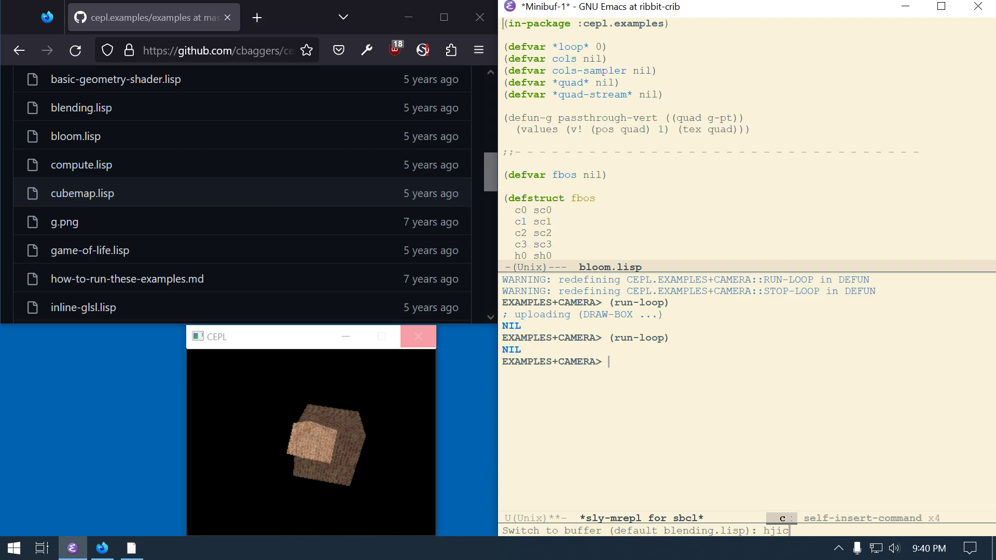
key(Tab)
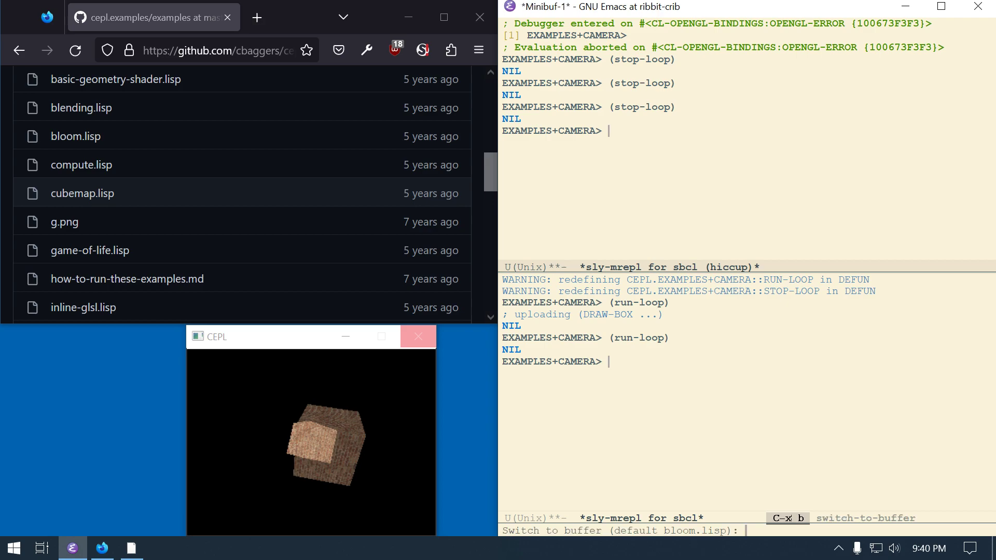
key(Return)
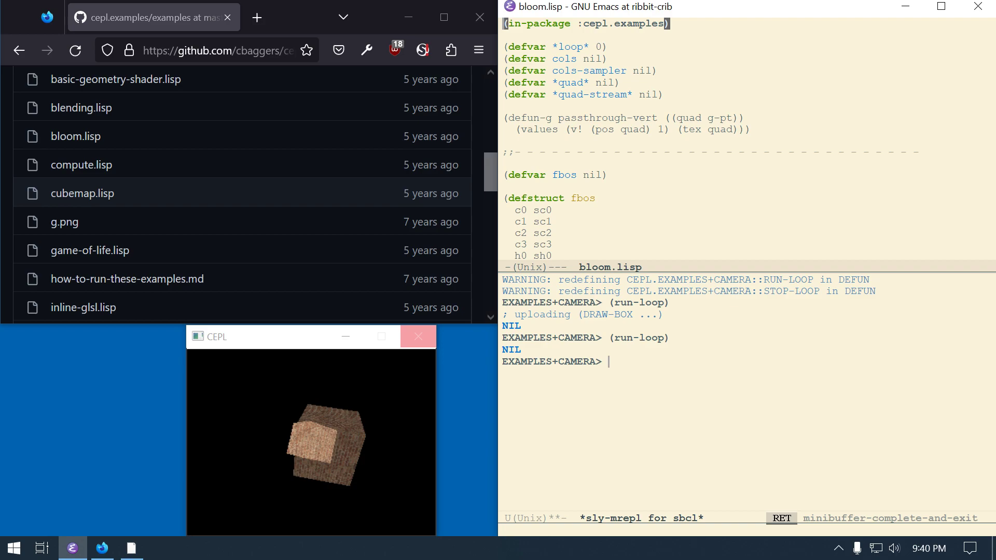
key(C-x o)
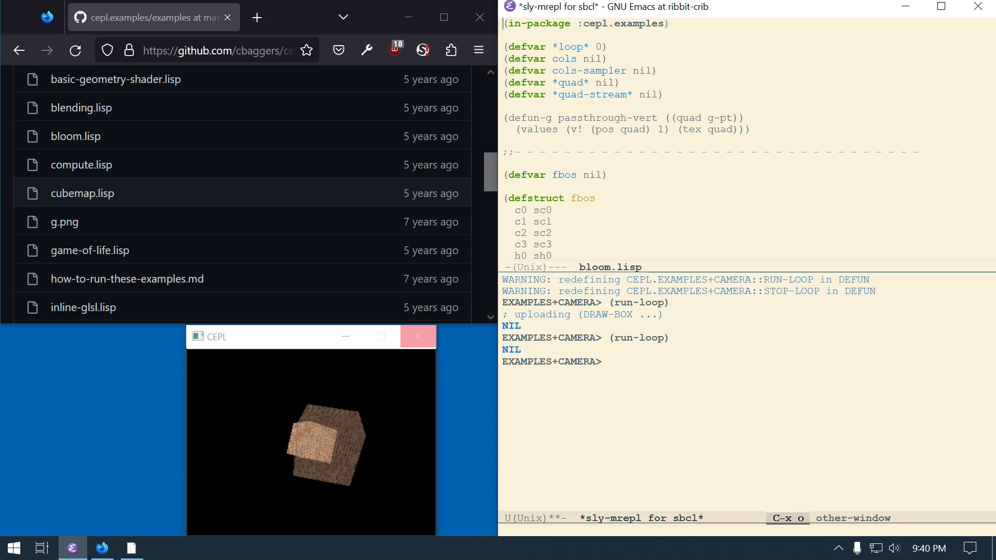
Step: Evaluate a mistyped (in-package :ceple...) form and abort the package-not-found error
text((in-pack)
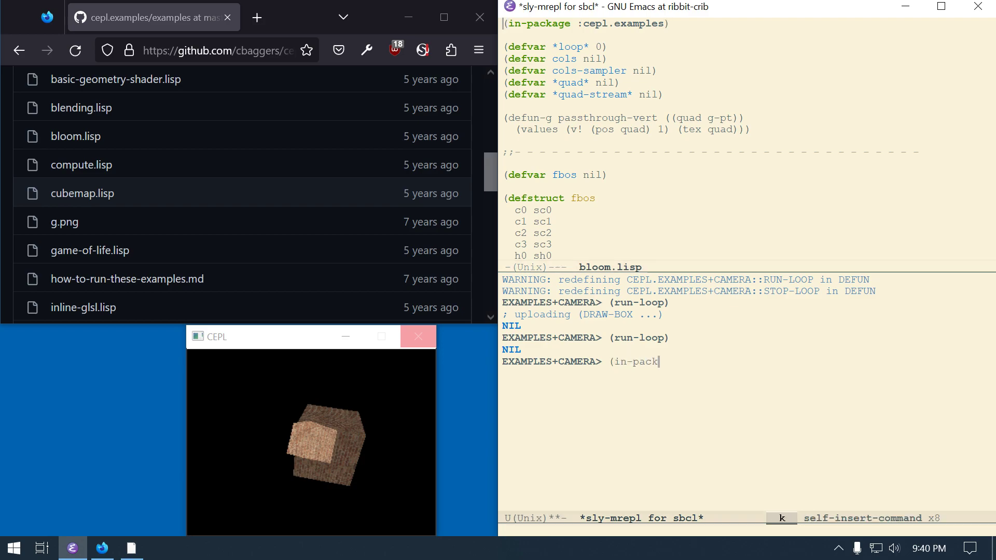
text(age :c)
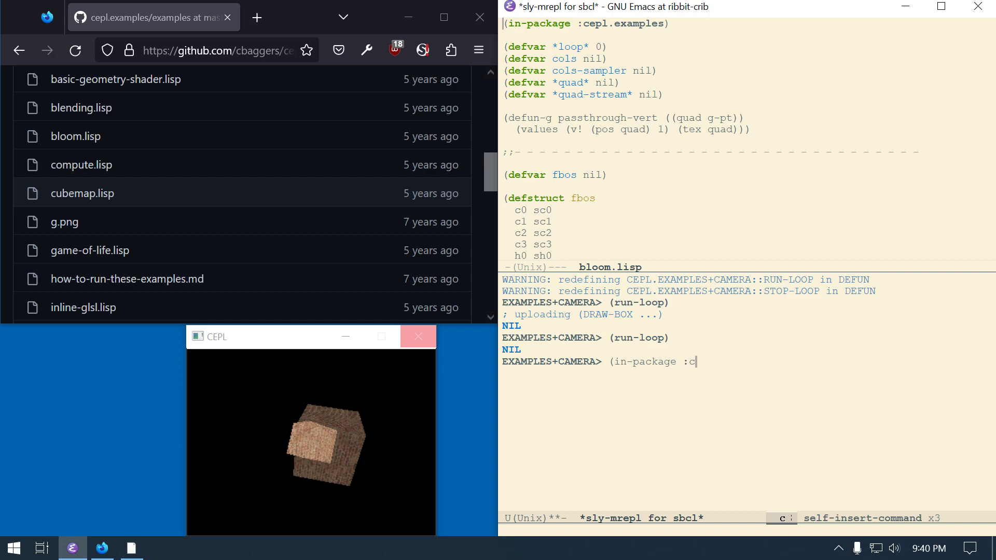
text(eple-x)
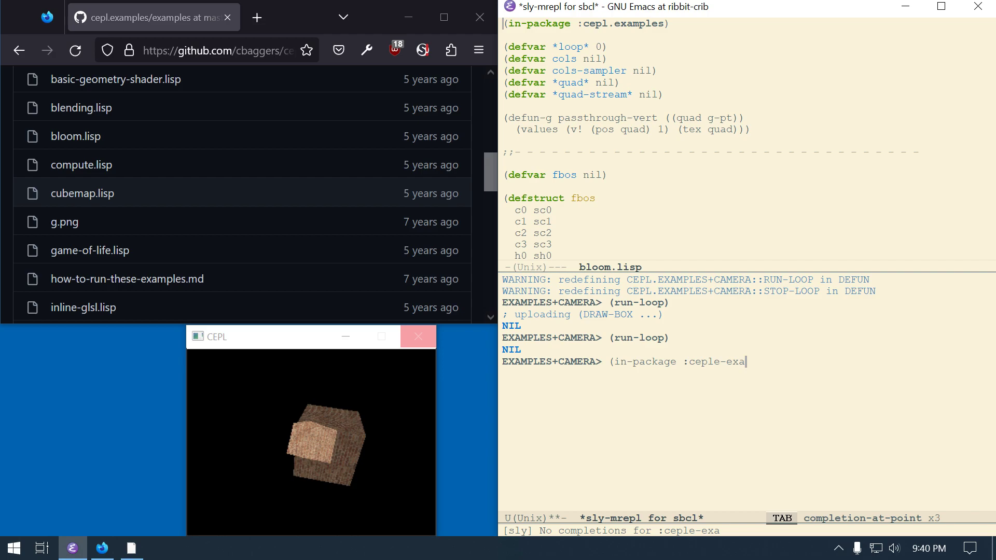
key(M-DEL)
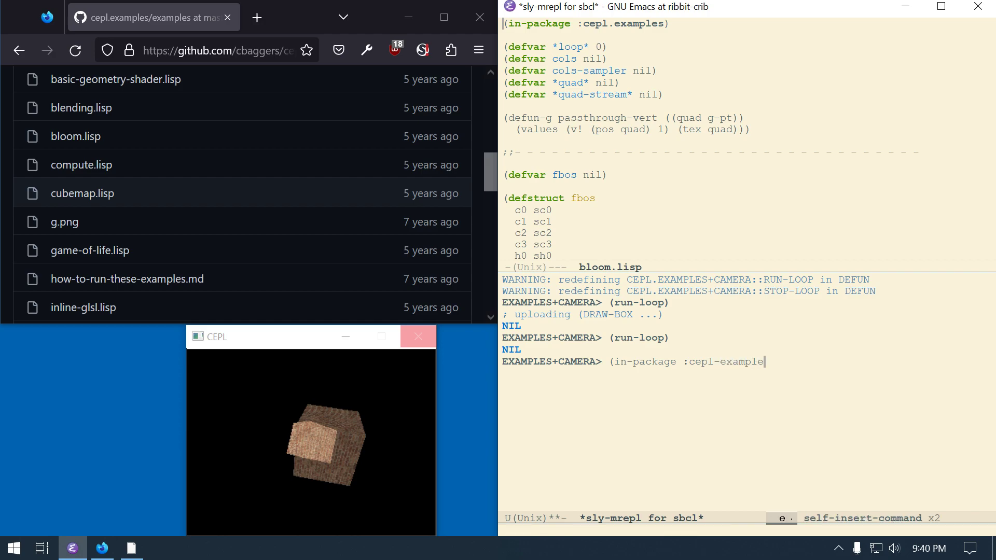
key(Return)
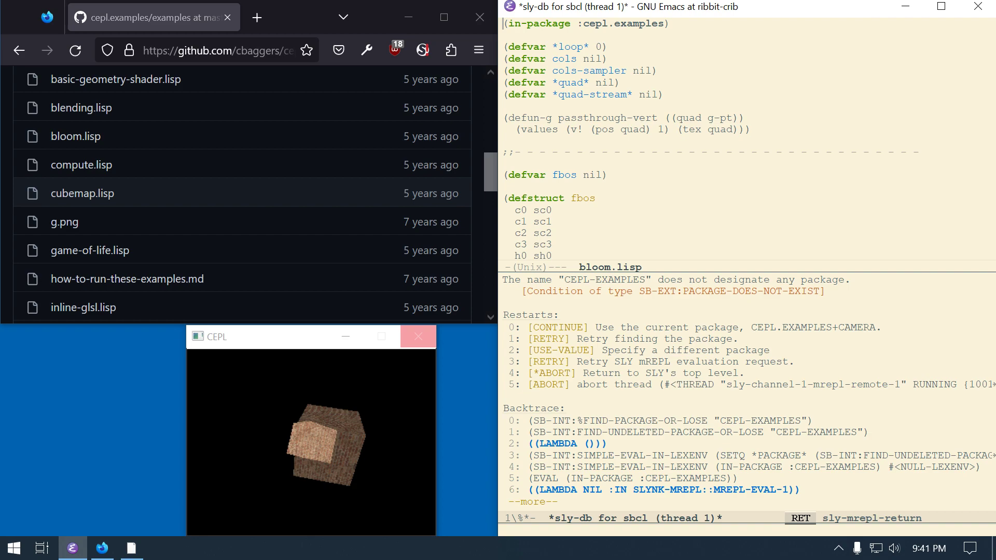
key(q)
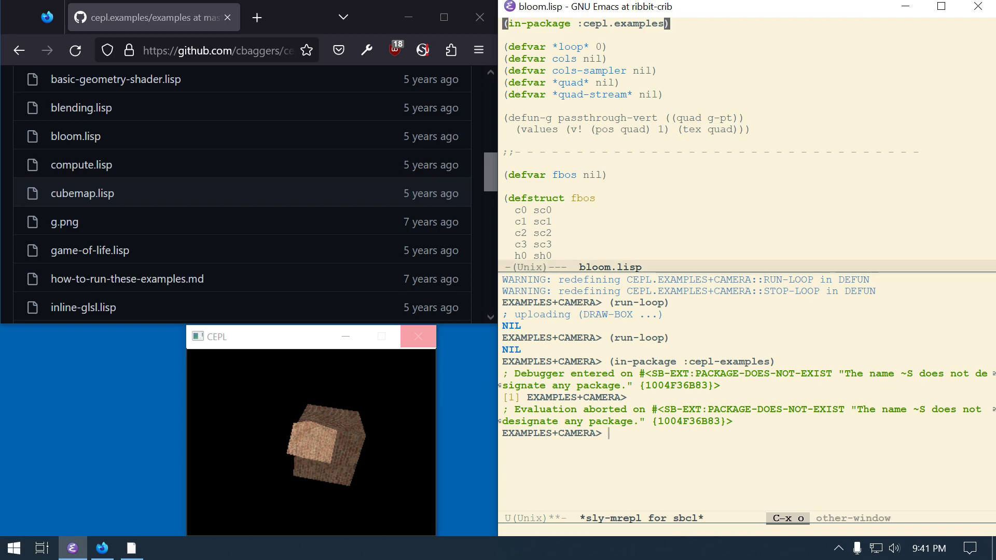
Step: Compile-load bloom.lisp with C-c C-k and switch the REPL into the CEPL.EXAMPLES package
key(C-c C-k)
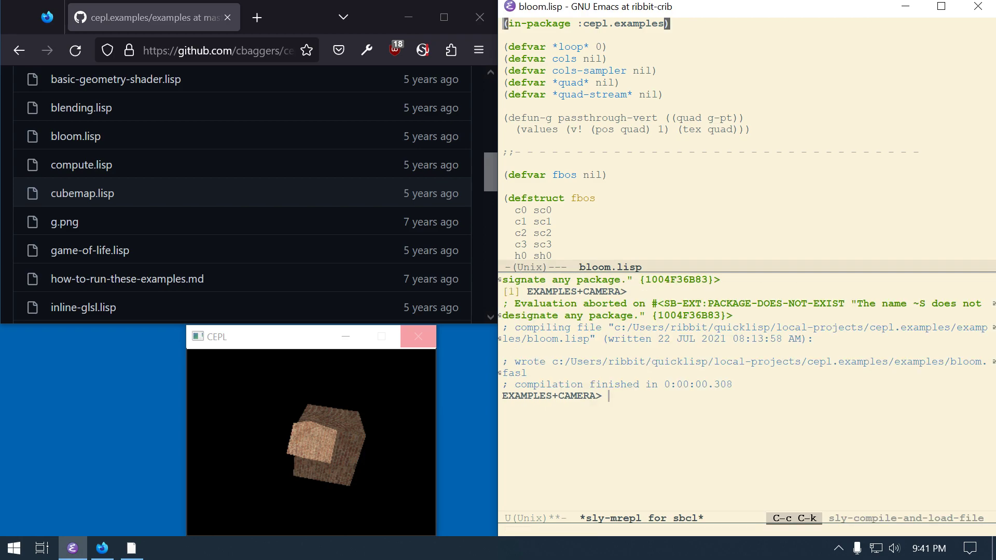
key(C-x o)
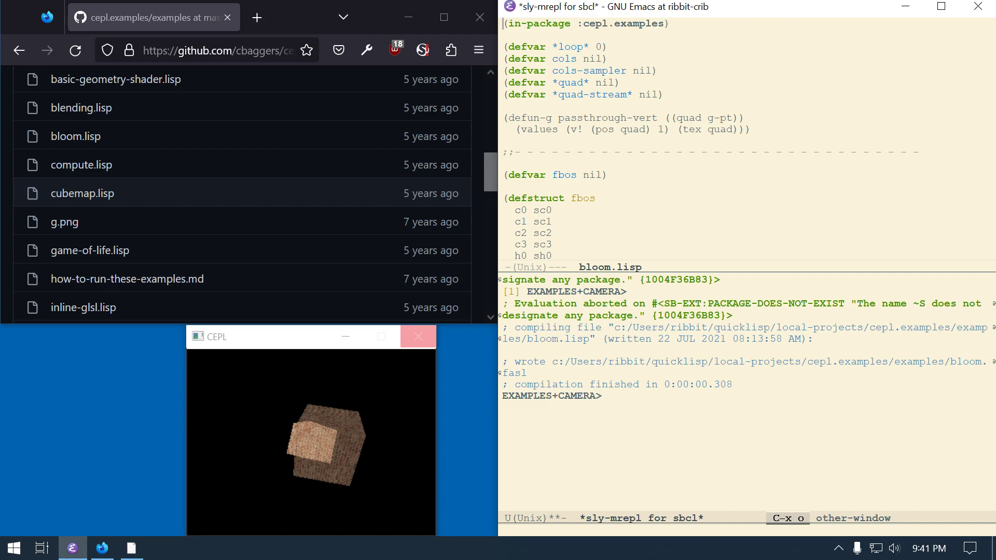
text((in-package :cepl-examples)
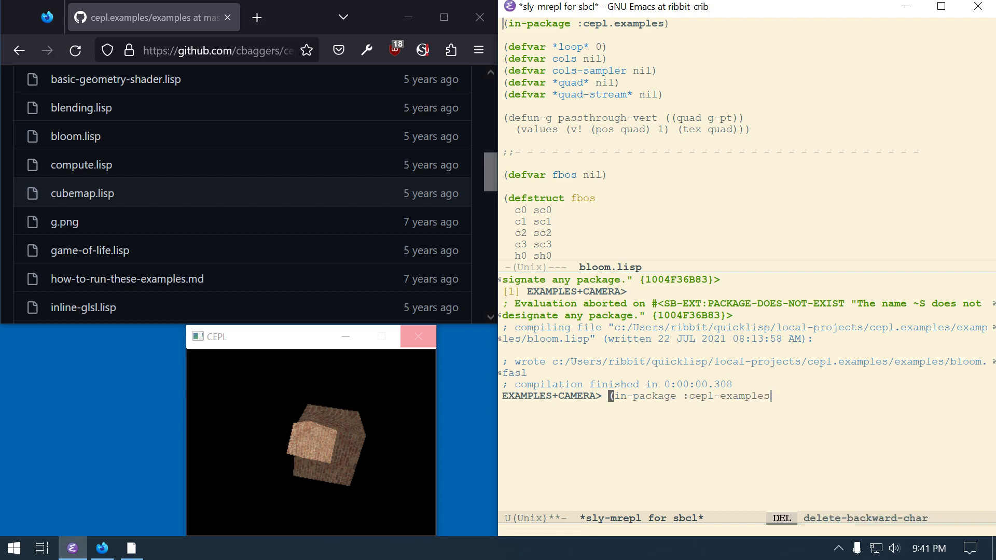
text())
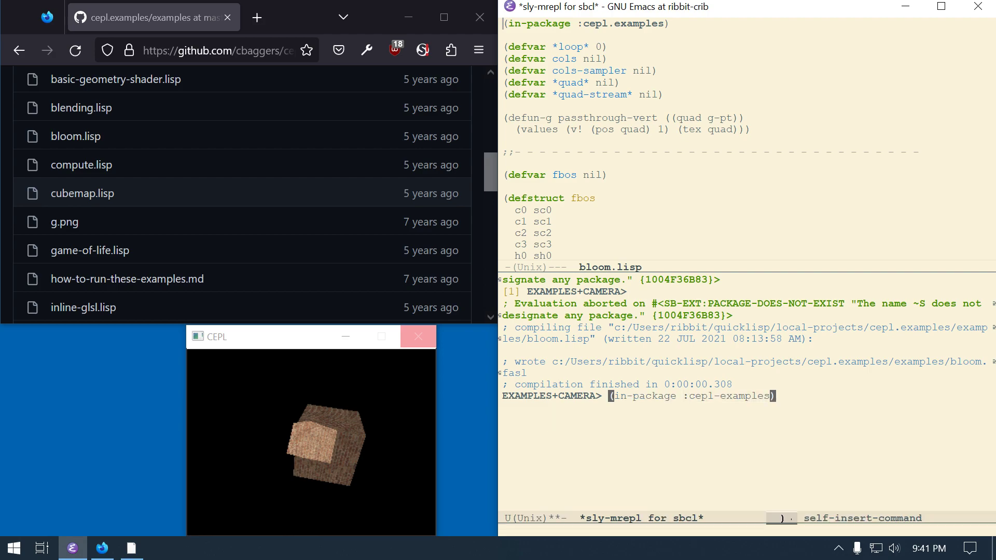
key(Return)
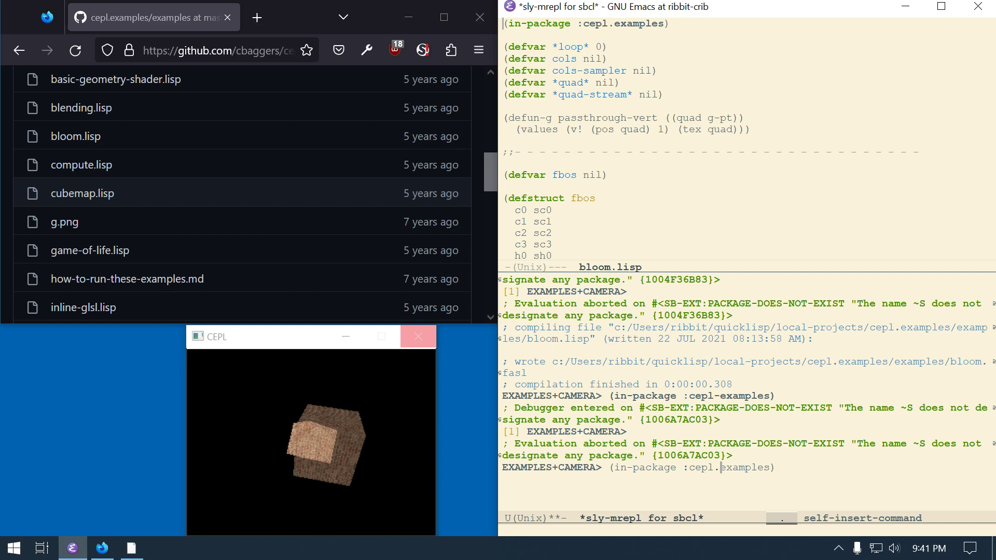
key(Return)
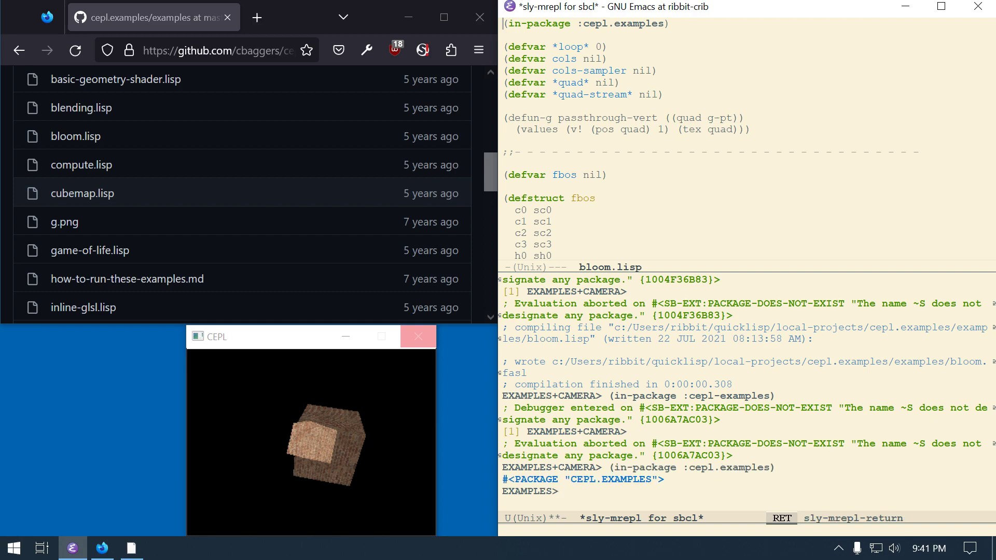
text((ru)
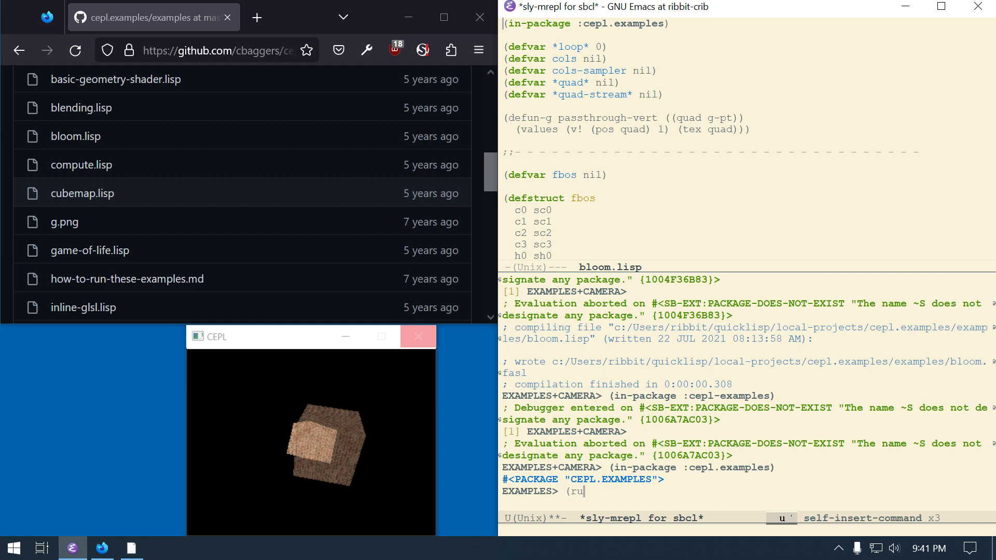
Step: Run the bloom demo loop, filling the CEPL window with a cloudy sky, and show the hiccup REPL above
key(Return)
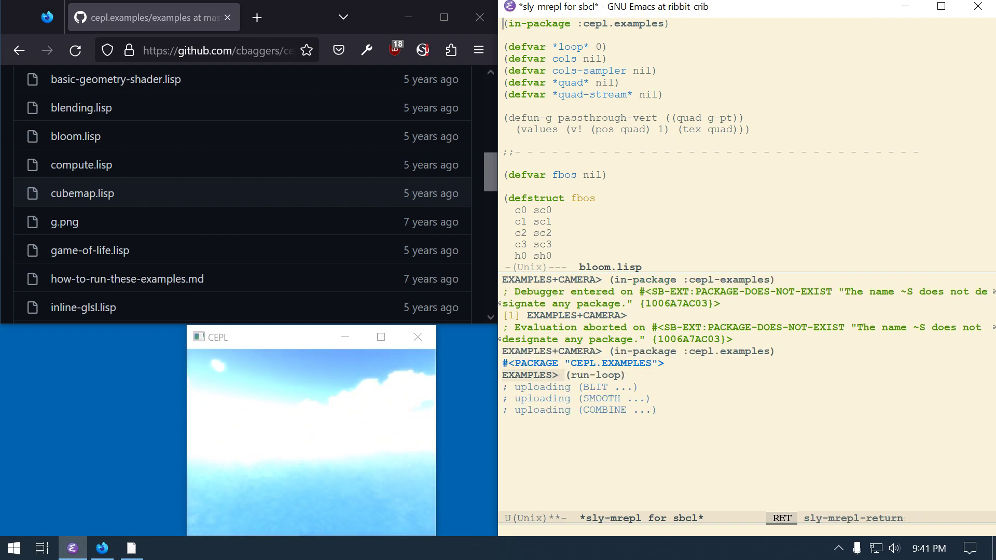
key(C-x b)
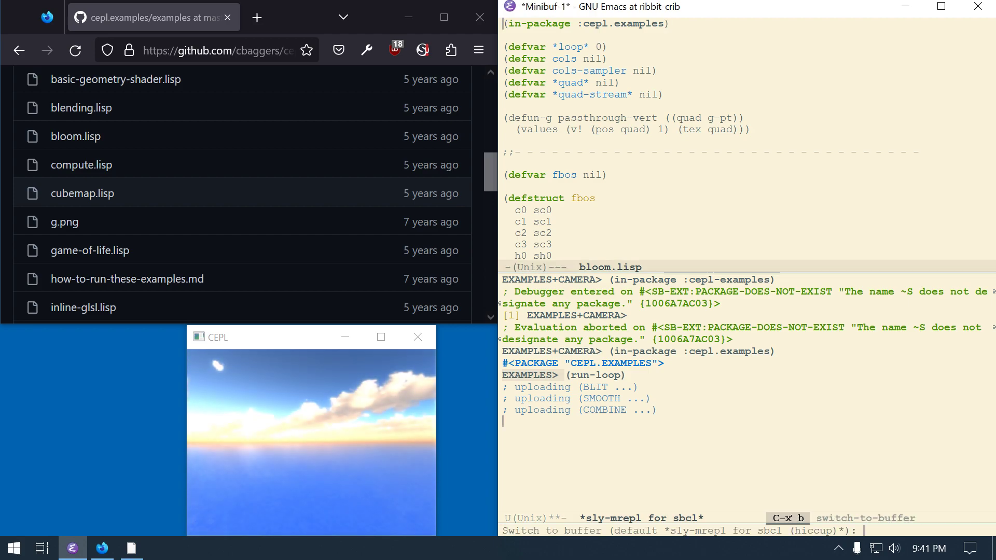
key(Return)
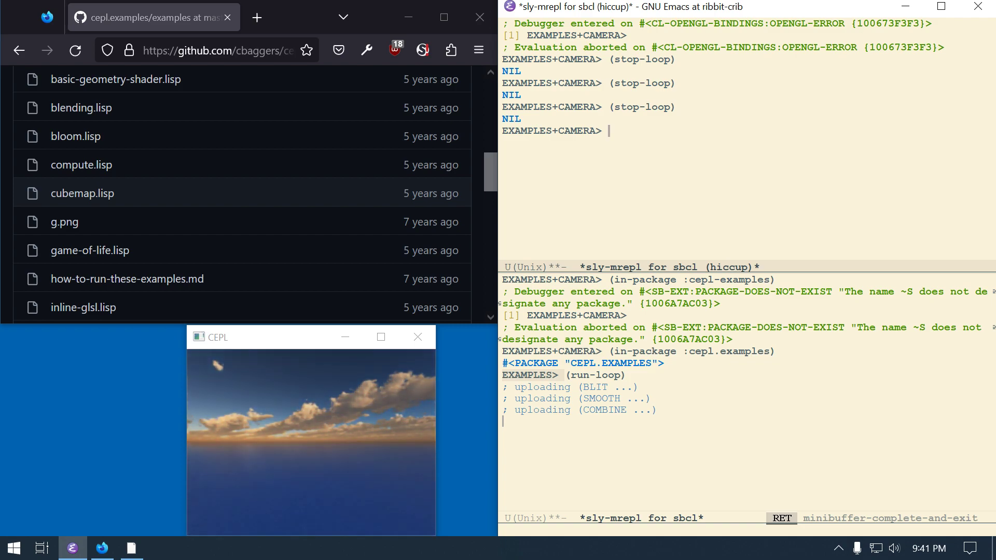
Step: Recall (in-package :cepl.examples) in the hiccup REPL with C-r, then evaluate (stop-loop)
key(ctrl+r)
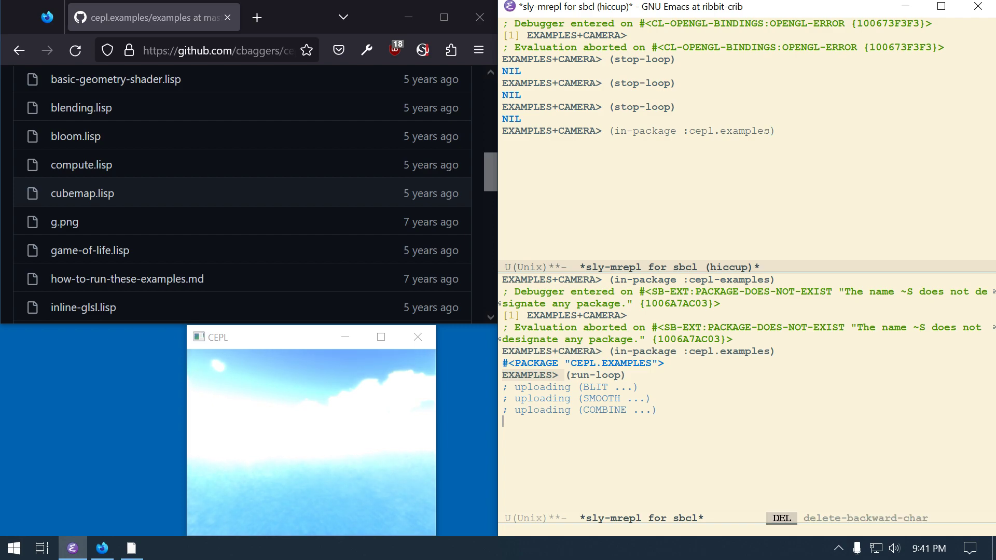
key(Return)
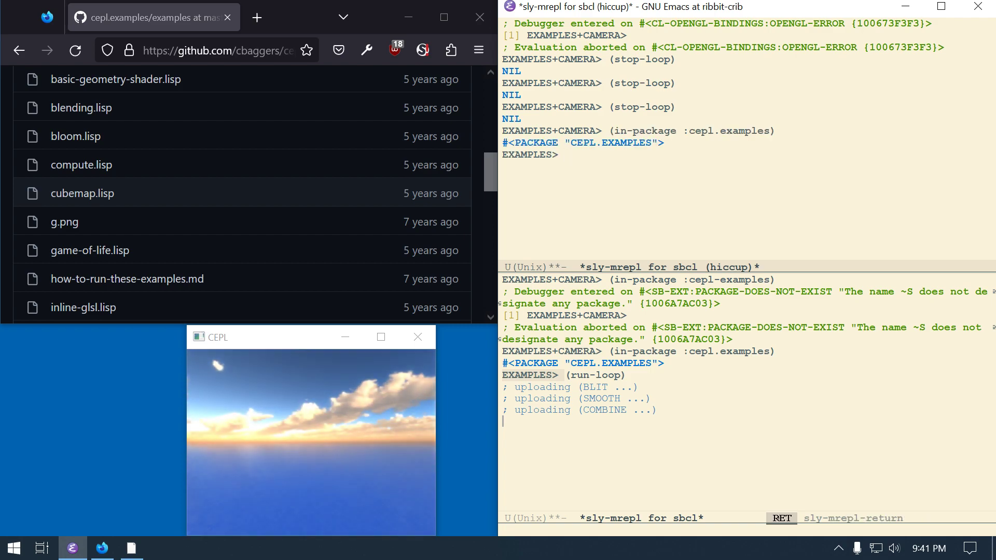
text((stop-loop)
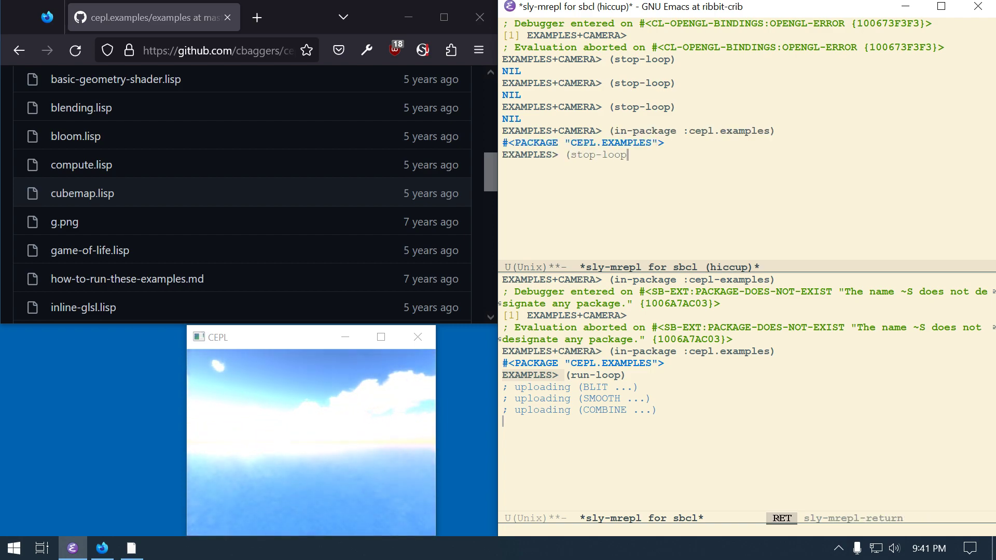
key(Return)
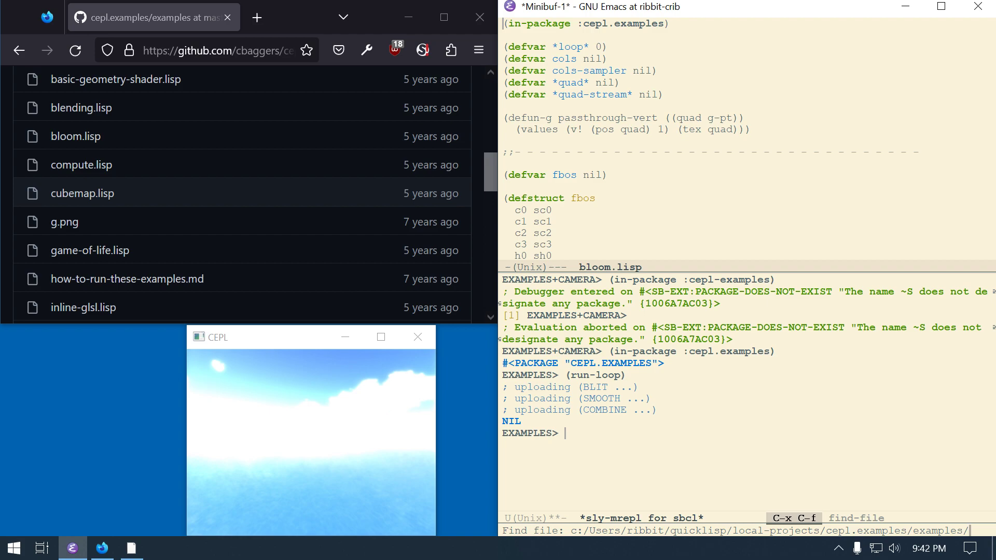
mouse_move(163, 211)
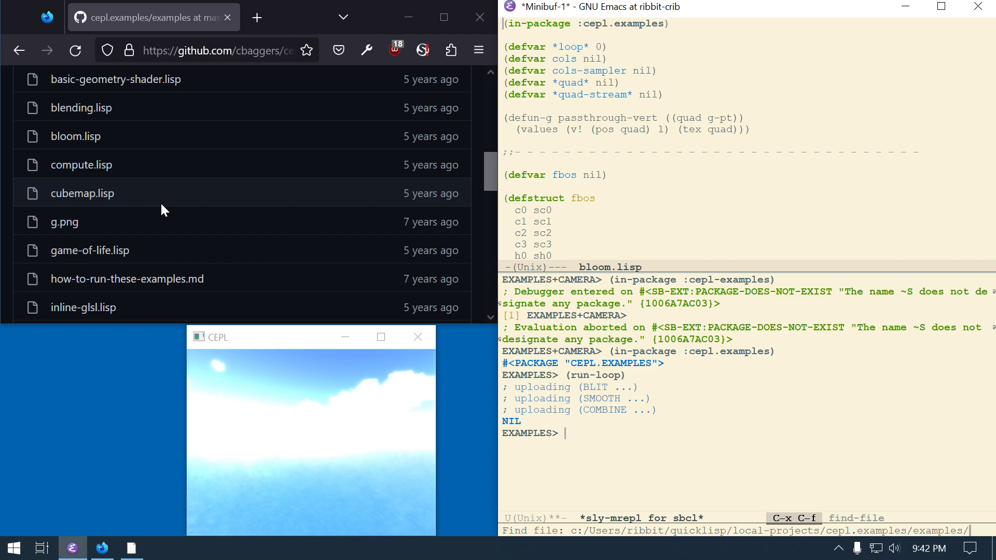
Step: Compile-load cubemap.lisp and evaluate (run-loop), filling the CEPL window with a sunset skybox
key(Tab)
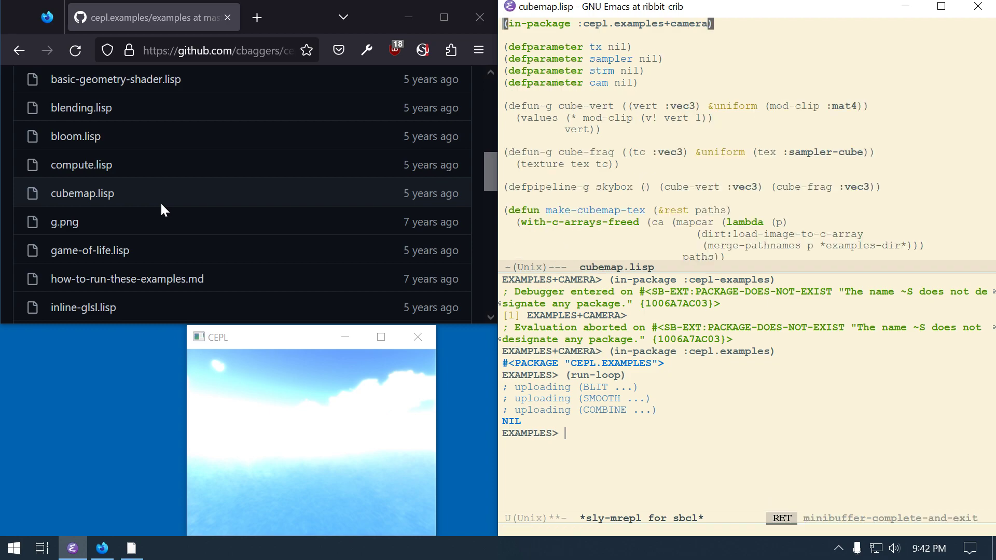
key(C-c C-k)
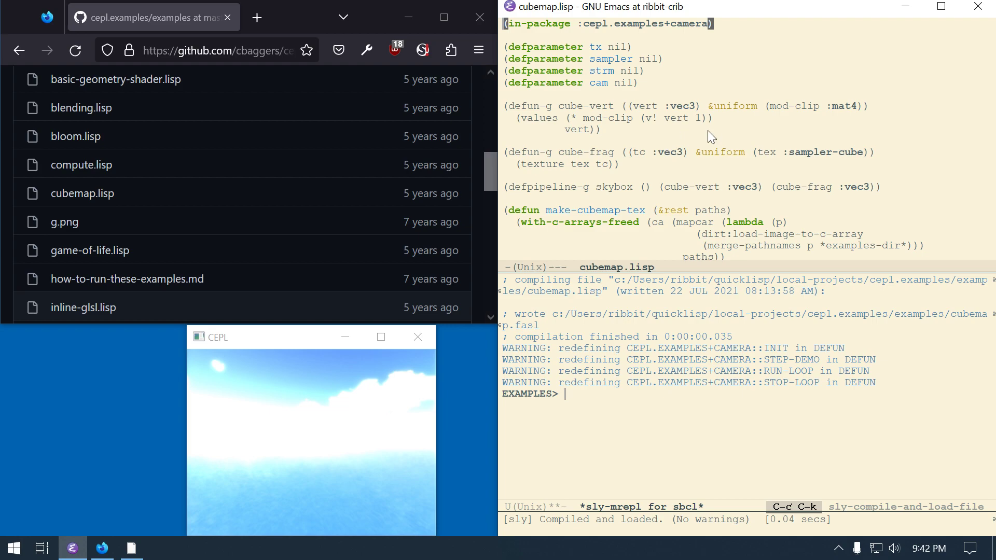
key(C-x o)
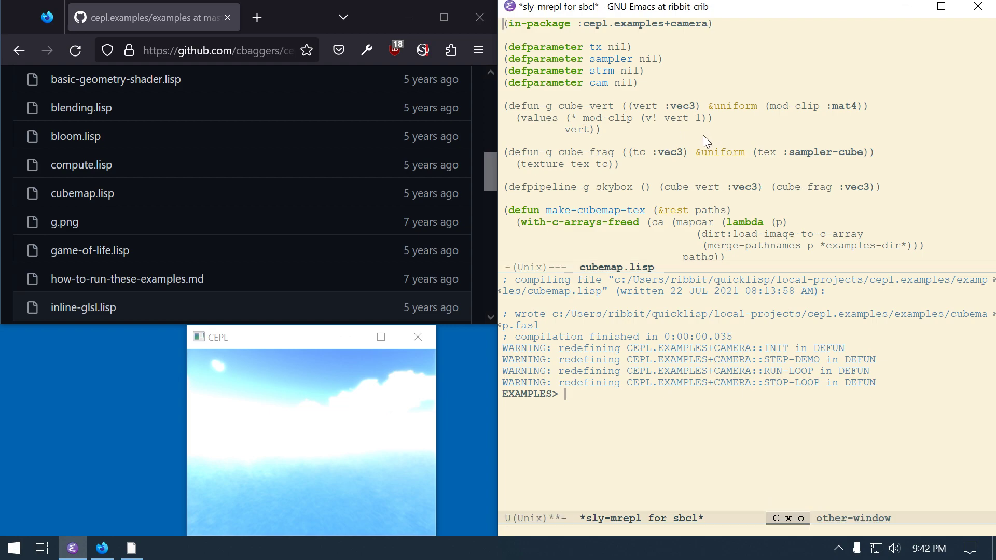
text((run-loop)
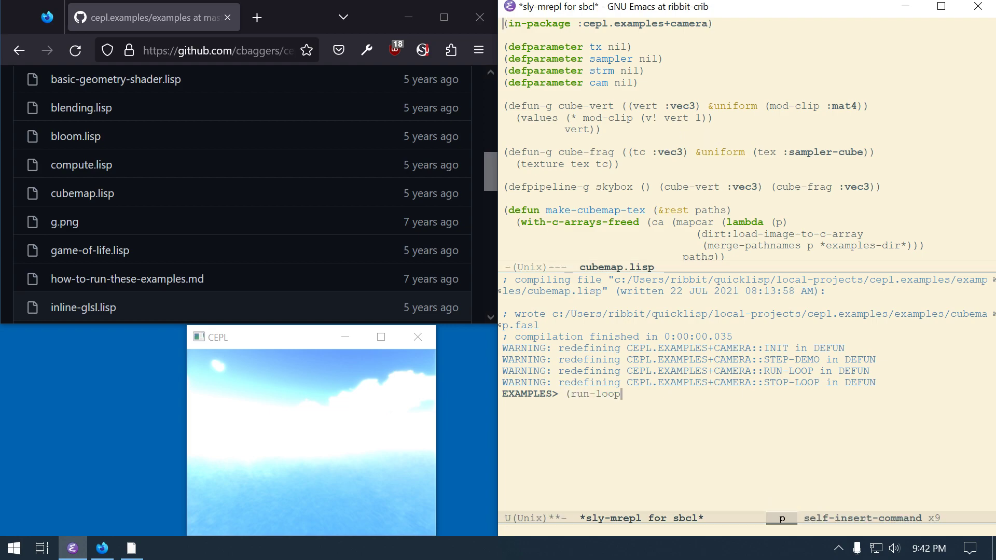
key(Return)
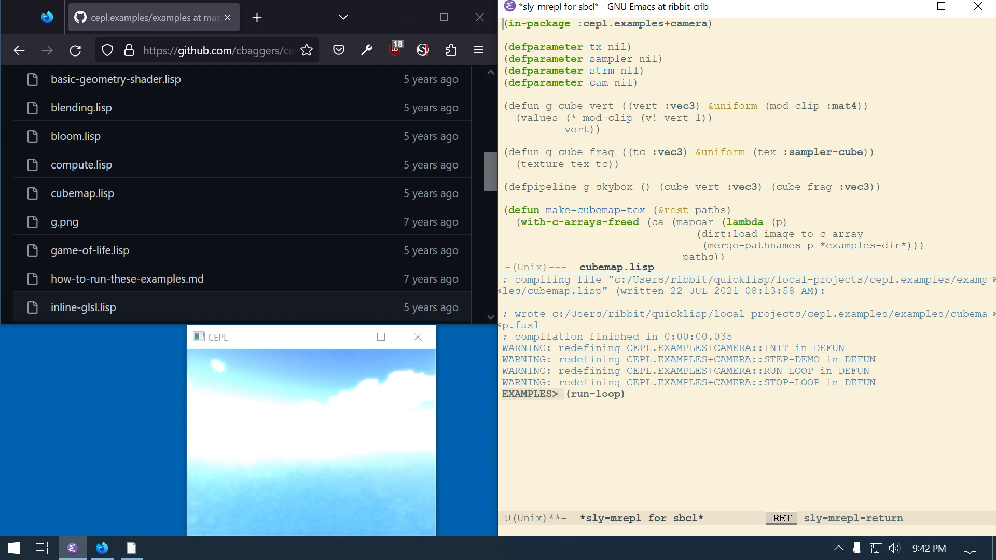
Step: Switch the other pane to the hiccup REPL buffer with C-x b
key(C-x o)
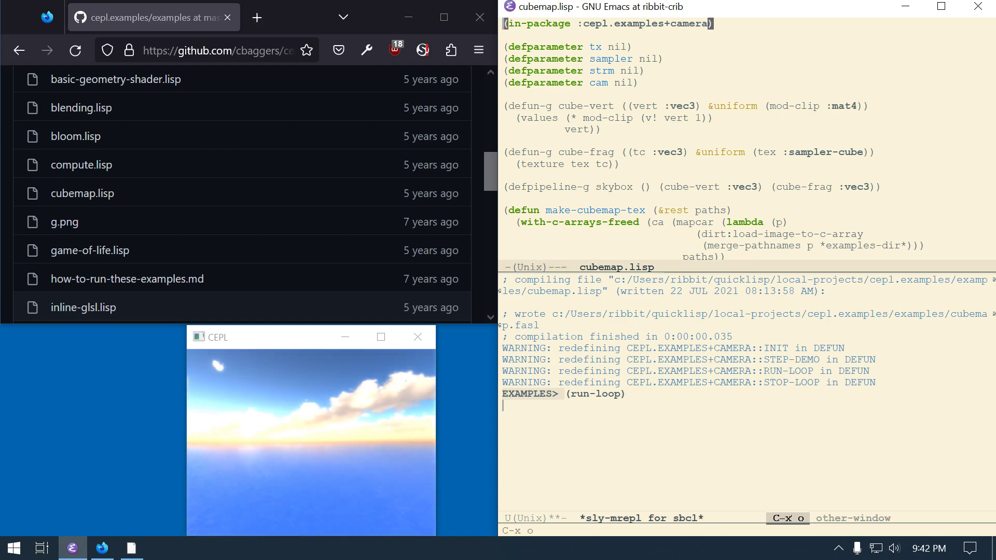
key(C-x b)
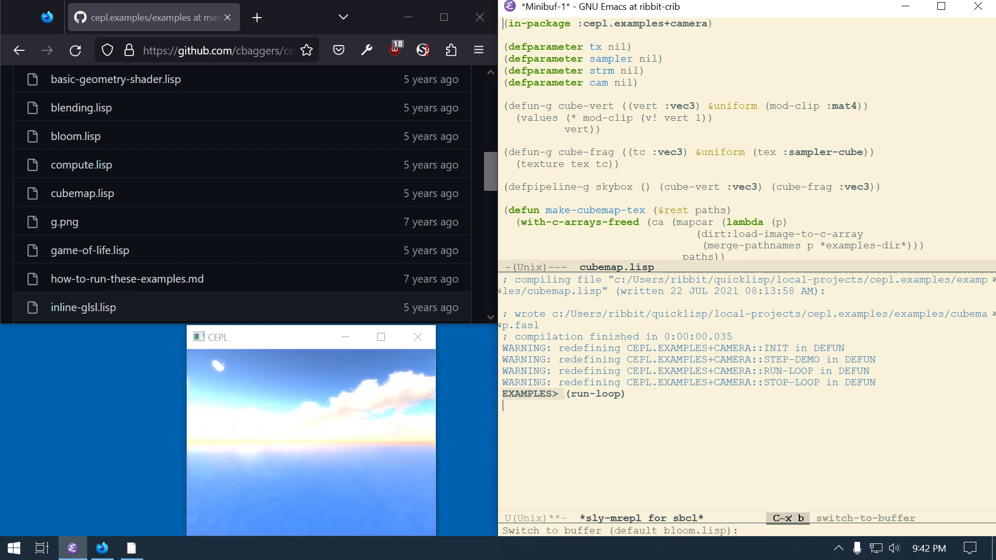
text(hic)
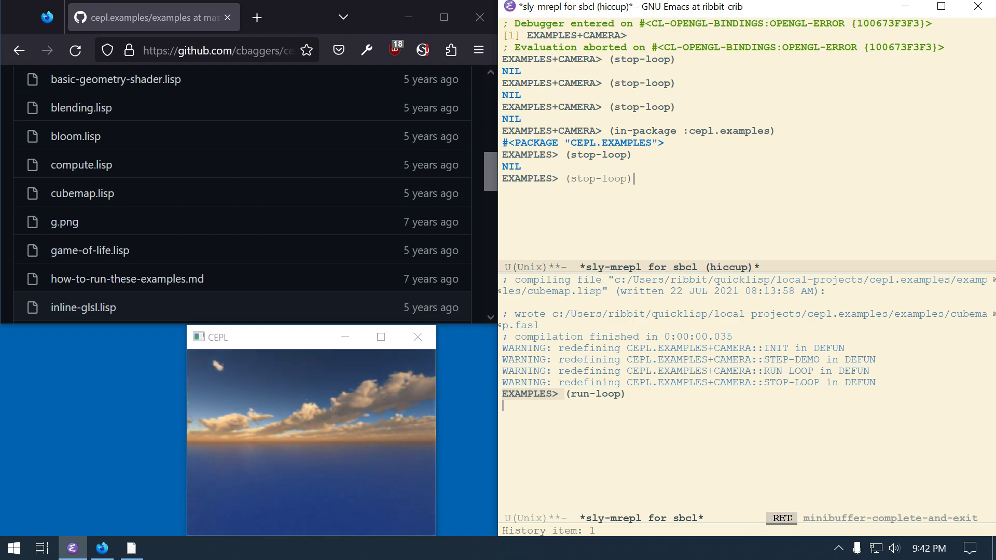
key(Return)
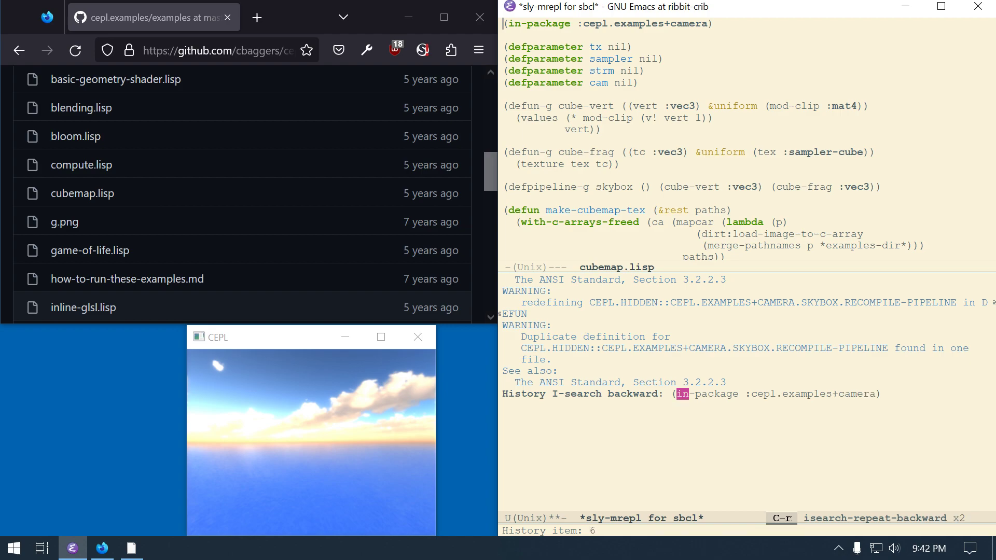
Step: Switch the main REPL into cepl.examples+camera and start the skybox with (run-loop)
key(Return)
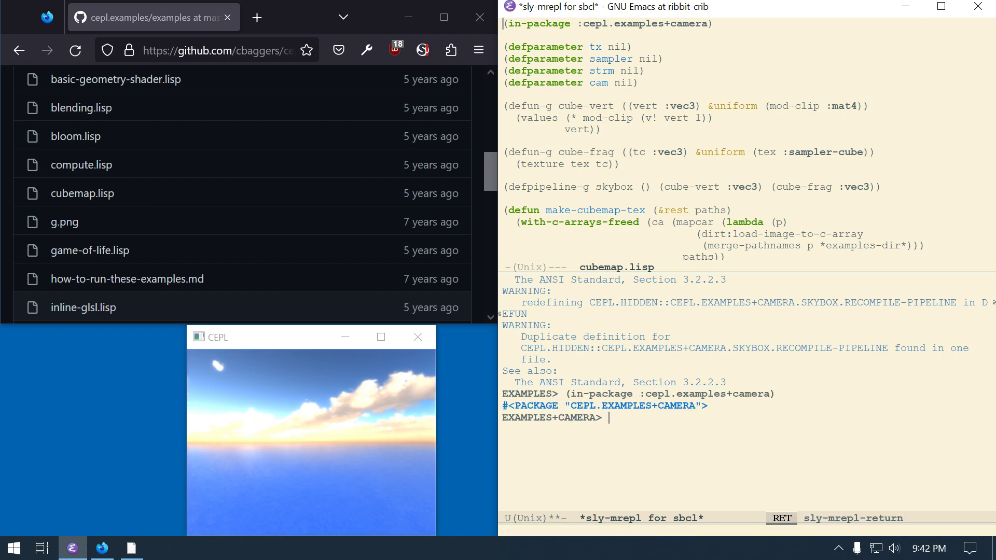
text(()
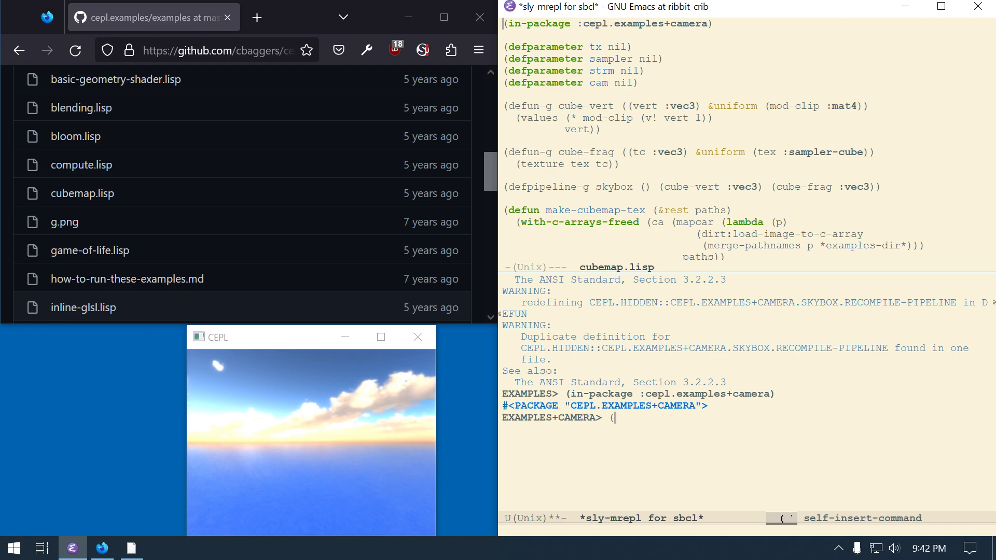
text((run-loop))
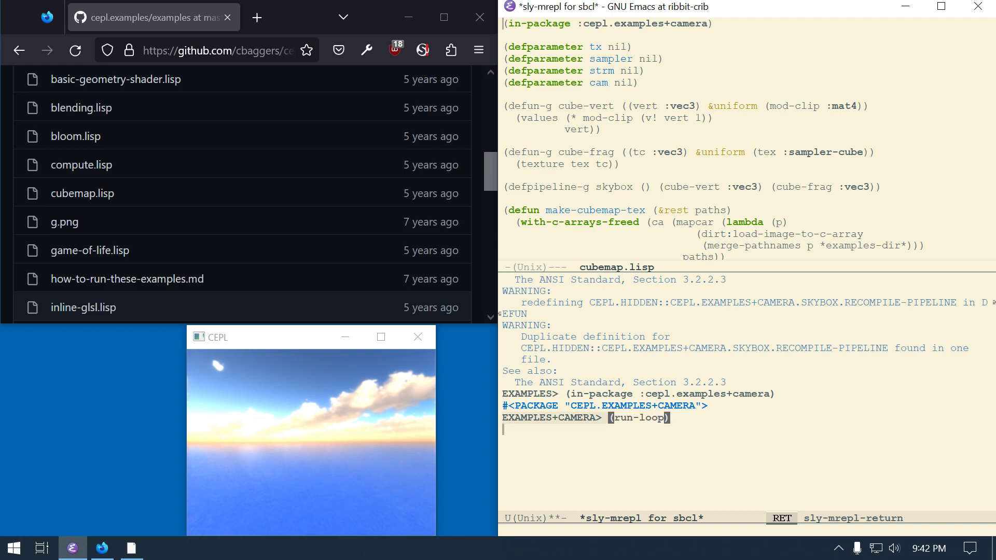
key(Return)
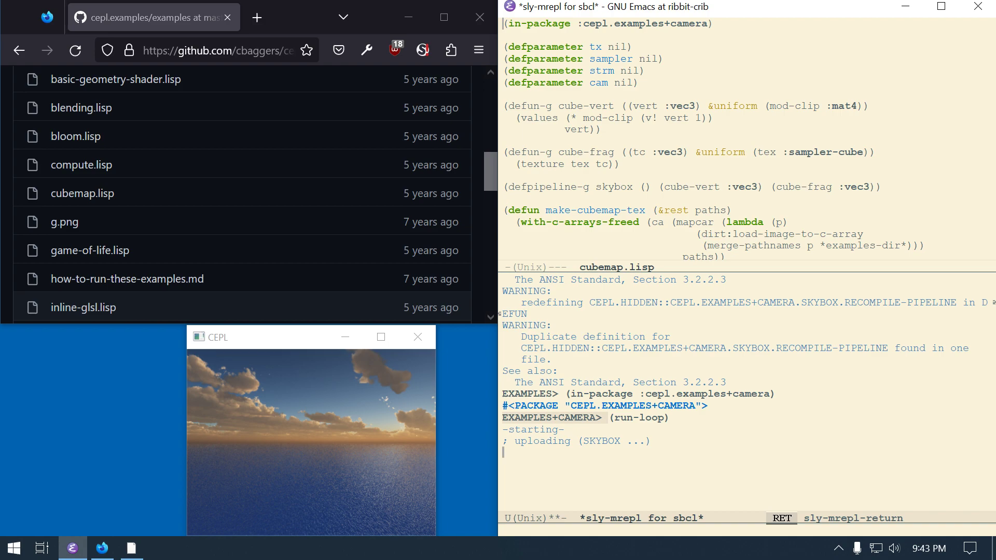
mouse_move(684, 98)
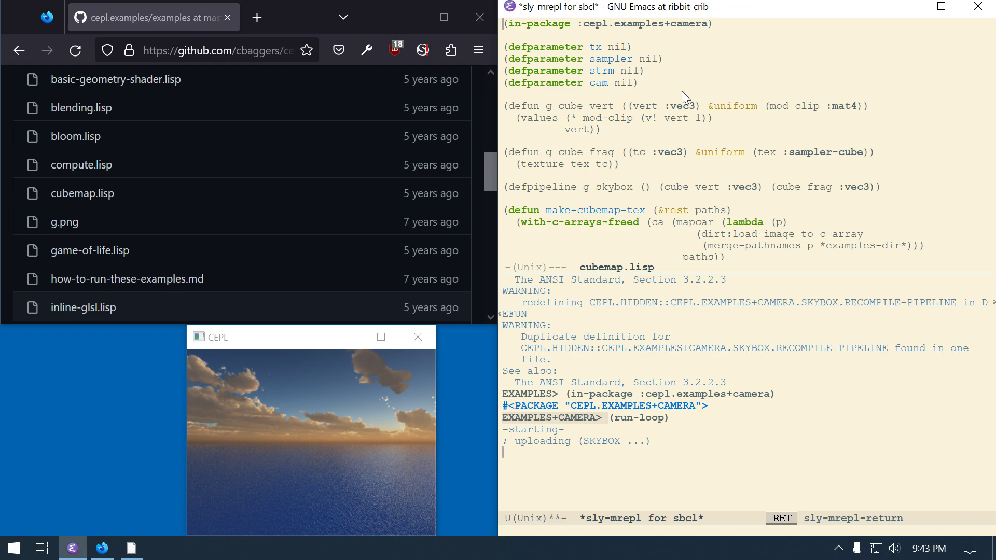
scroll(down, 3)
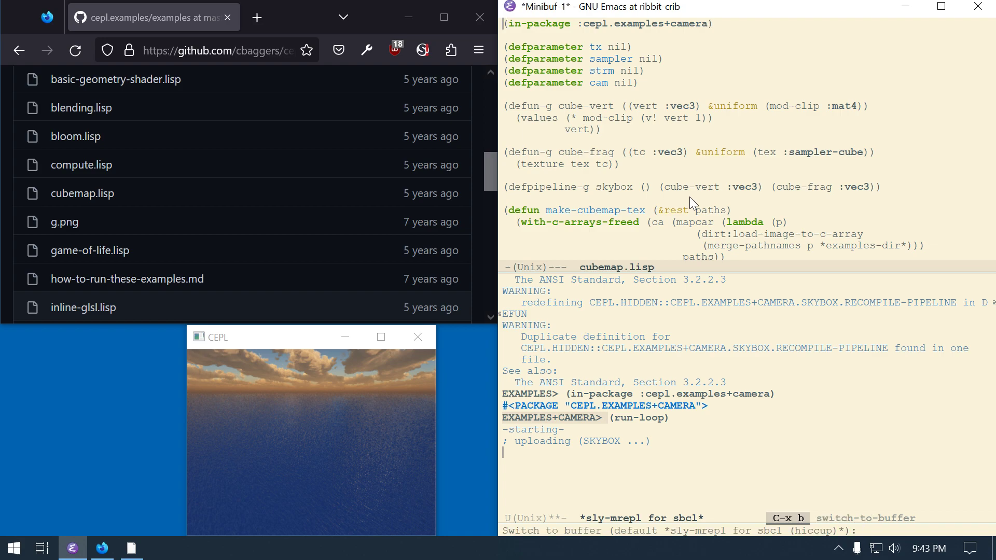
Step: From the hiccup REPL, enter the camera package and evaluate (stop-loop) to shut the skybox down
key(Return)
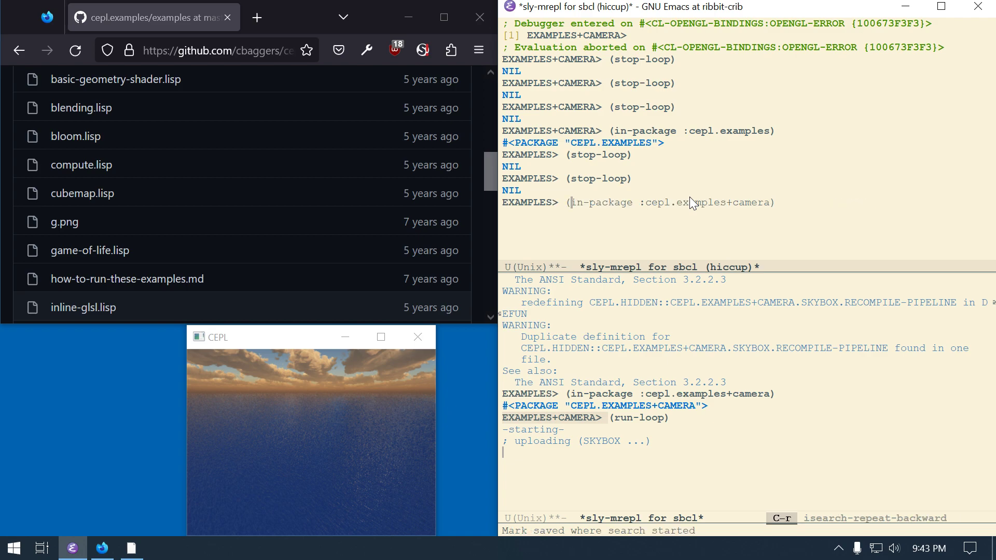
key(Return)
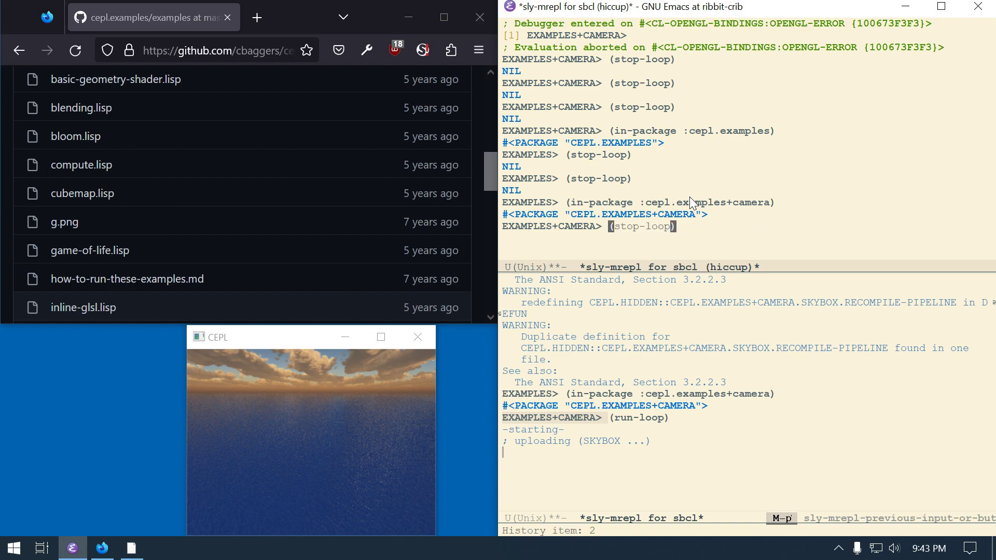
key(Return)
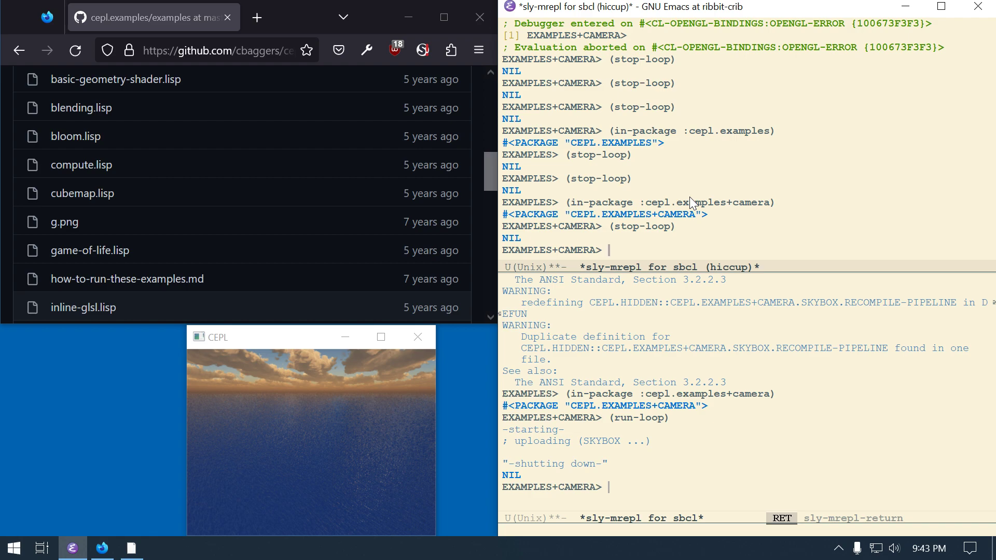
mouse_move(693, 202)
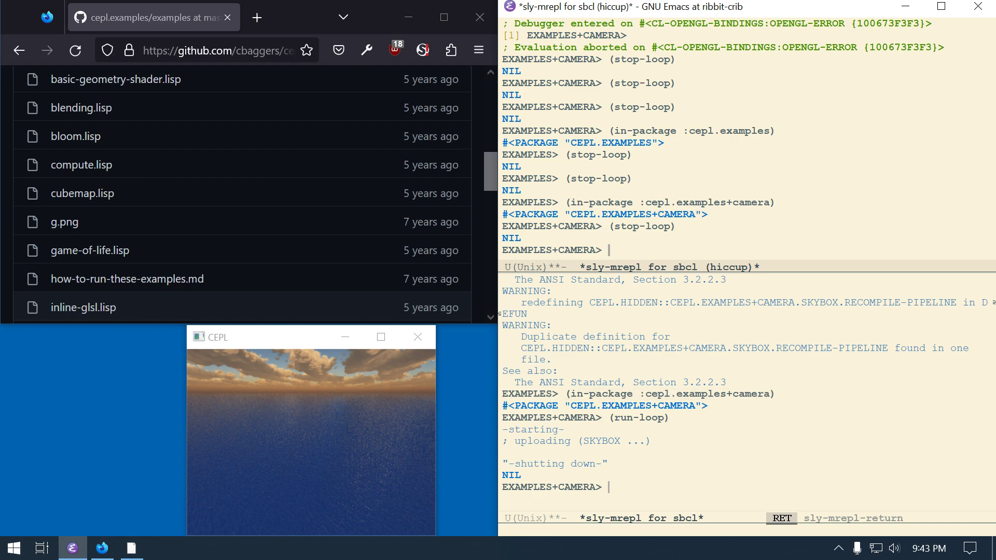
scroll(down, 3)
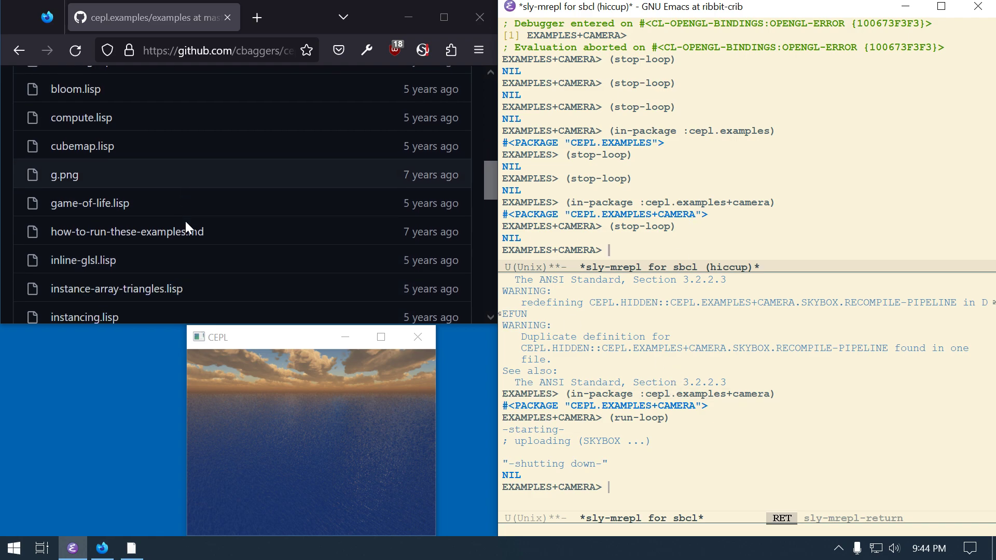
scroll(down, 3)
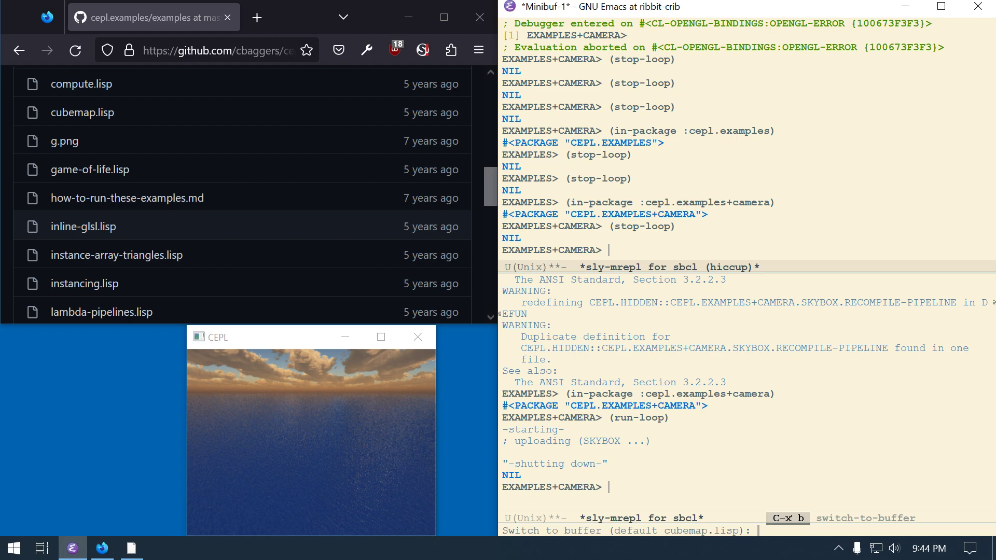
Step: Bring up game-of-life.lisp, return the main REPL to cepl.examples and start (run-loop)
key(Return)
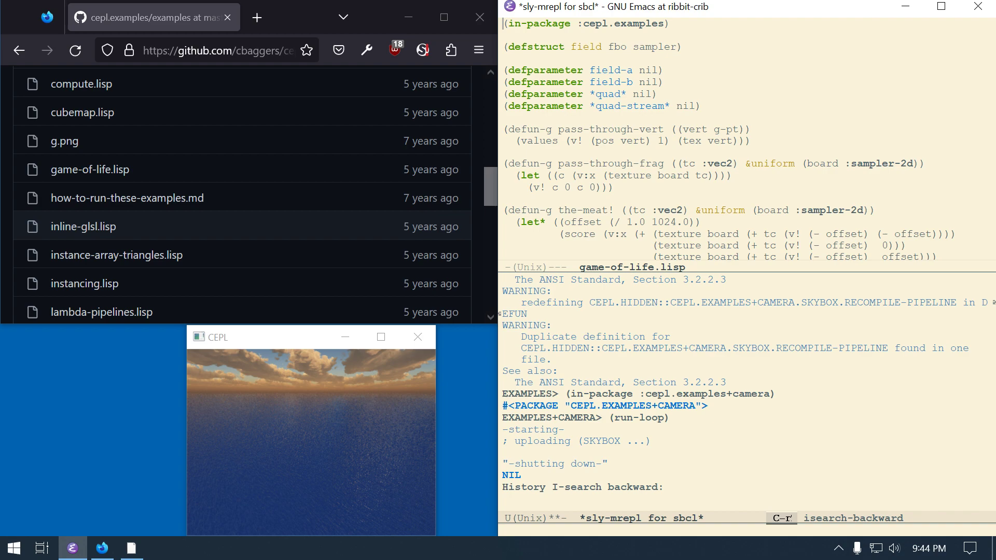
text(in)
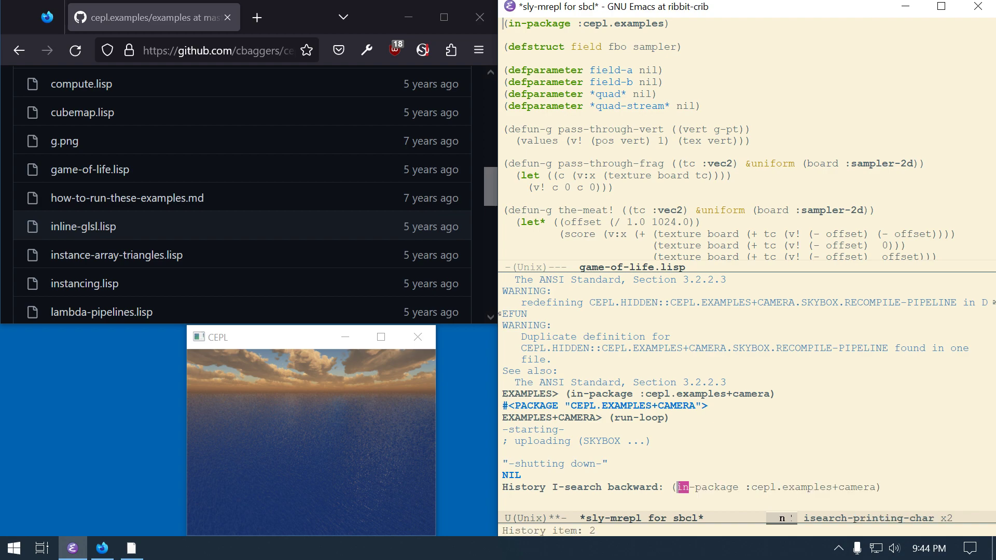
key(Return)
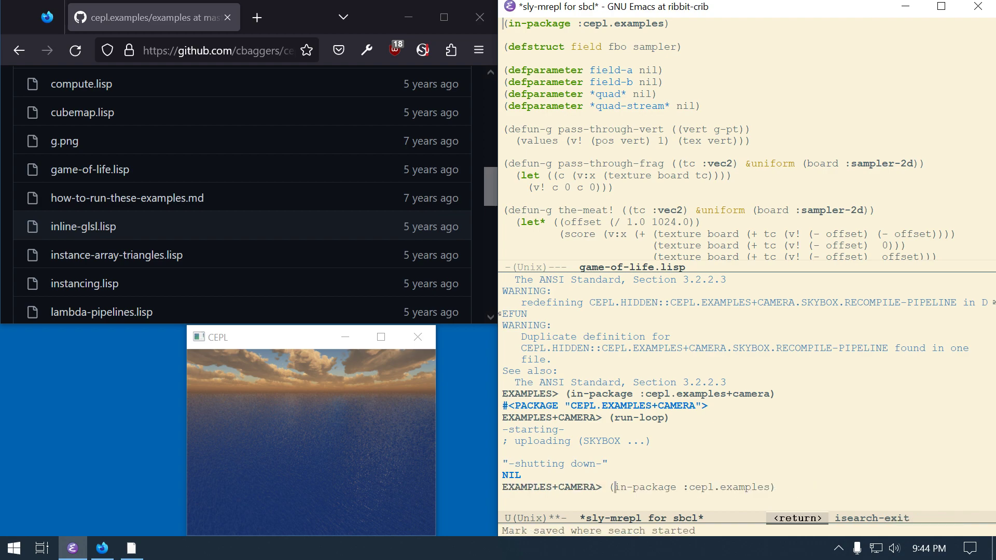
text((ru)
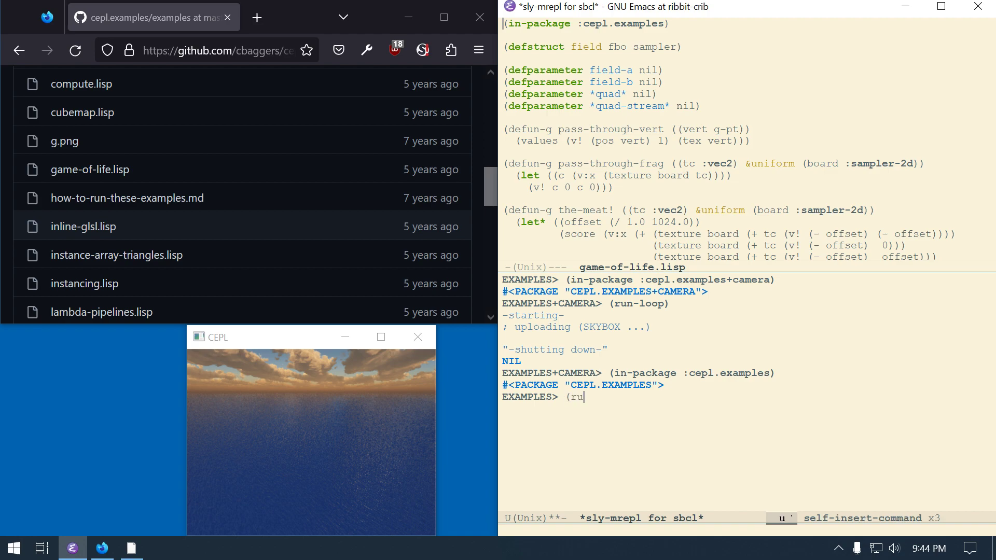
key(Return)
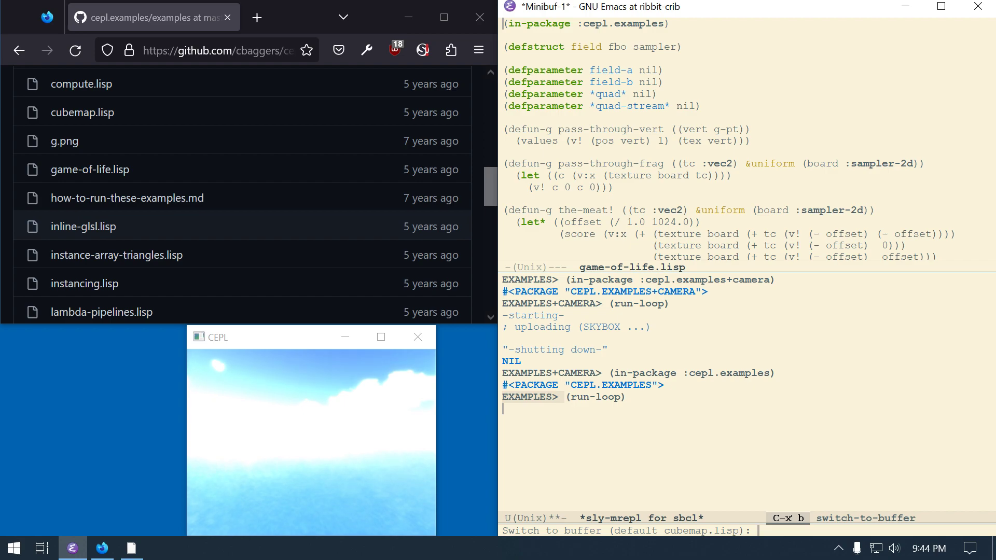
Step: In the hiccup REPL, recall (stop-loop) from history and stop the game-of-life loop
key(Return)
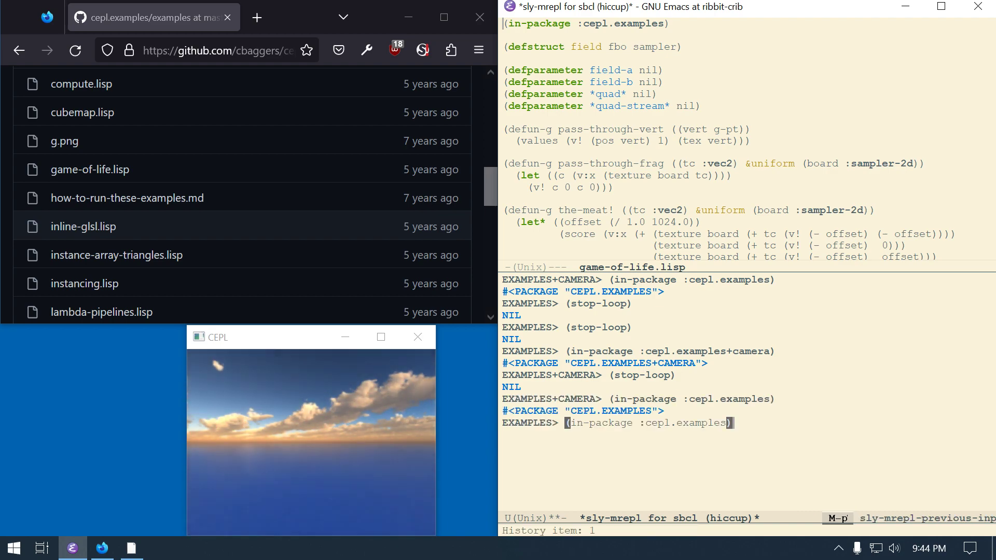
key(Return)
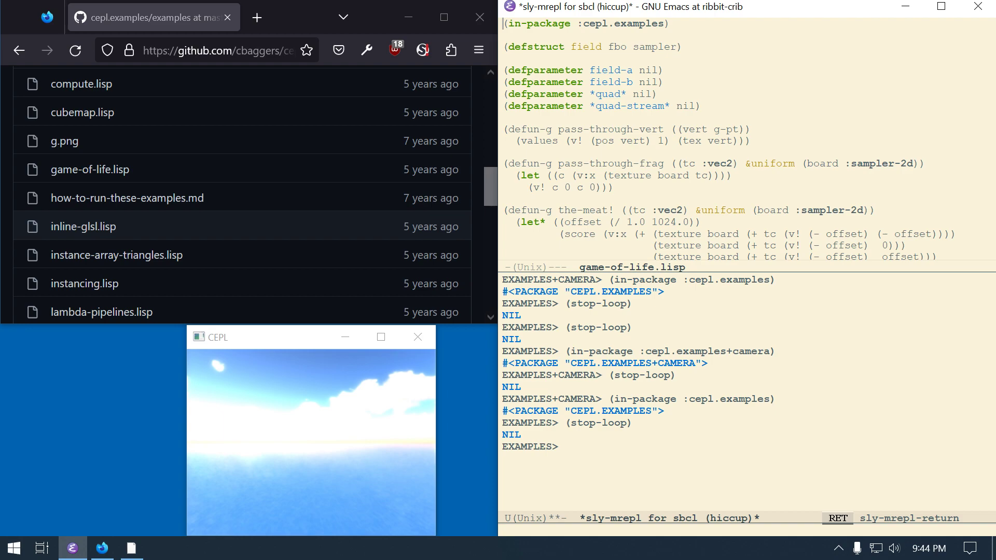
key(C-c C-k)
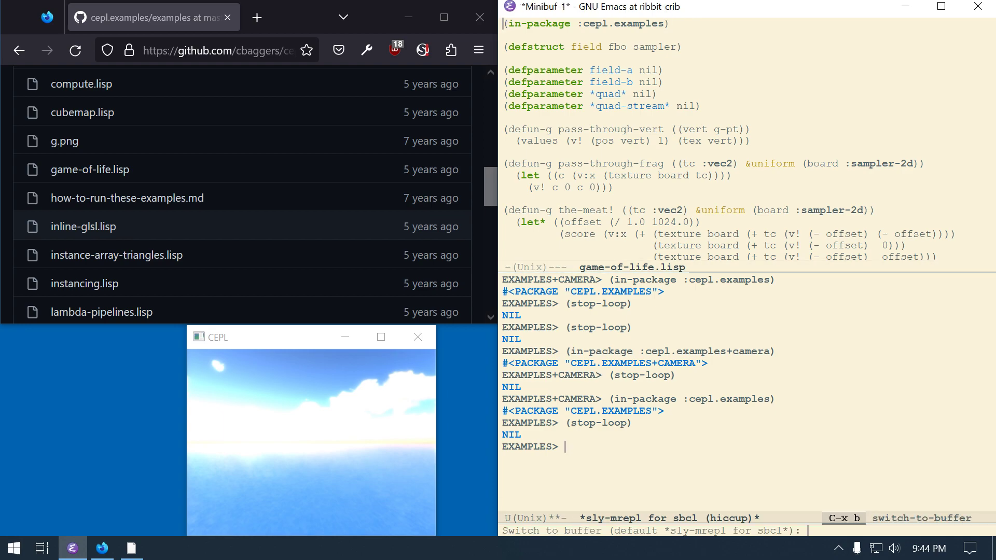
Step: Return to the main REPL and scroll through the game-of-life.lisp code while magenta cells render
key(Return)
text((run-loop))
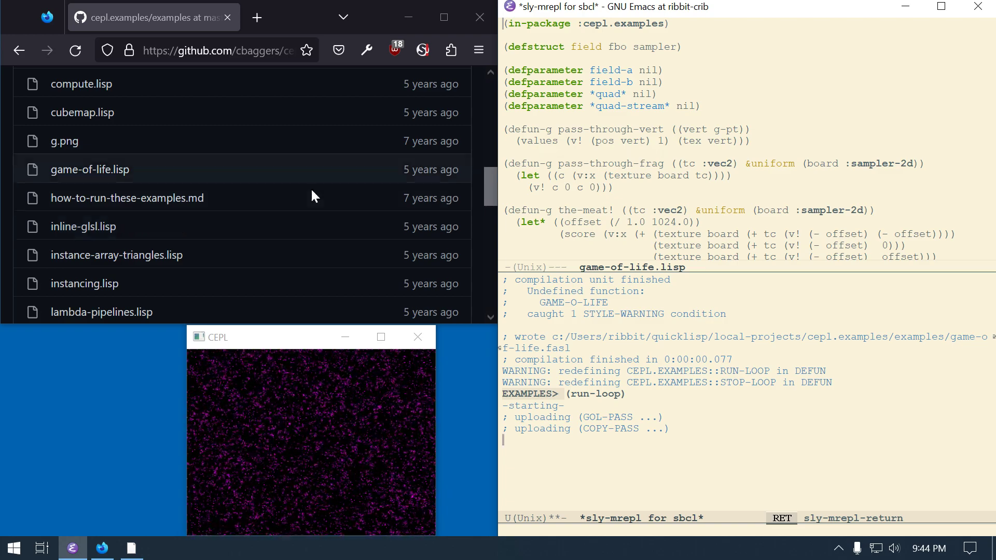
mouse_move(380, 336)
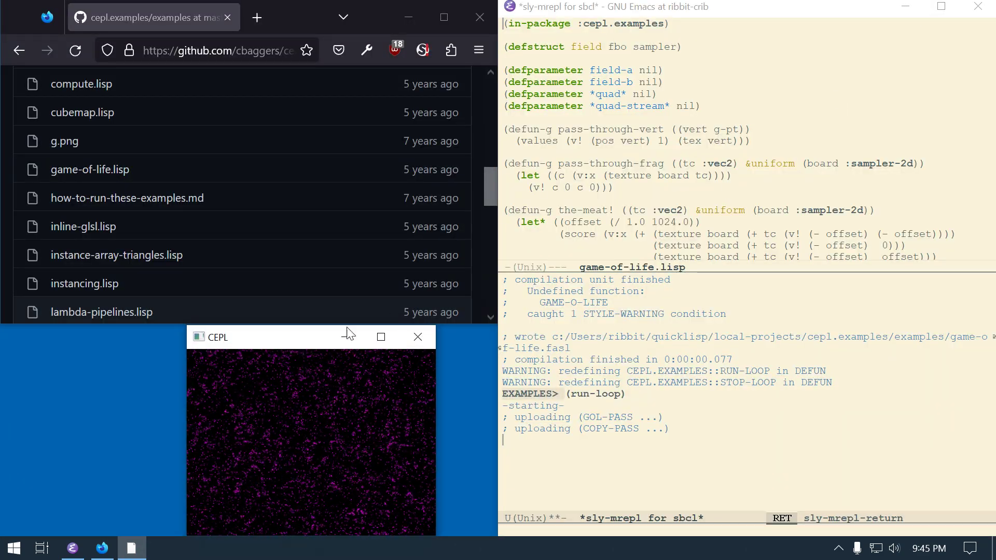
scroll(down, 3)
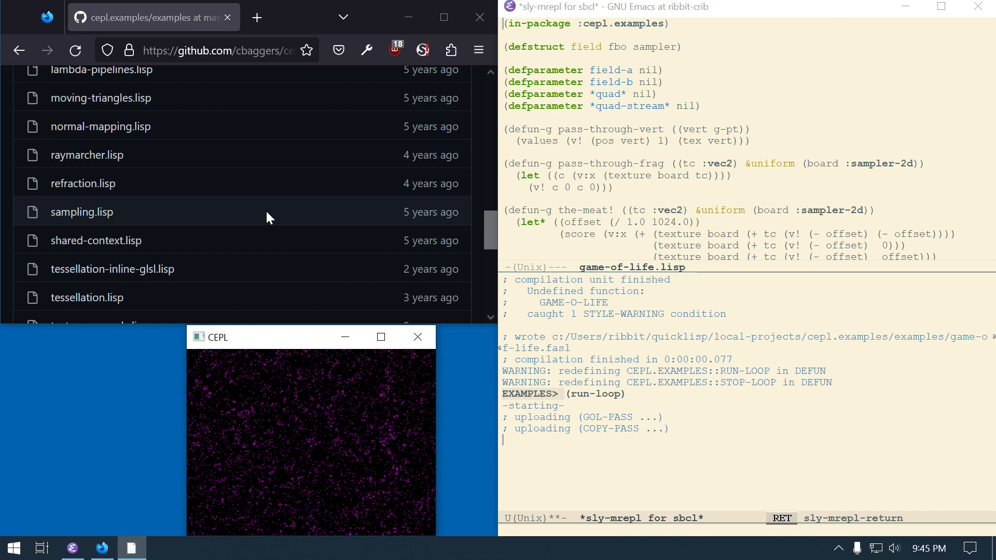
mouse_move(112, 269)
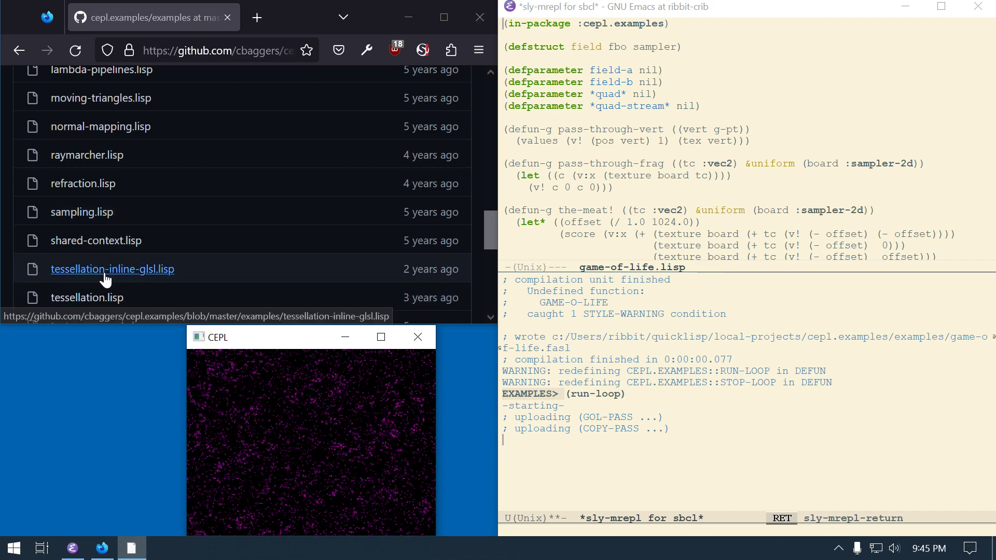
scroll(down, 3)
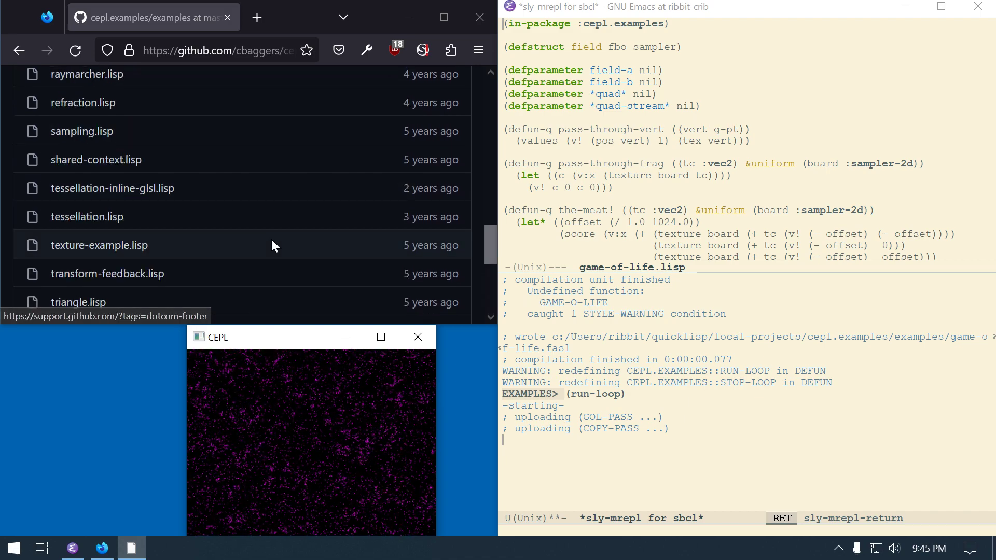
scroll(down, 3)
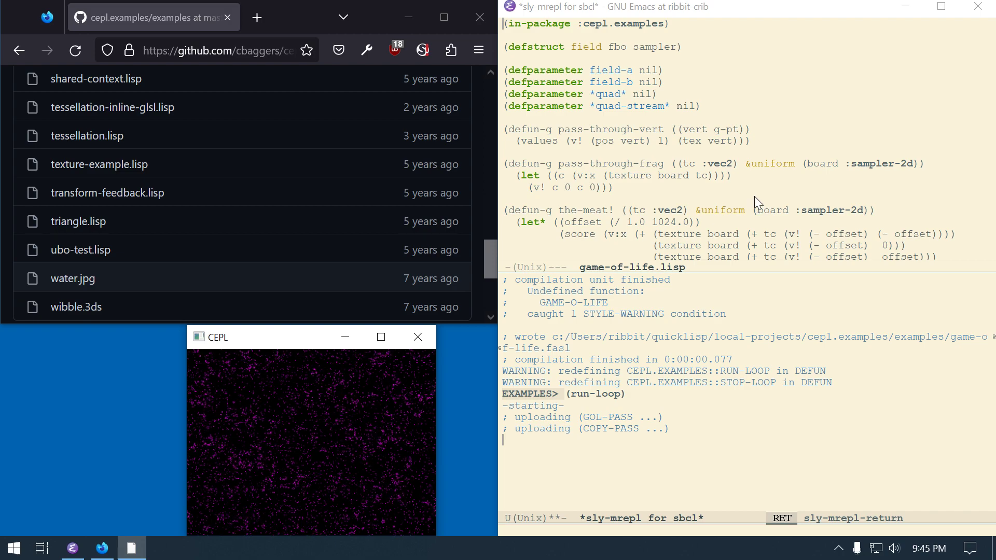
click(753, 198)
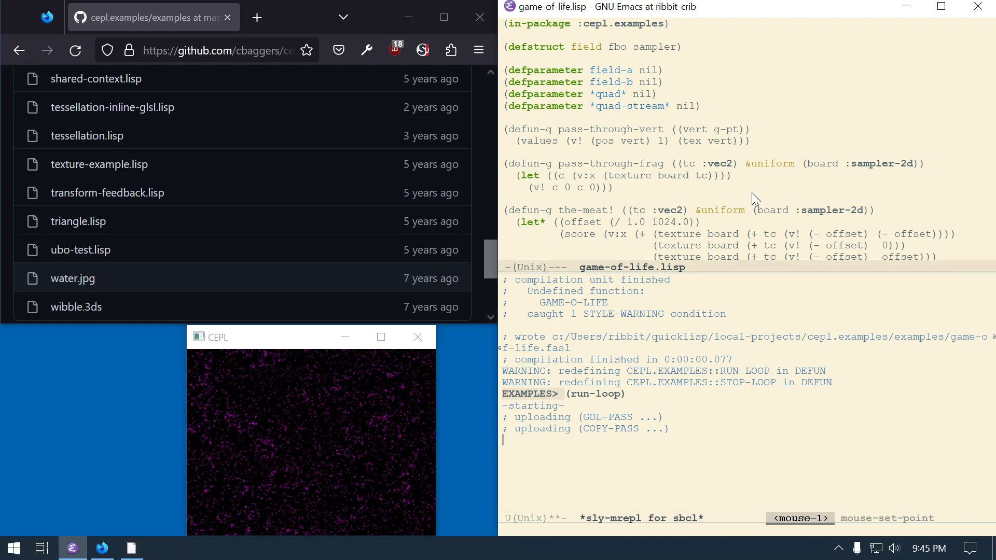
Step: Switch to the hiccup REPL and evaluate (stop-loop) again, returning NIL
key(C-x b)
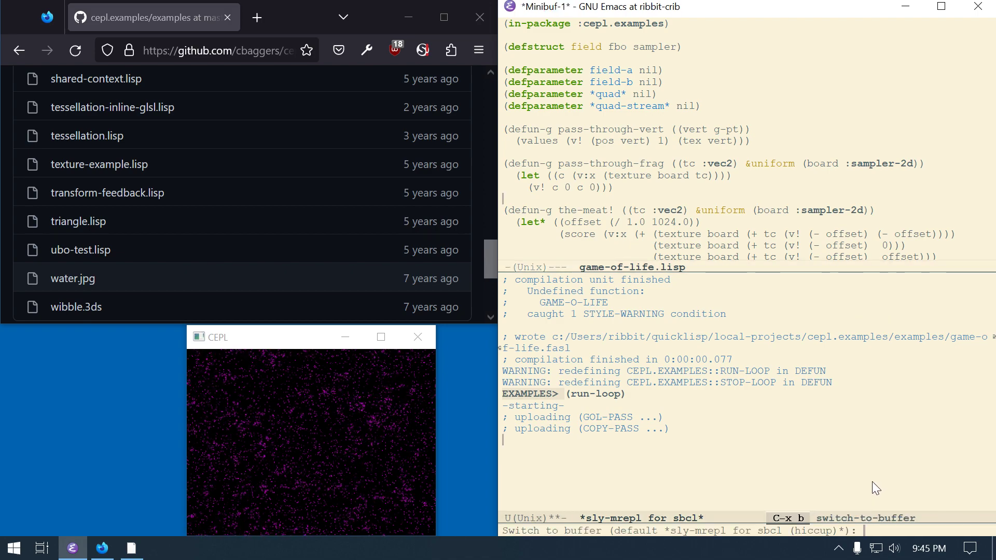
key(Return)
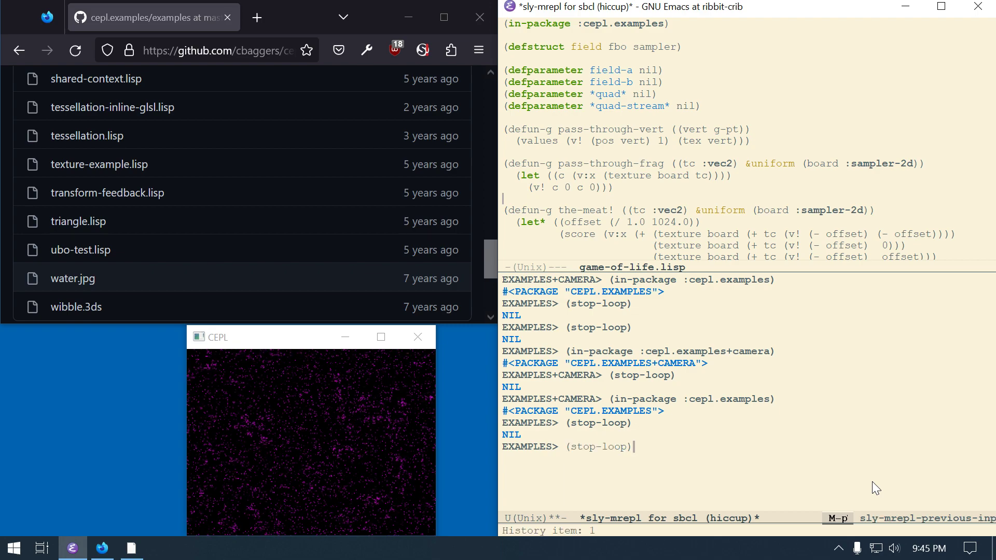
key(Return)
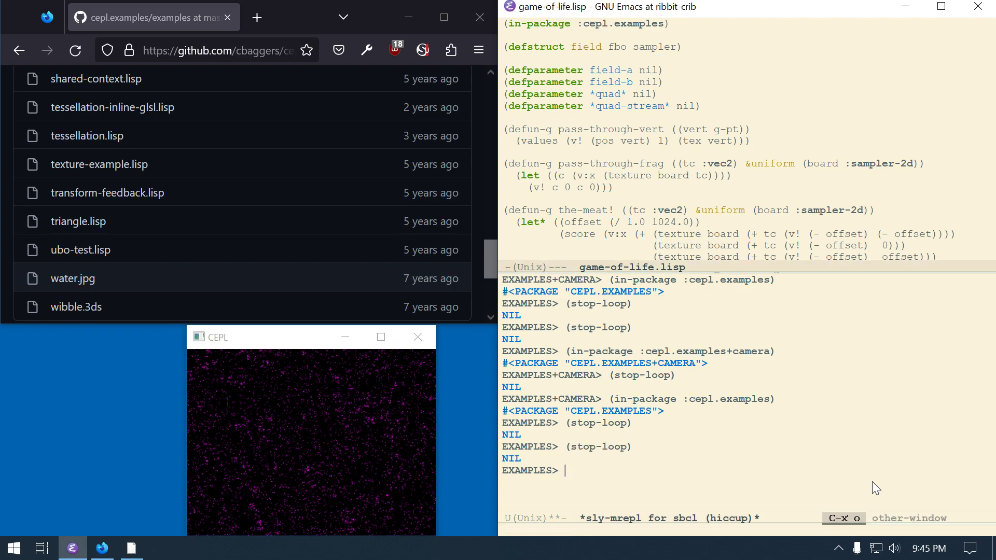
Step: Load tessellation-inline-glsl.lisp and run the sphere loop from the main REPL in cepl.examples+camera
key(Tab)
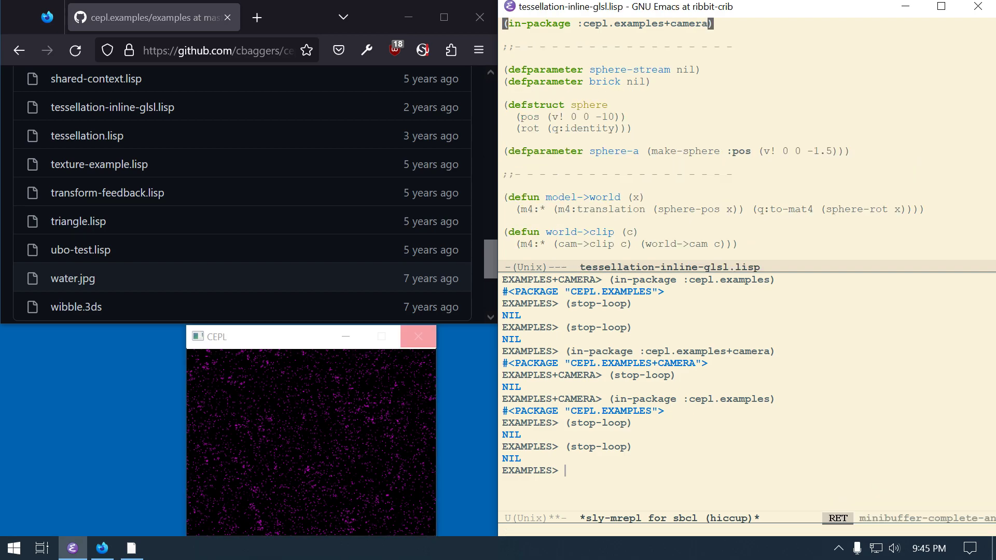
key(C-c C-k)
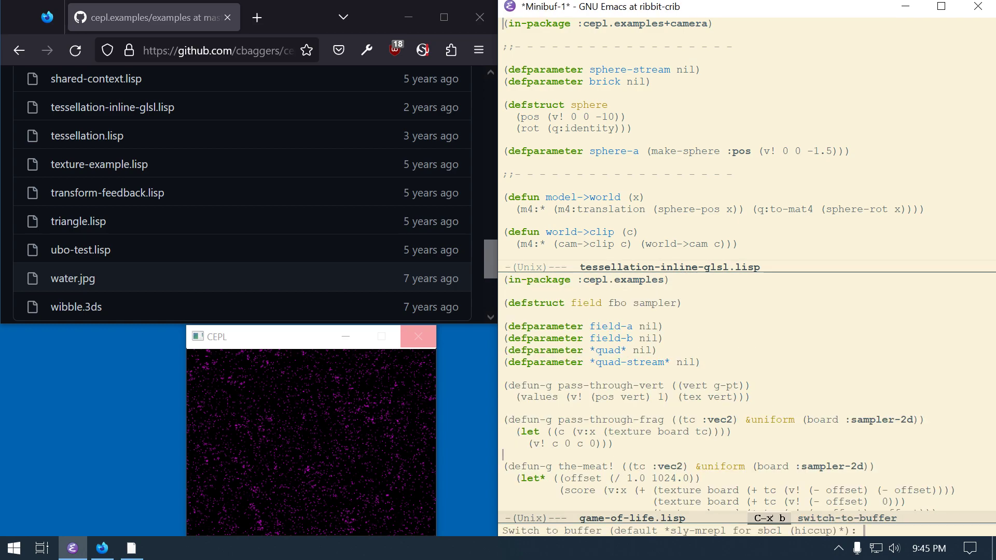
text(me-of-life.li)
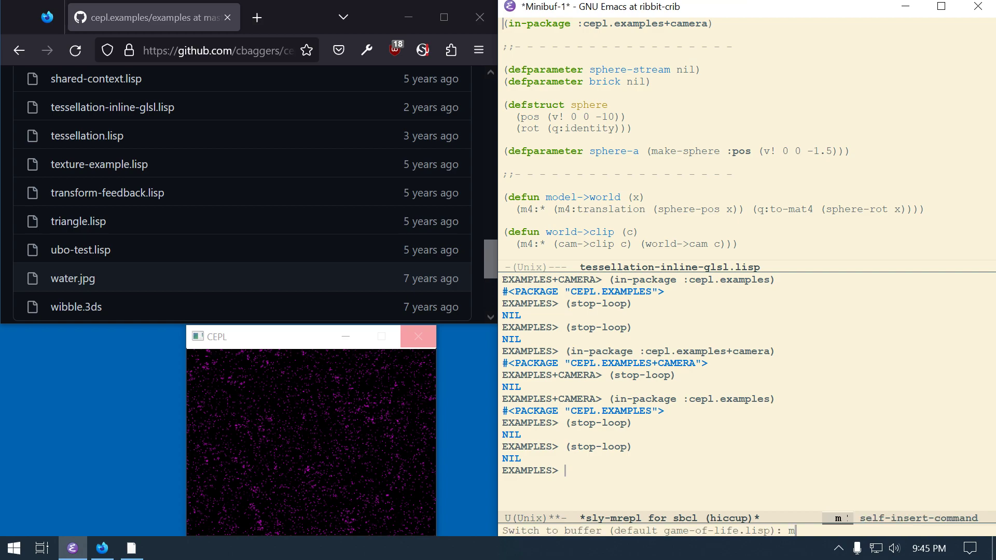
key(Return)
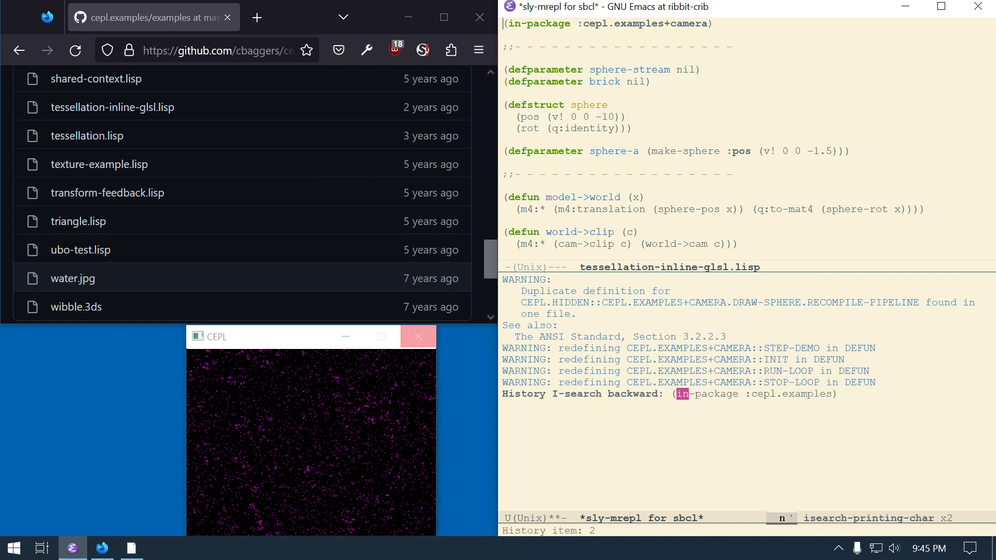
key(Return)
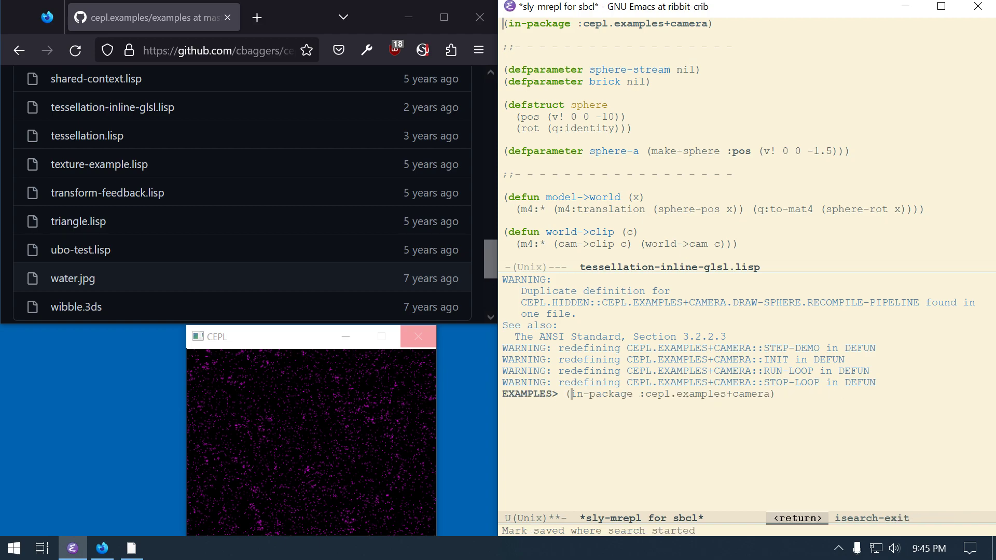
key(Return)
text((run-loop))
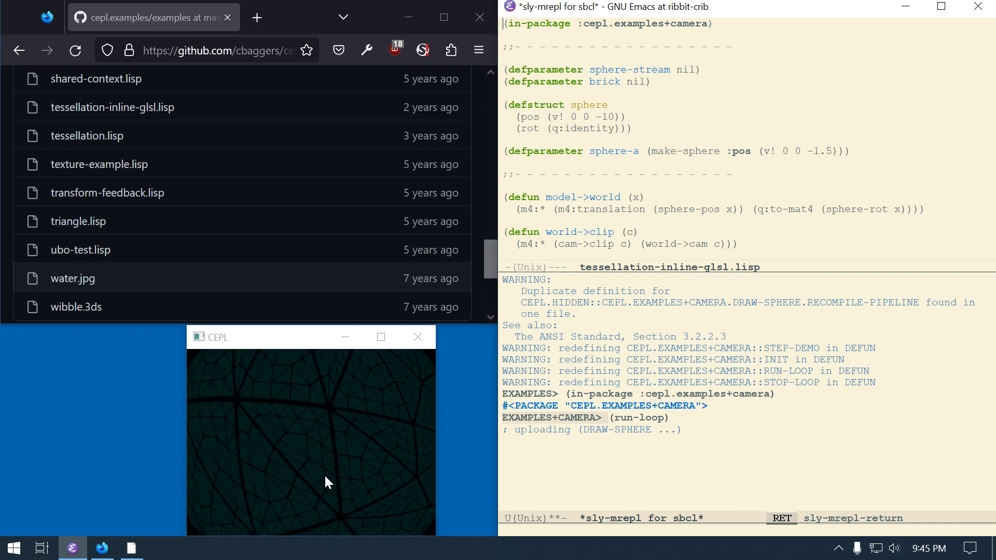
mouse_move(123, 189)
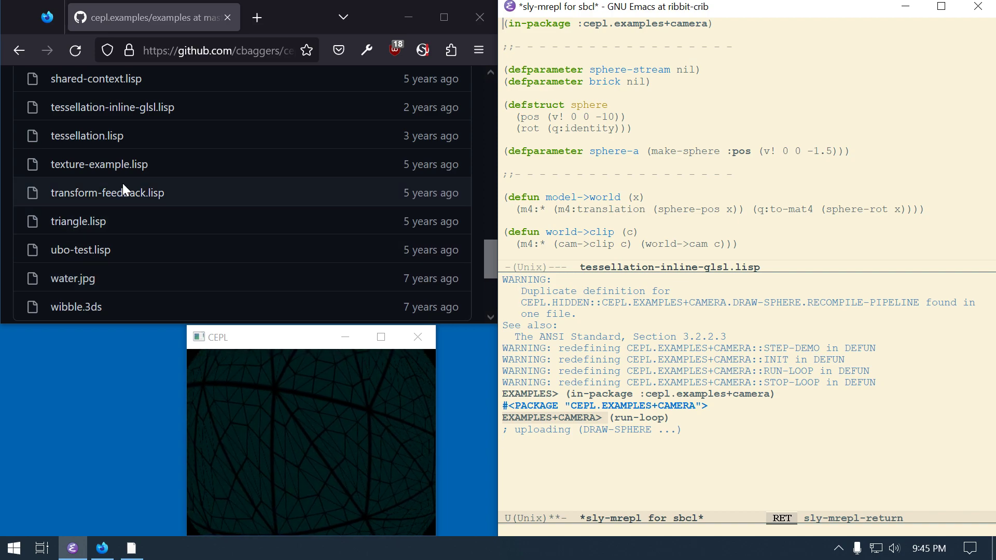
mouse_move(133, 140)
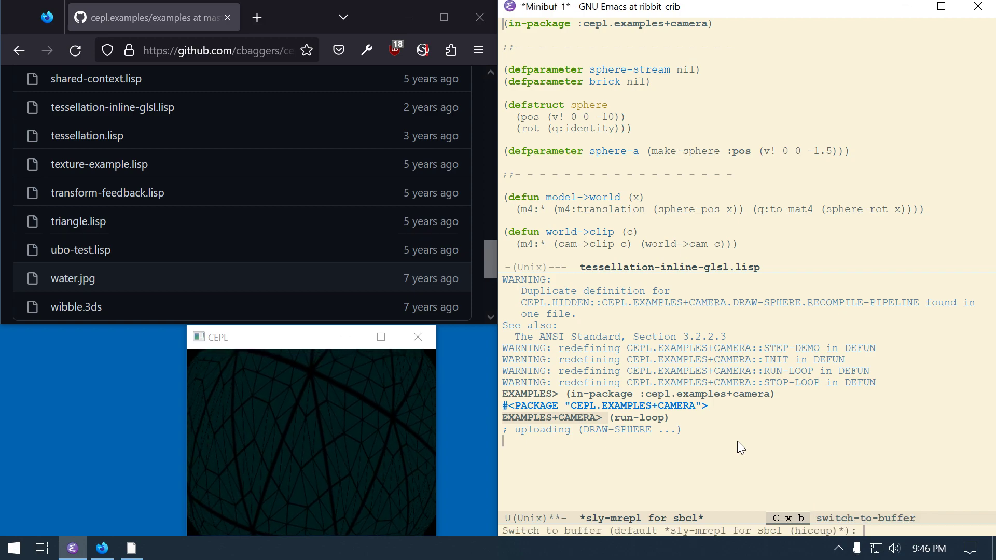
Step: Put the hiccup REPL in the camera package and stop the dim sphere demo with (stop-loop)
key(Return)
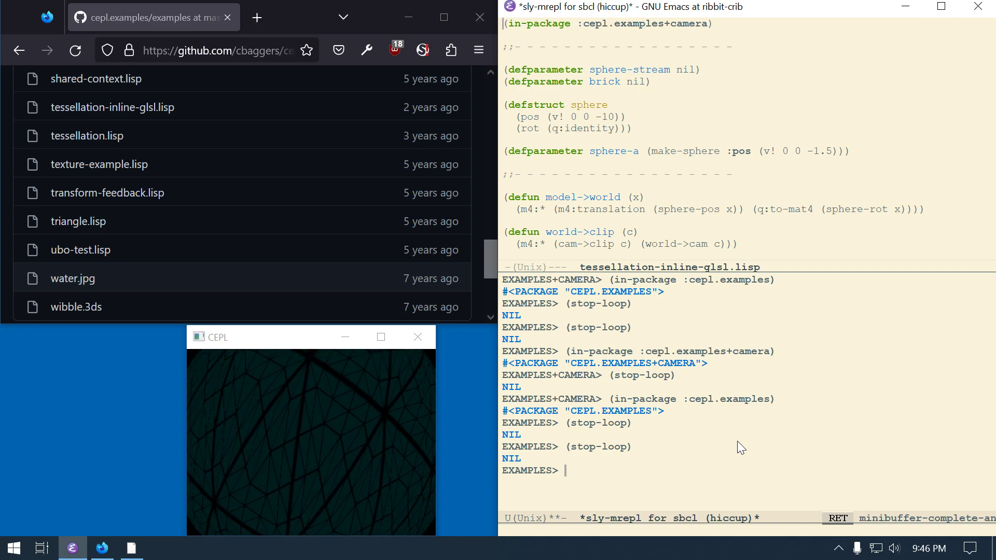
key(C-r)
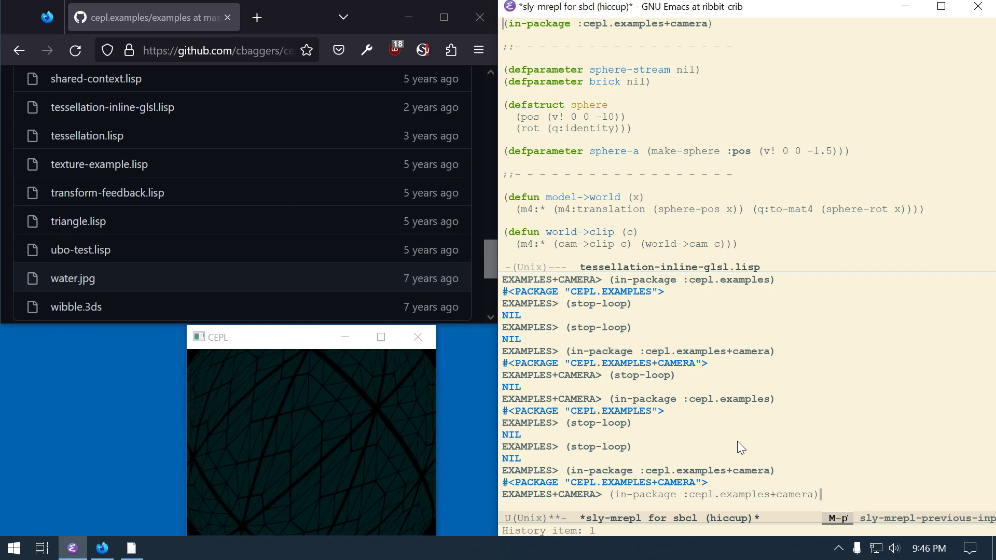
key(Return)
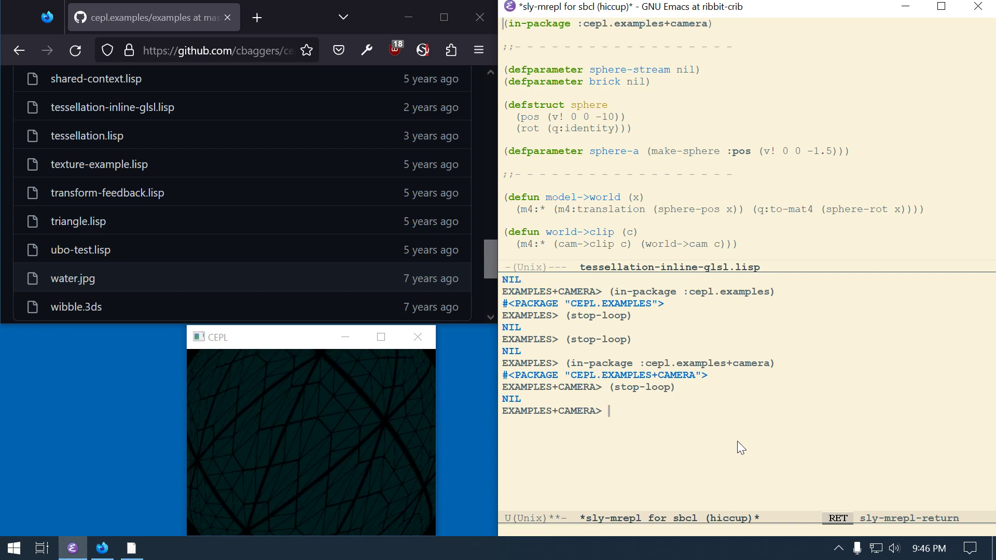
key(C-x b)
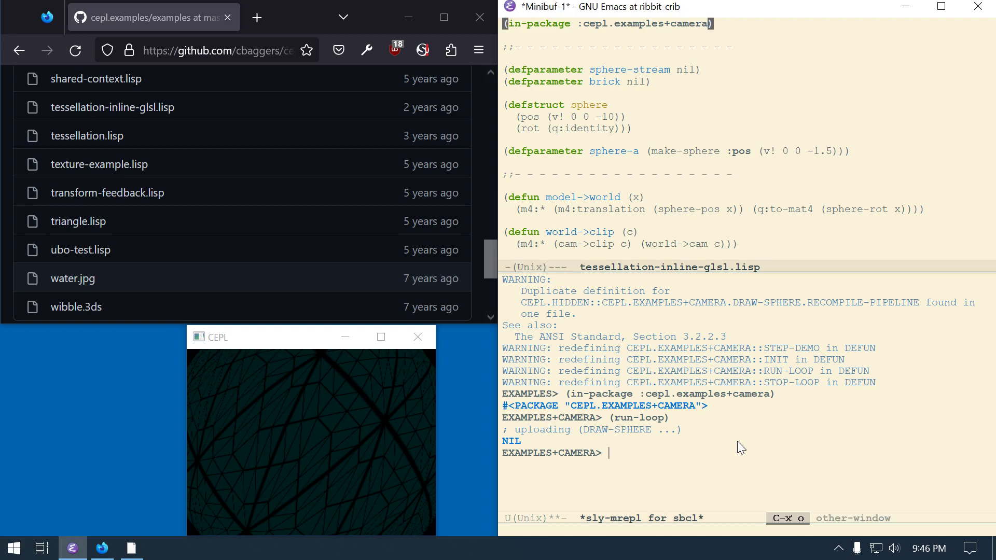
Step: Open tessellation.lisp and rerun (run-loop), drawing the cyan tessellated sphere
key(C-x C-f)
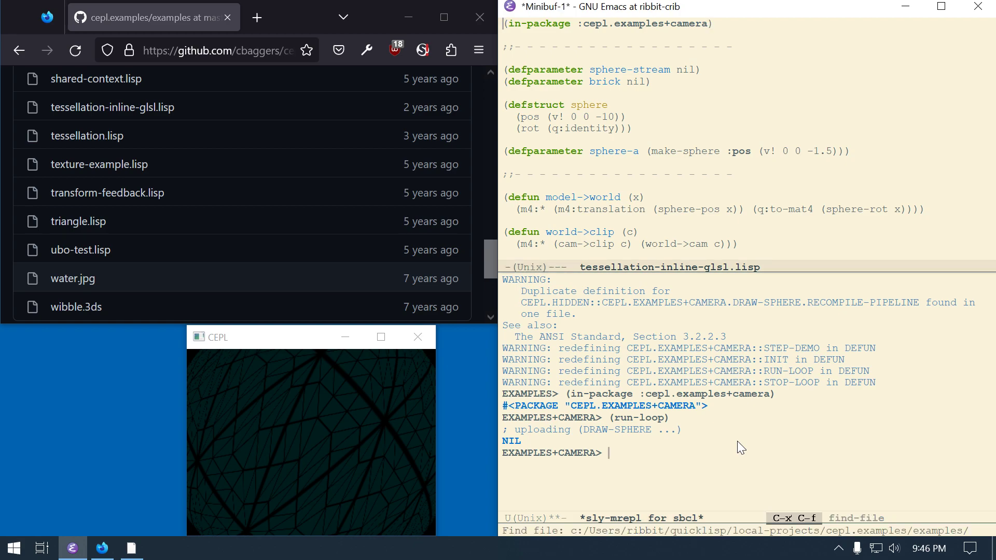
key(Tab)
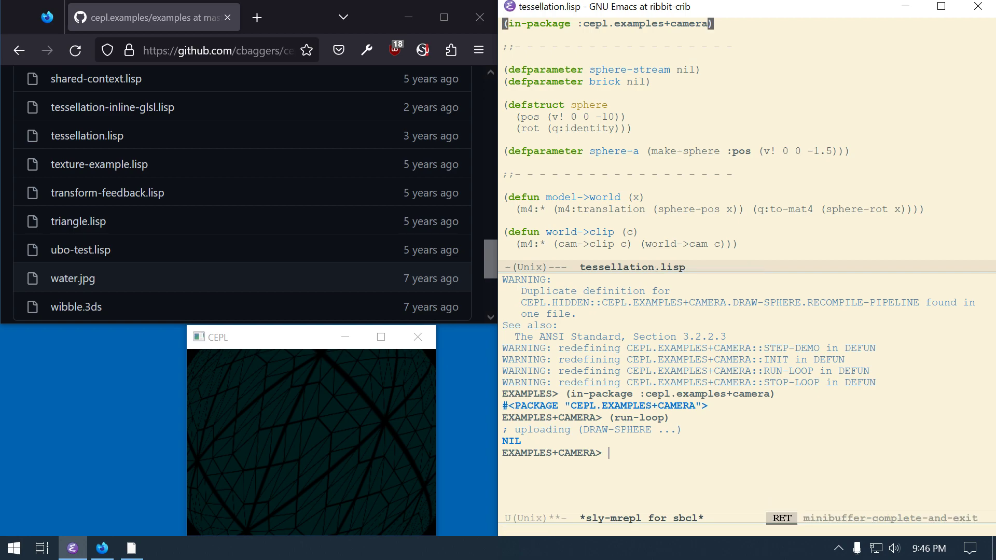
key(C-c C-k)
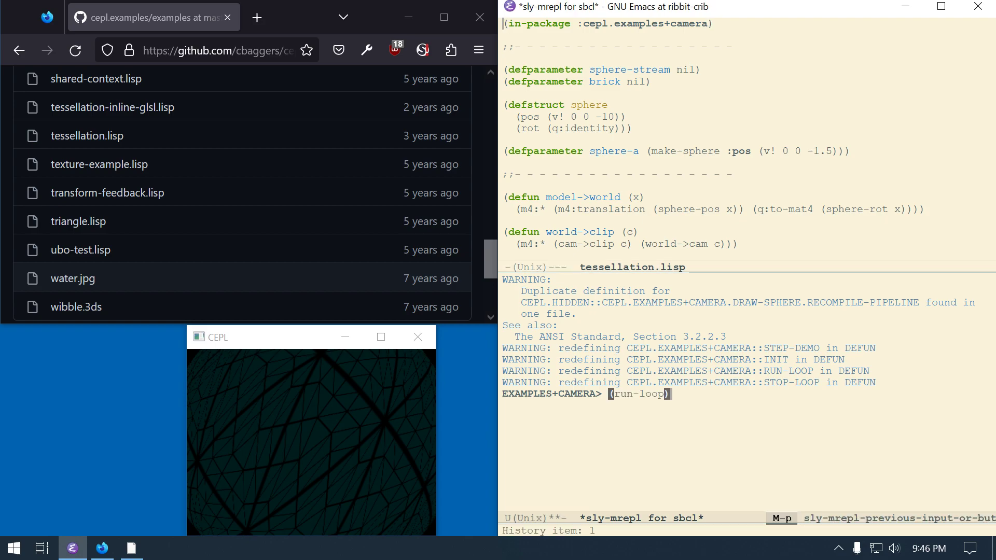
key(Return)
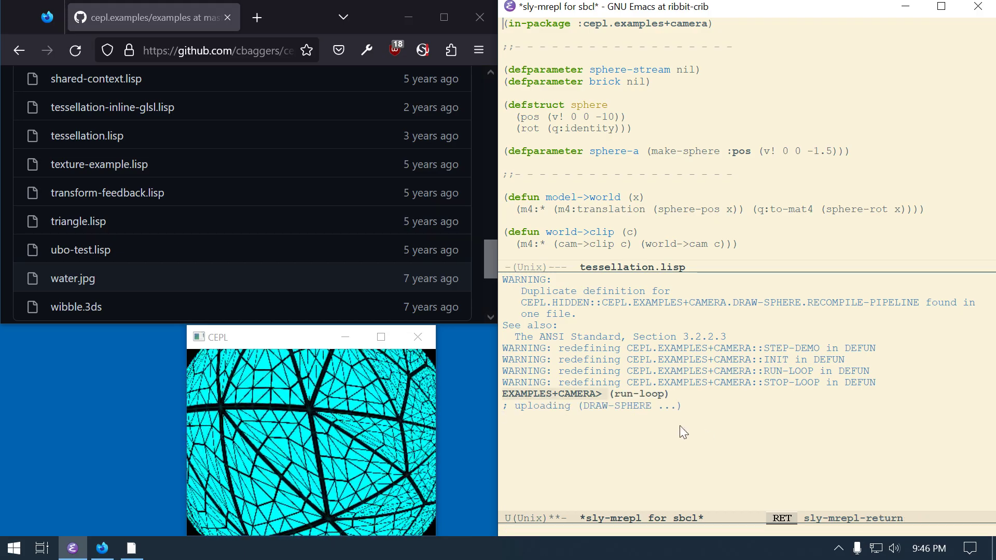
mouse_move(667, 472)
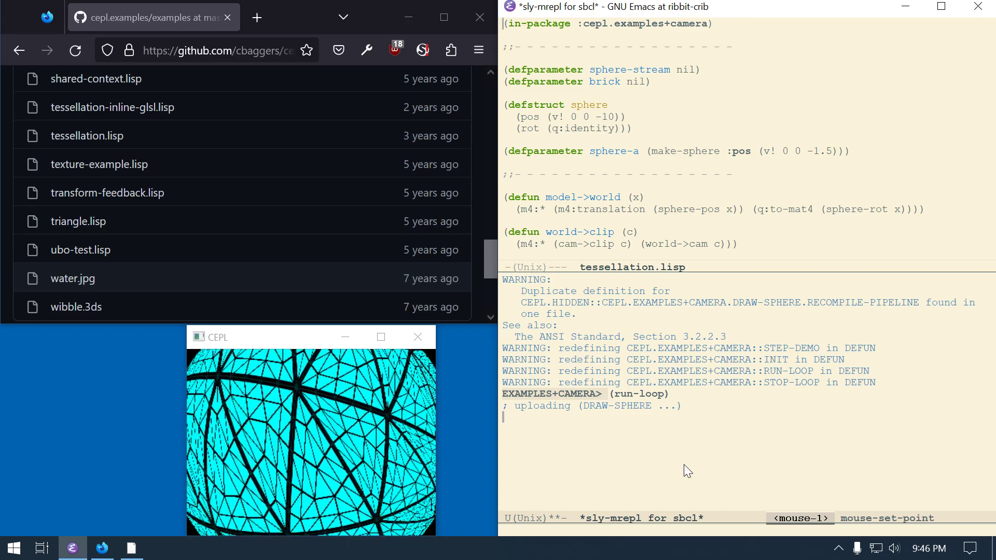
Step: Switch to the hiccup REPL and stop the sphere loop with (stop-loop)
key(C-x b)
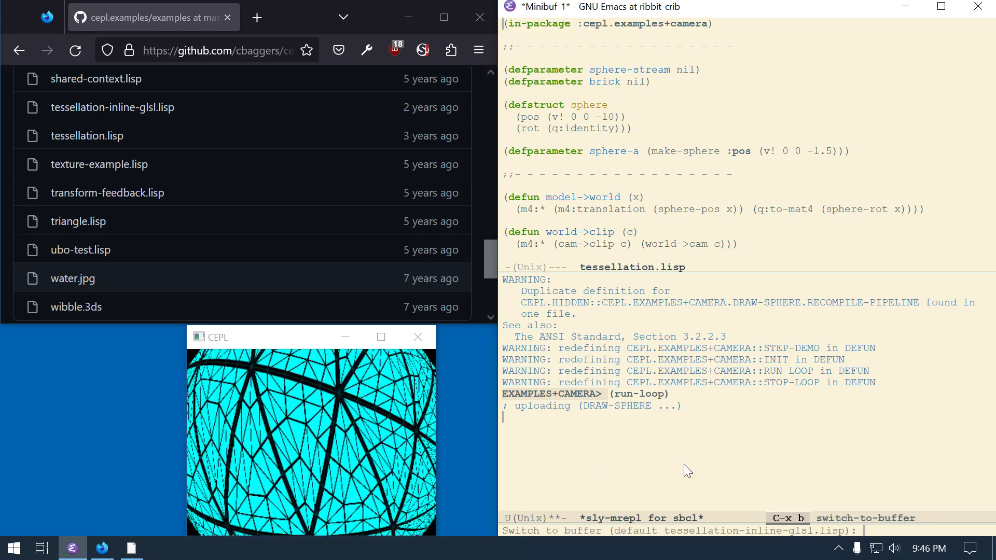
key(Tab)
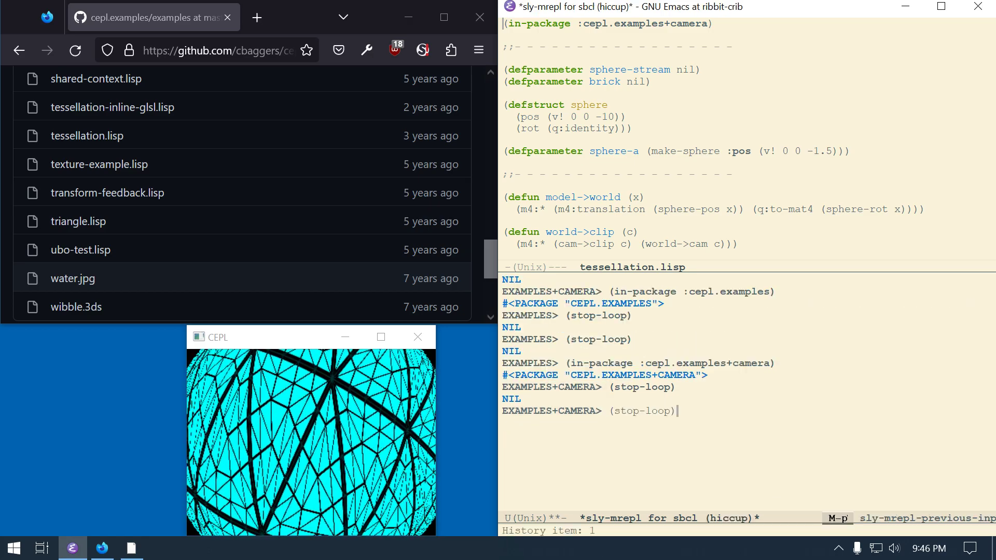
key(Return)
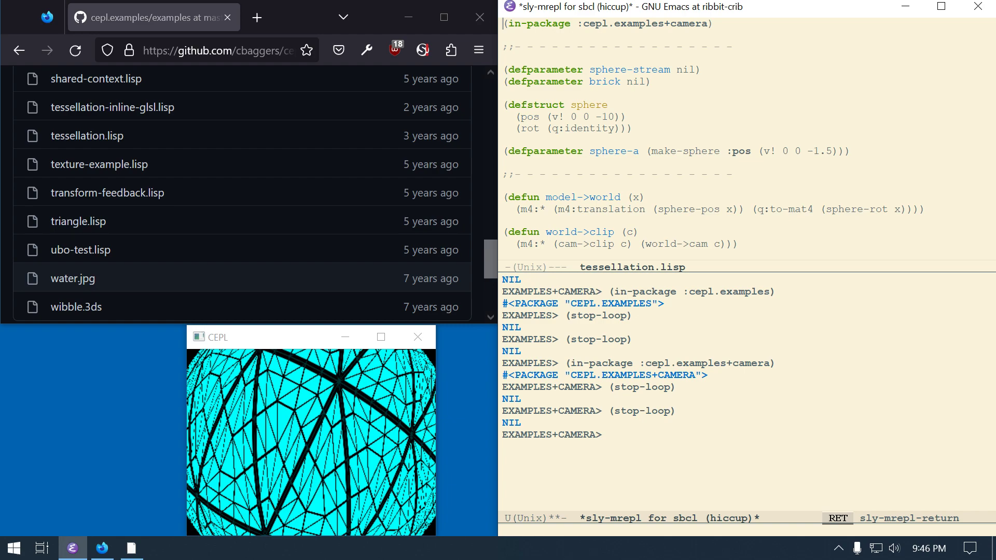